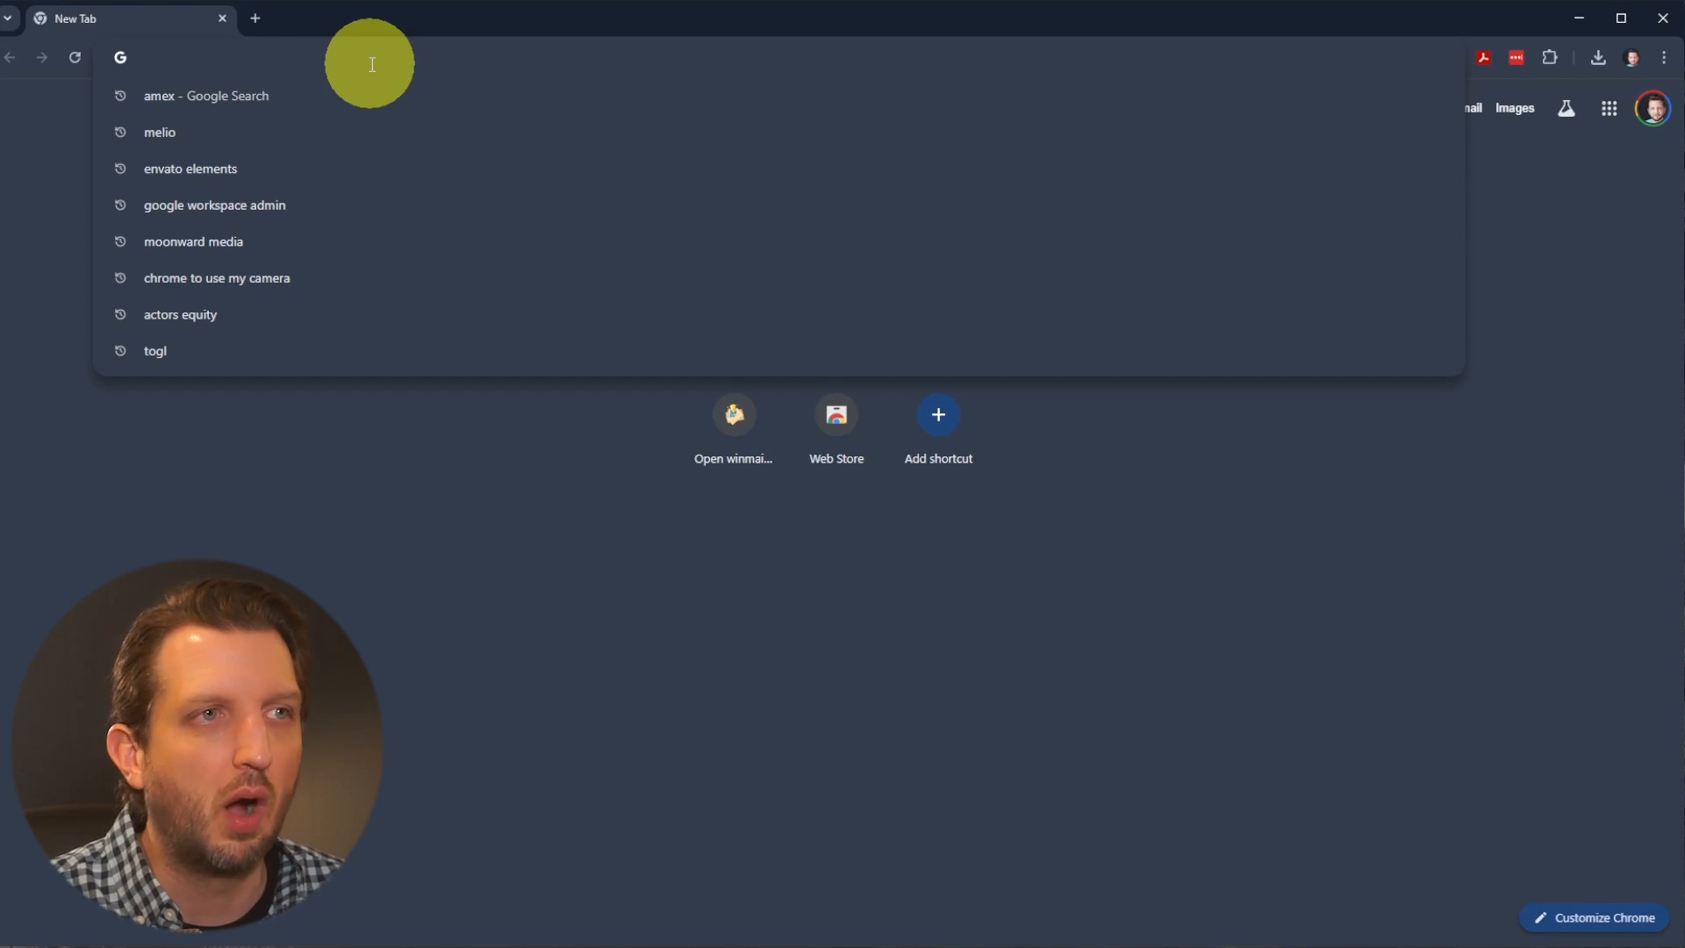
# - Load the Dropbox home page at dropbox.com in the new Chrome tab
pyautogui.write('dropbox.com')
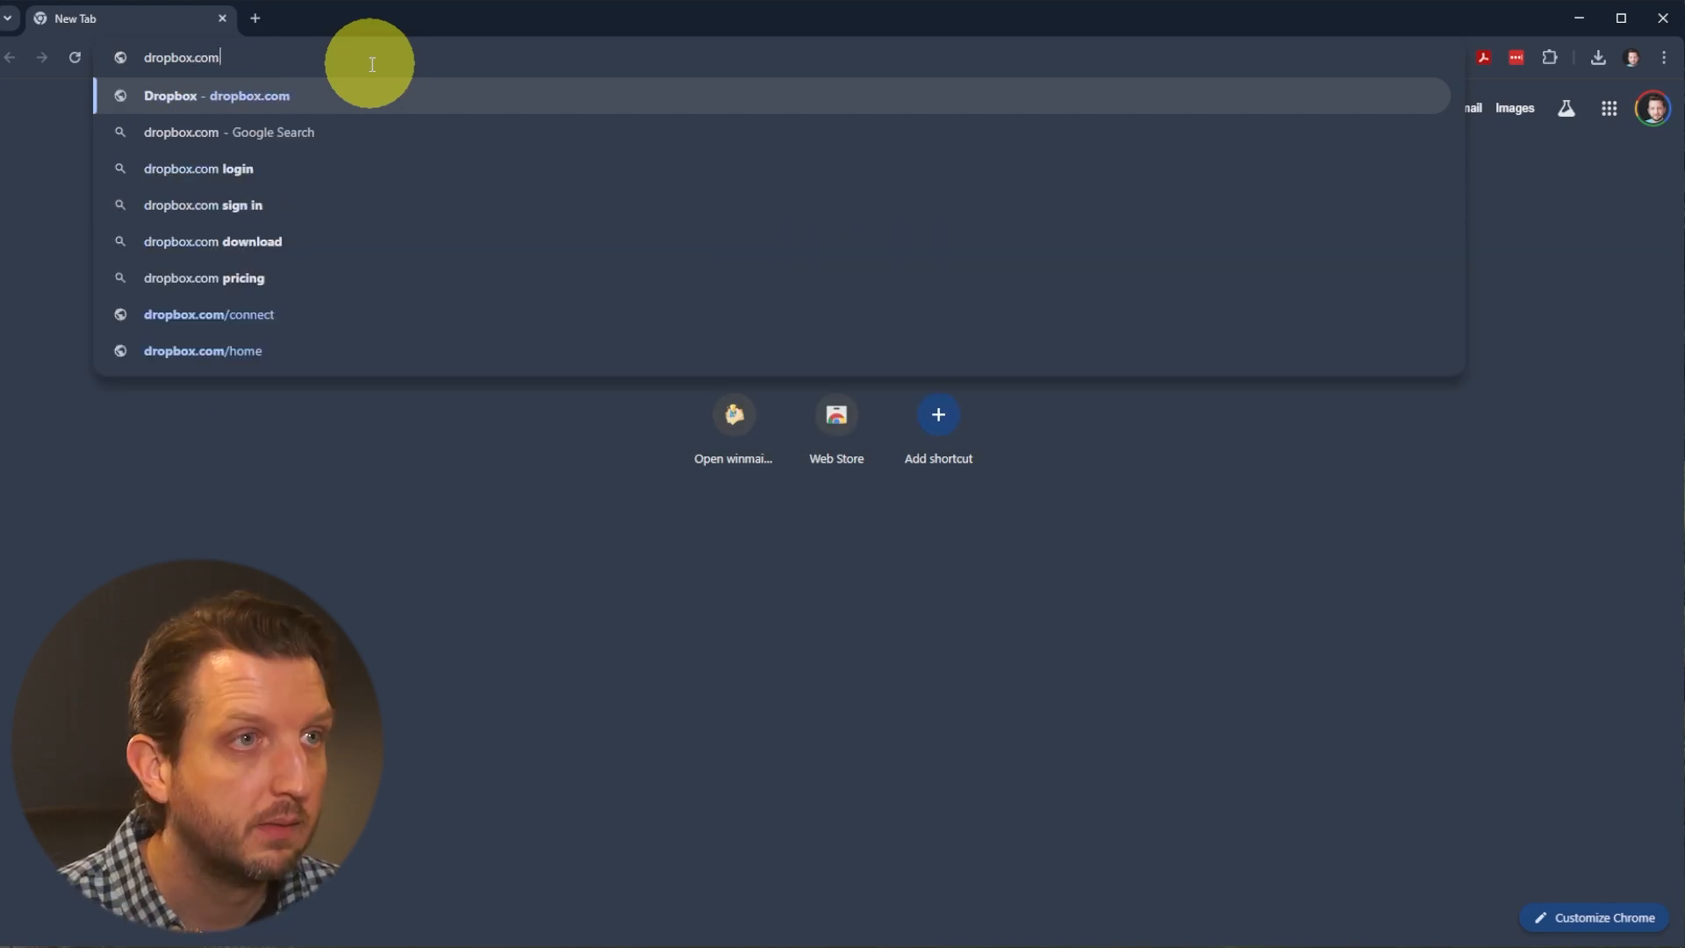
pyautogui.press('Enter')
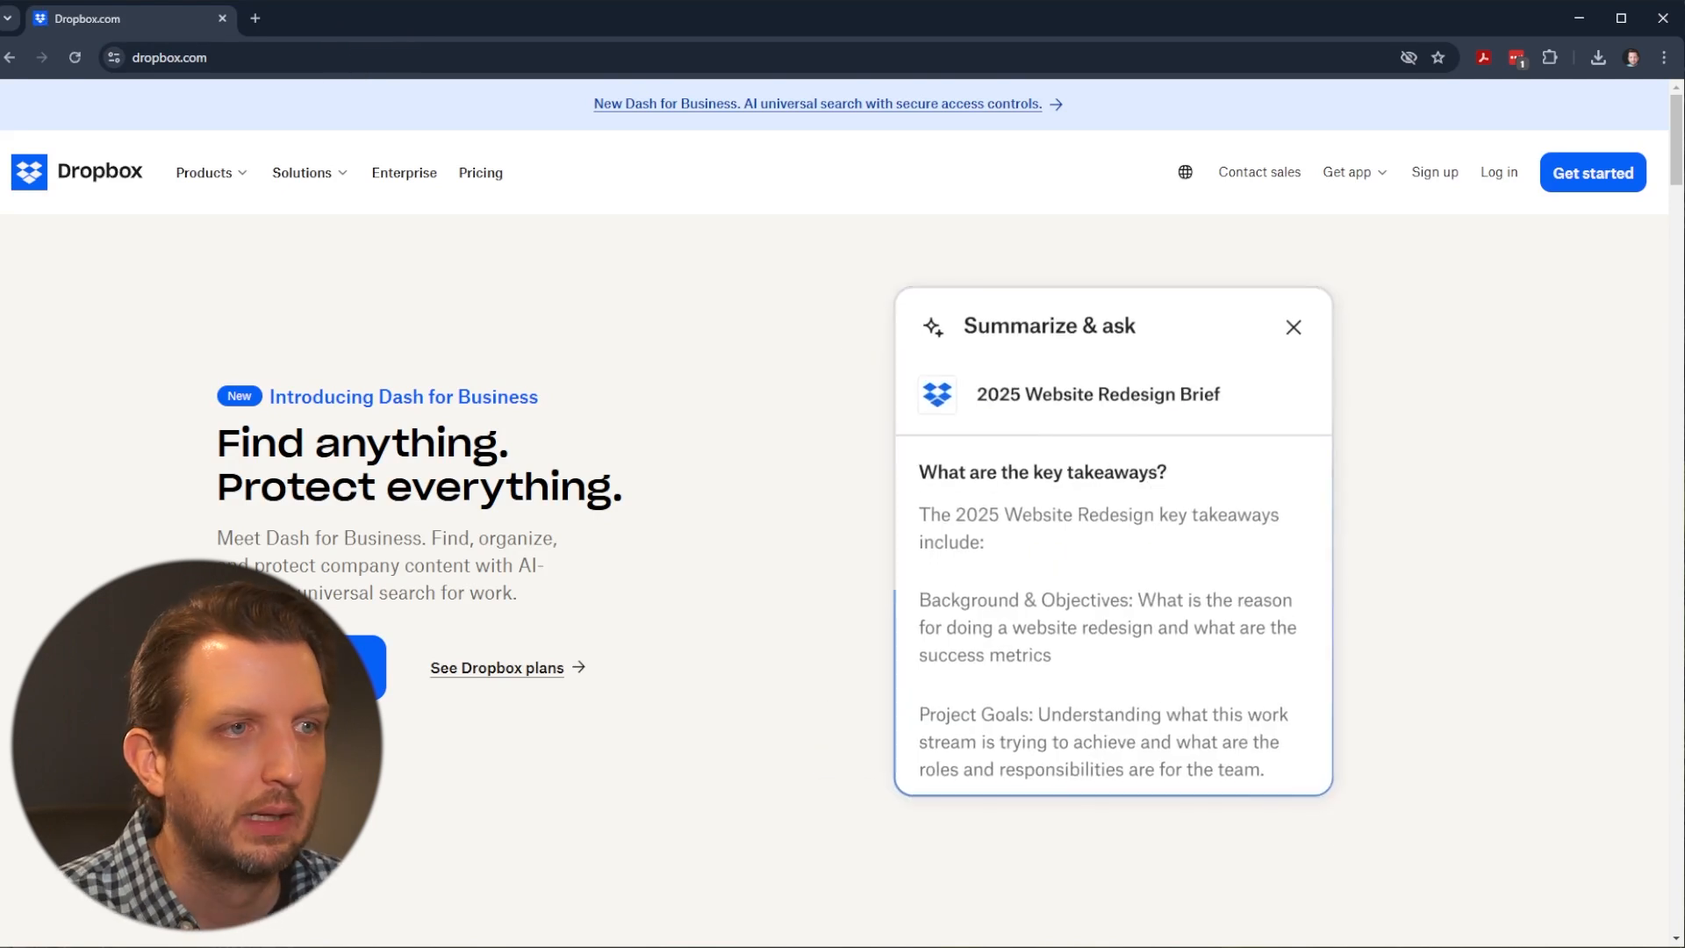
# - Compare Dropbox plan prices under monthly and yearly billing, then start logging in
pyautogui.click(1293, 327)
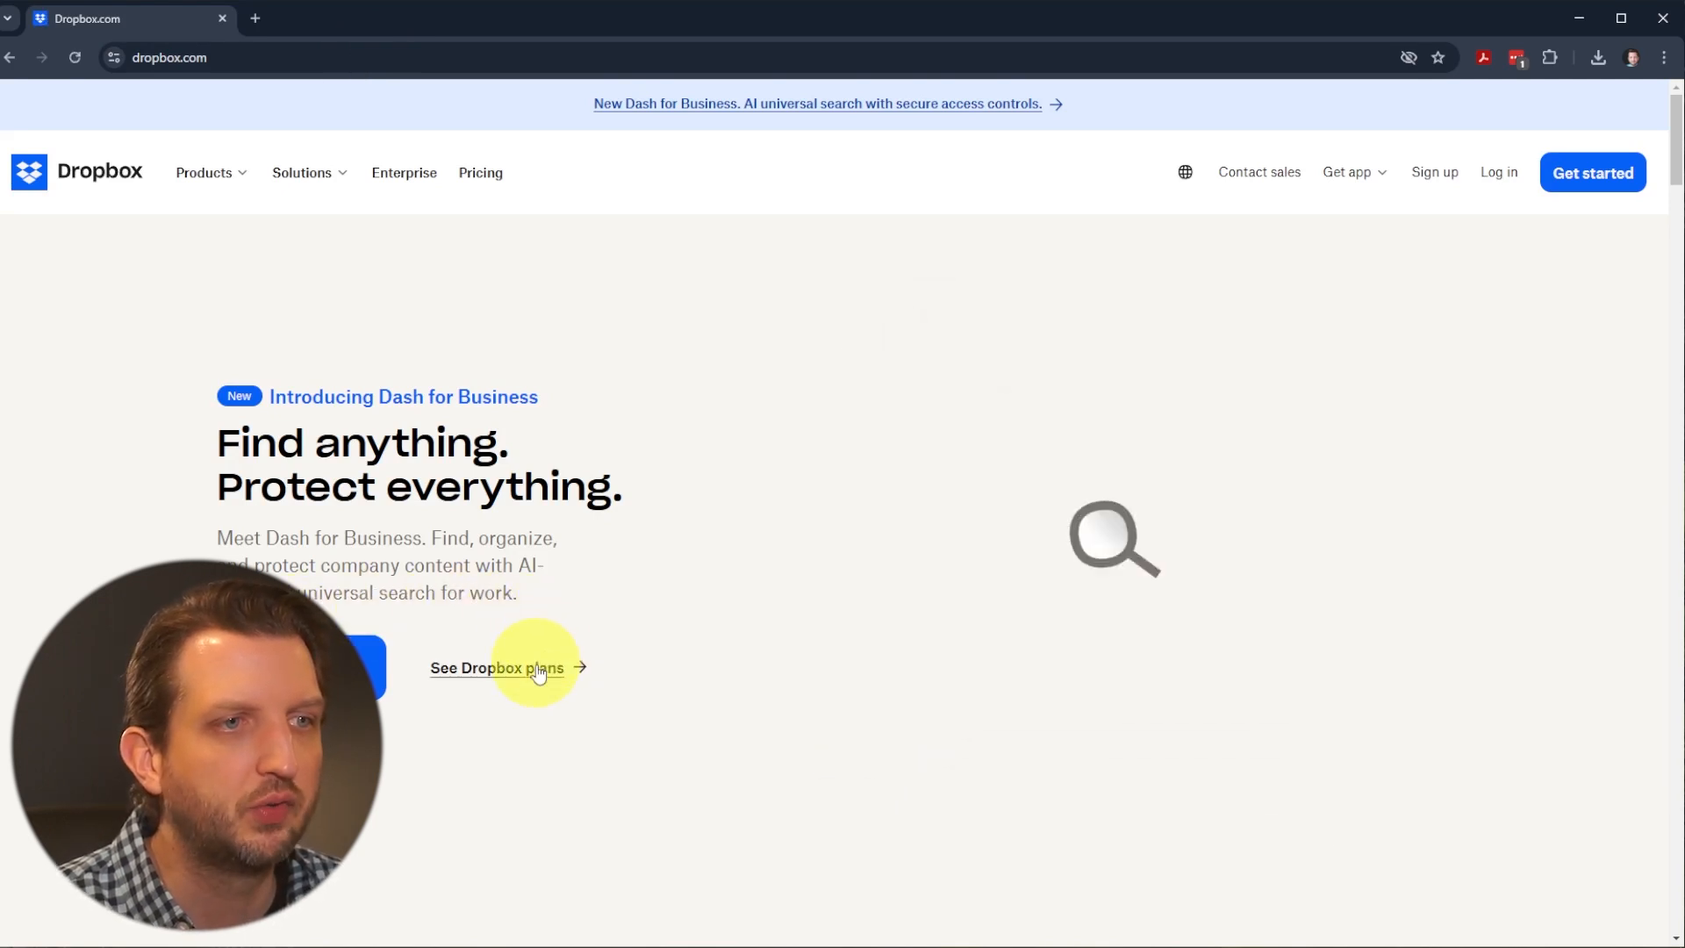
pyautogui.click(495, 667)
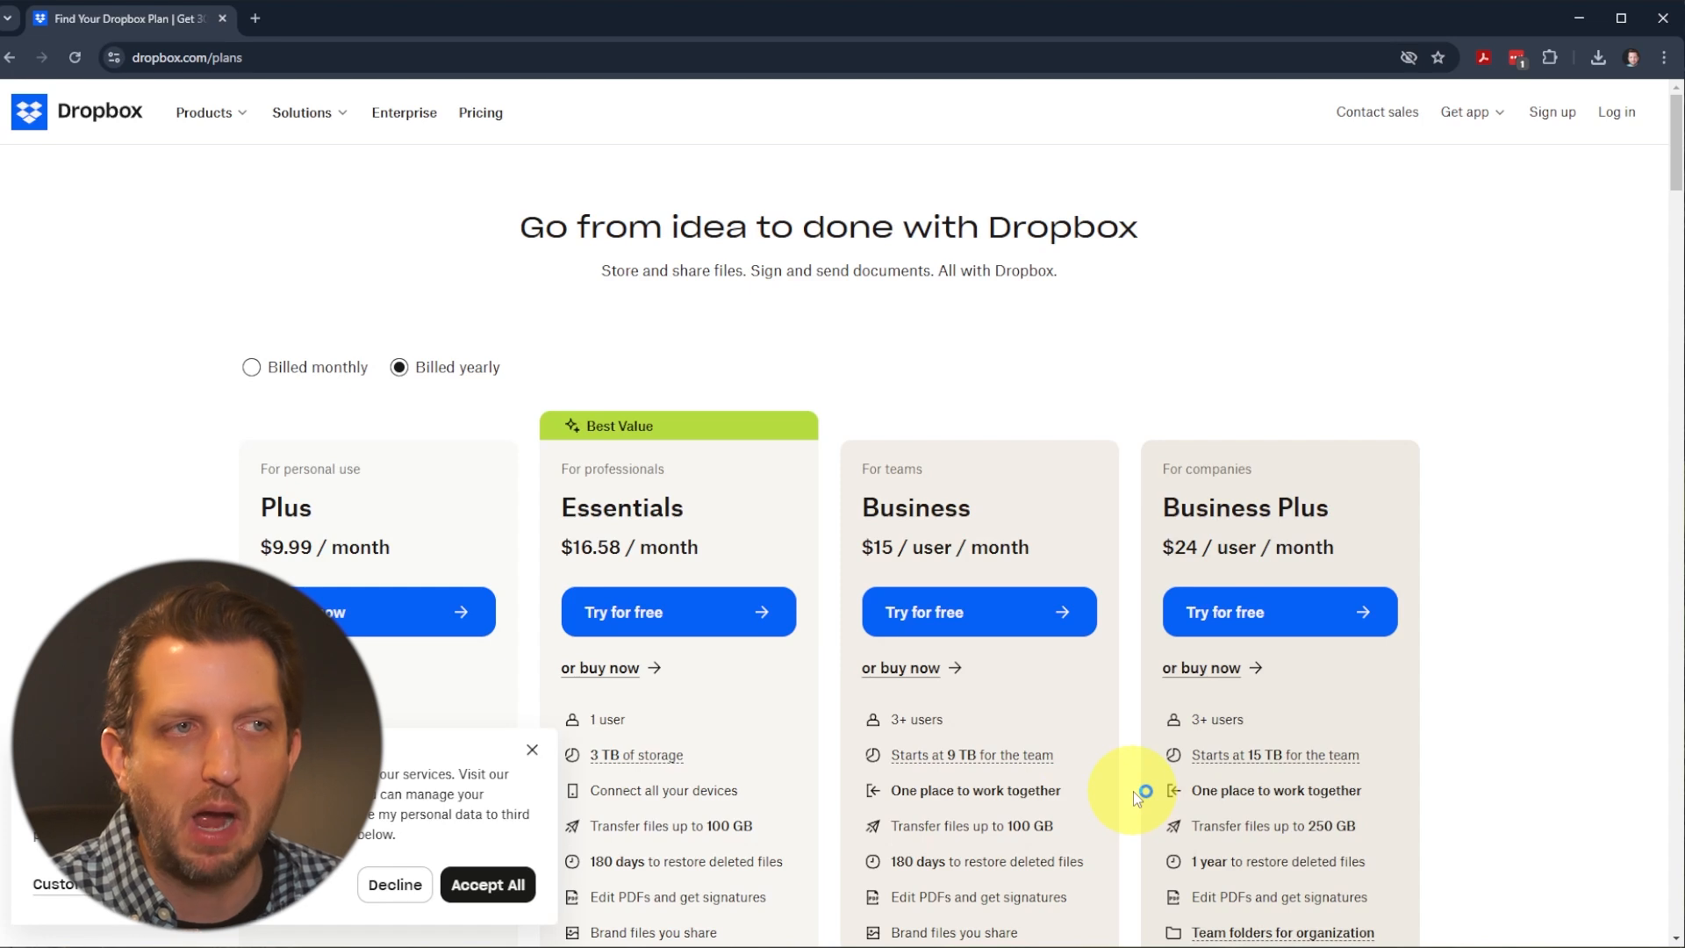
pyautogui.click(251, 367)
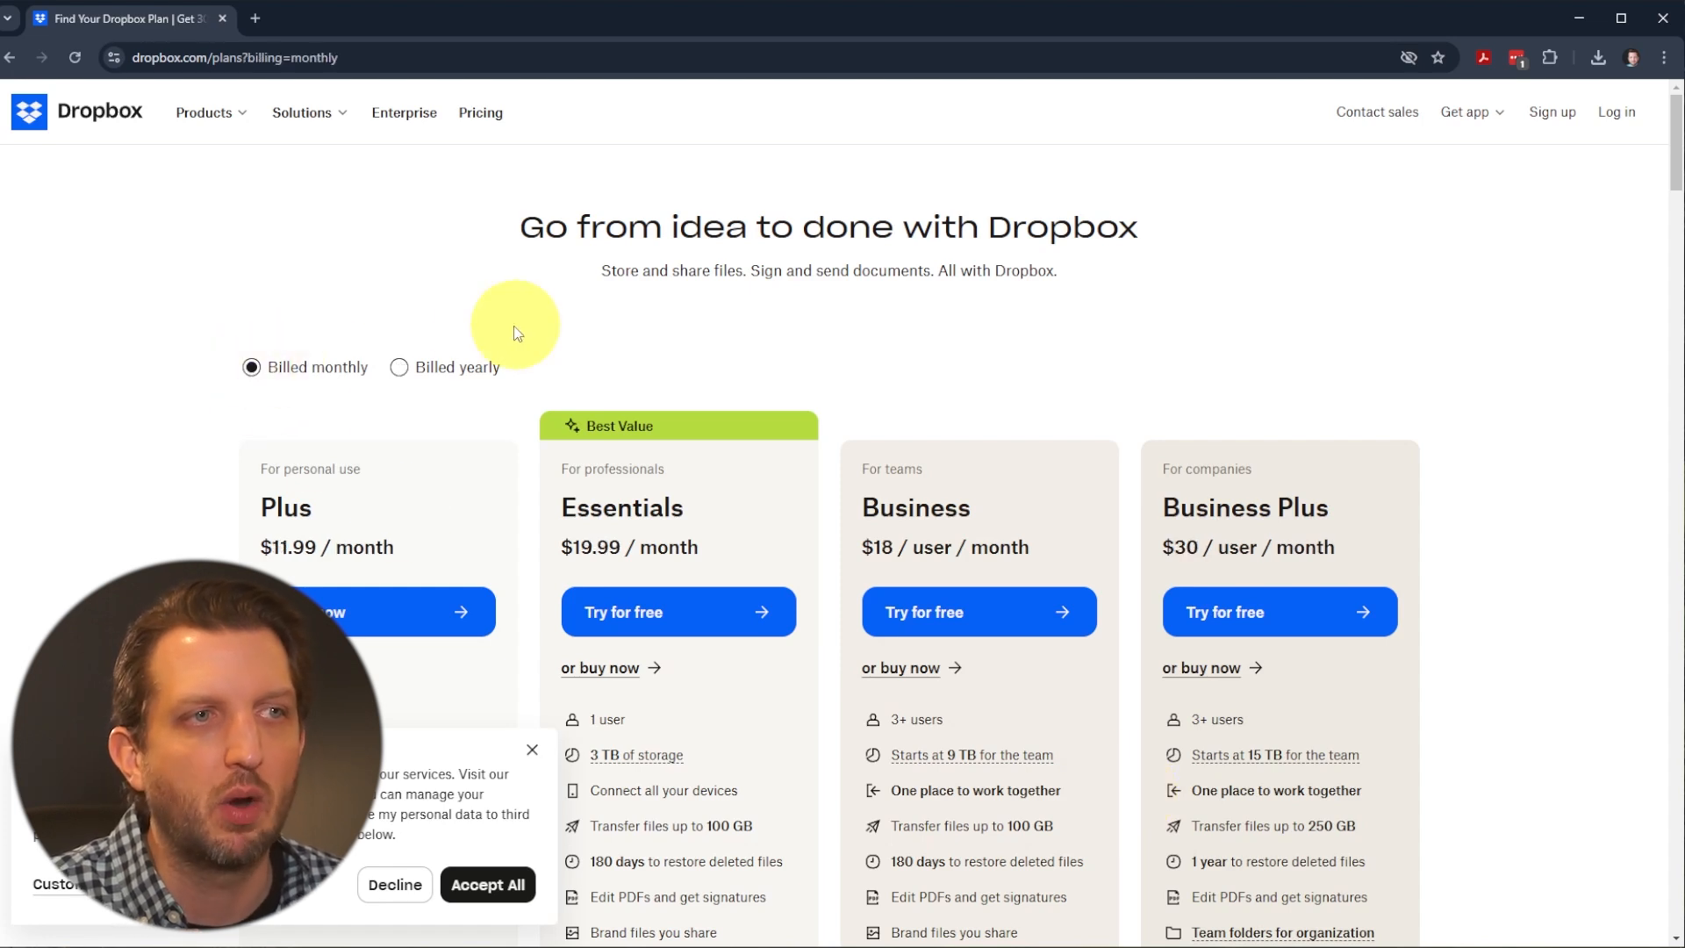
pyautogui.click(398, 367)
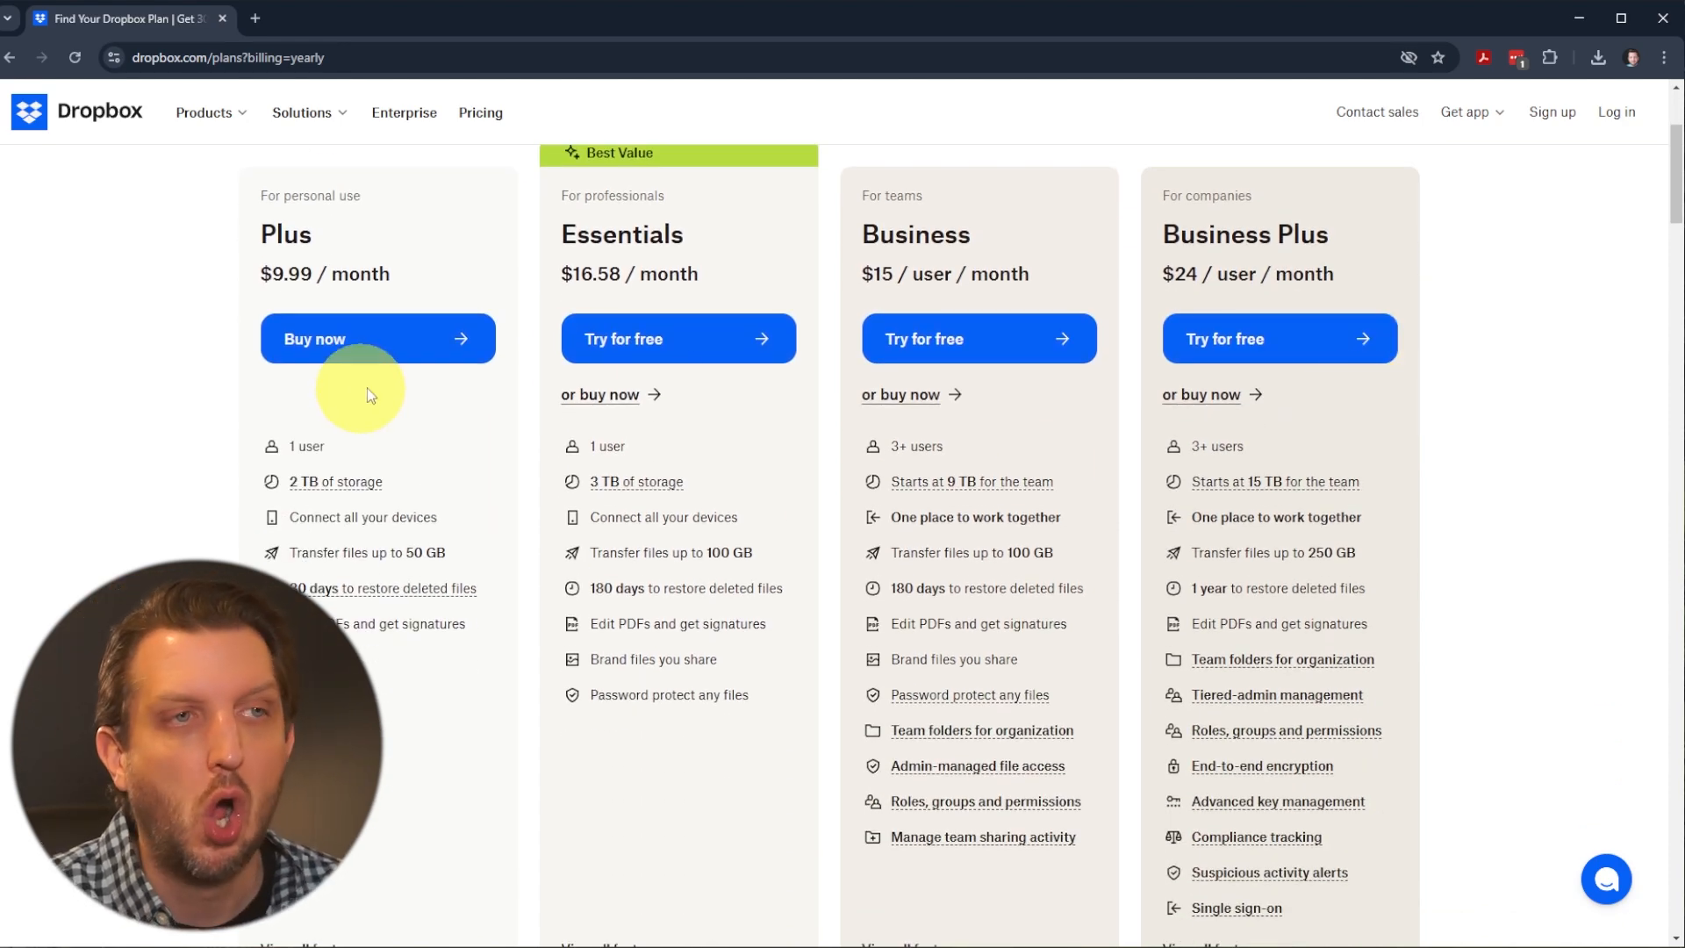
pyautogui.moveTo(1206, 549)
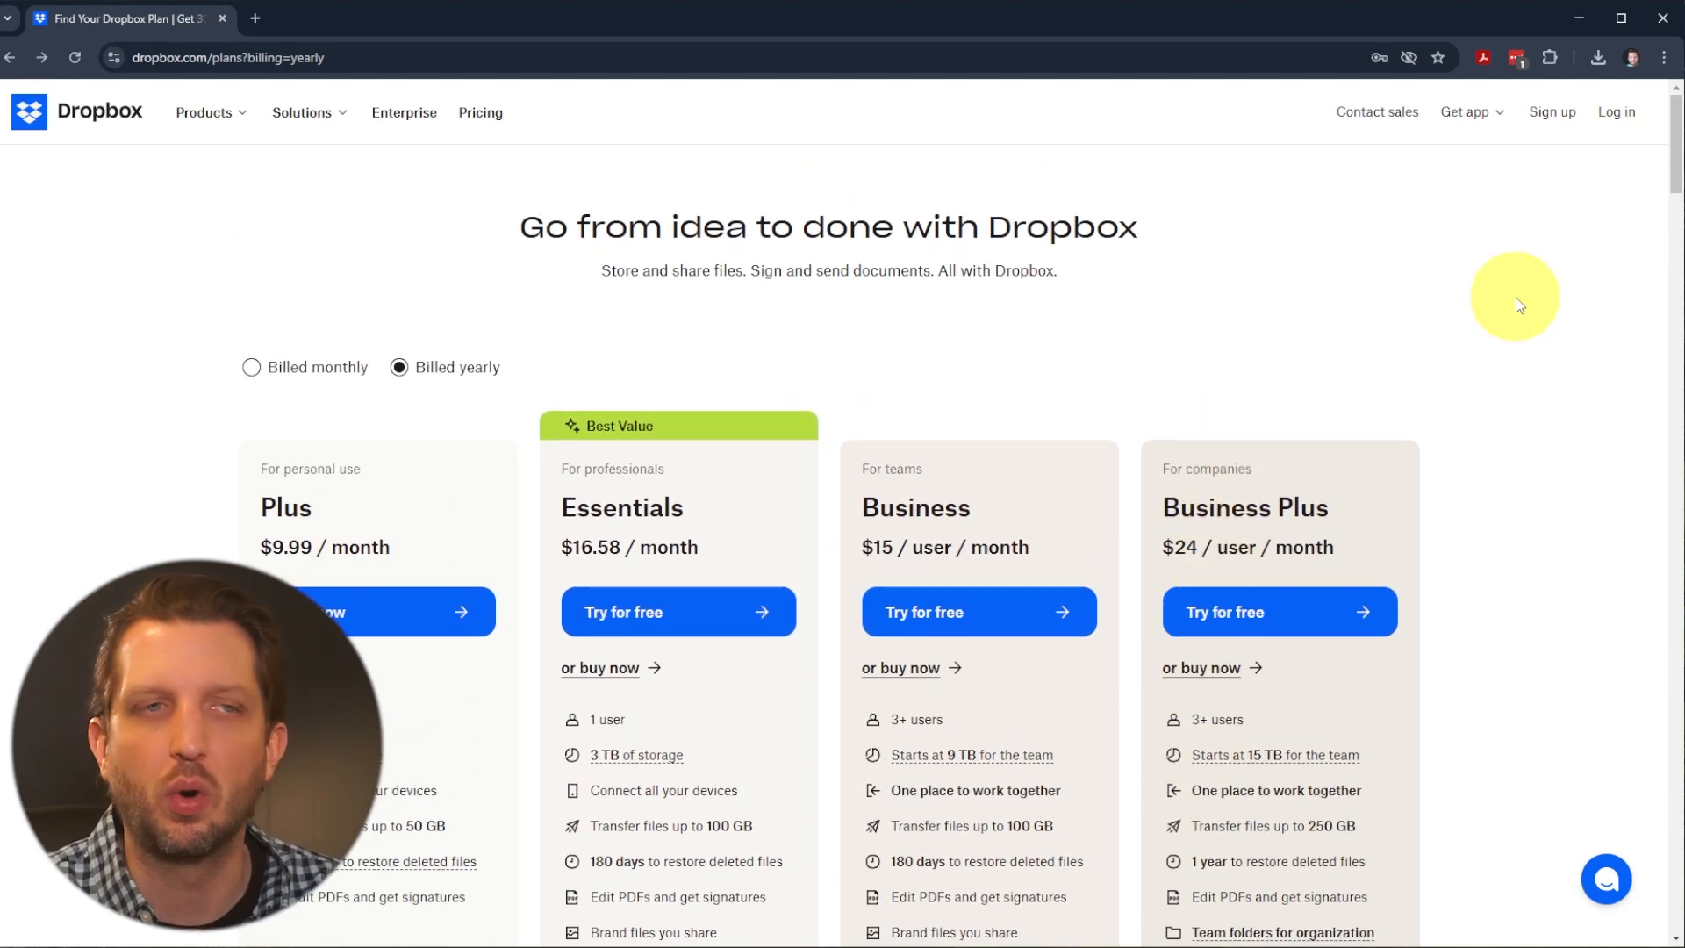
pyautogui.moveTo(1473, 267)
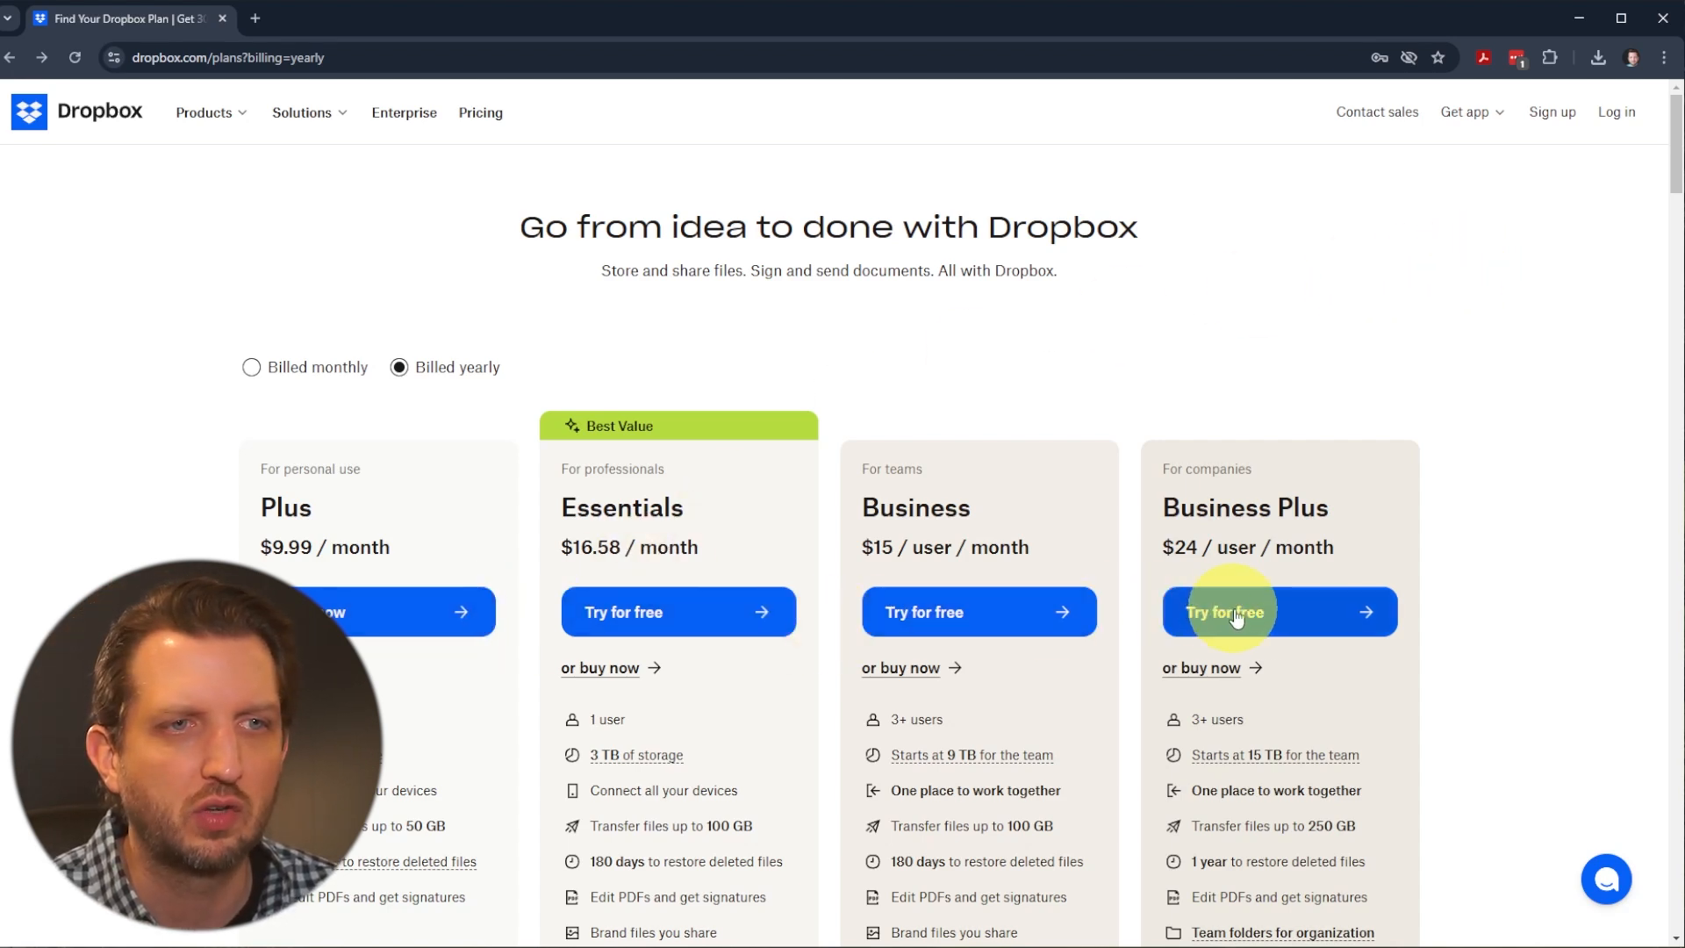
pyautogui.moveTo(1552, 112)
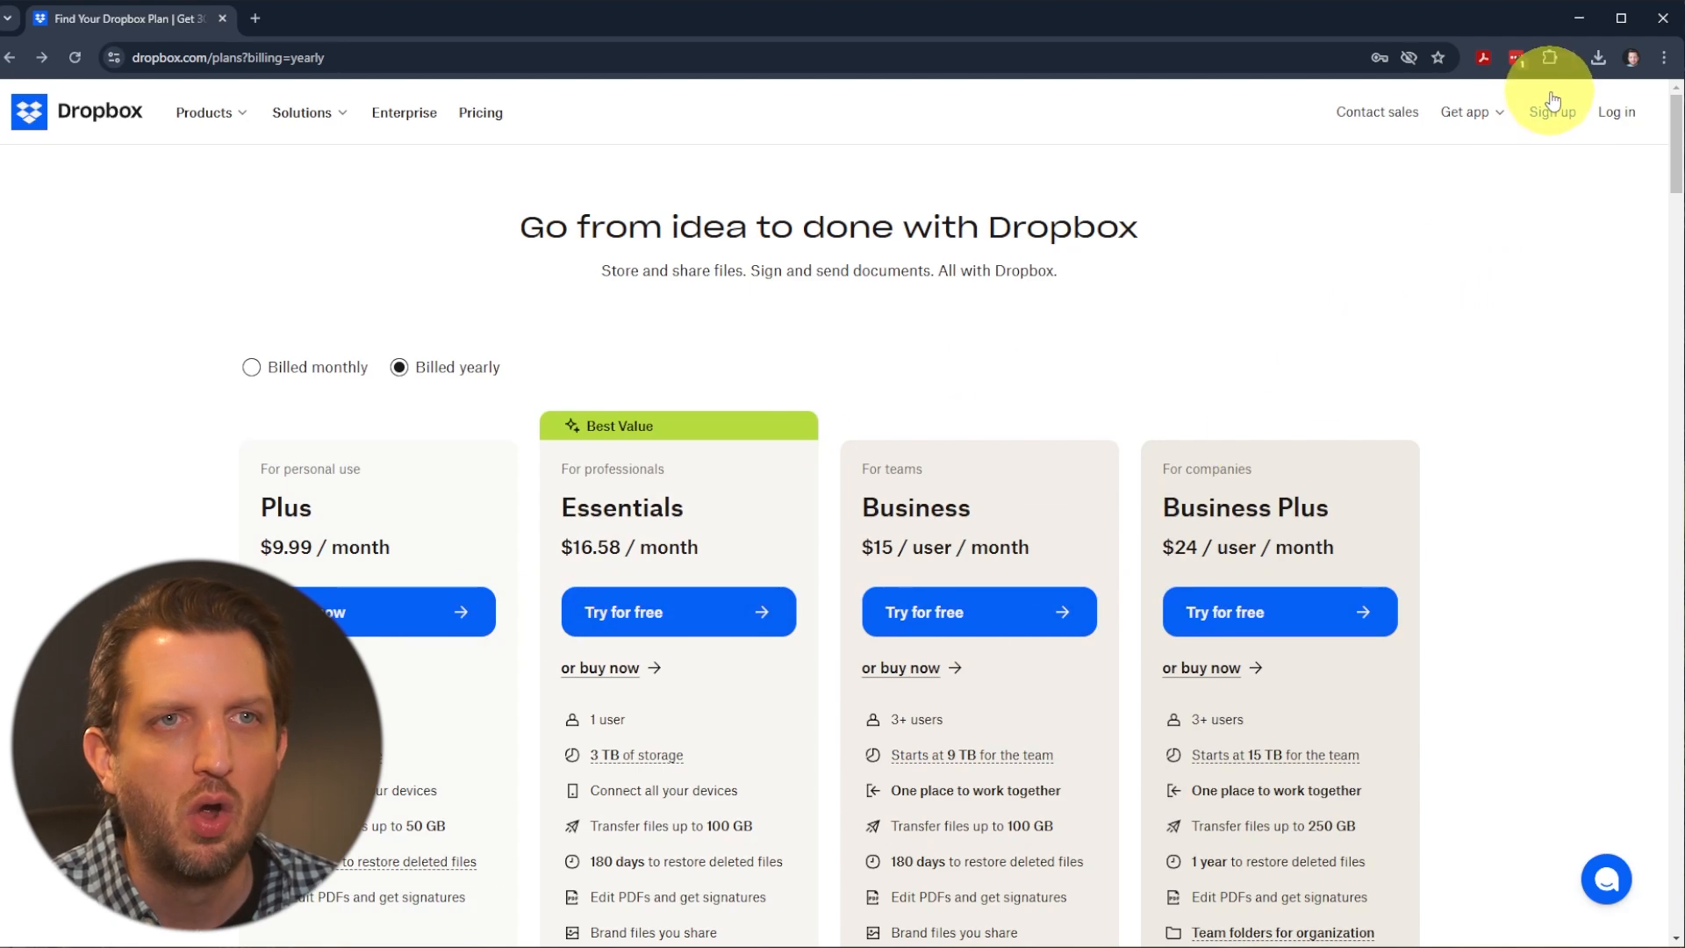
pyautogui.click(1549, 113)
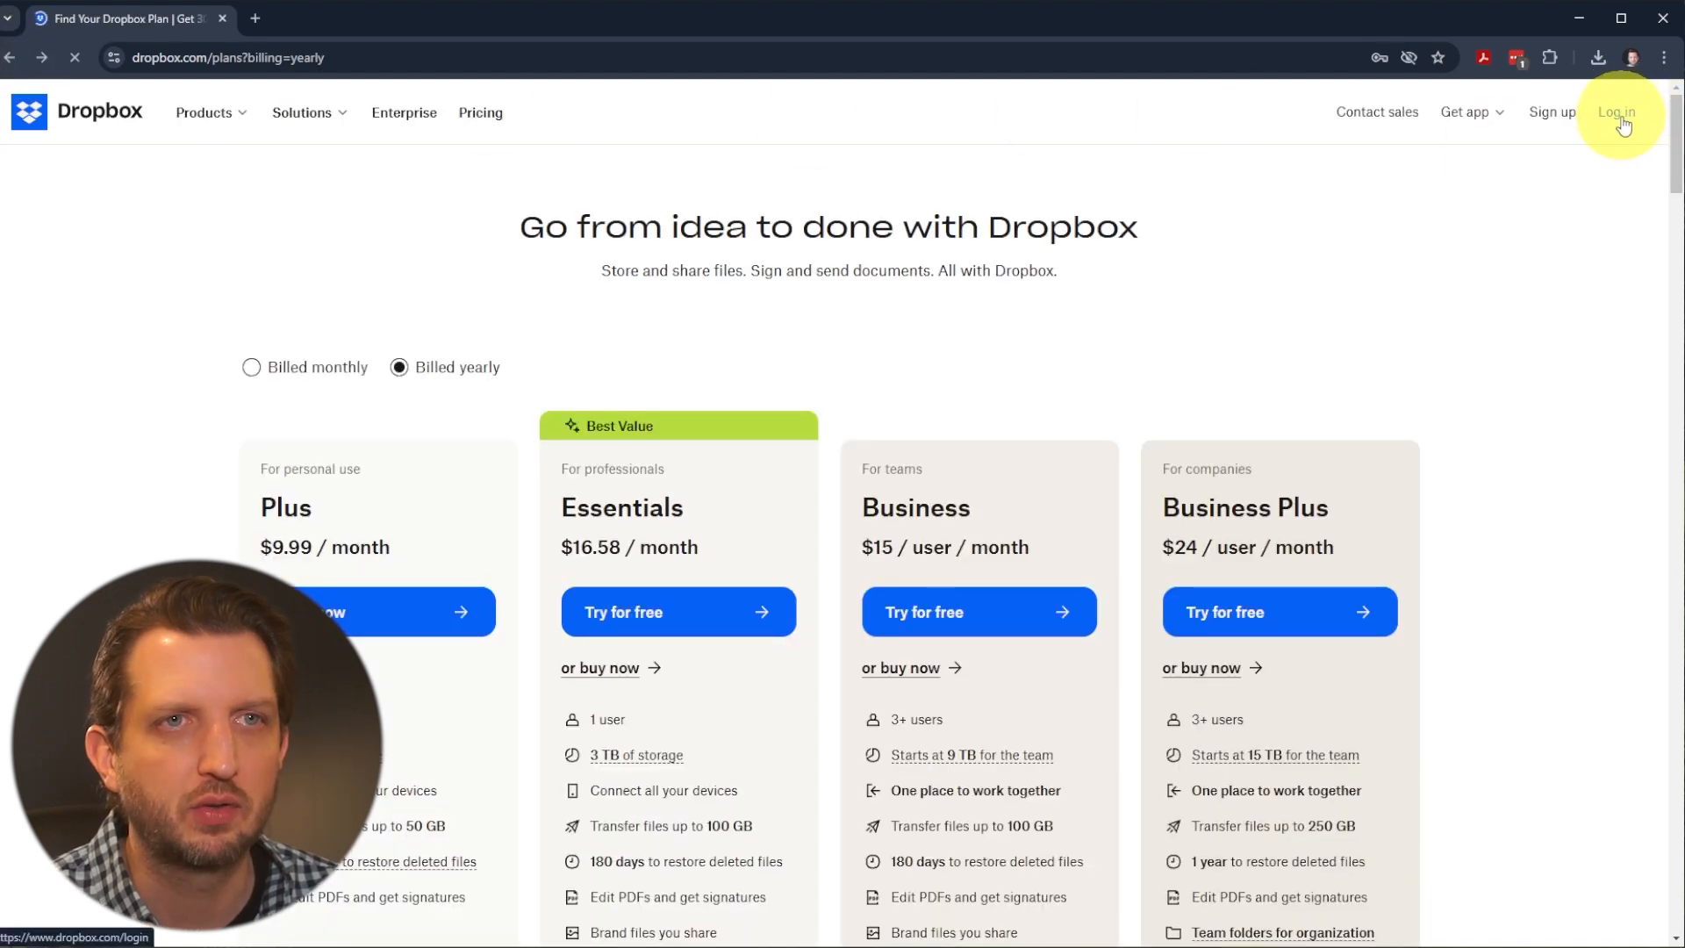
# - Sign in to the Dropbox account and check the recent activity notifications
pyautogui.click(1615, 113)
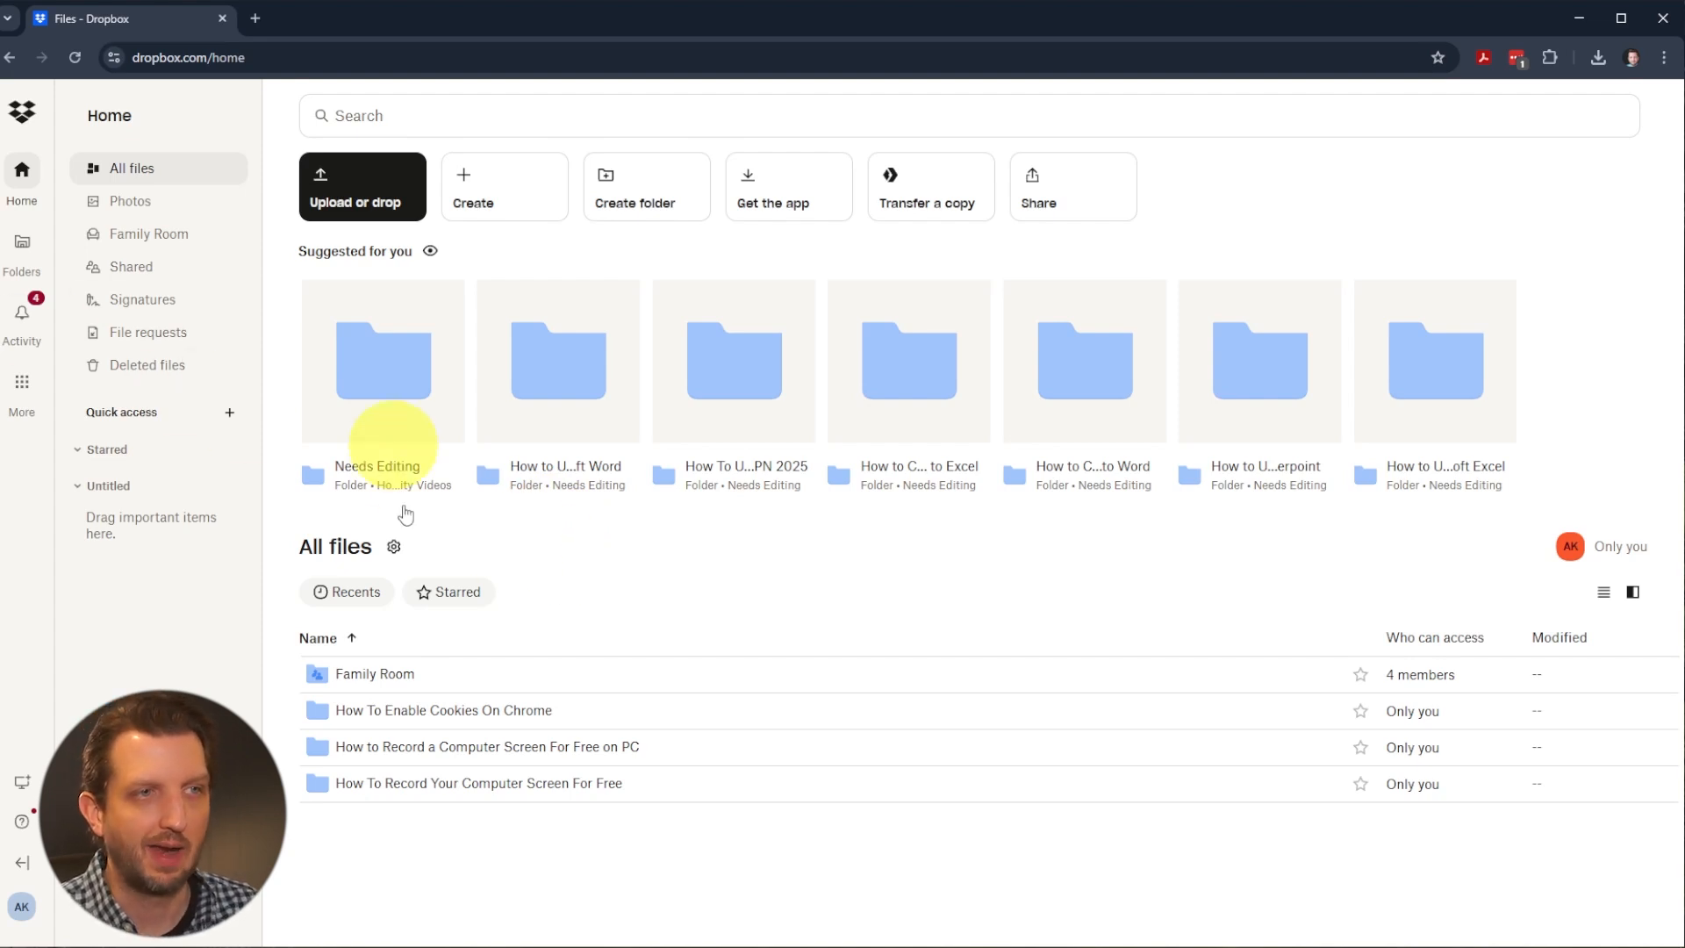
pyautogui.moveTo(567, 746)
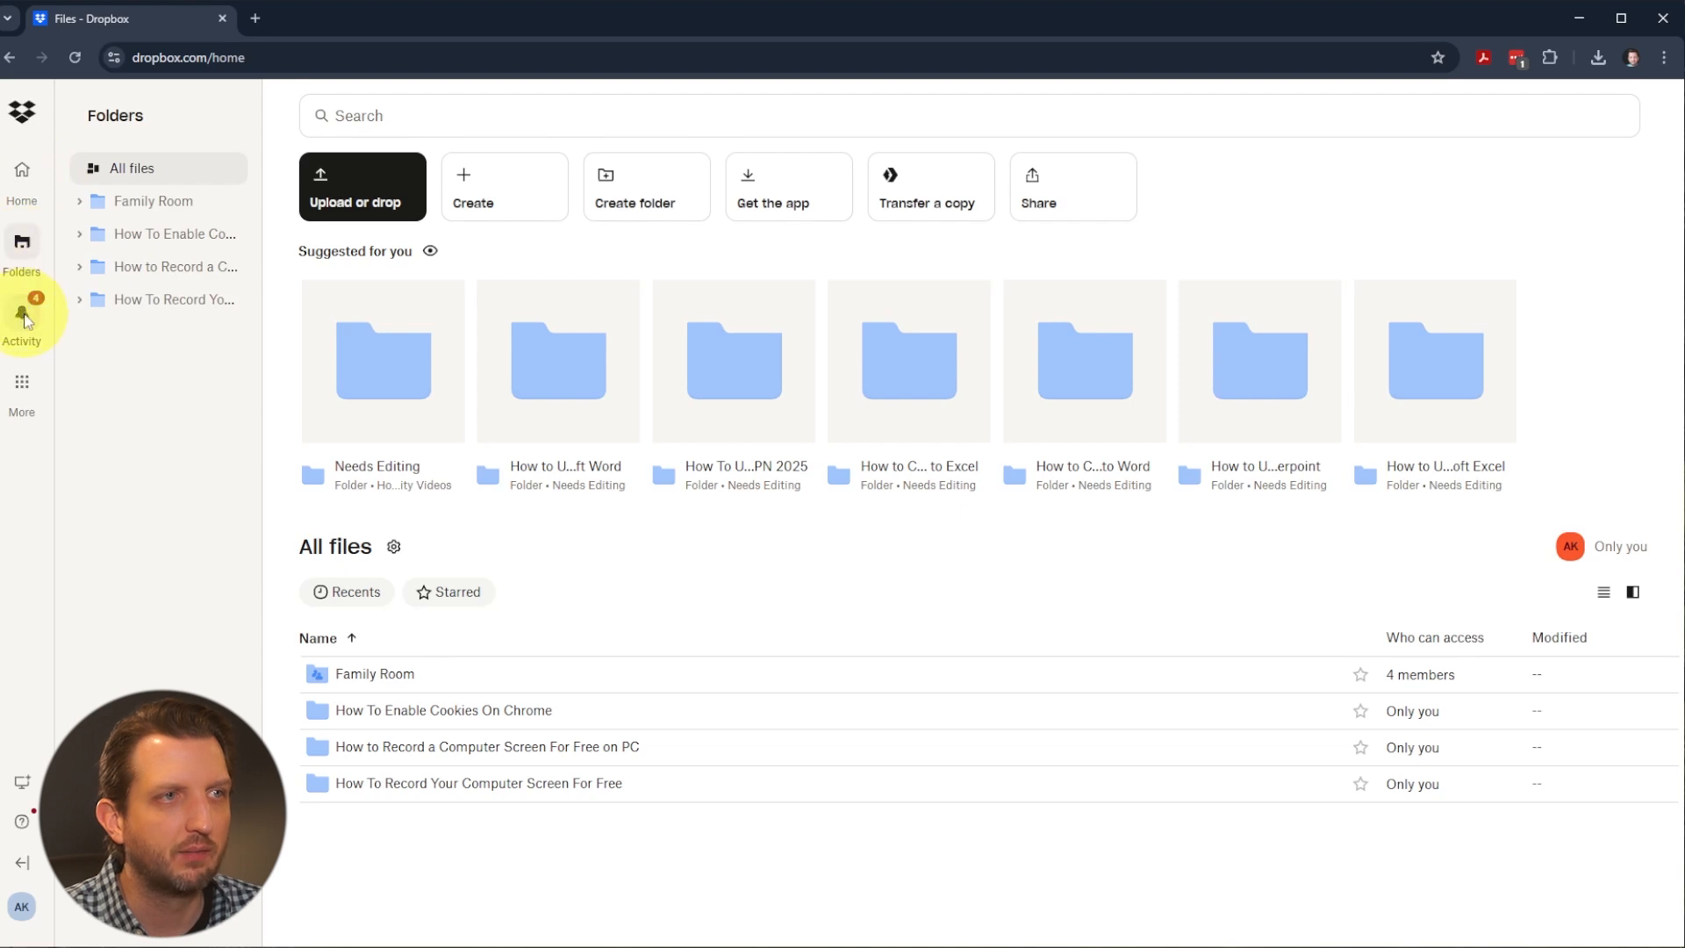
pyautogui.click(21, 318)
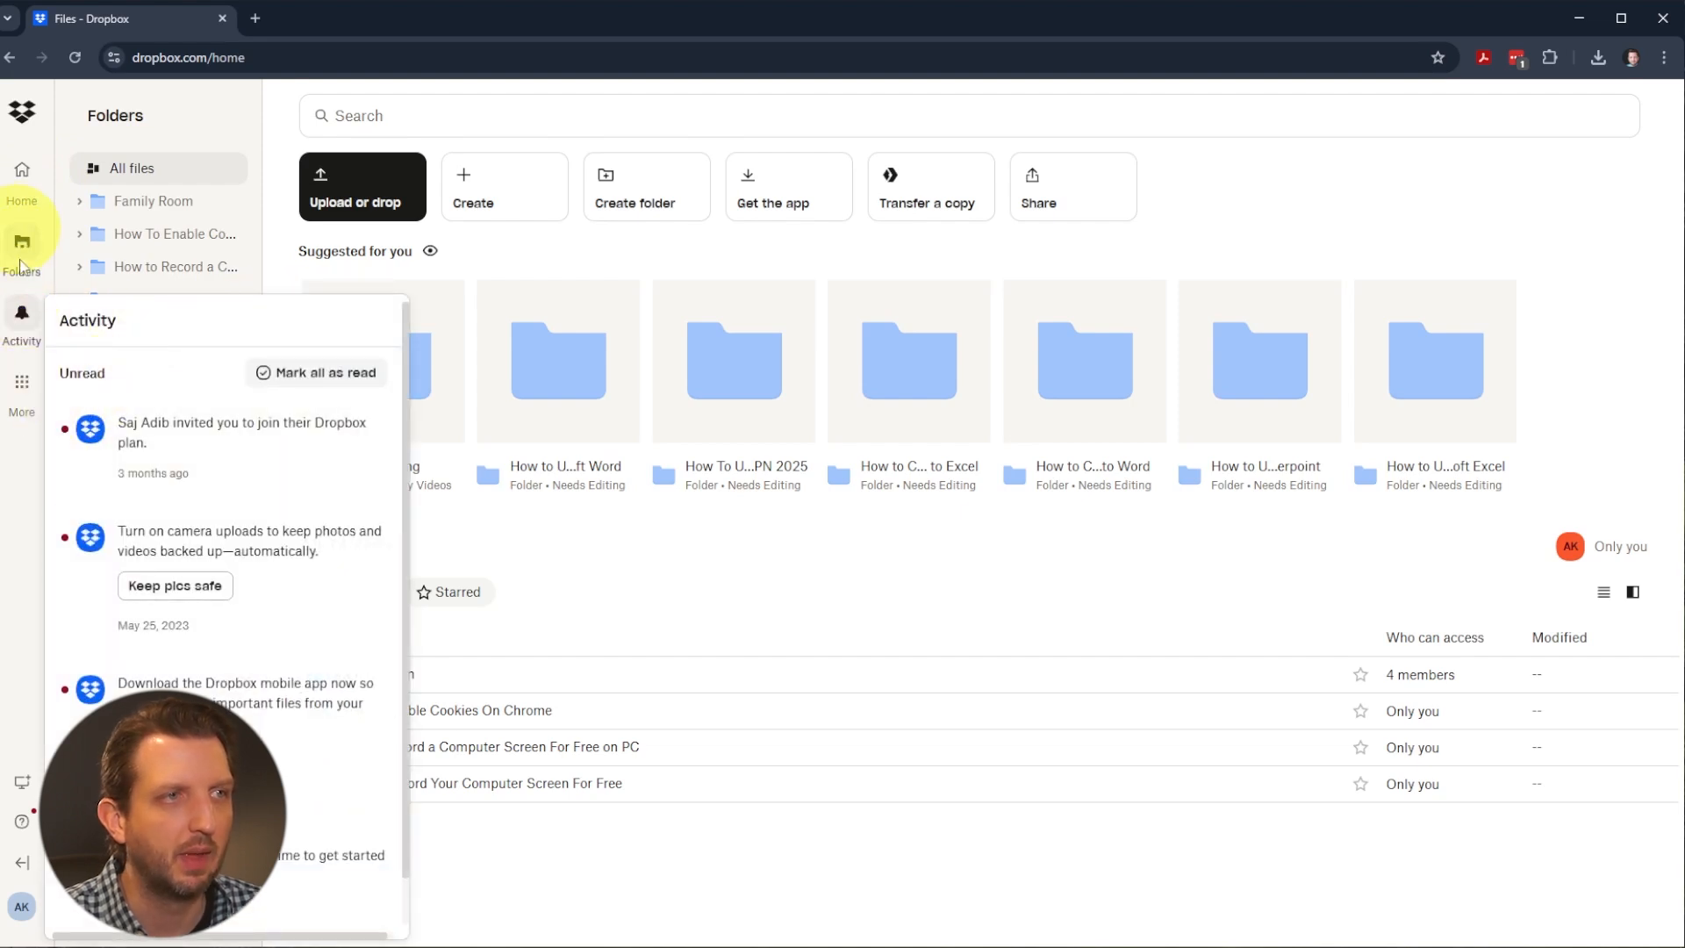
pyautogui.click(21, 175)
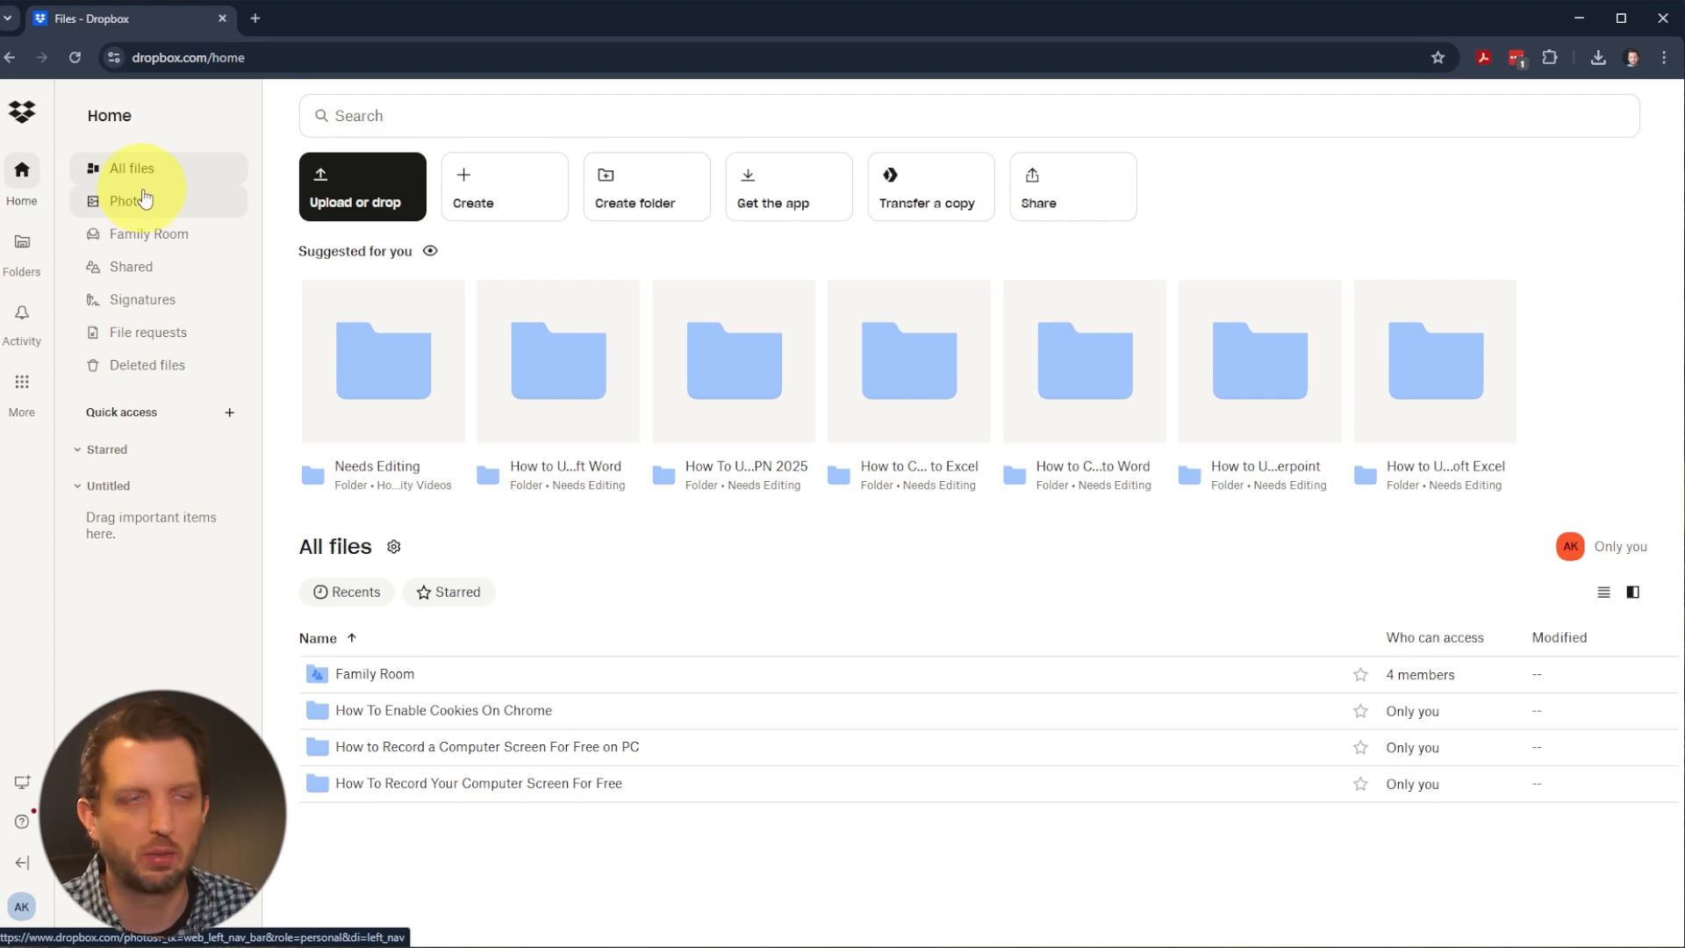
# - Browse All files and Photos, then expand Family Room in the folder tree
pyautogui.click(131, 169)
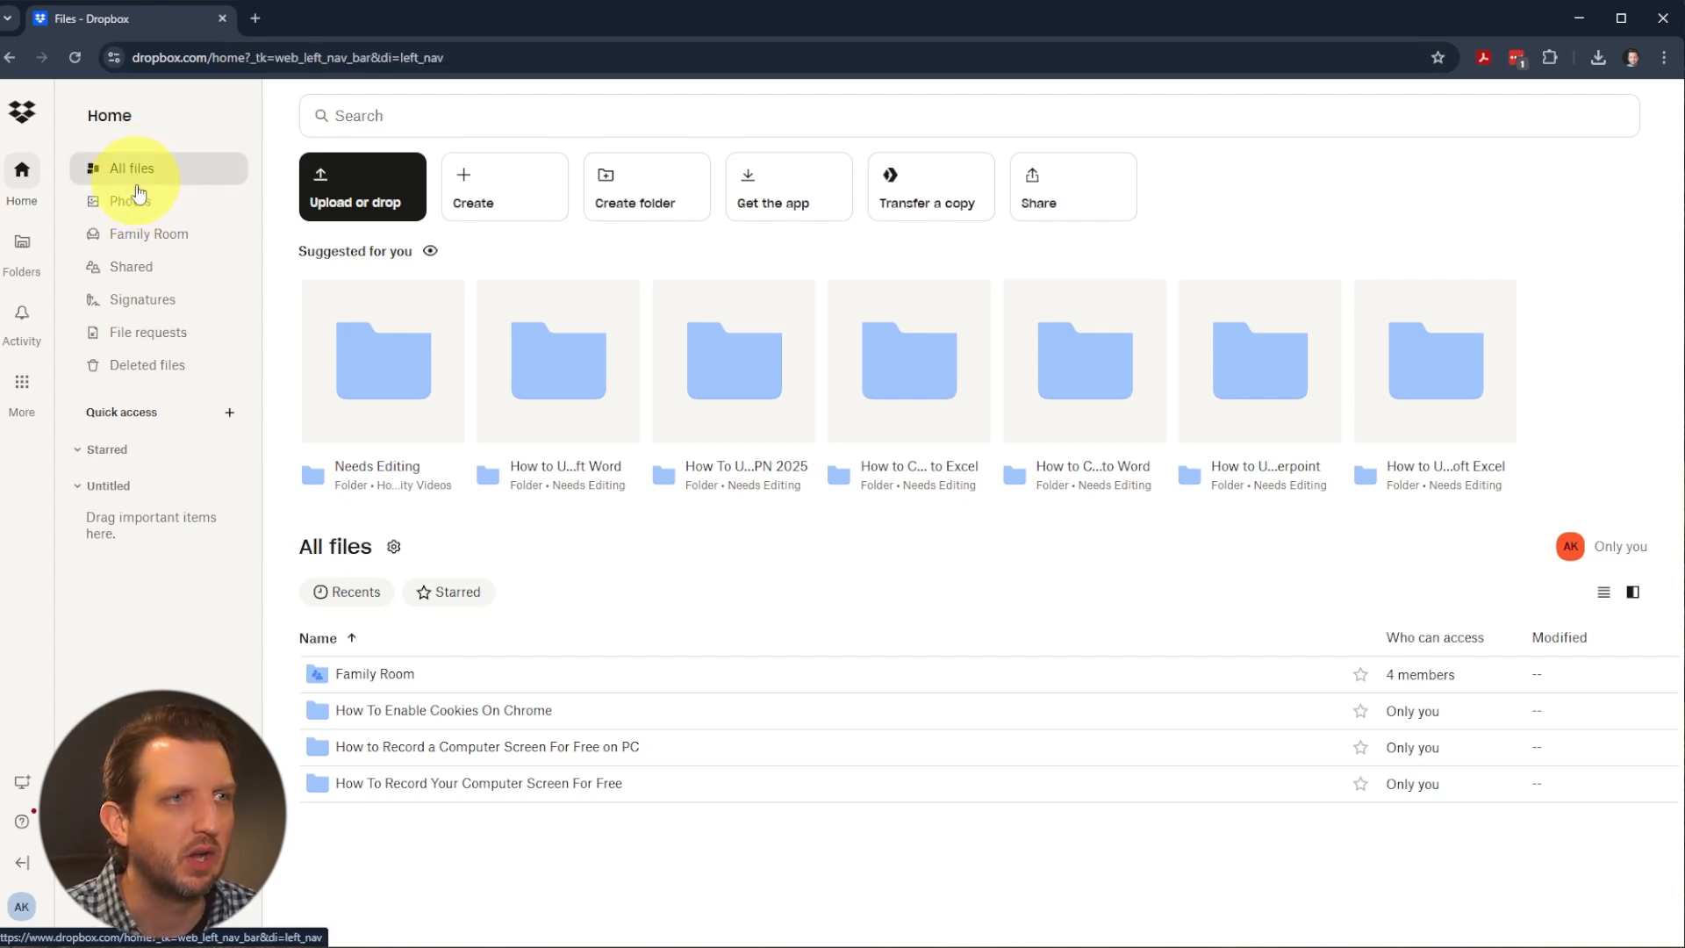
pyautogui.click(129, 201)
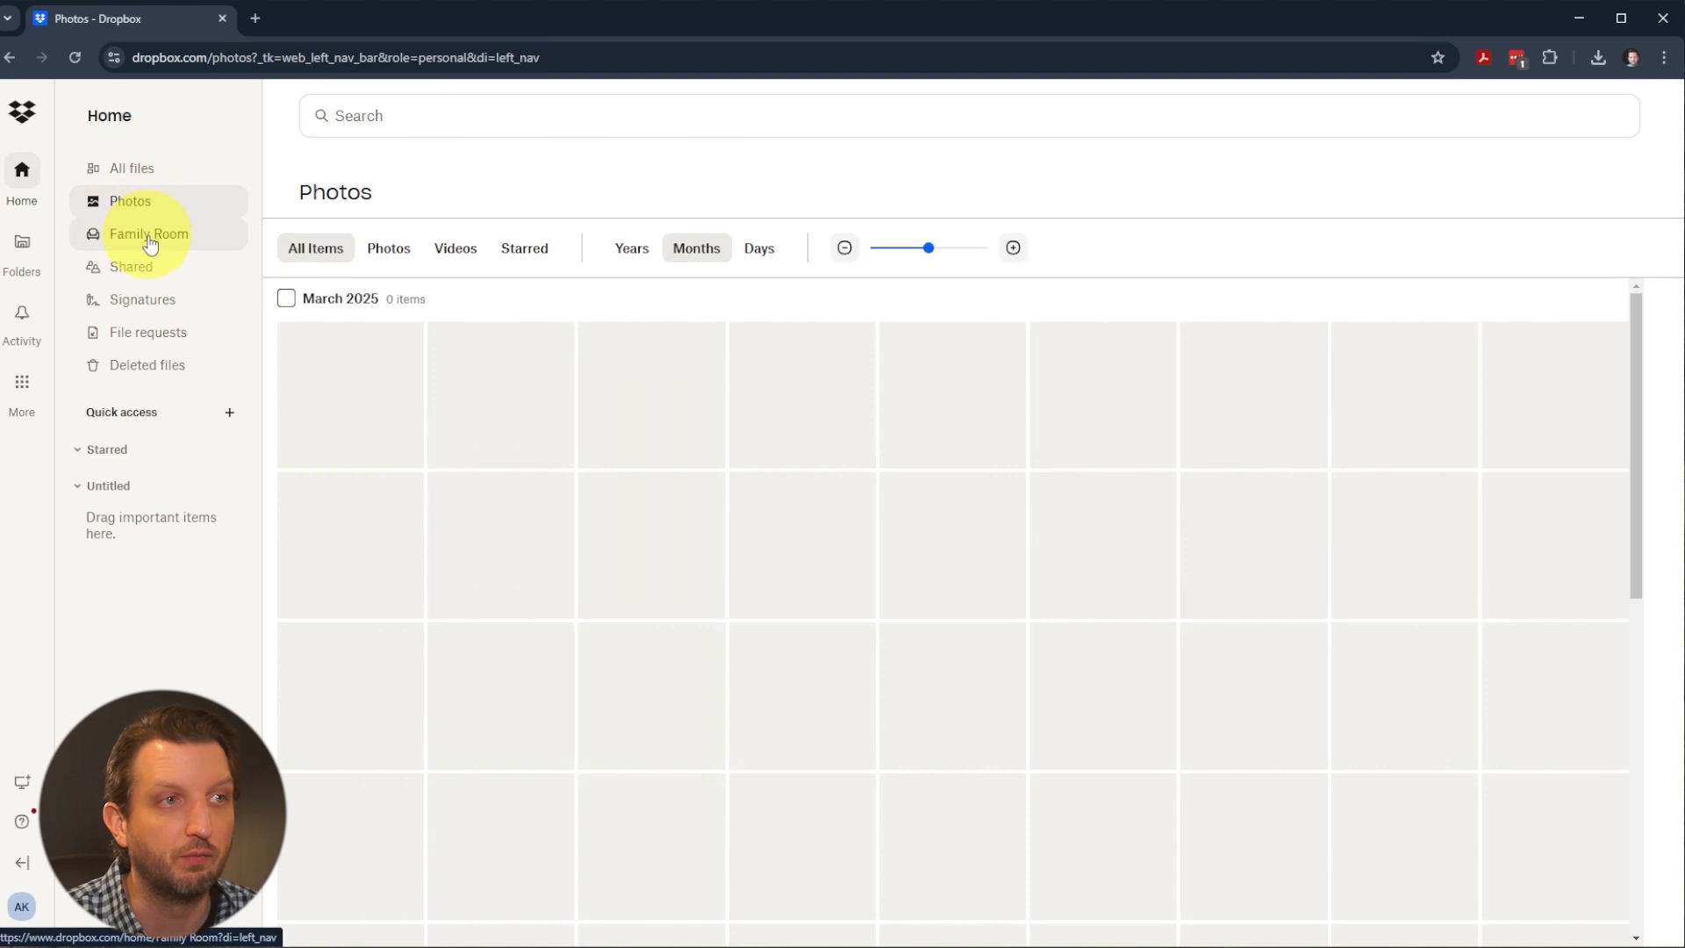
pyautogui.click(132, 267)
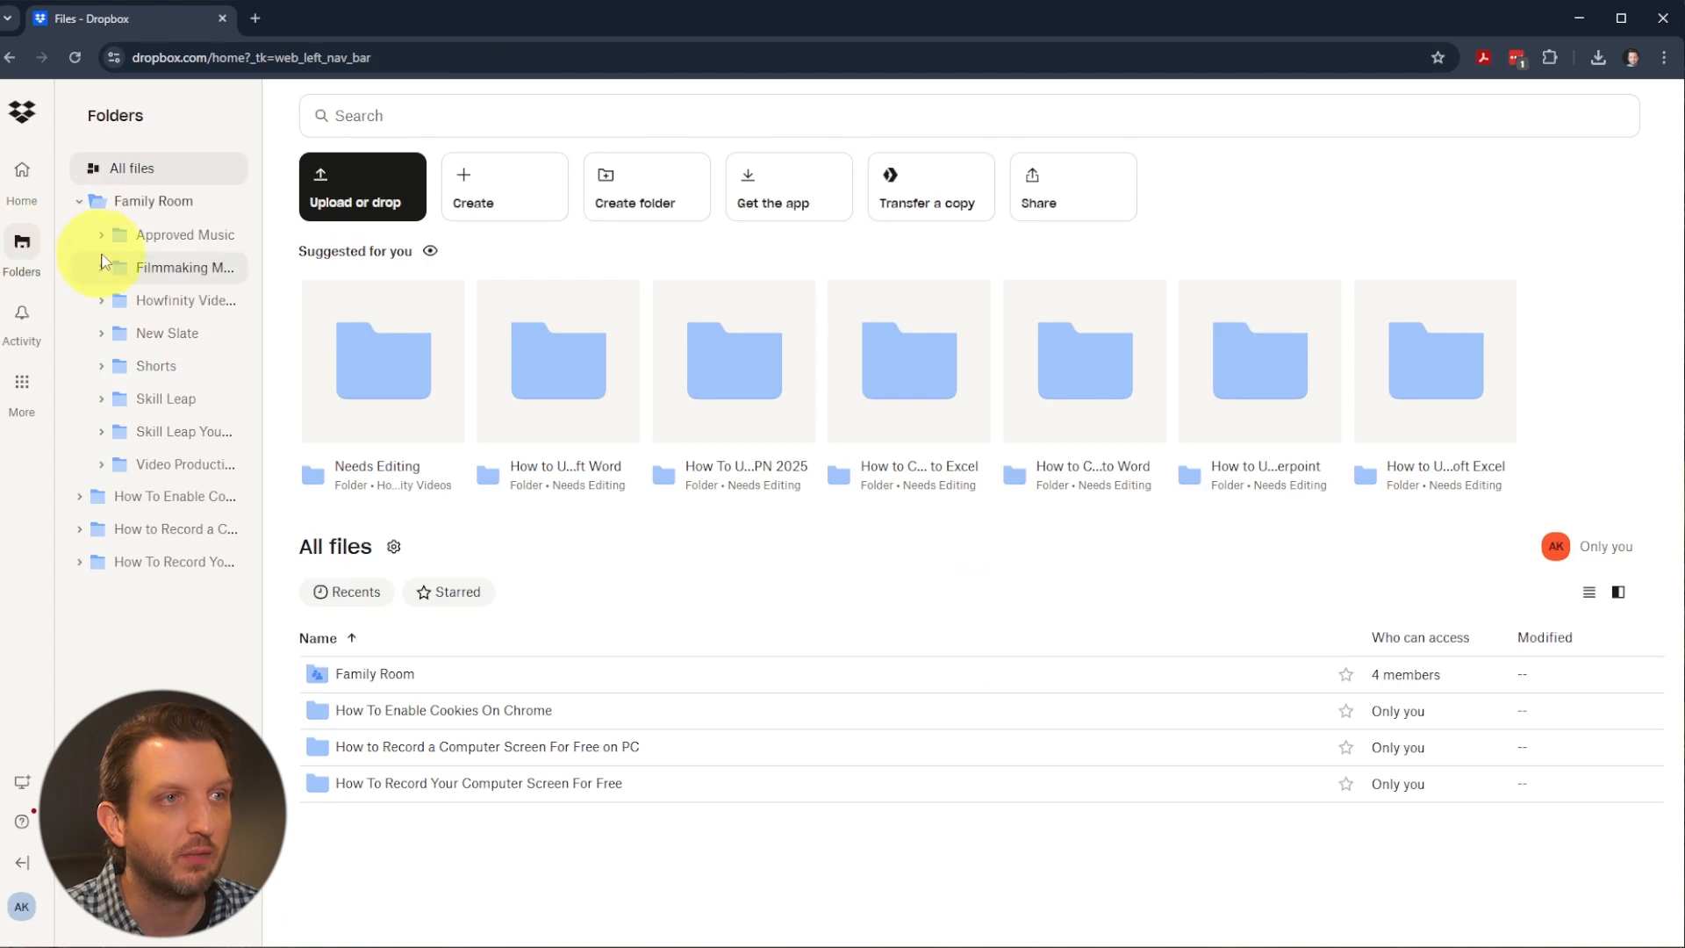
# - Expand Approved Music's subfolders in the tree and return to the All files overview
pyautogui.click(79, 200)
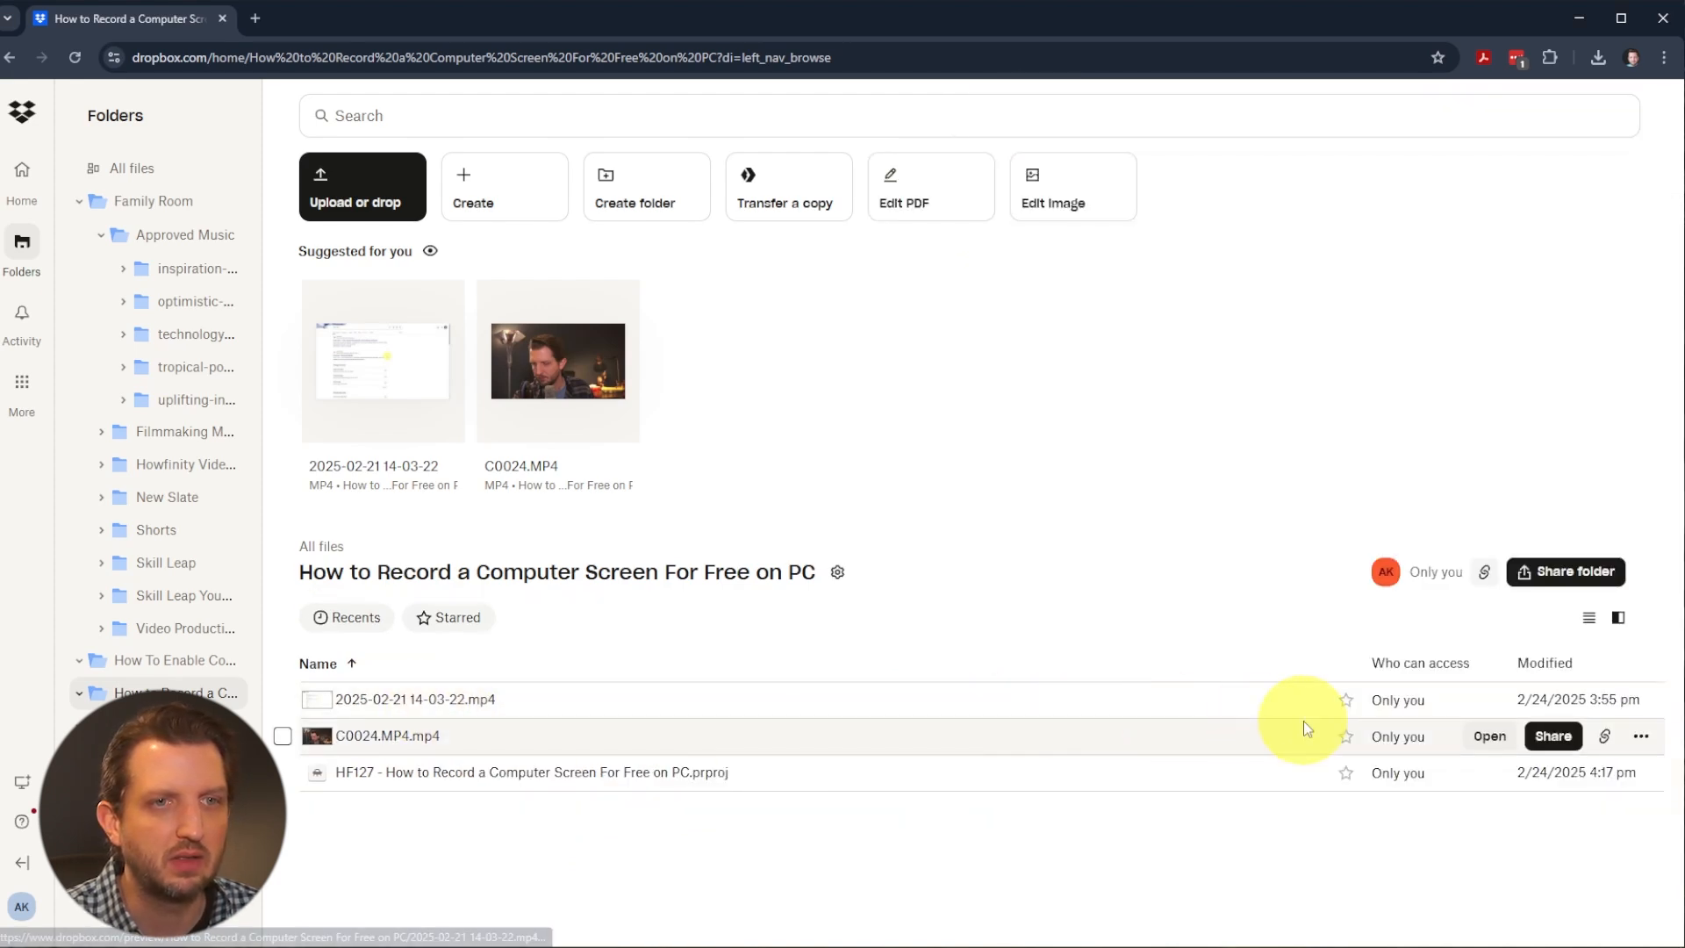
pyautogui.click(130, 169)
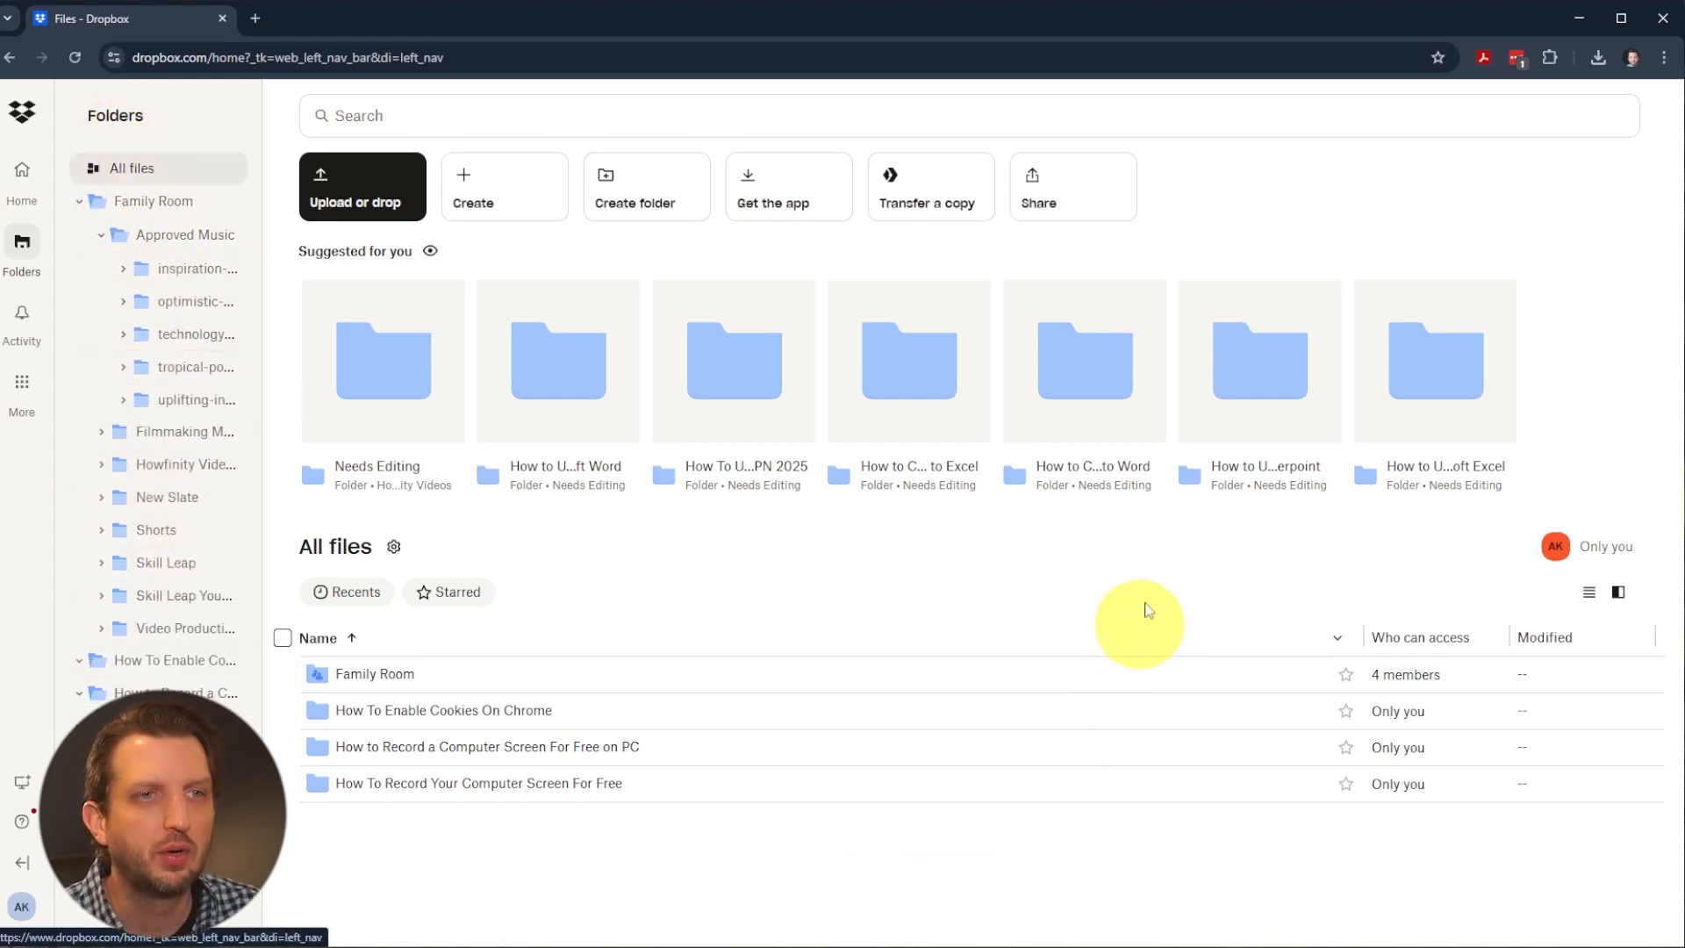
pyautogui.moveTo(449, 630)
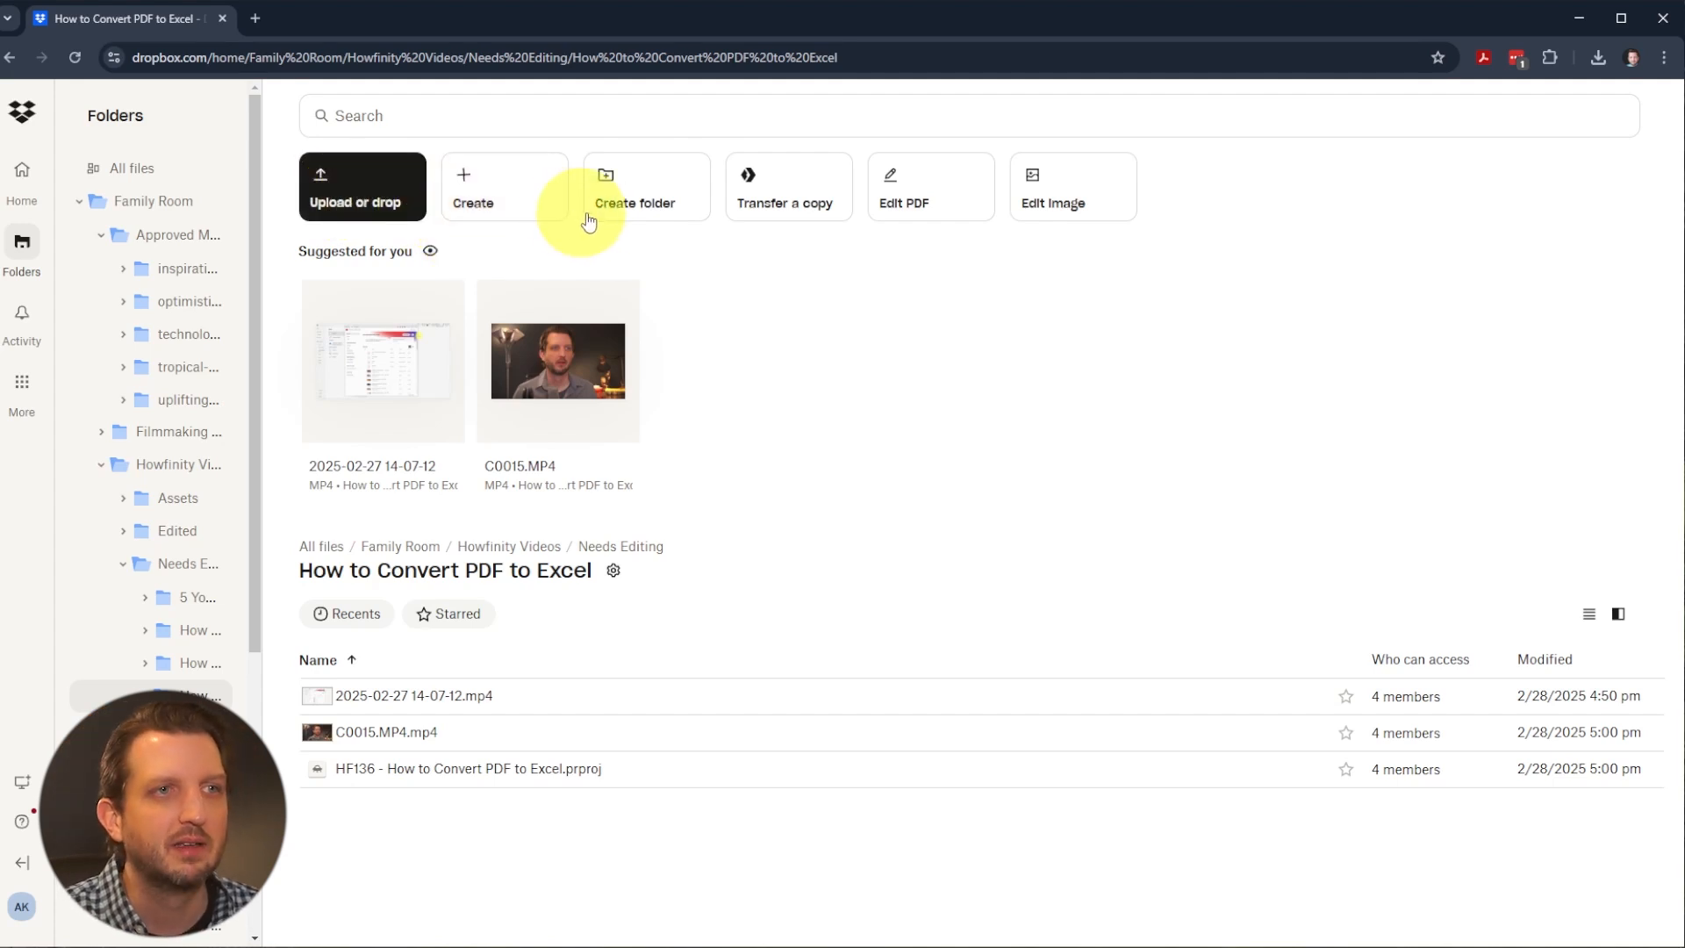
pyautogui.moveTo(785, 232)
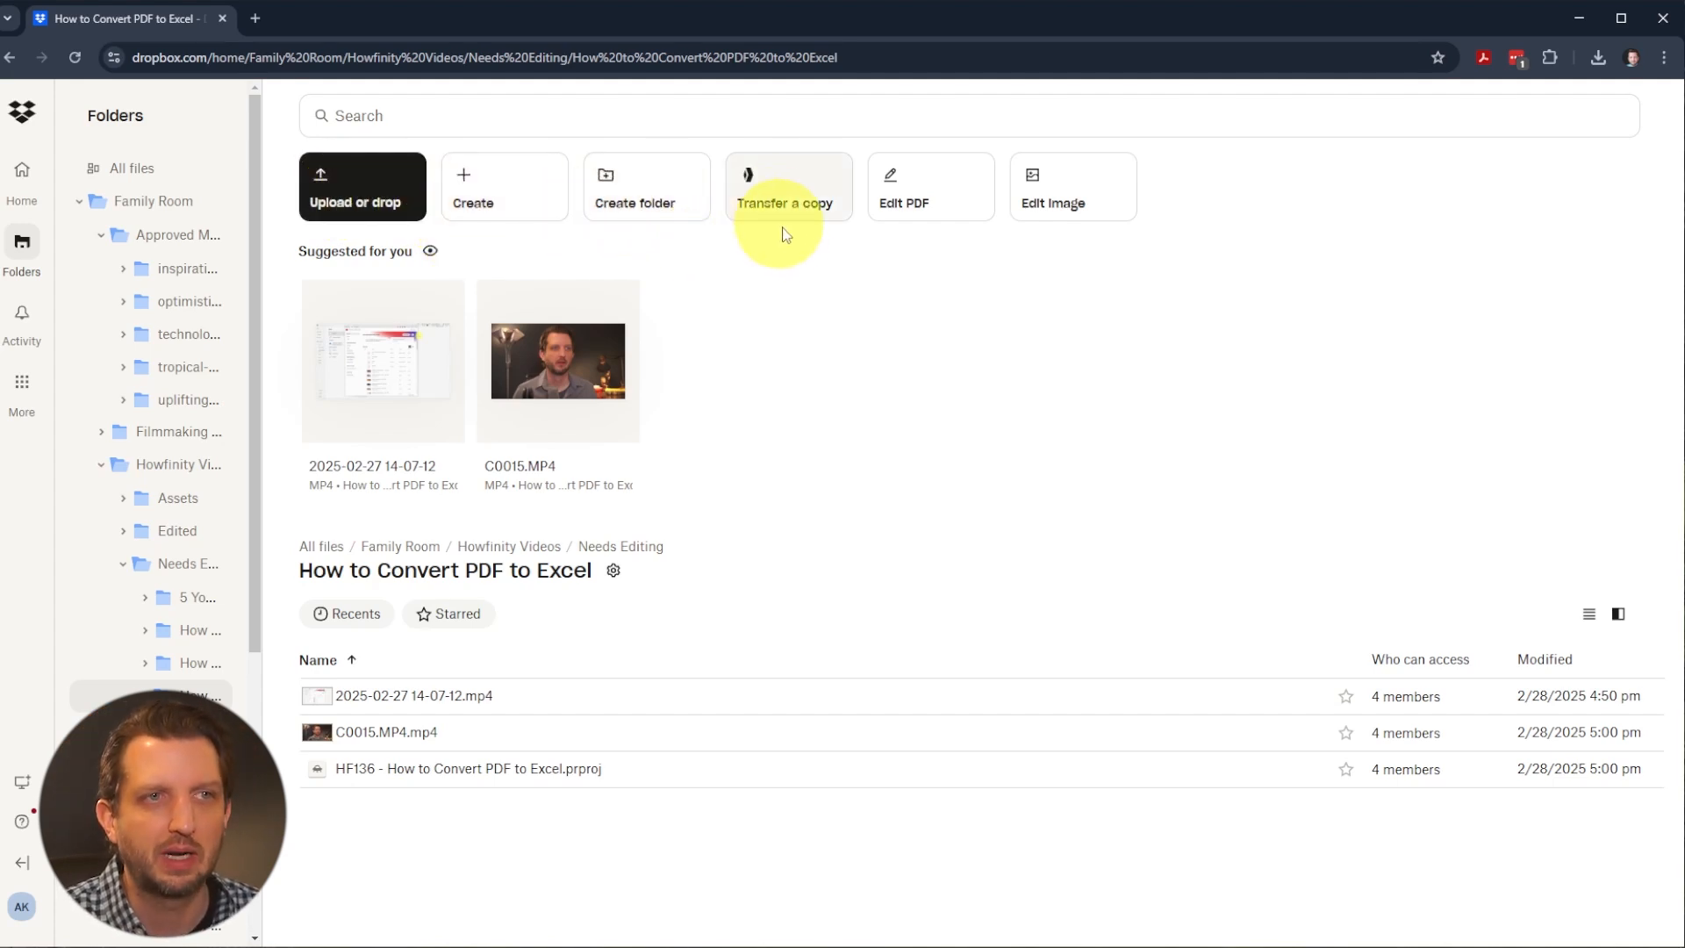
pyautogui.moveTo(372, 274)
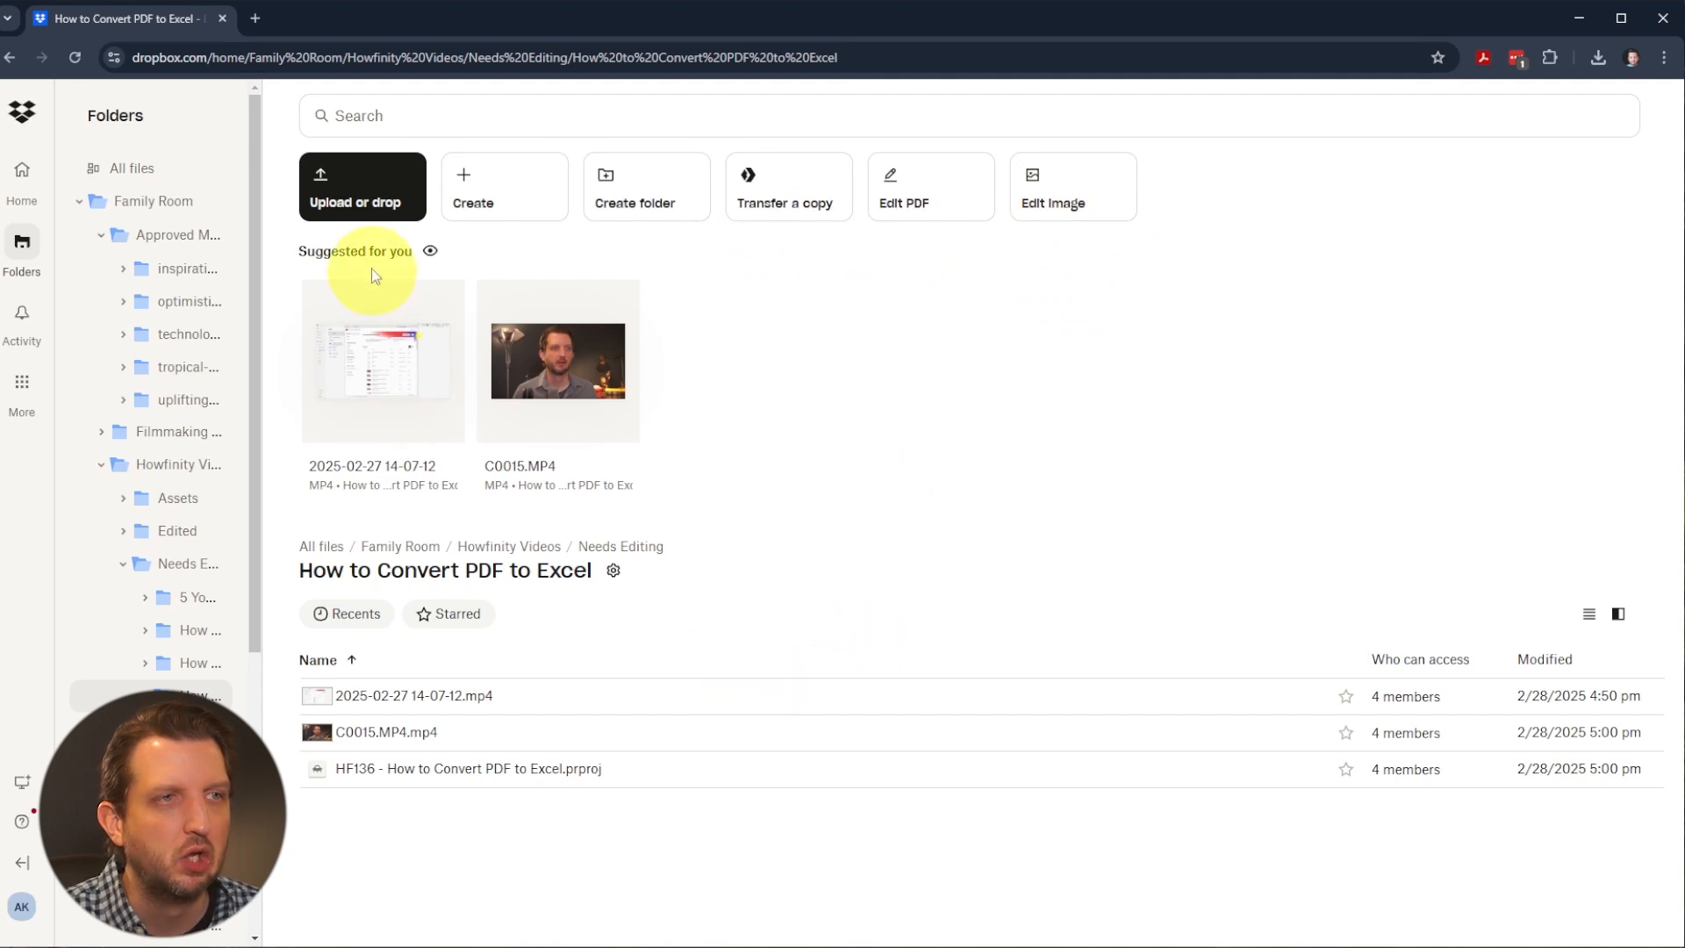
pyautogui.moveTo(786, 778)
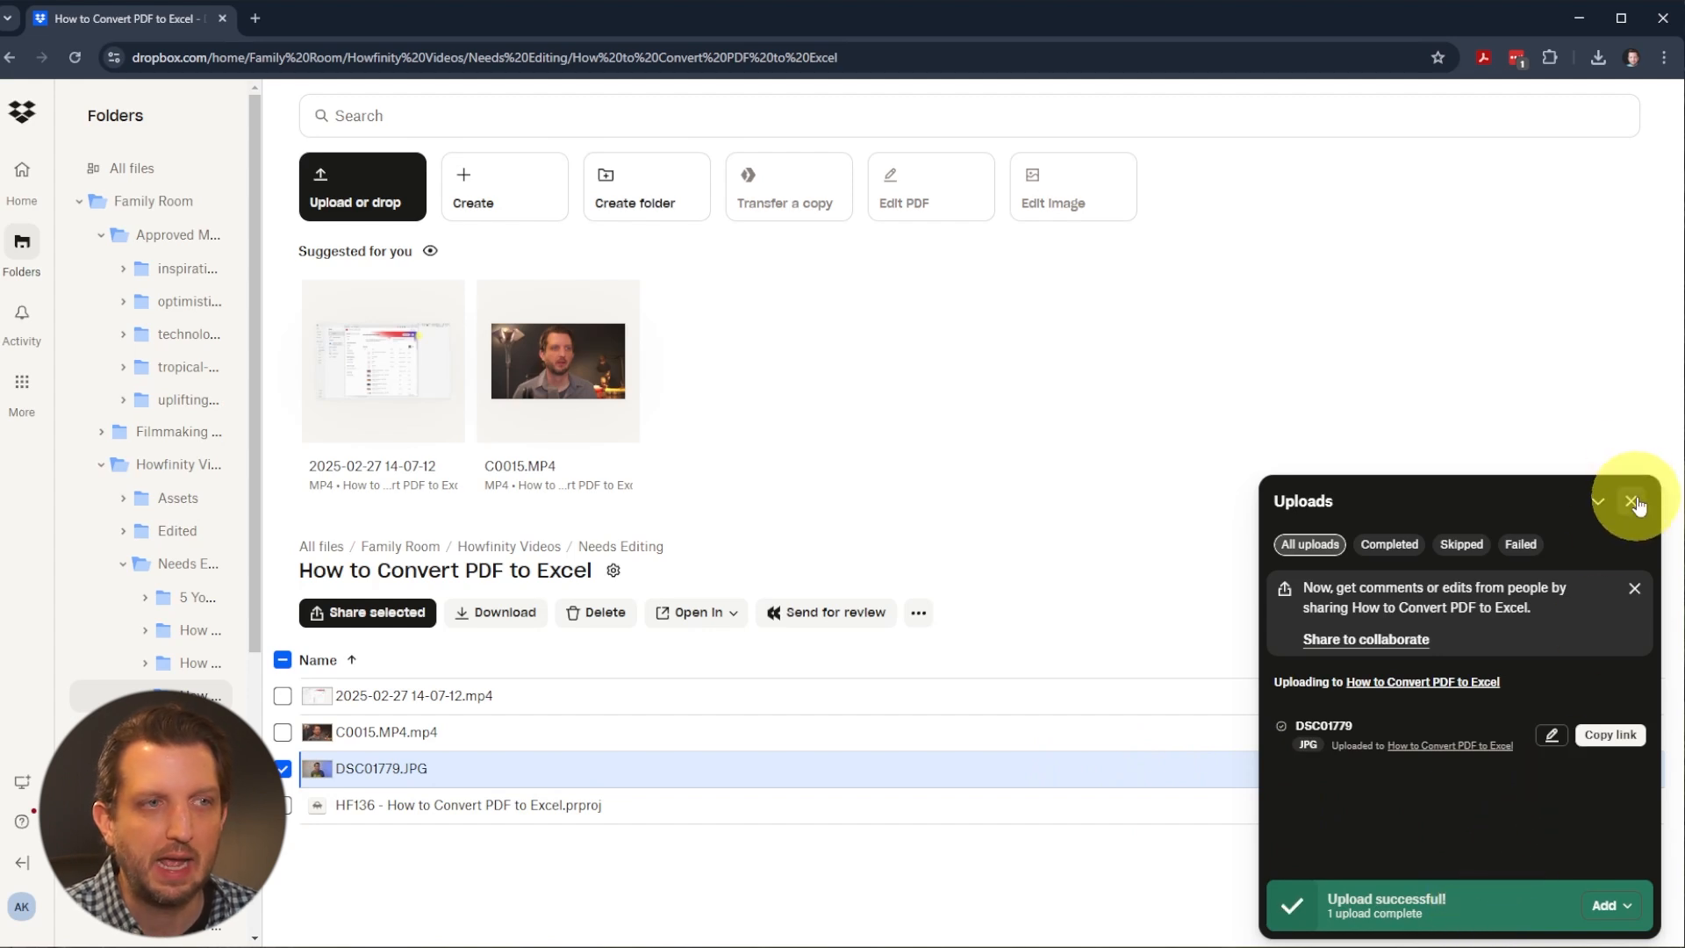
# - Dismiss the upload summary after DSC01779.JPG finishes uploading
pyautogui.click(1637, 503)
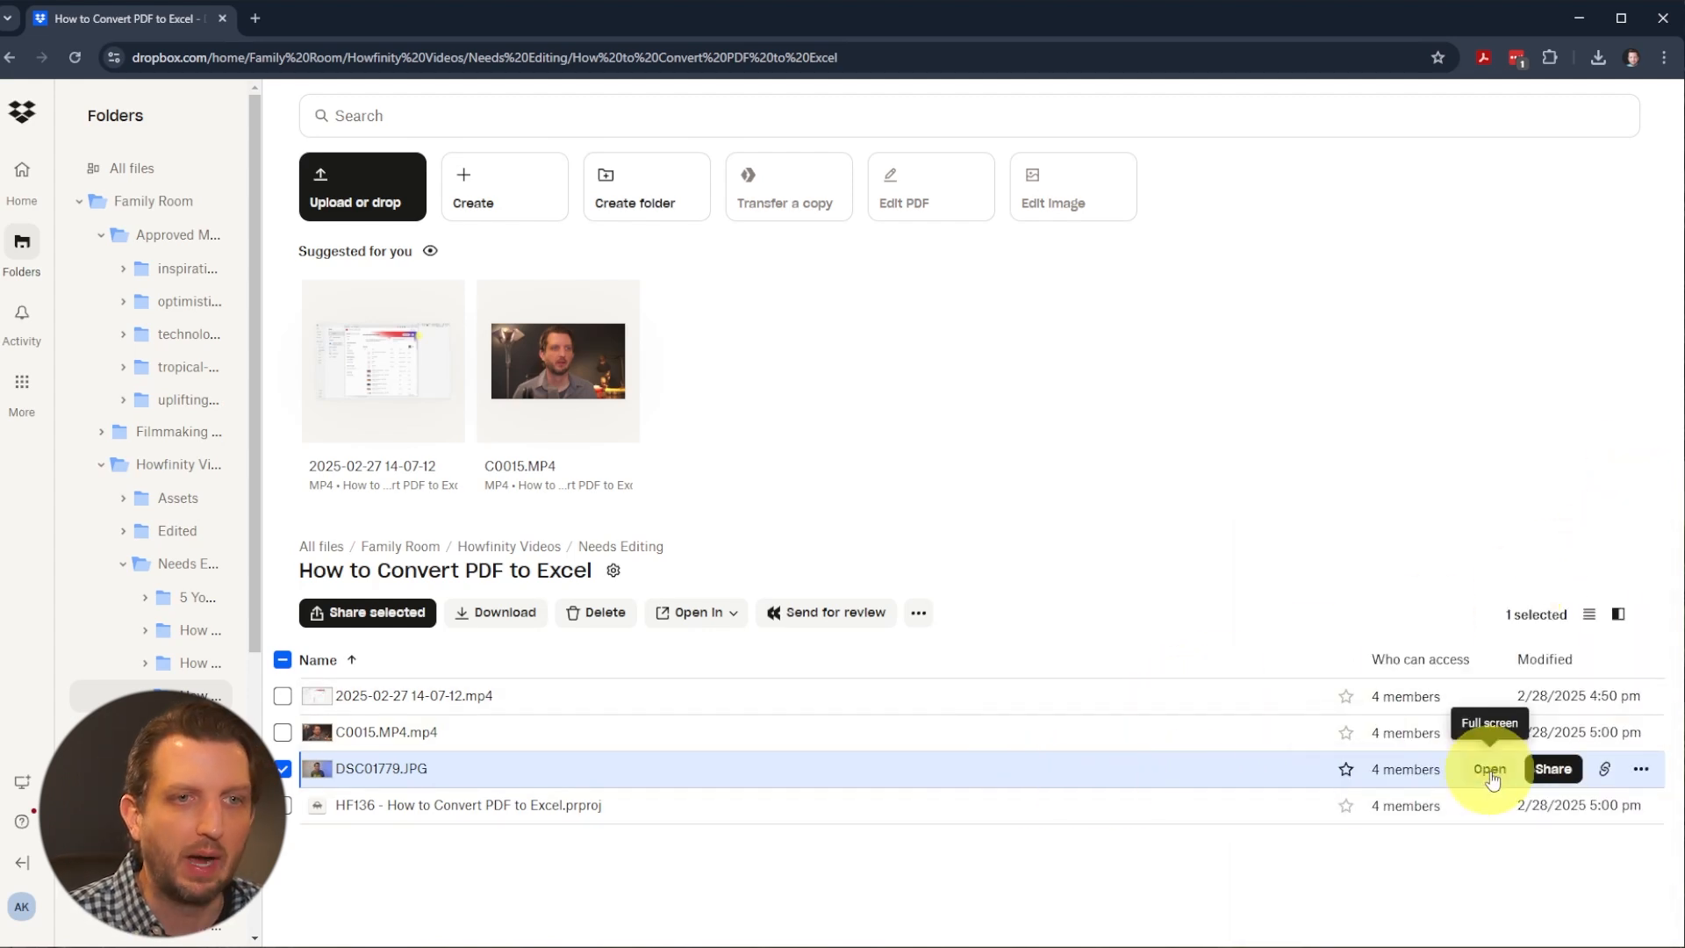
# - Preview the uploaded DSC01779.JPG photo full screen and close it
pyautogui.click(1490, 769)
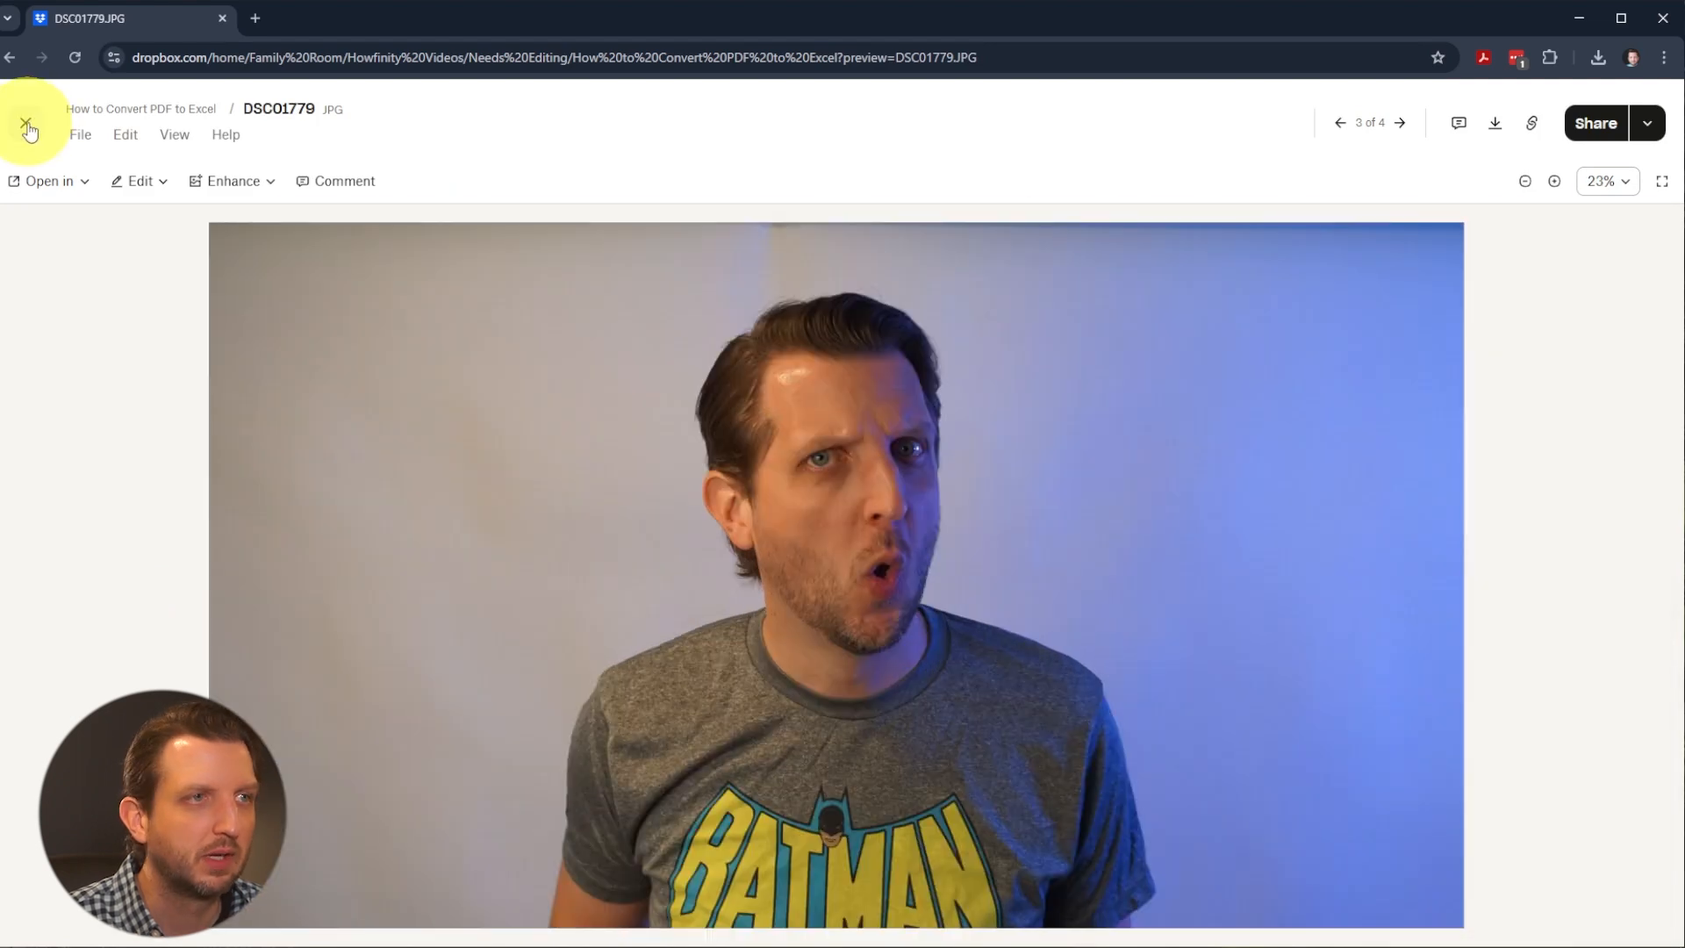
pyautogui.click(30, 123)
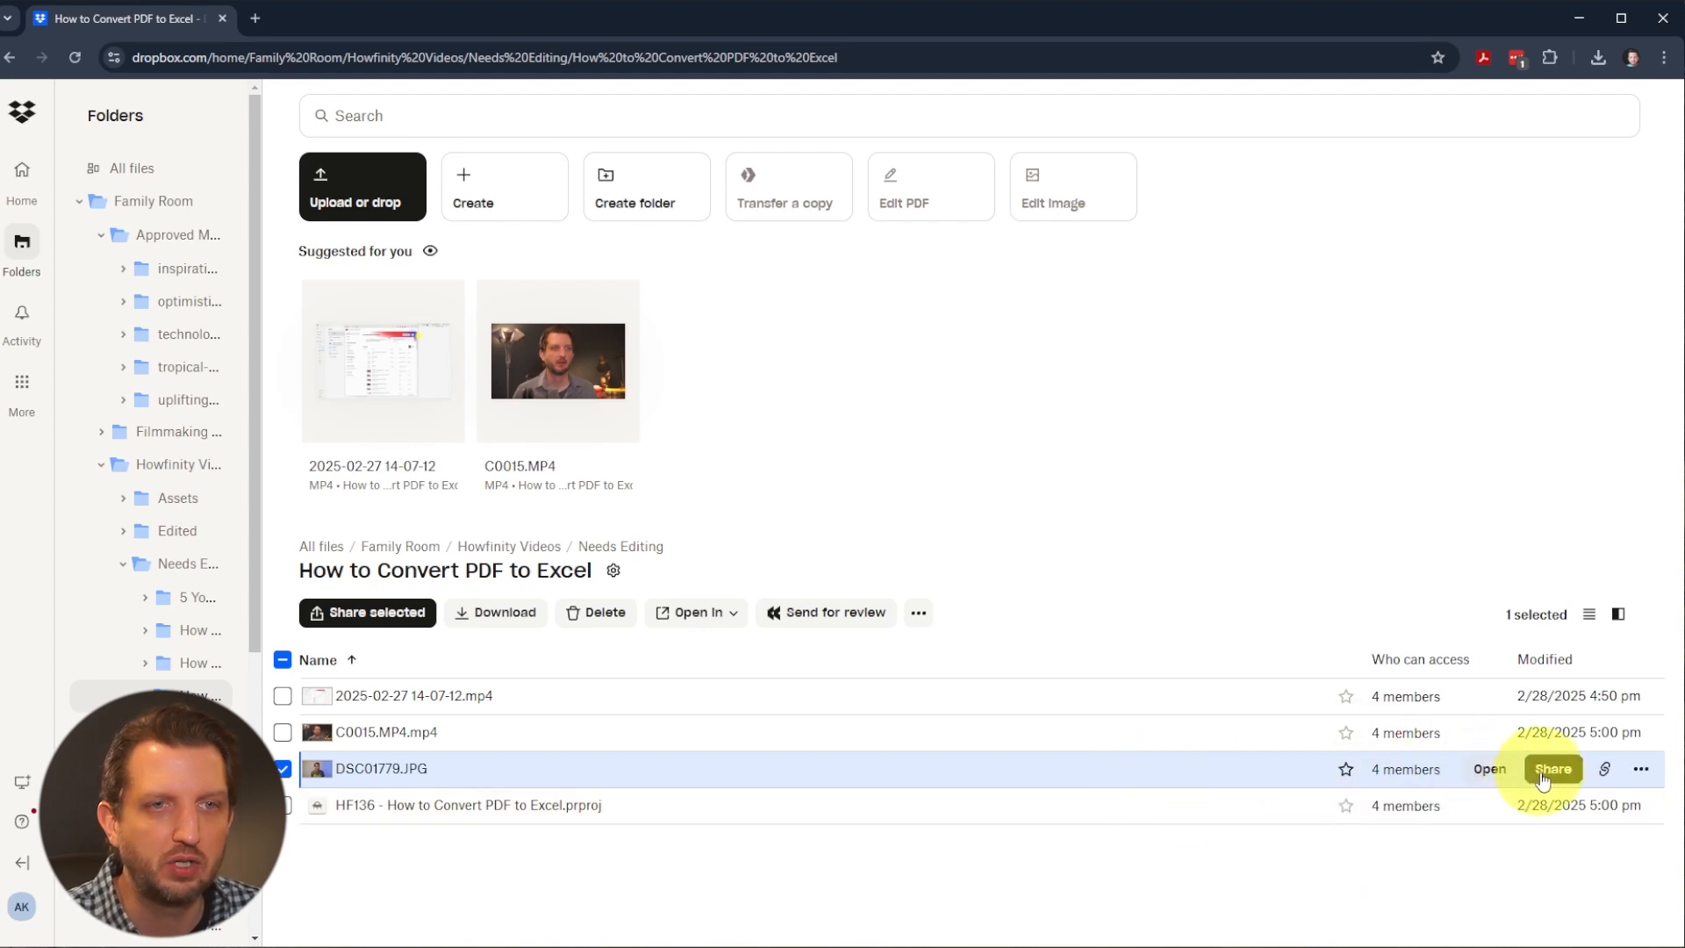
pyautogui.click(1551, 768)
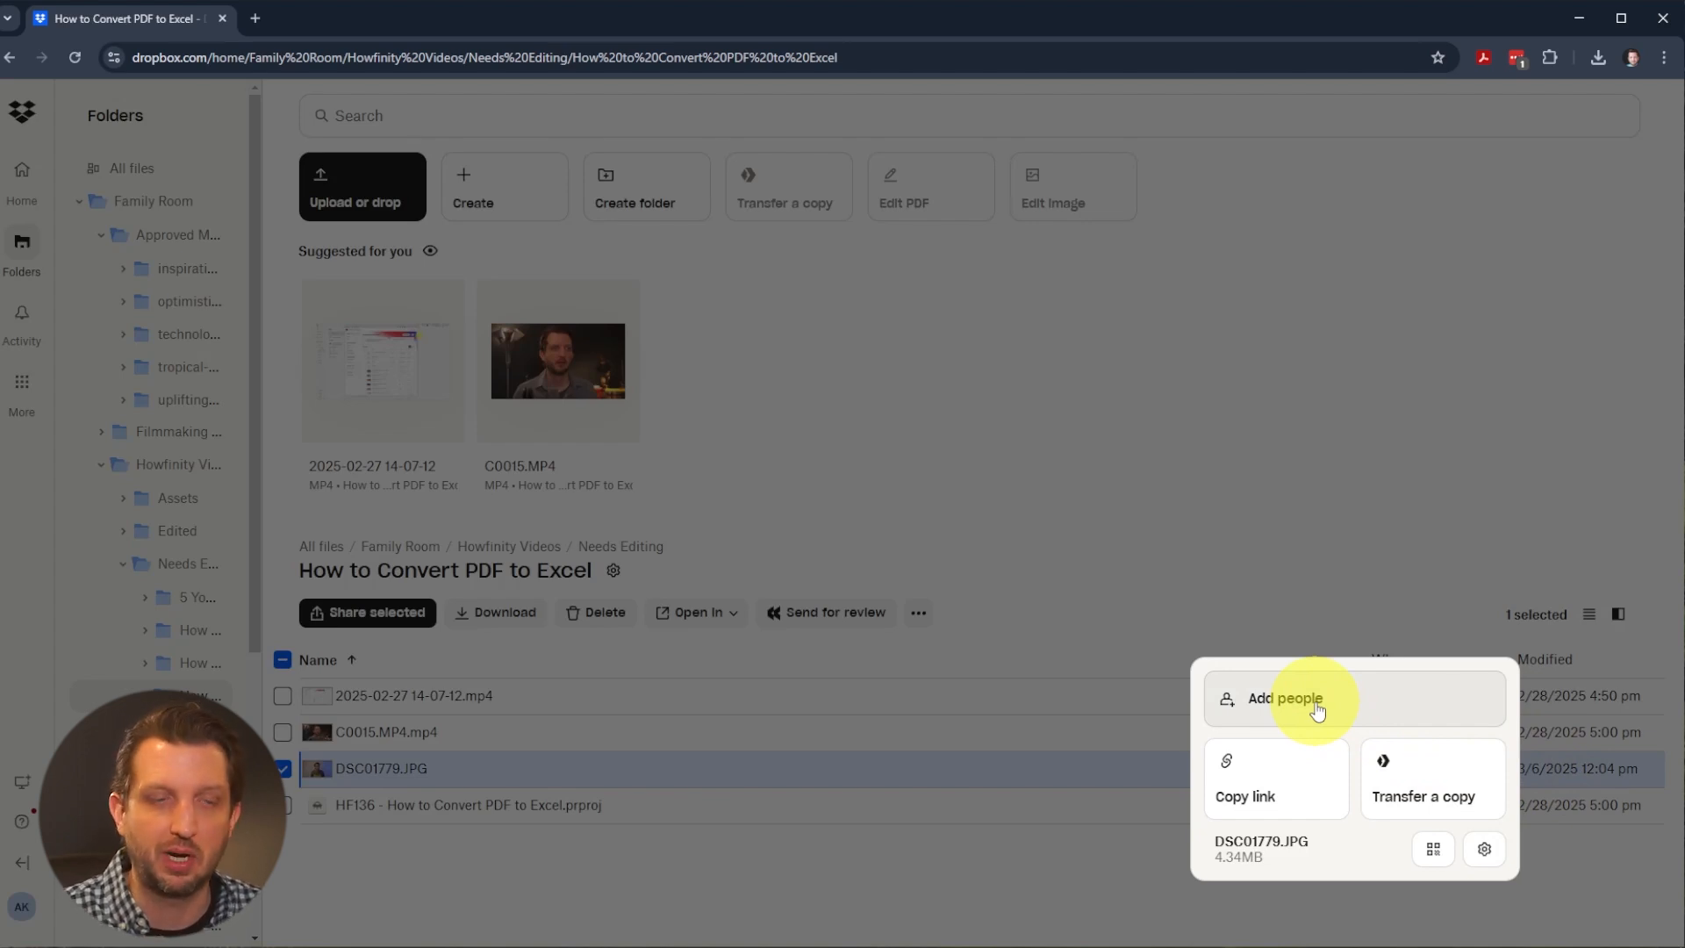
pyautogui.moveTo(1255, 795)
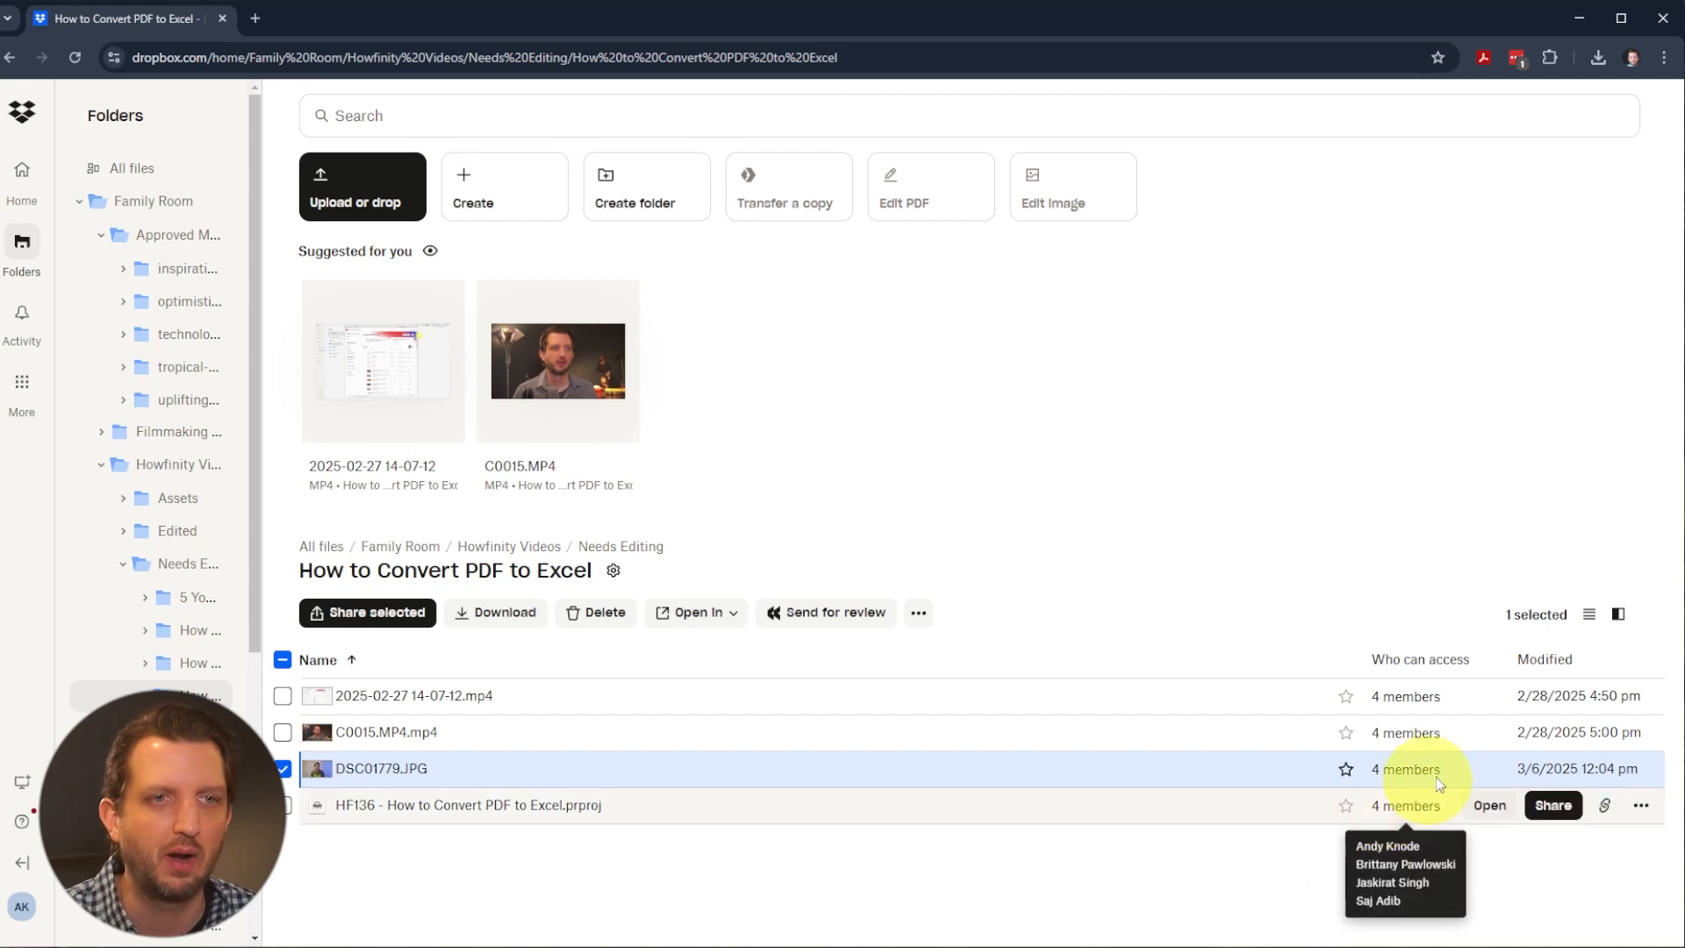
pyautogui.moveTo(1606, 774)
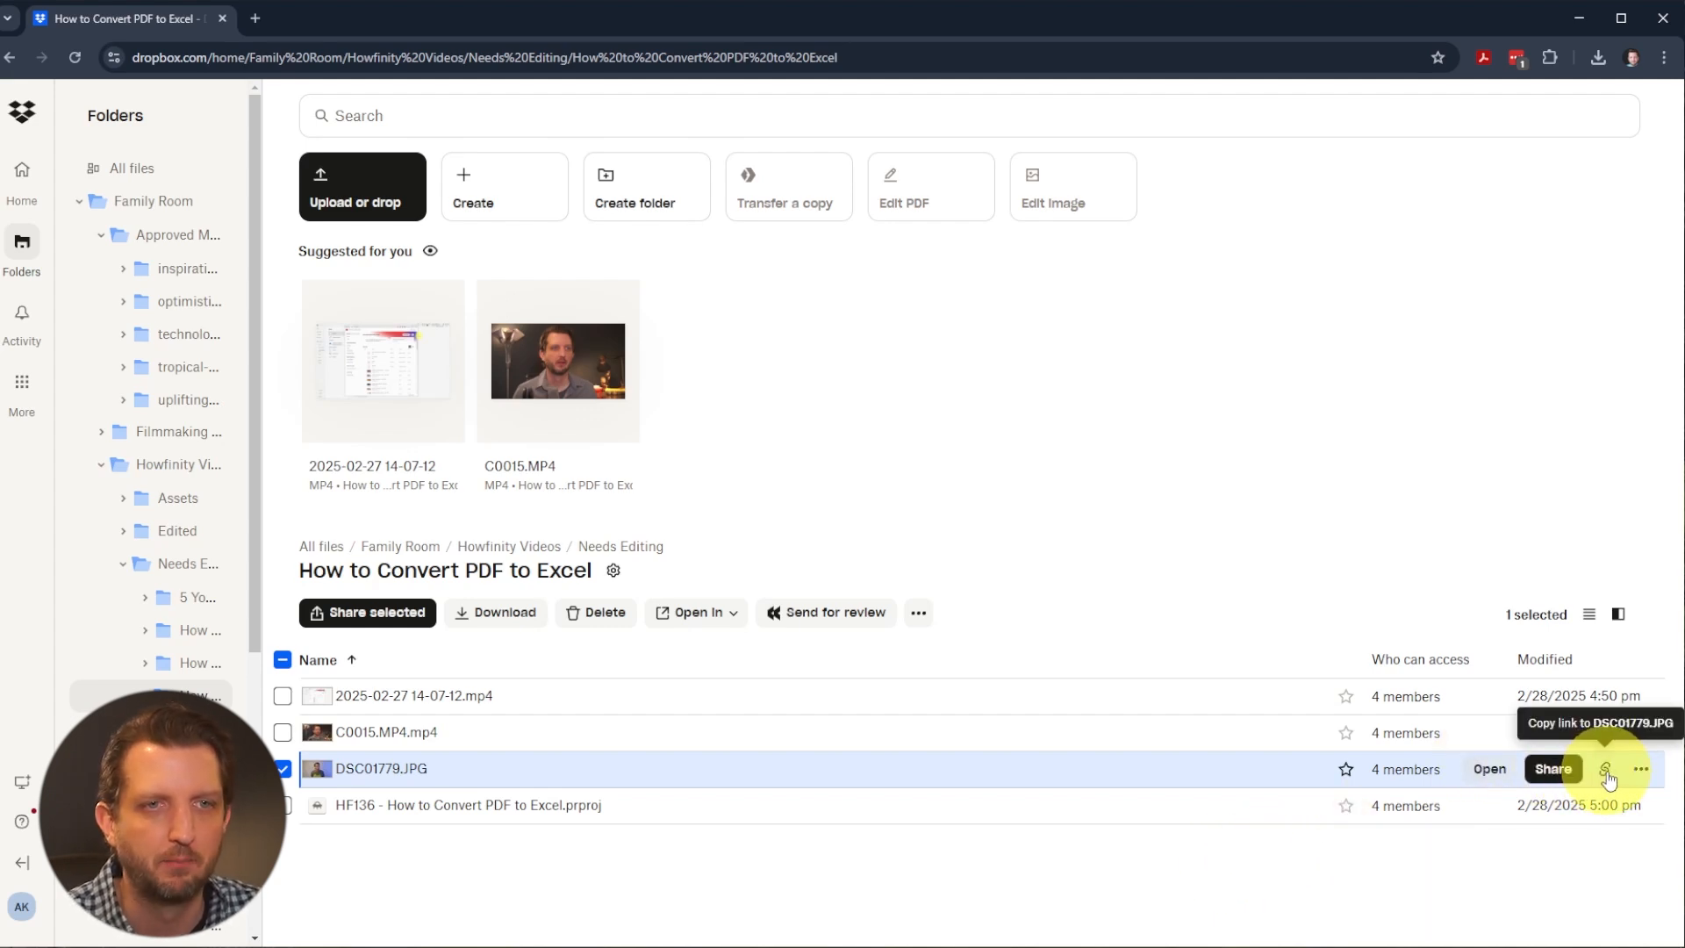
# - Review DSC01779.JPG's action menu, then delete the photo from the shared folder
pyautogui.click(1641, 768)
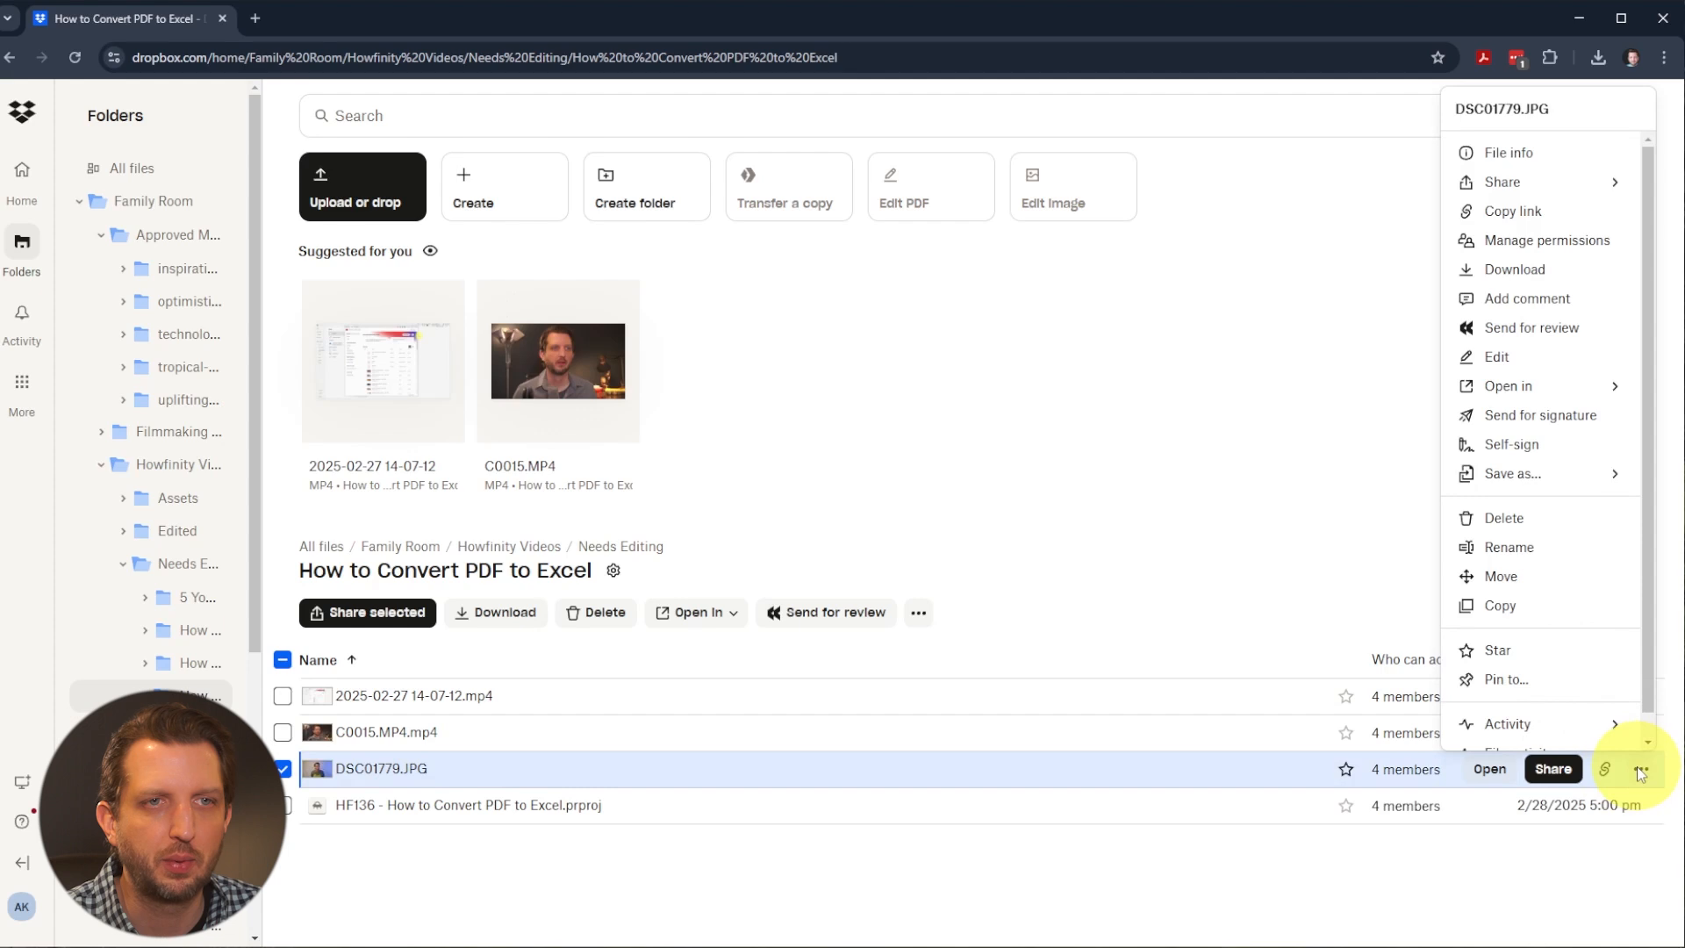
pyautogui.moveTo(1514, 153)
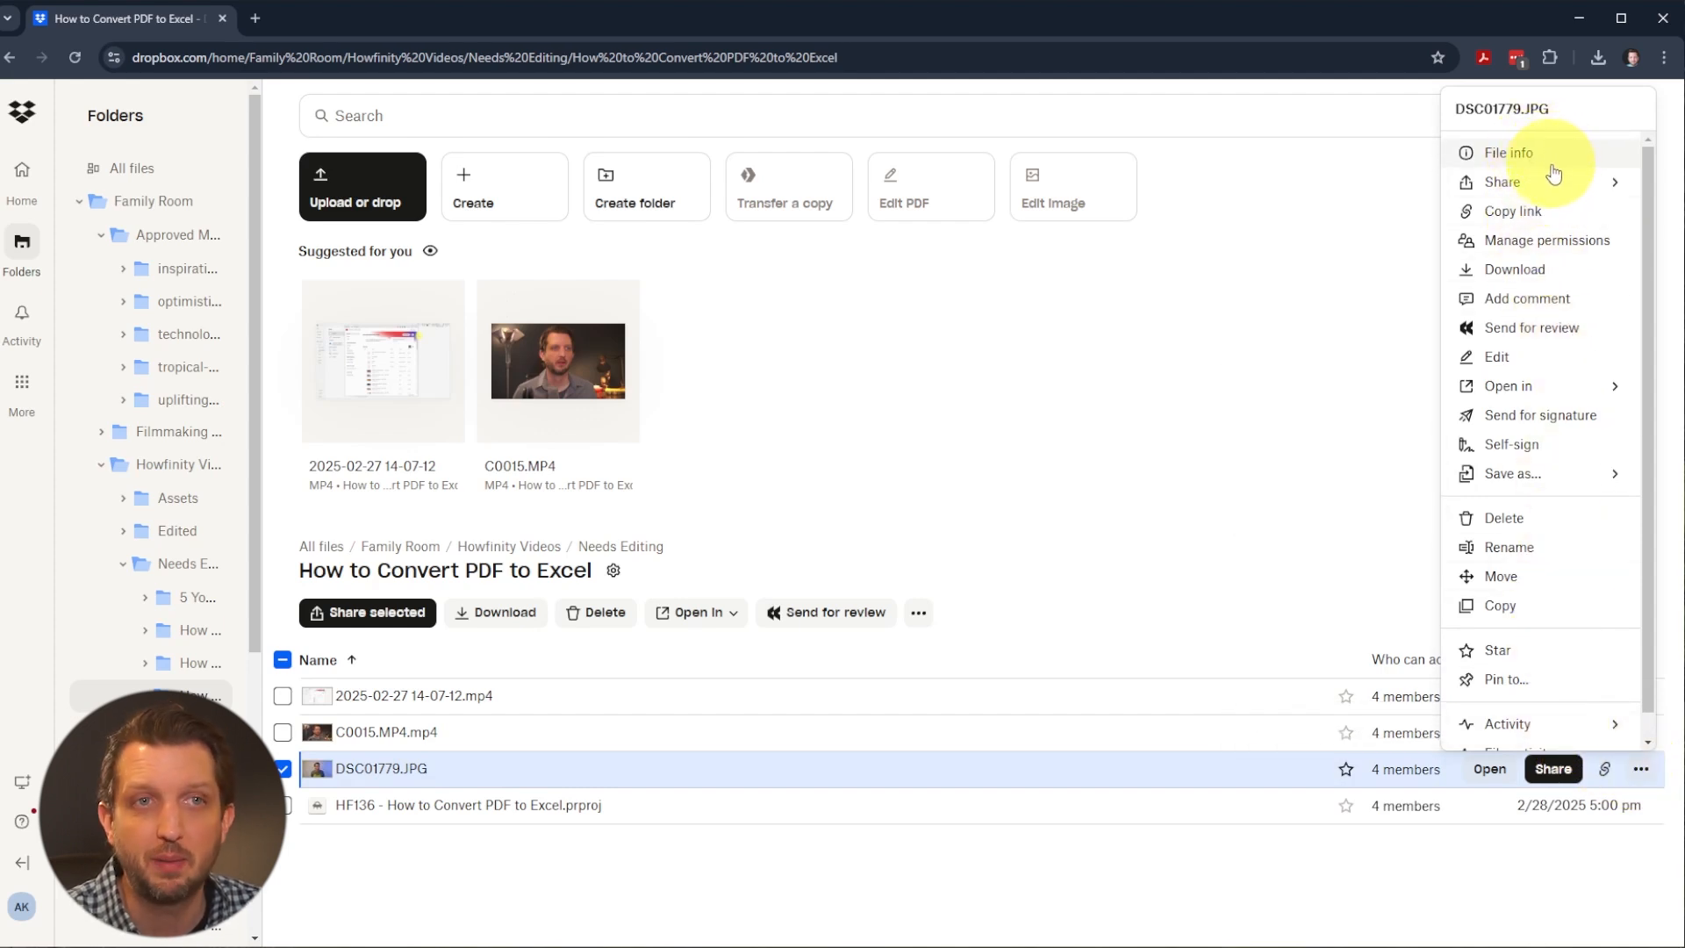
pyautogui.moveTo(1545, 268)
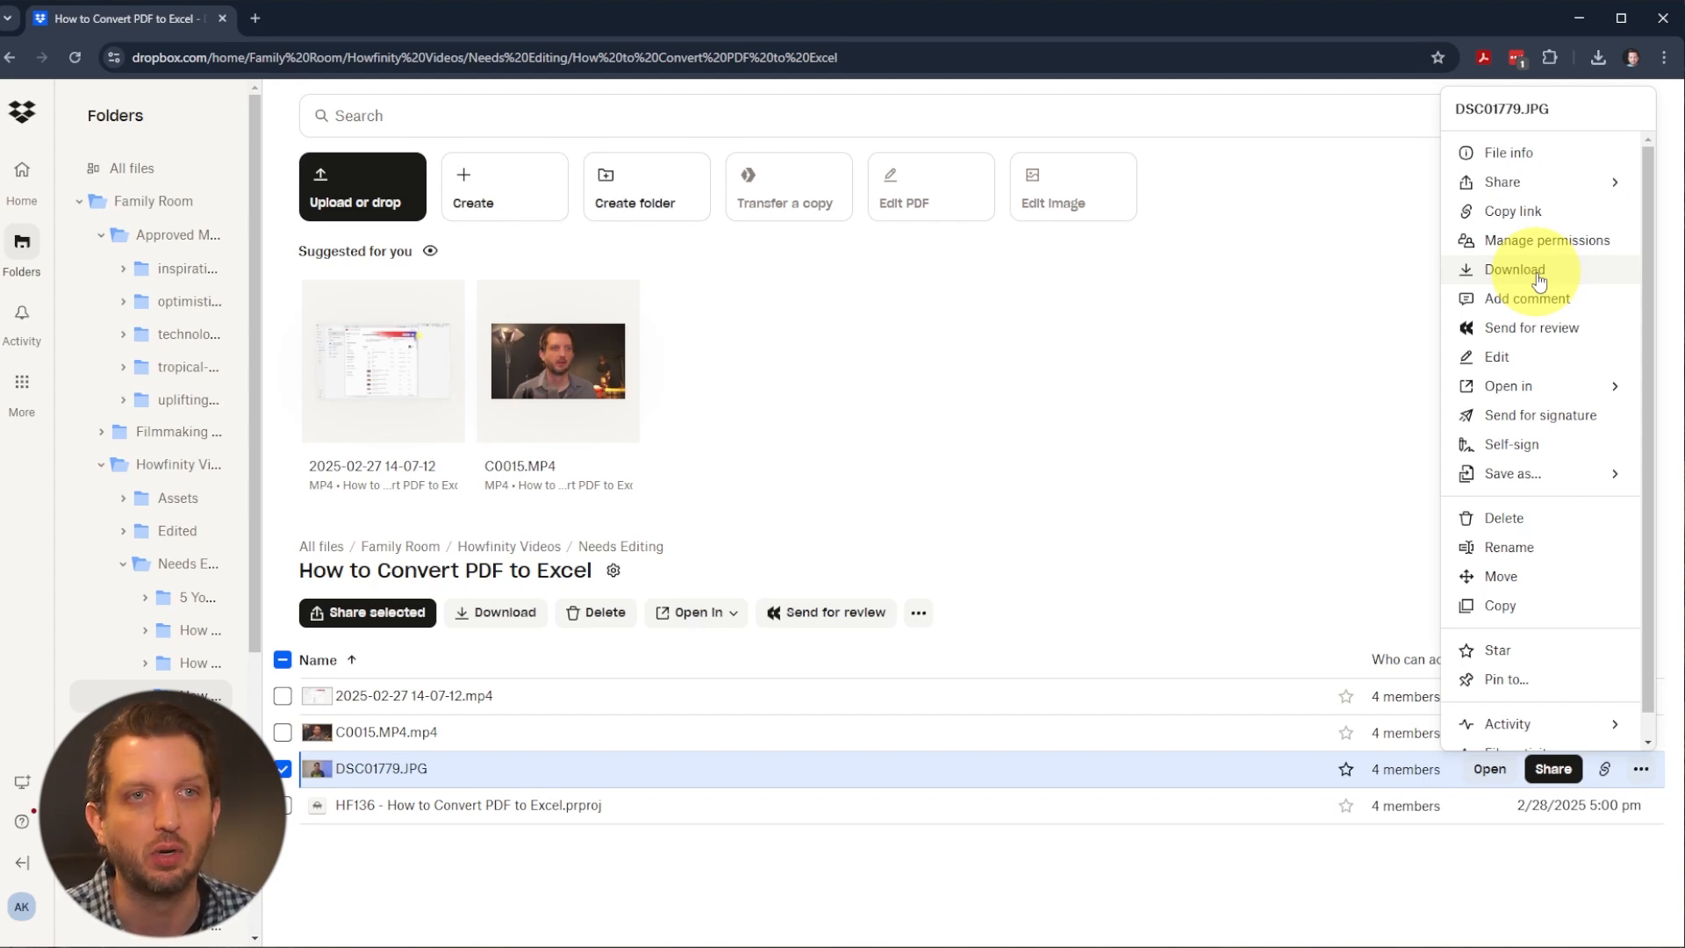
pyautogui.moveTo(1507, 386)
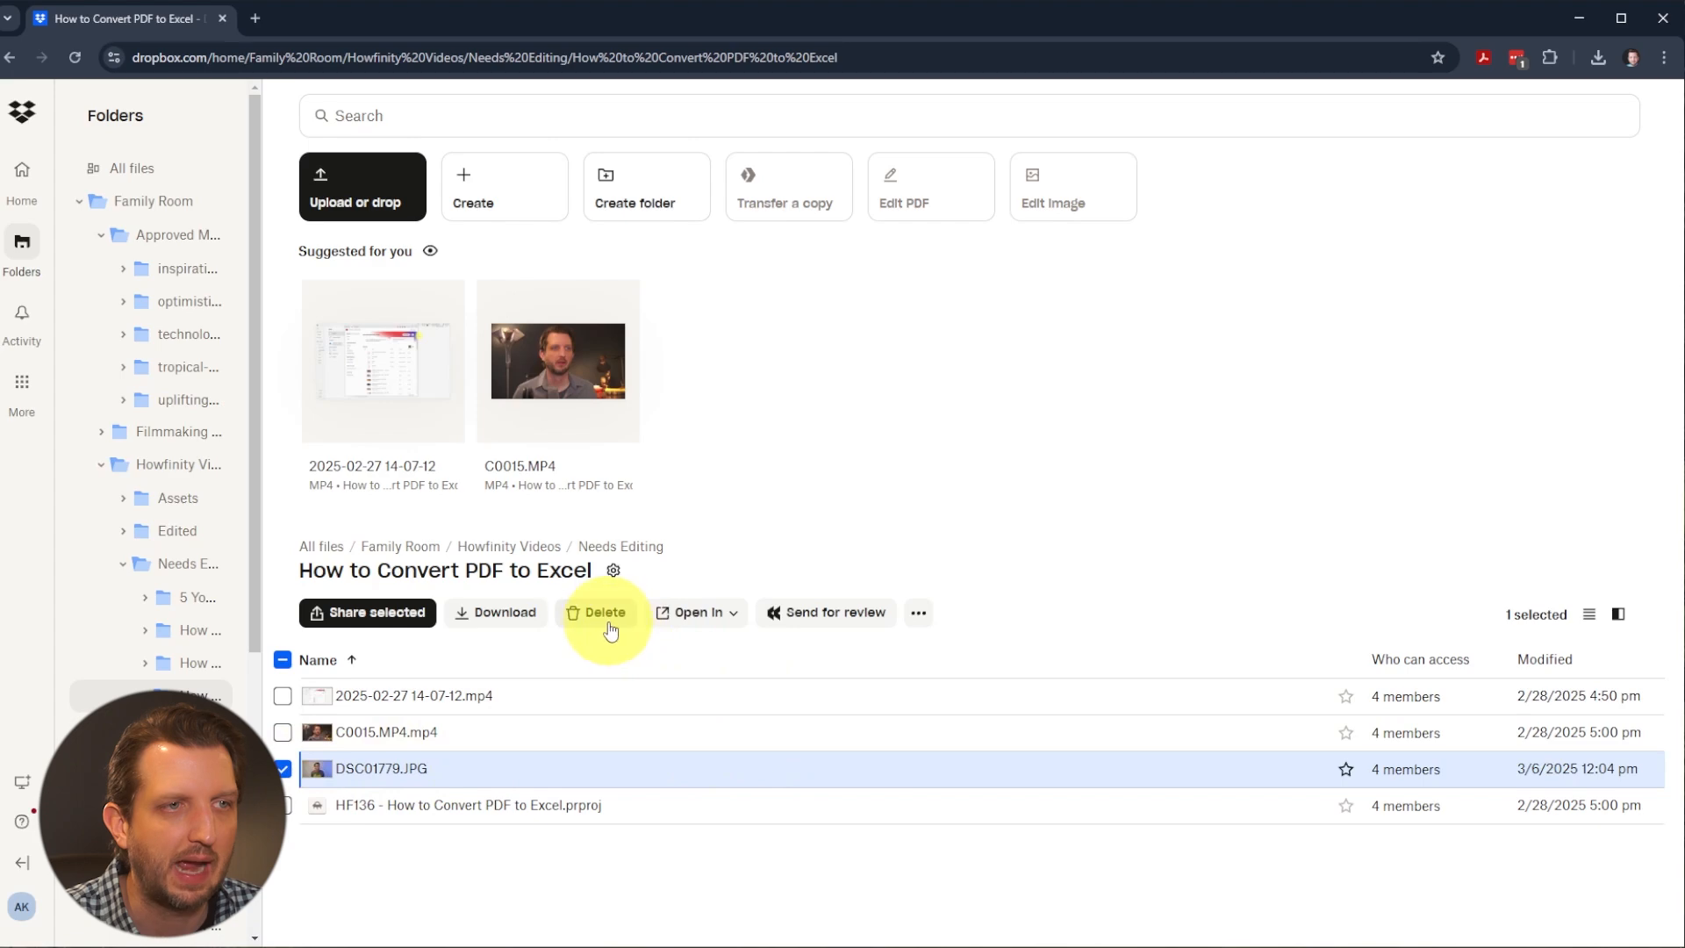
pyautogui.click(605, 610)
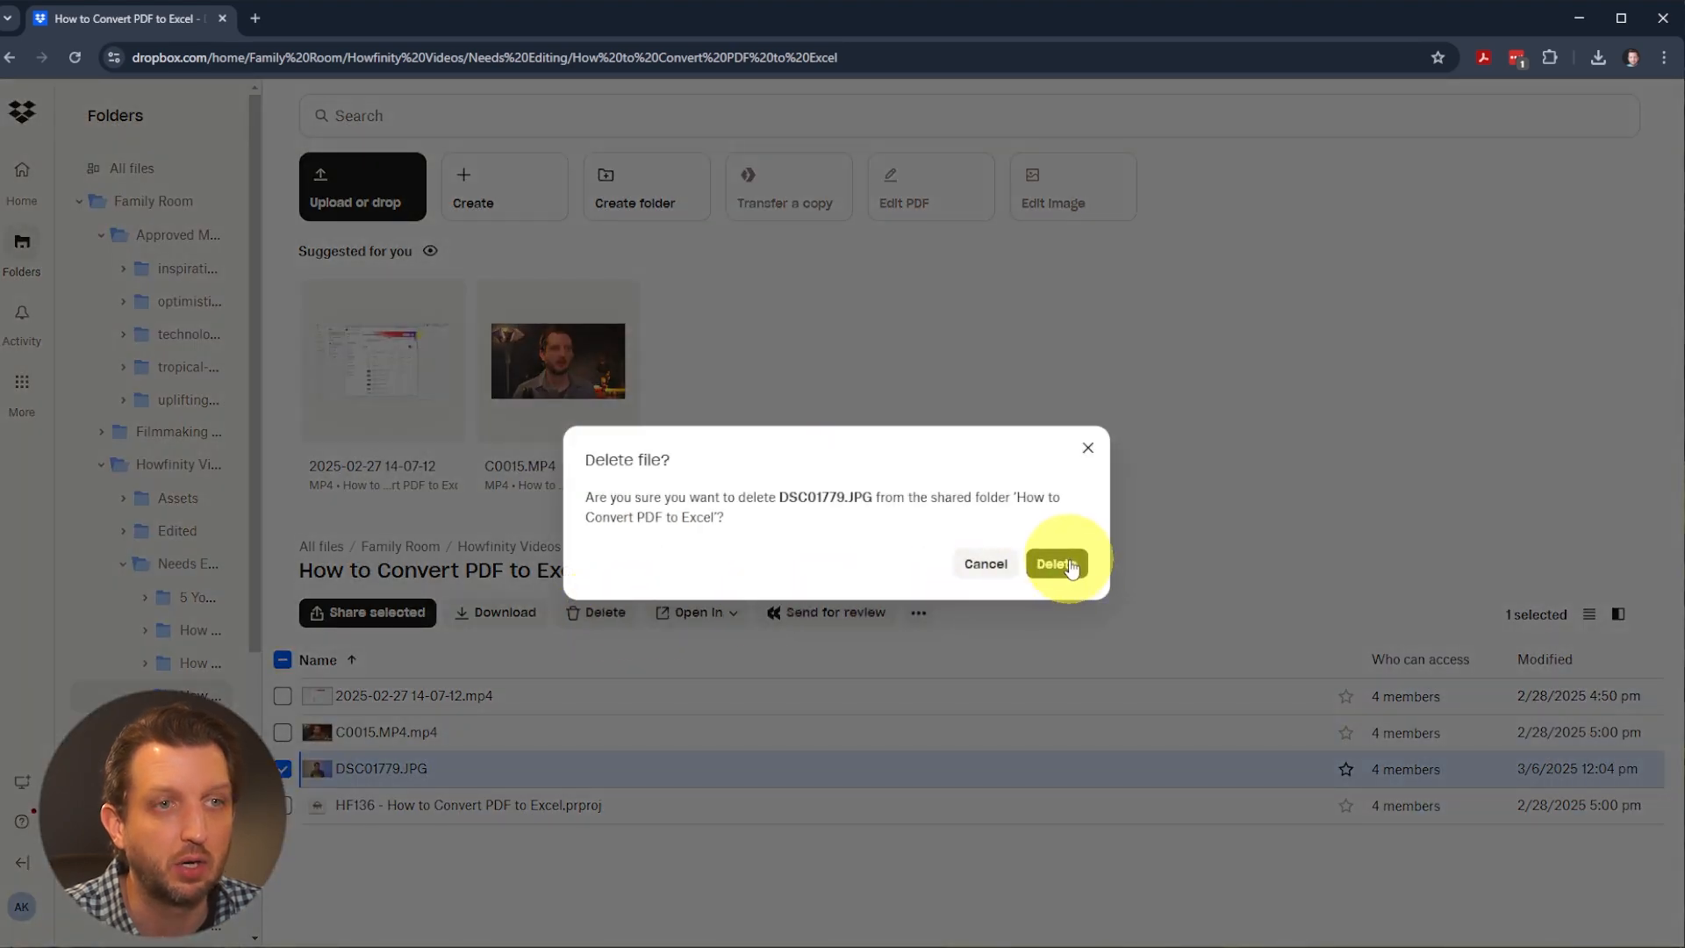
pyautogui.click(1055, 563)
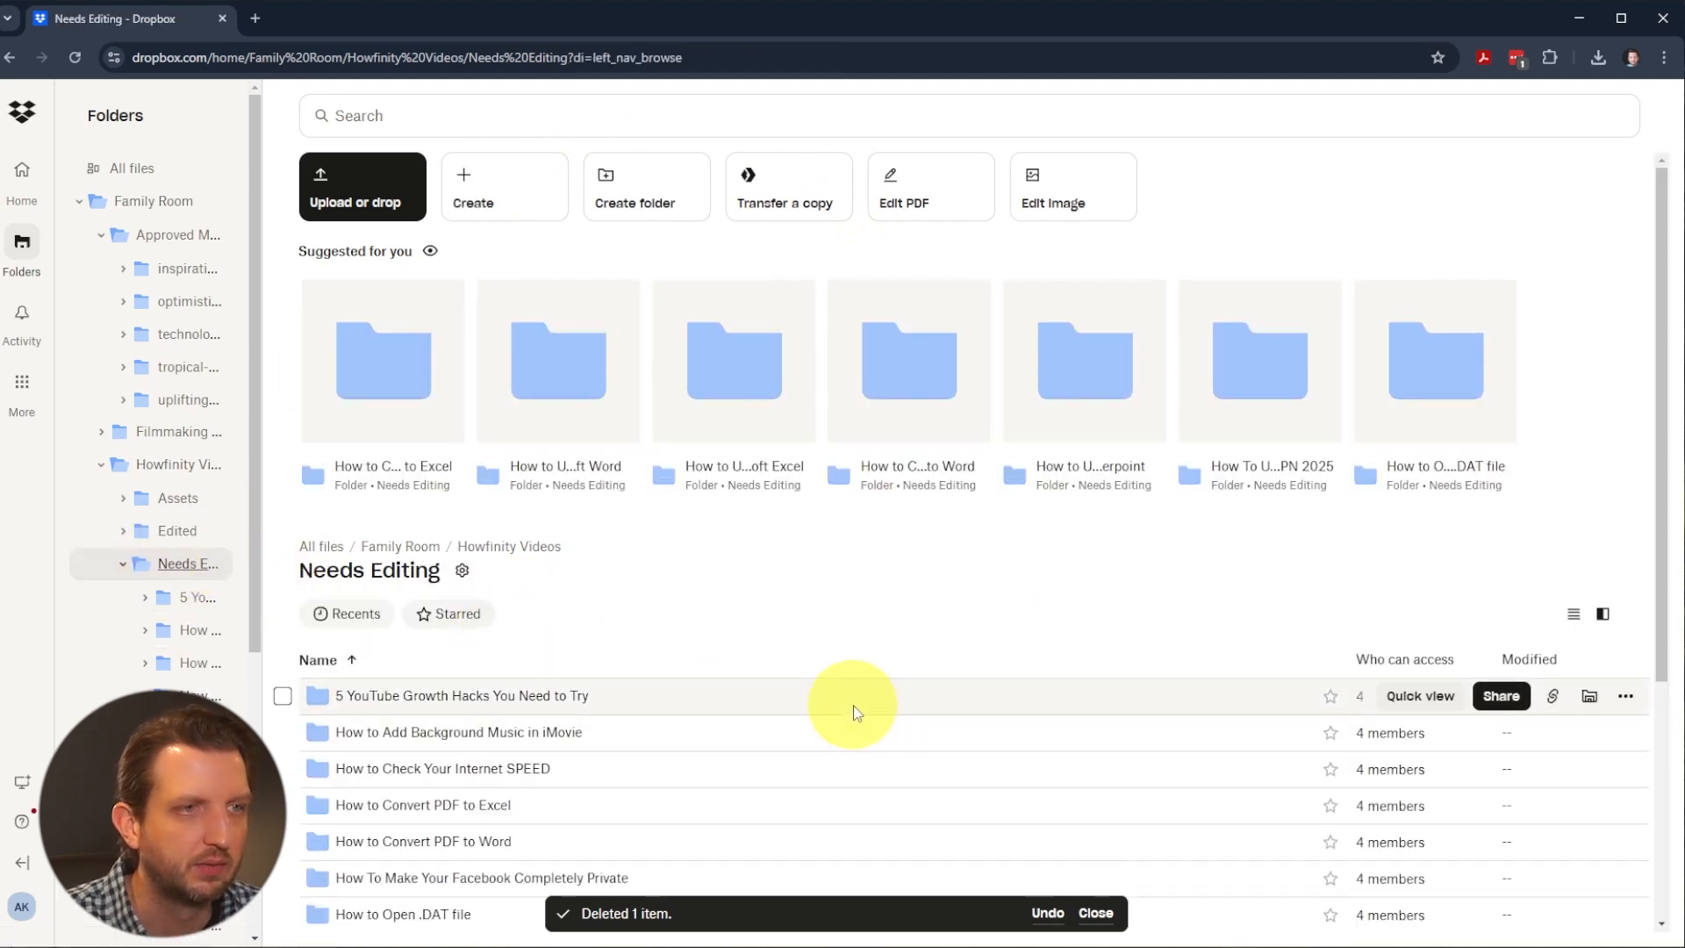
# - Scroll the Needs Editing list and bring up the Dropbox search page
pyautogui.scroll(-3)
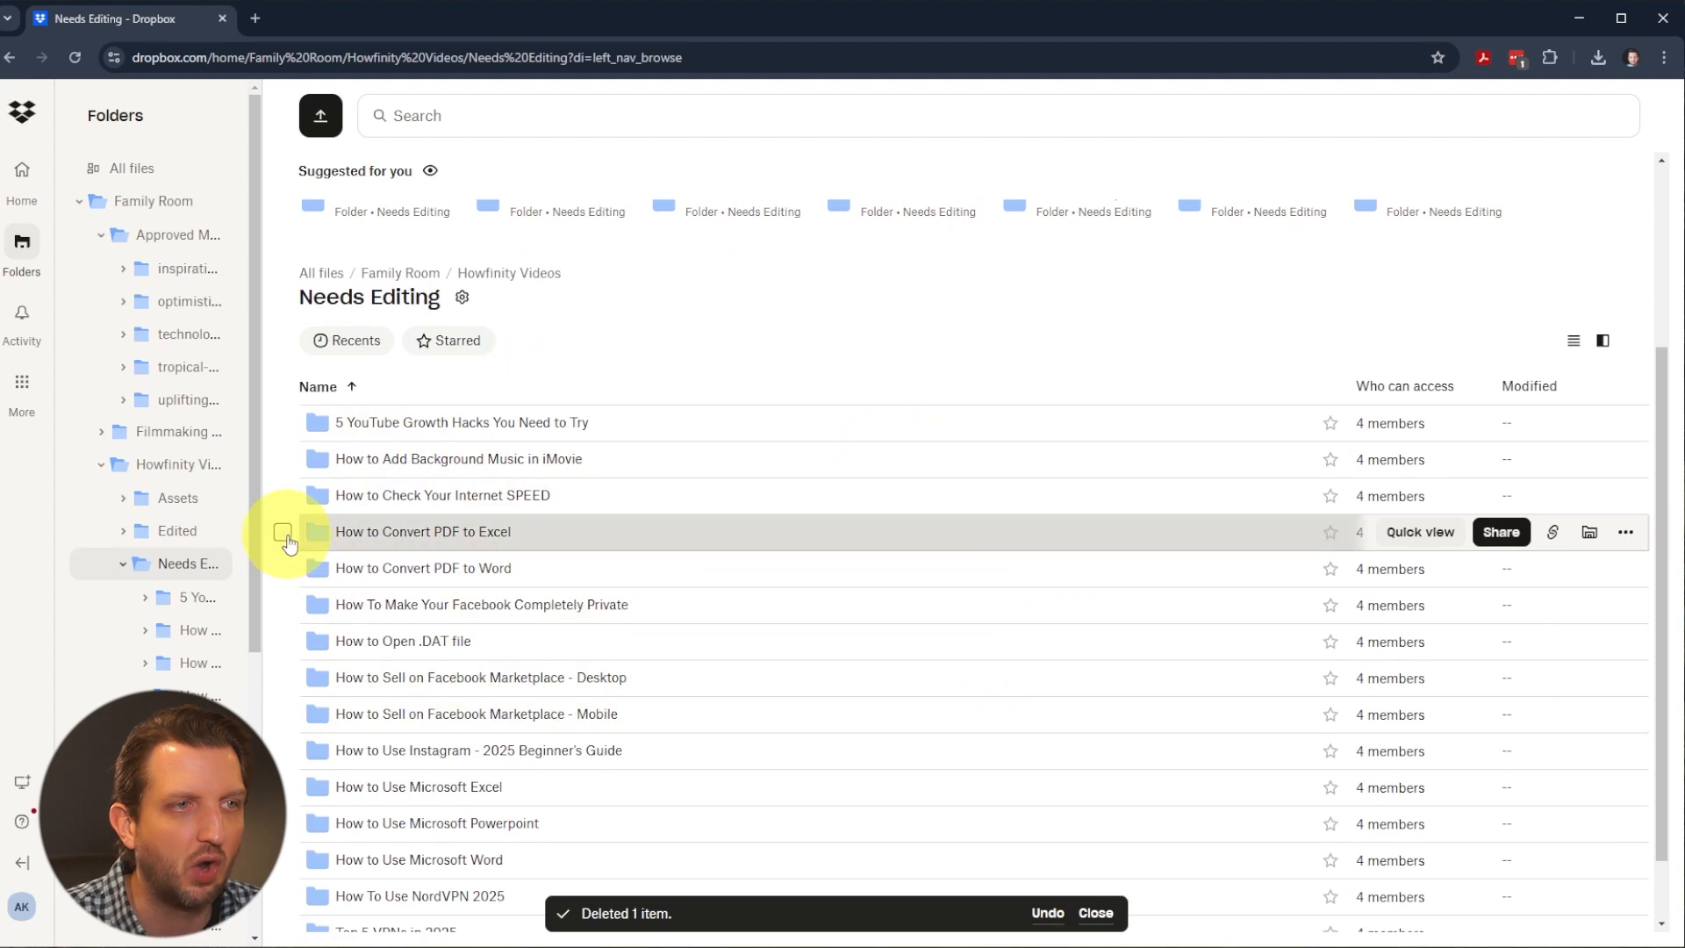
pyautogui.click(282, 530)
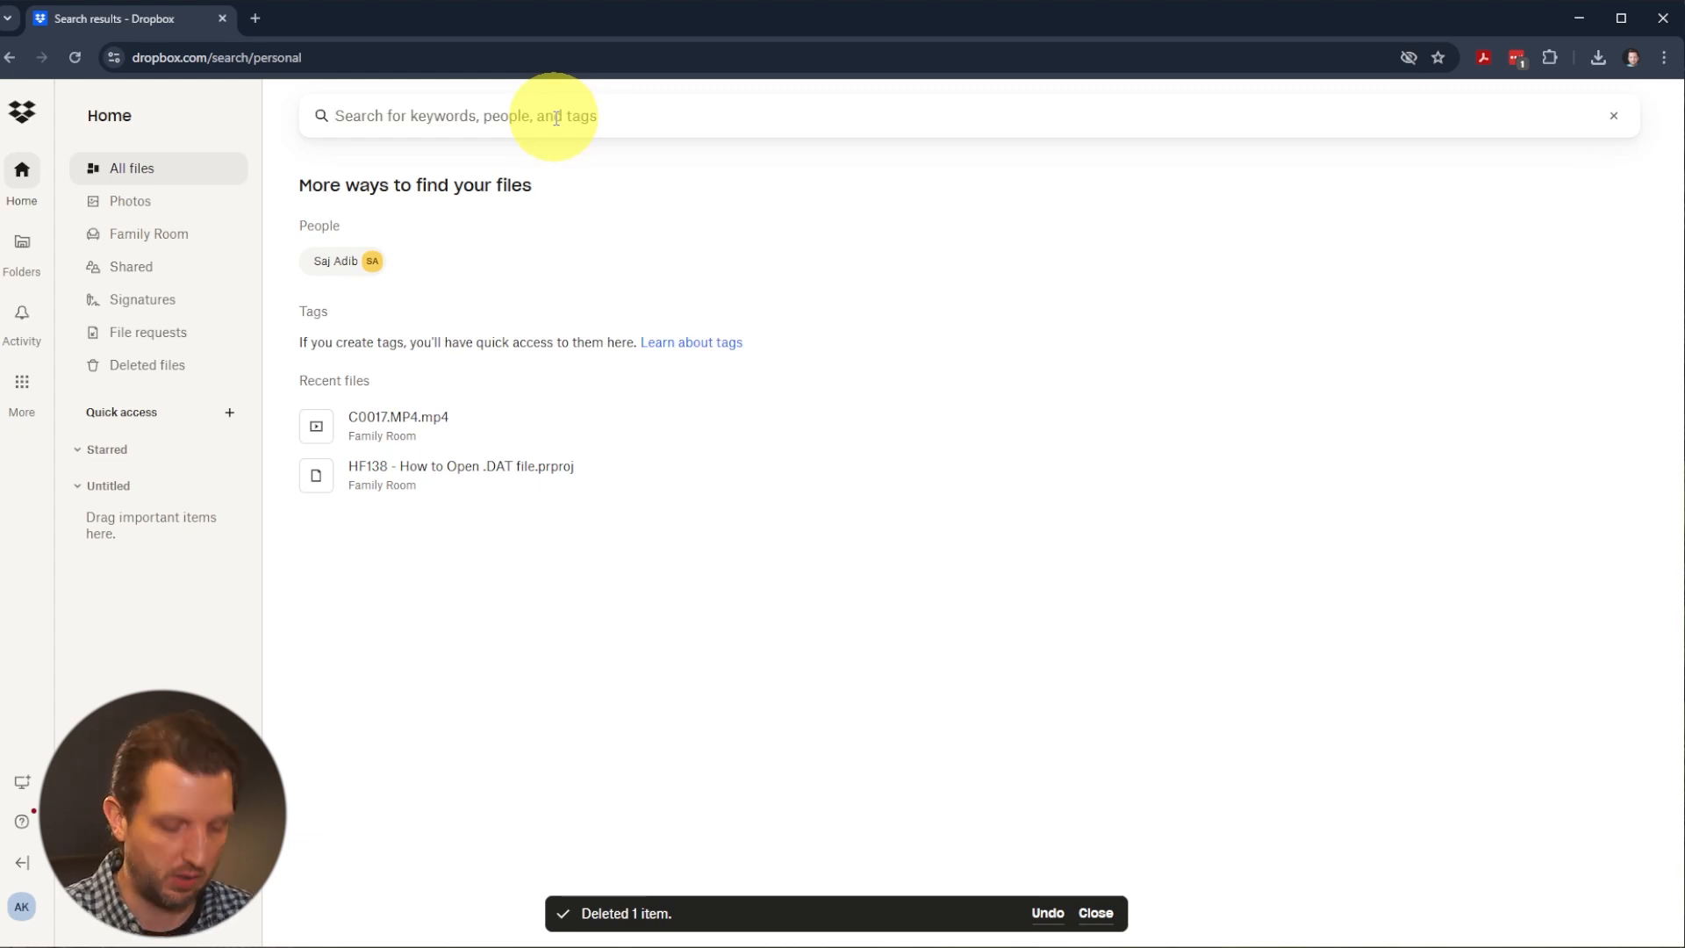
# - Search Dropbox for 'HF' to preview matching project files
pyautogui.write('HF')
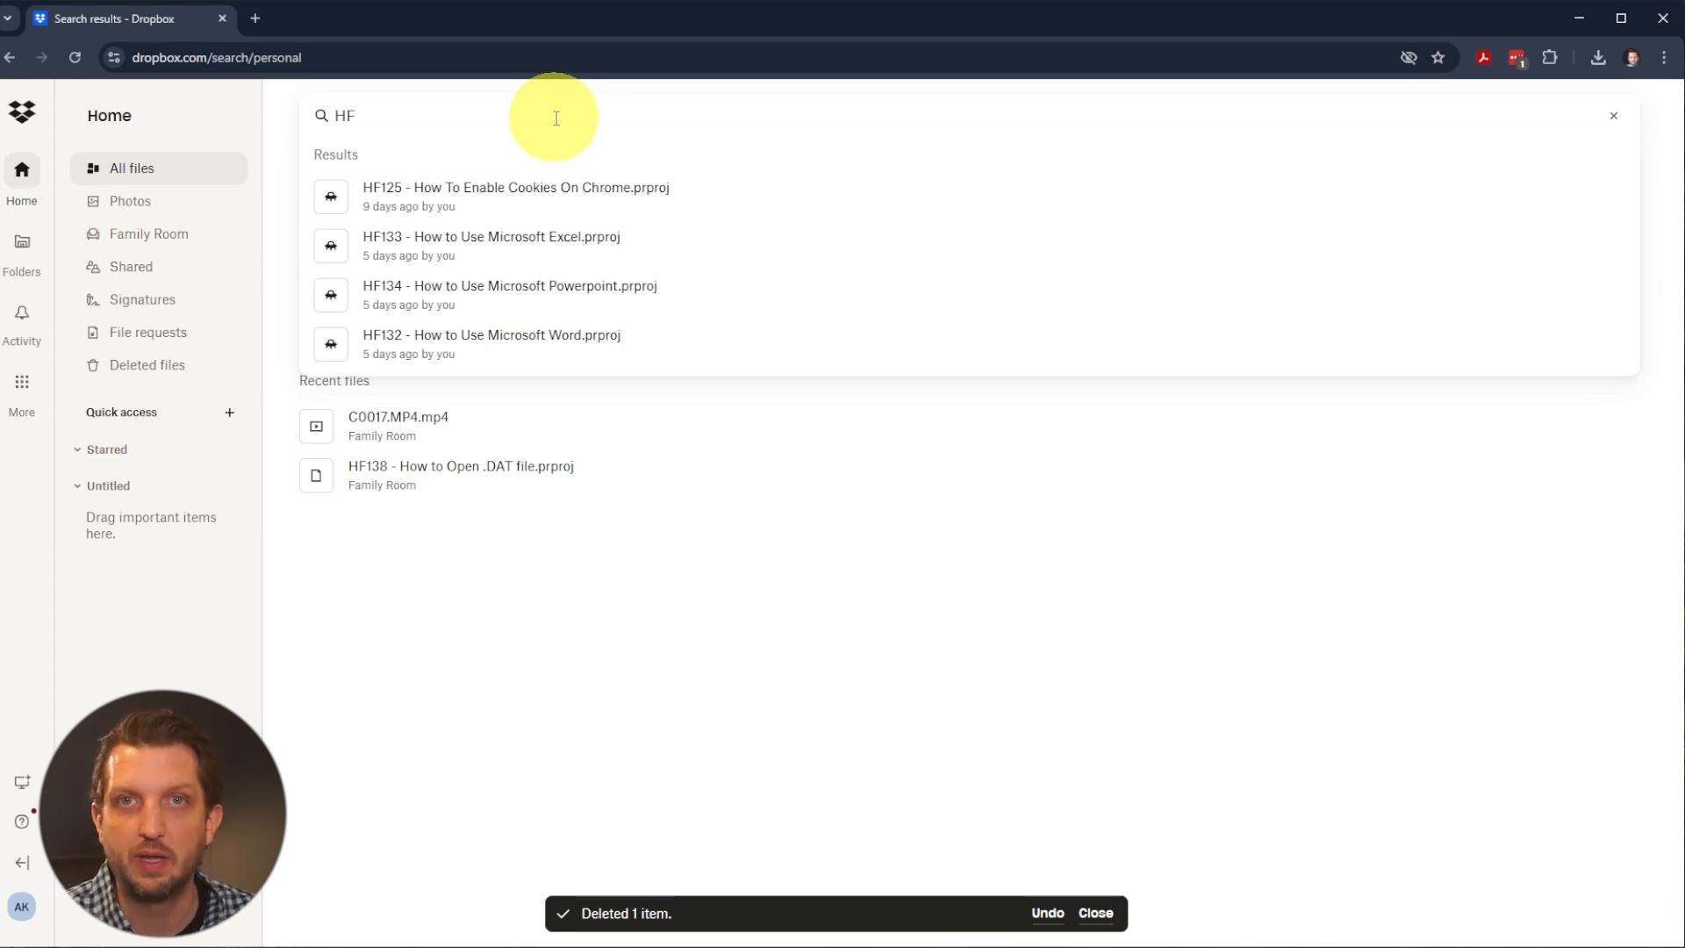
pyautogui.moveTo(528, 720)
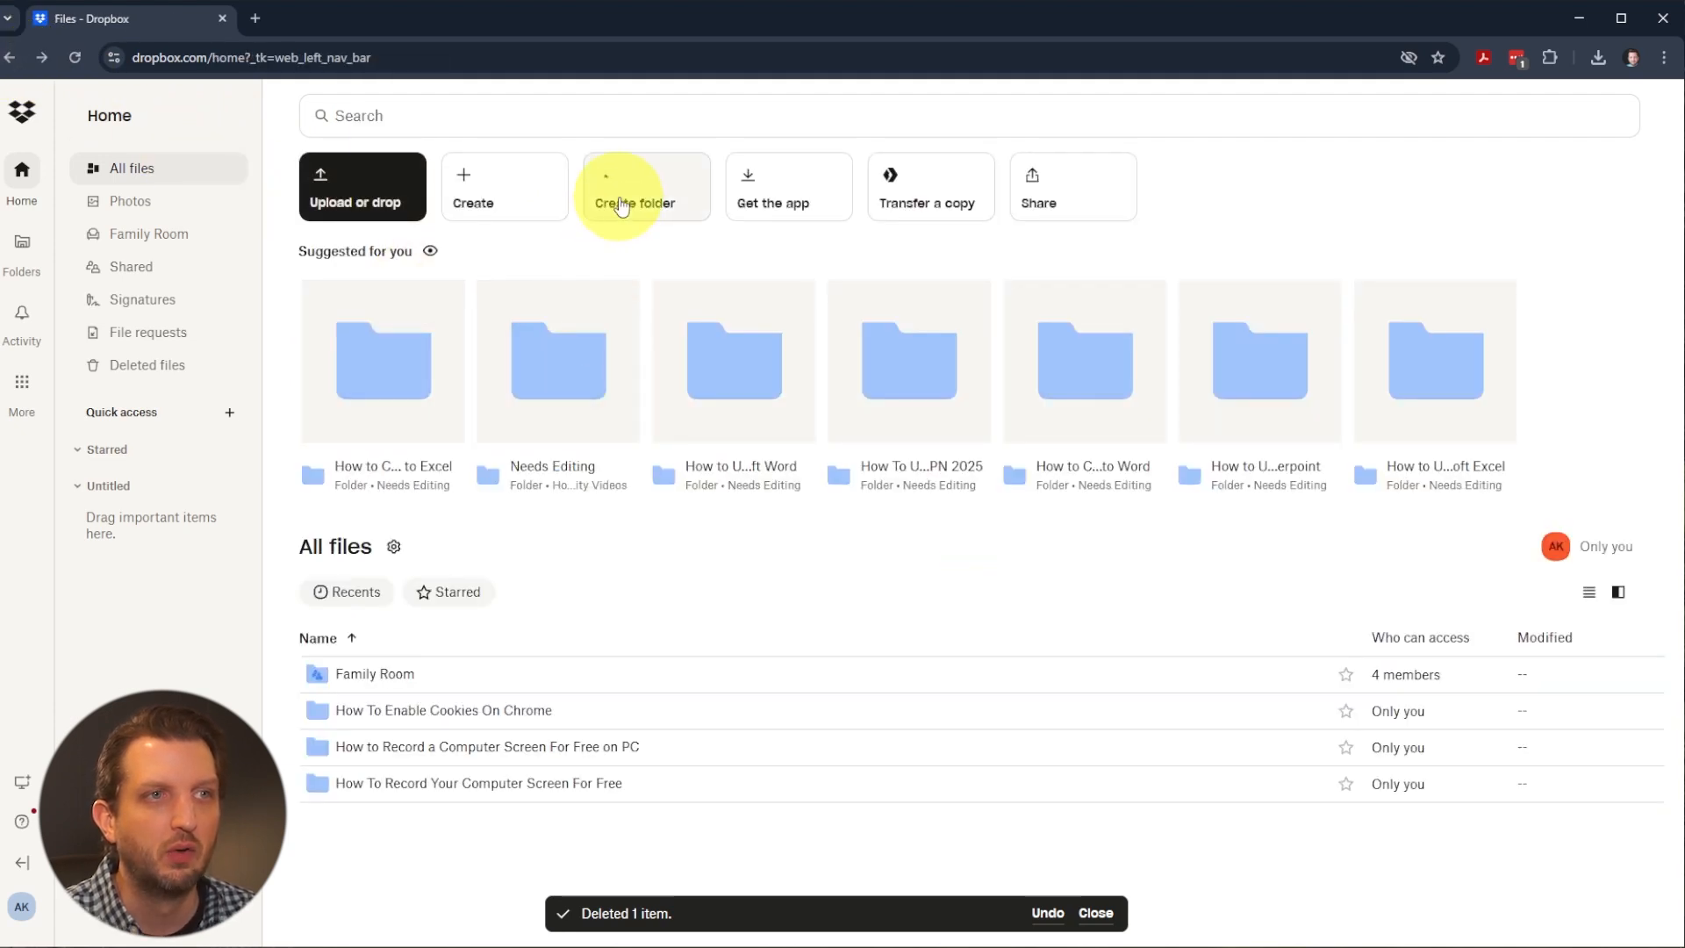
pyautogui.moveTo(644, 204)
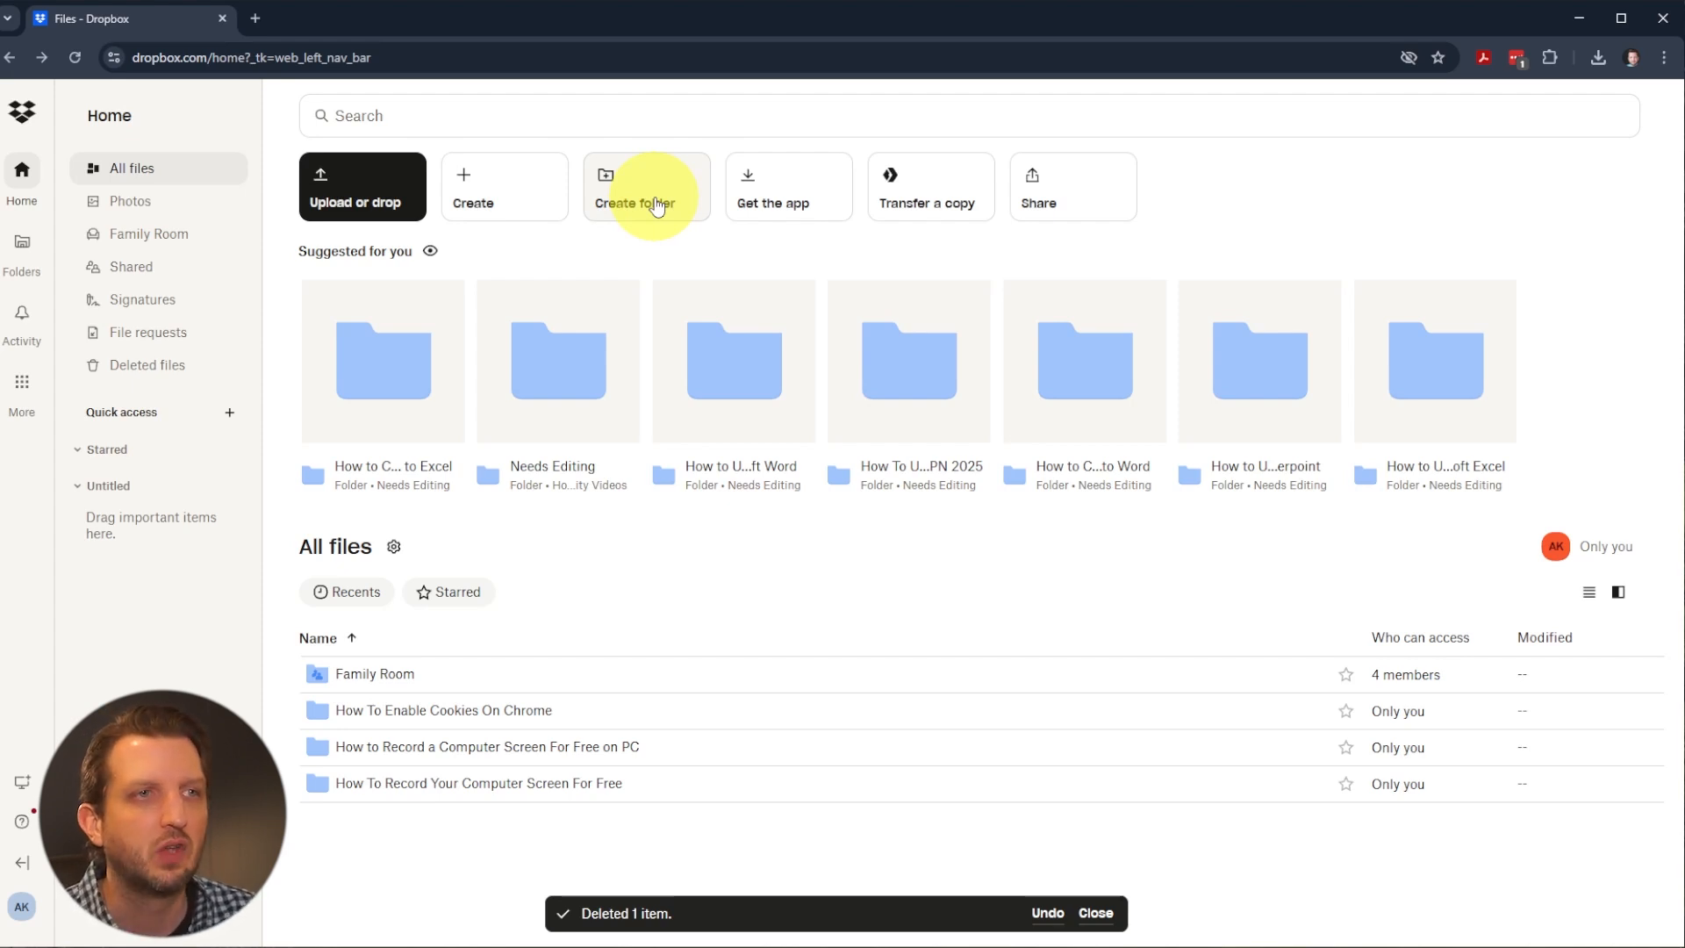
# - Start creating a new folder in the All files home view
pyautogui.click(635, 186)
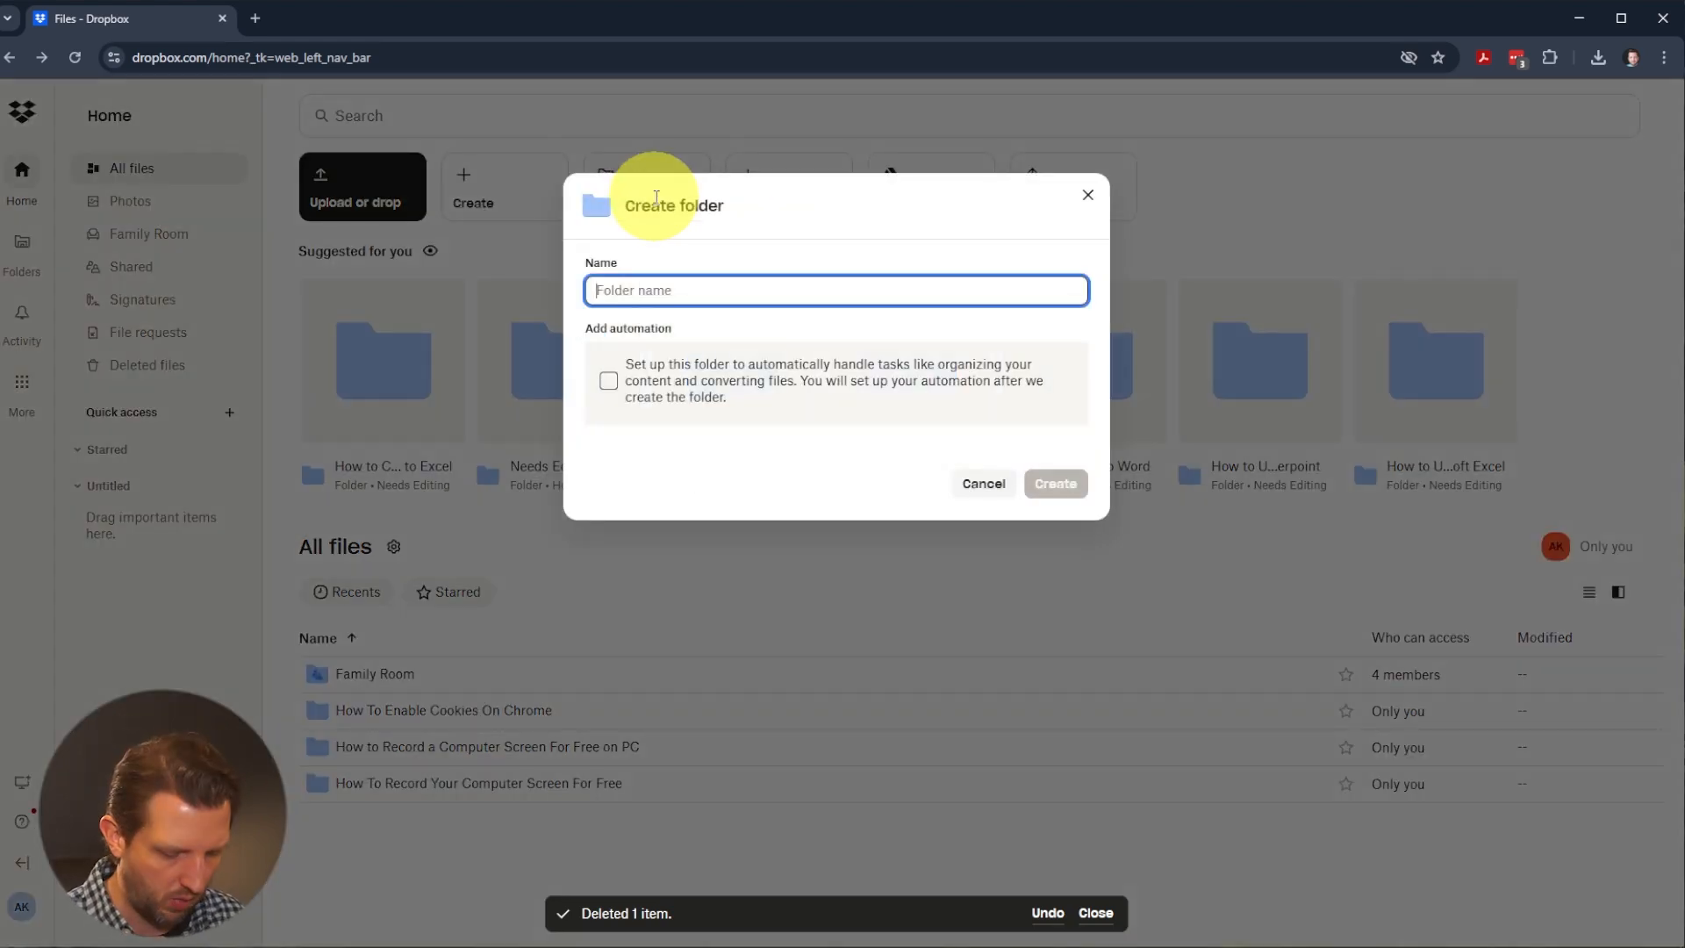
# - Create the folder 'My studff' and start an 'Important docs' subfolder inside it
pyautogui.write('My studff')
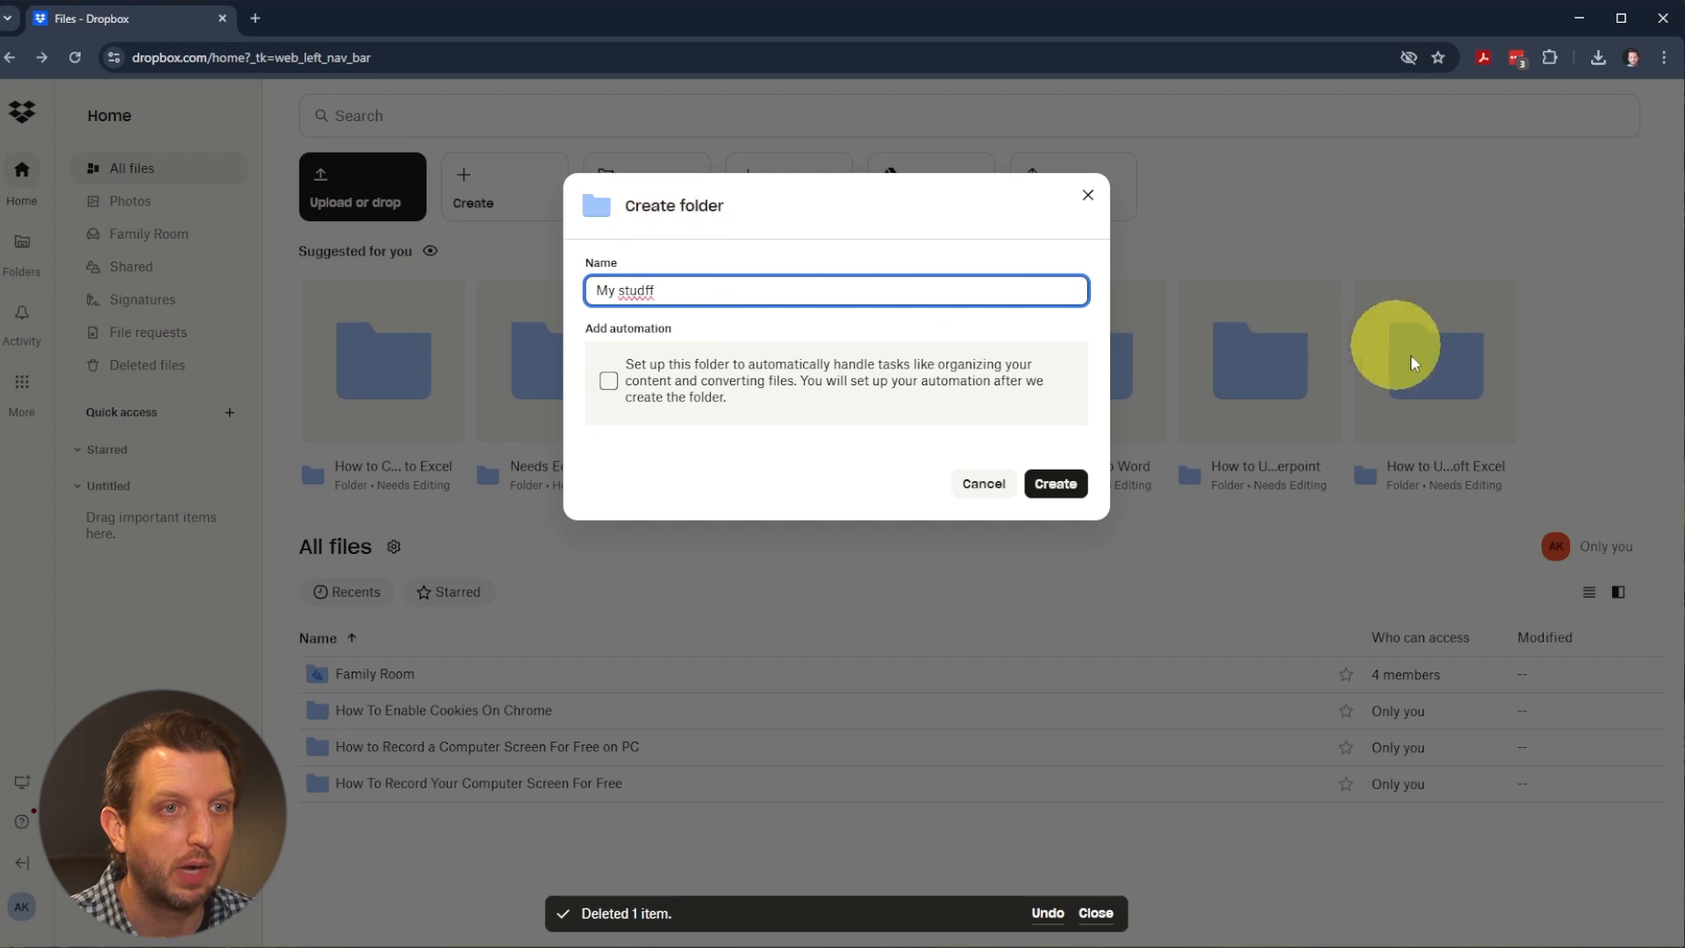
pyautogui.click(1055, 485)
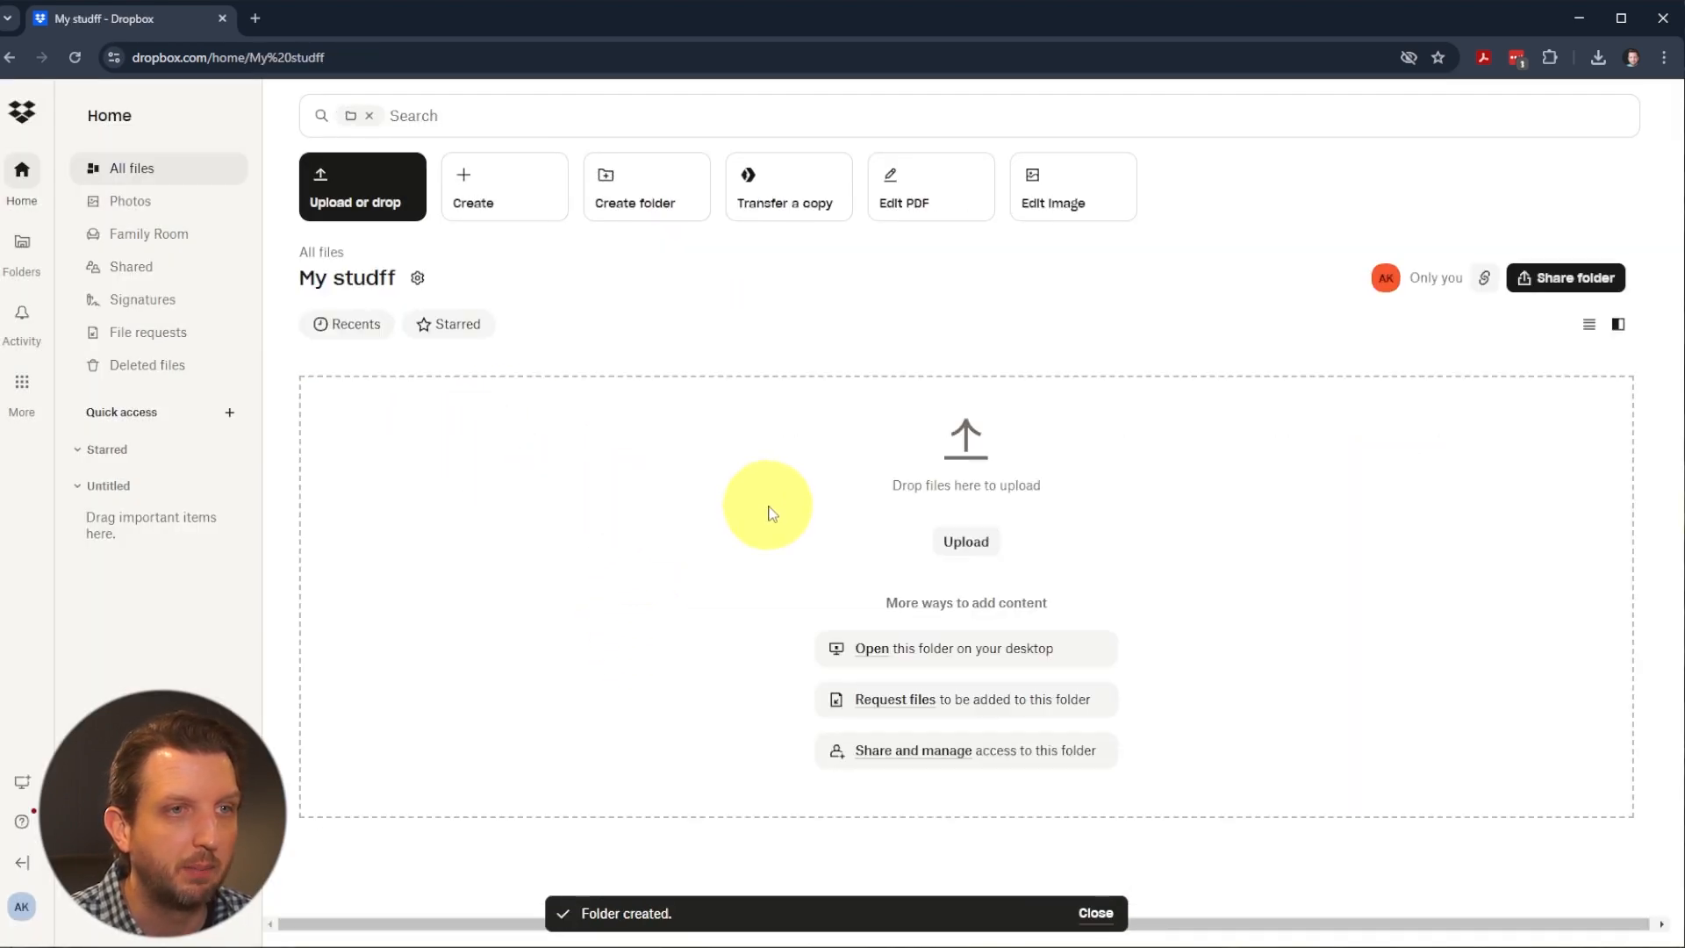
pyautogui.moveTo(678, 325)
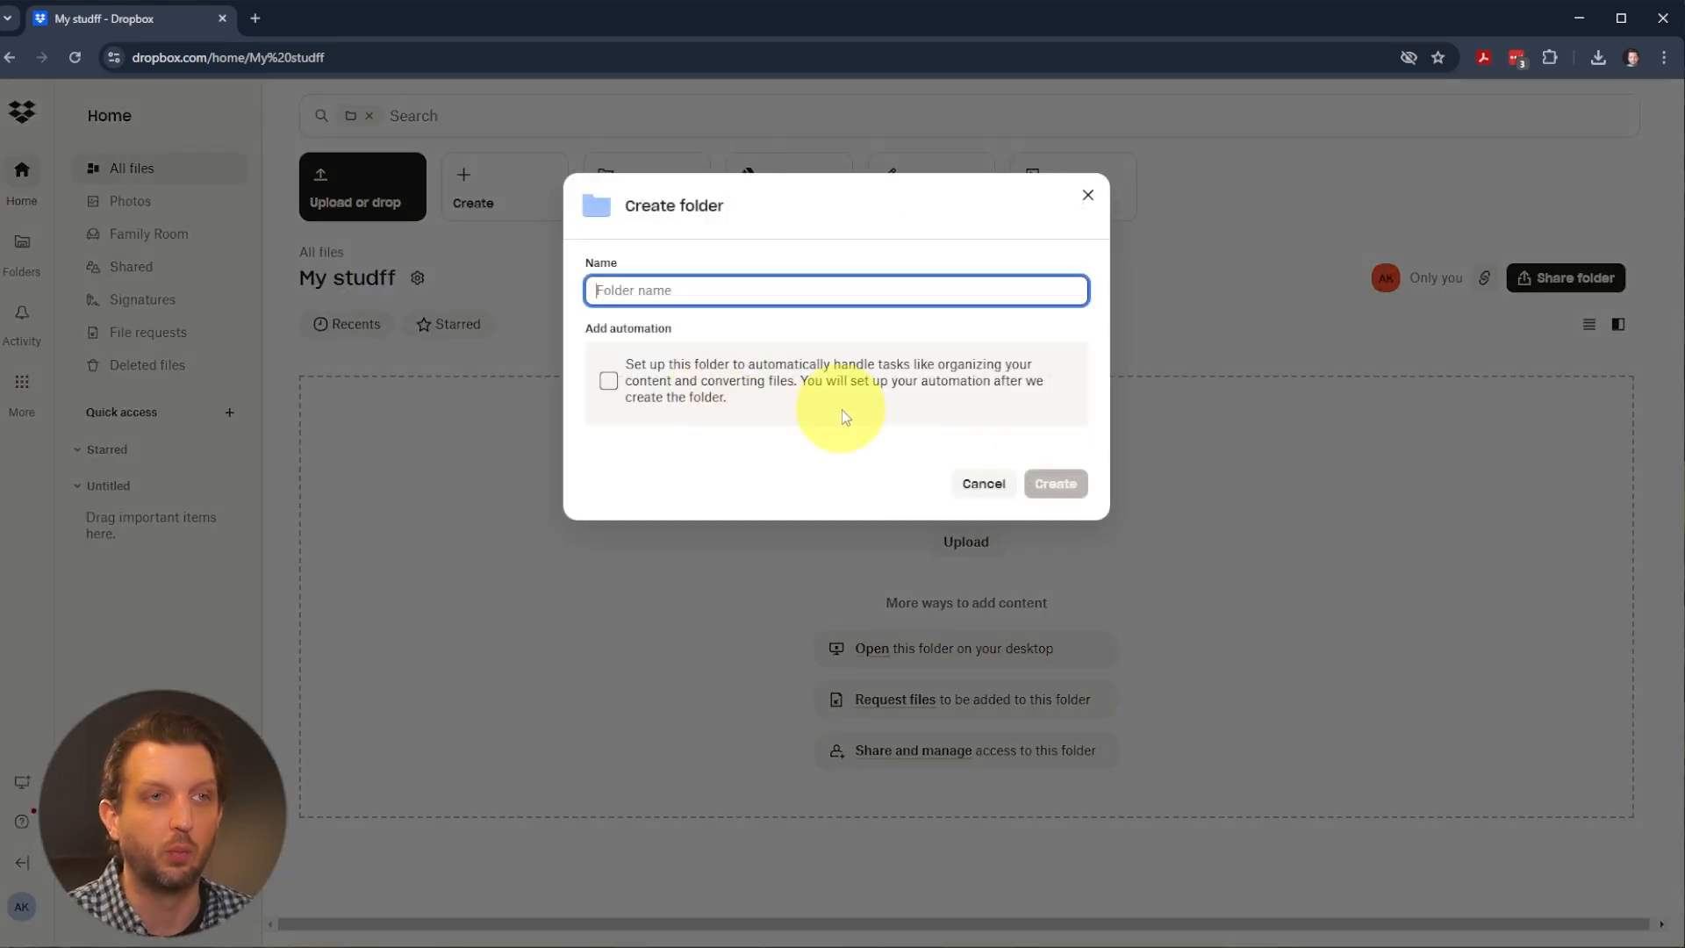
pyautogui.click(1053, 483)
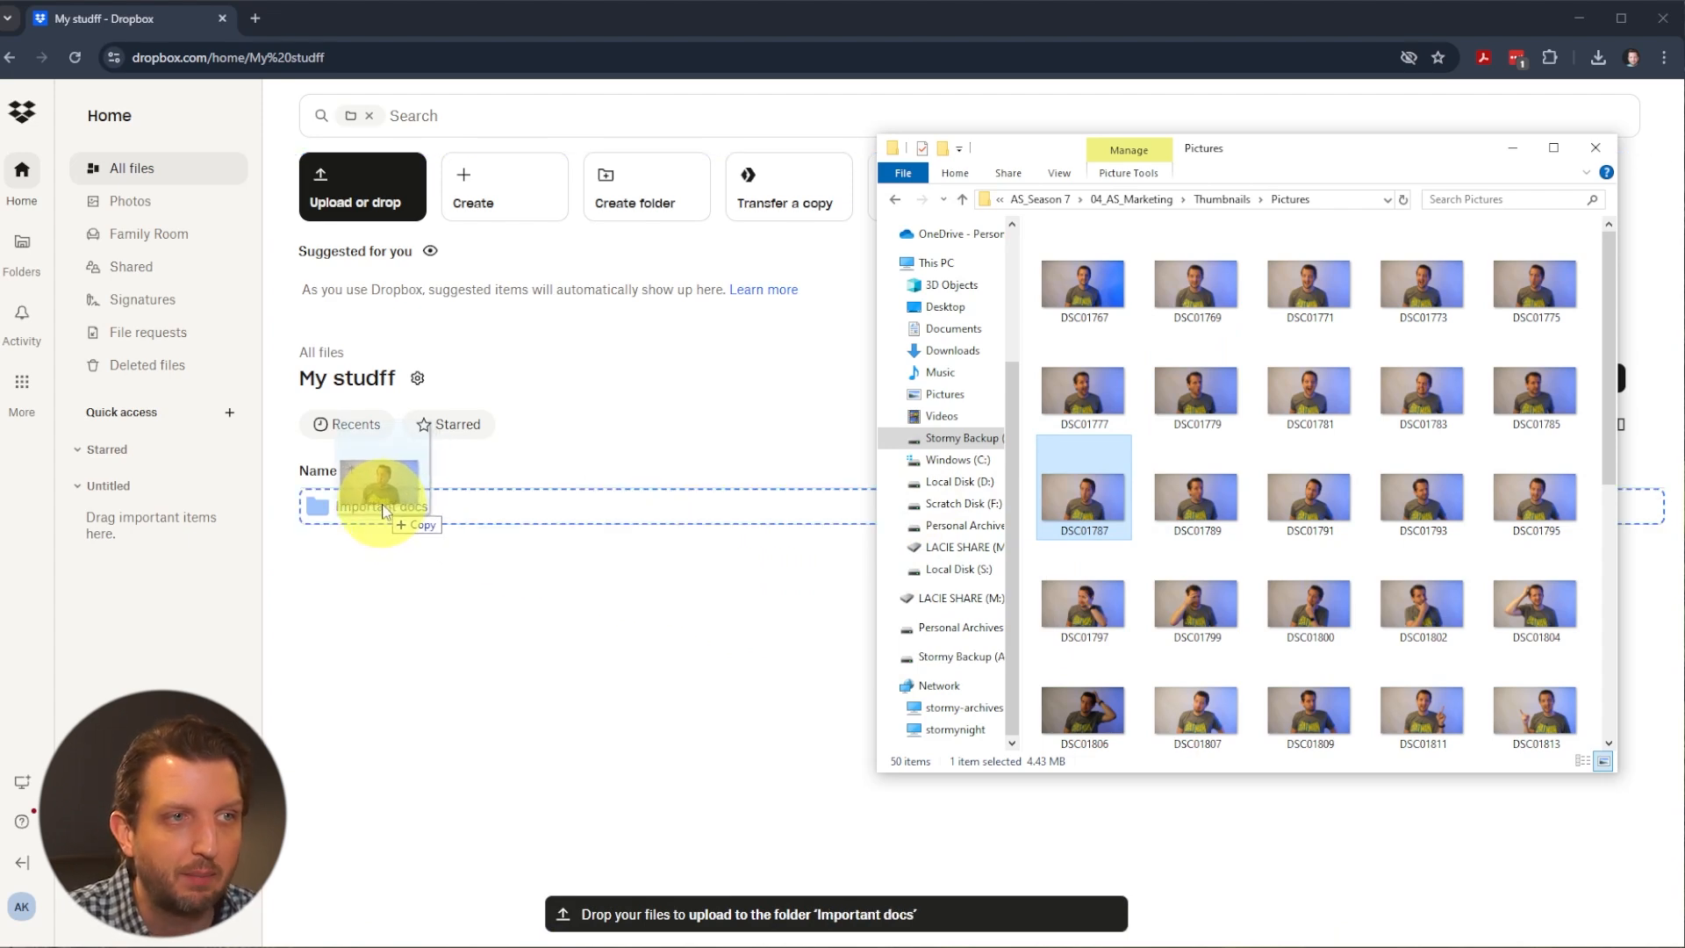
# - Drag photo DSC01787 from Explorer's Pictures into the Dropbox Important docs folder
pyautogui.moveTo(1083, 487); pyautogui.dragTo(381, 505)
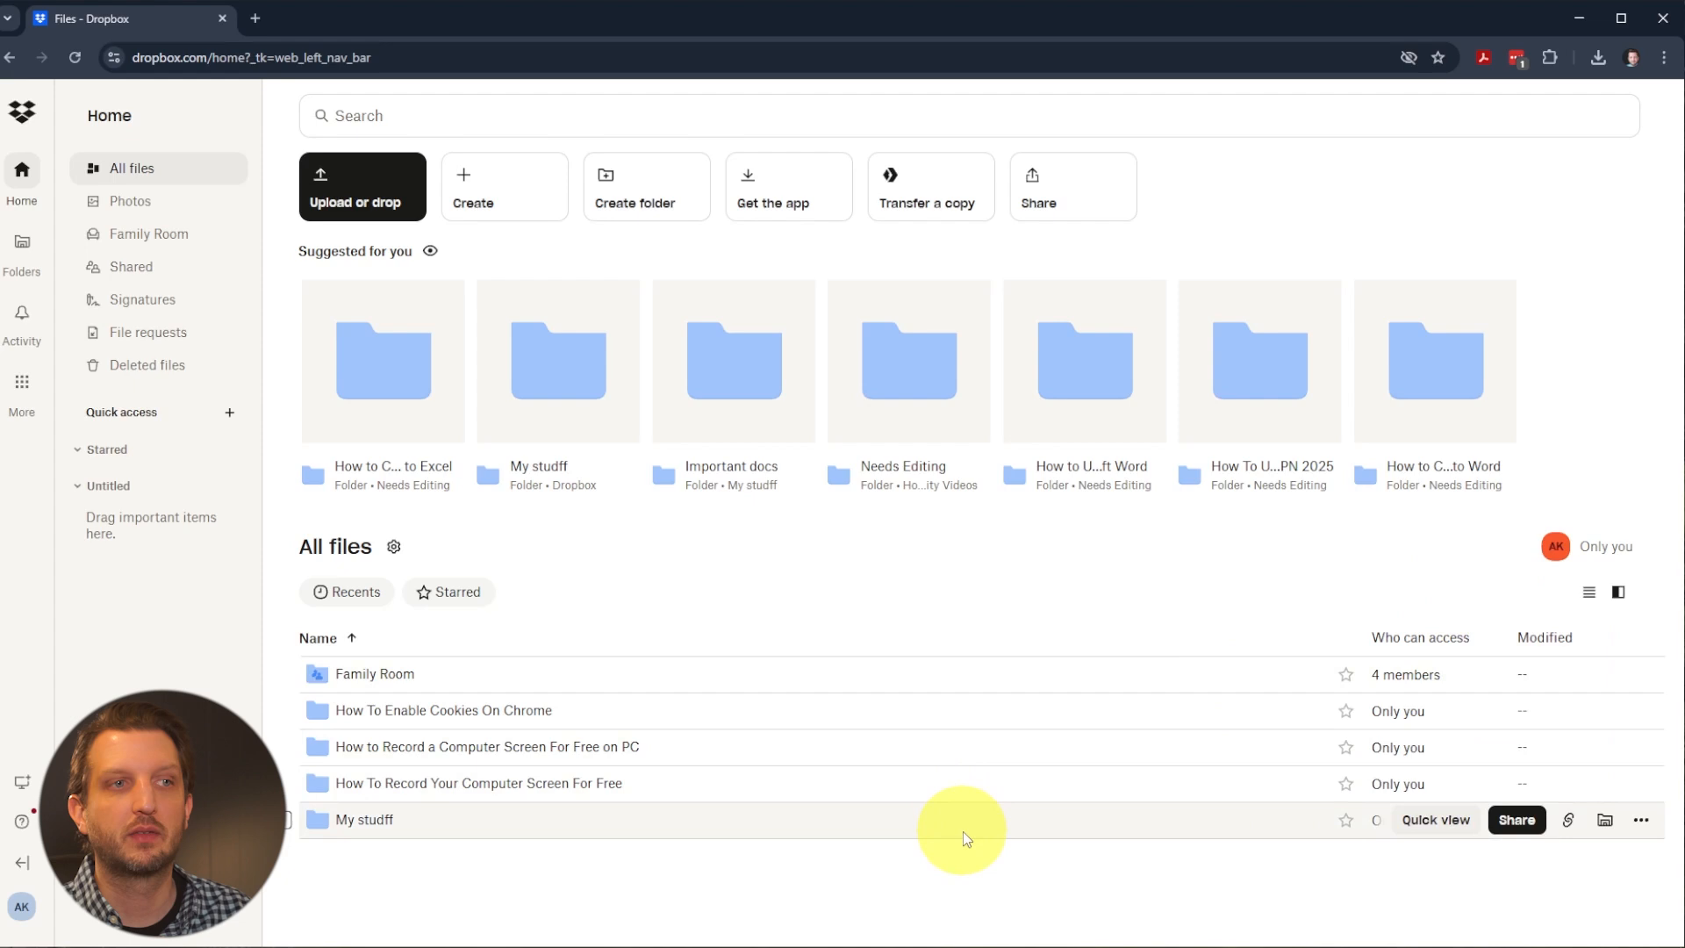
pyautogui.moveTo(918, 837)
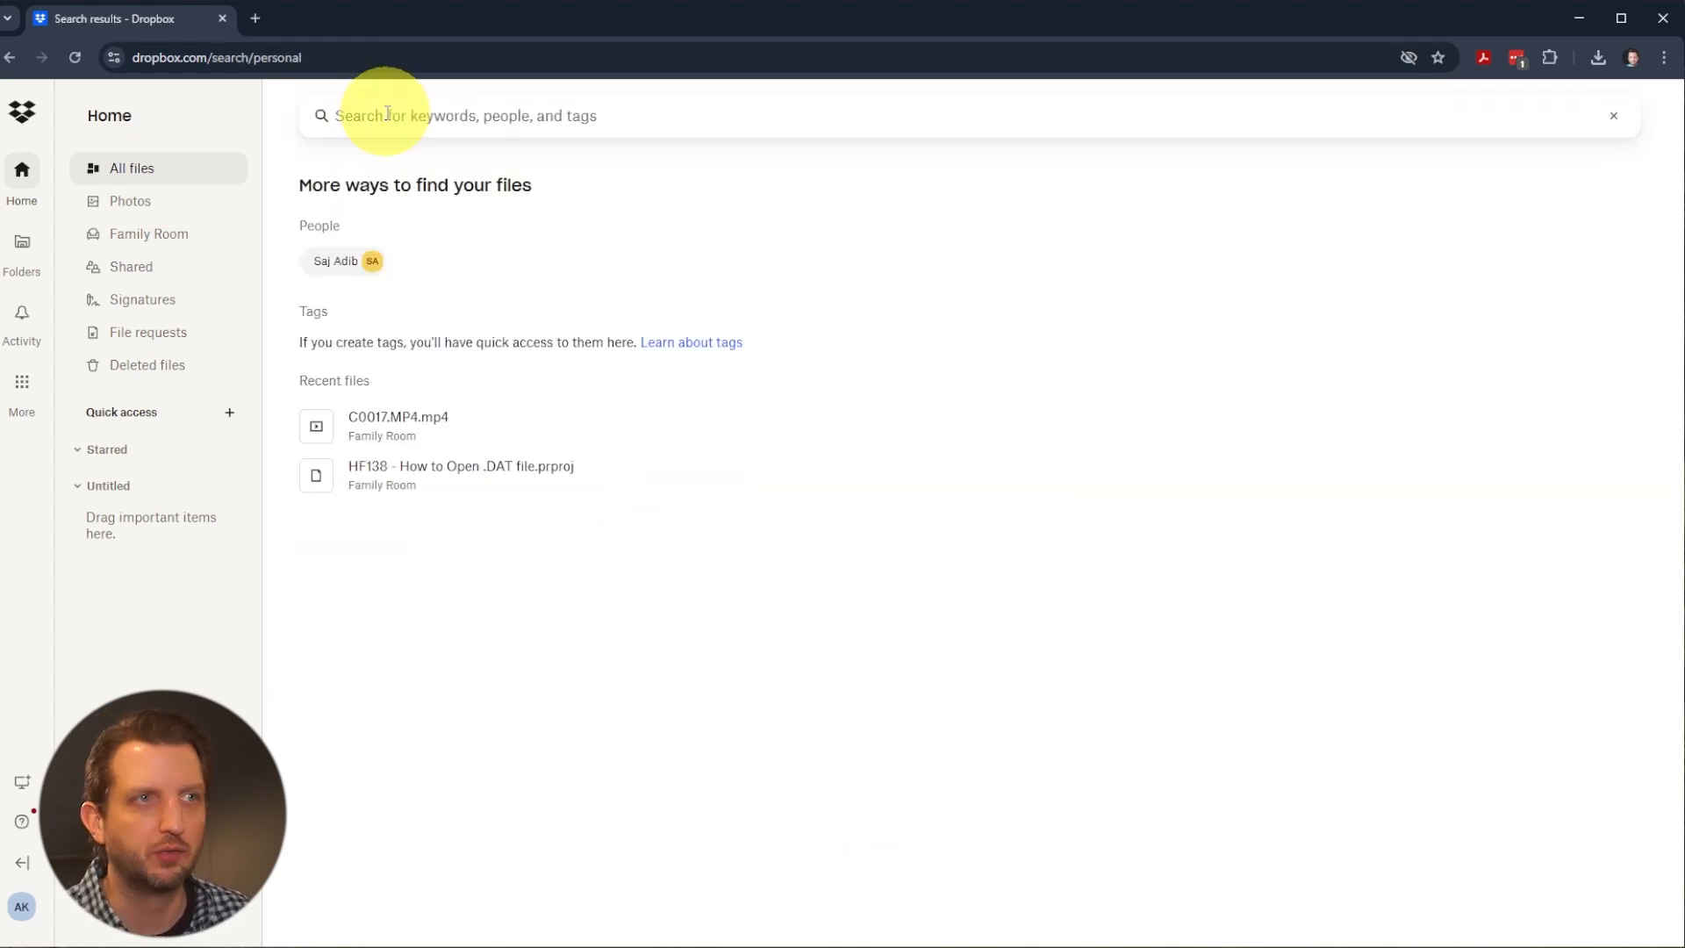
# - Search 'im' and open the Important docs result showing DSC01787.JPG
pyautogui.write('importan')
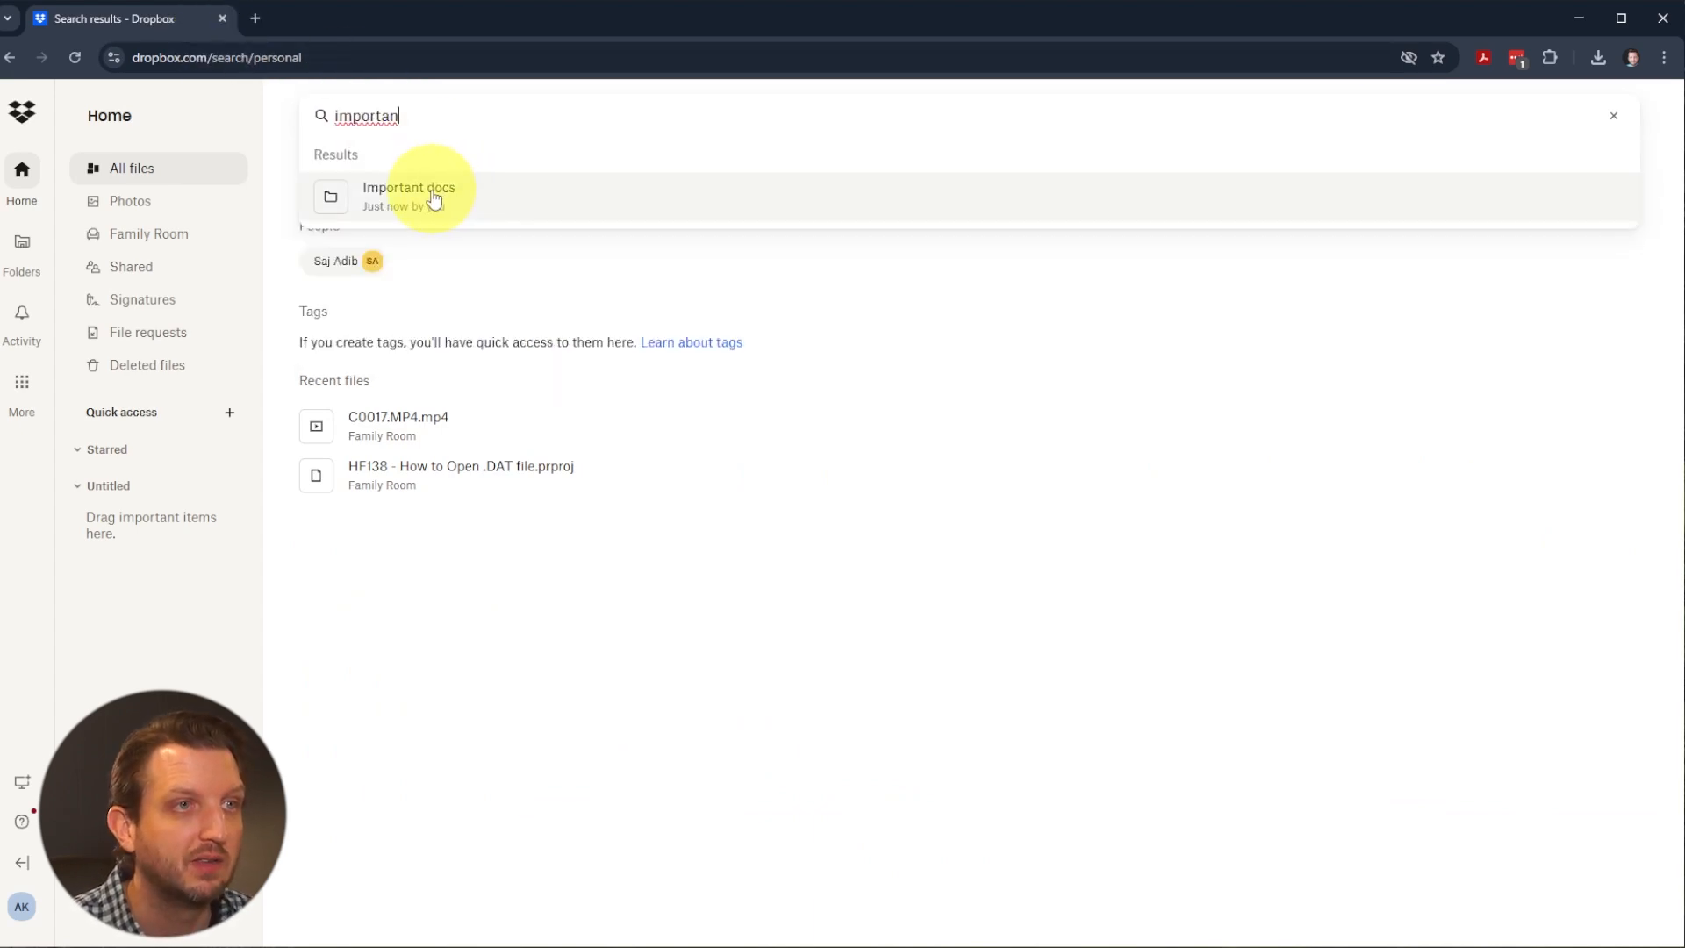
pyautogui.click(409, 195)
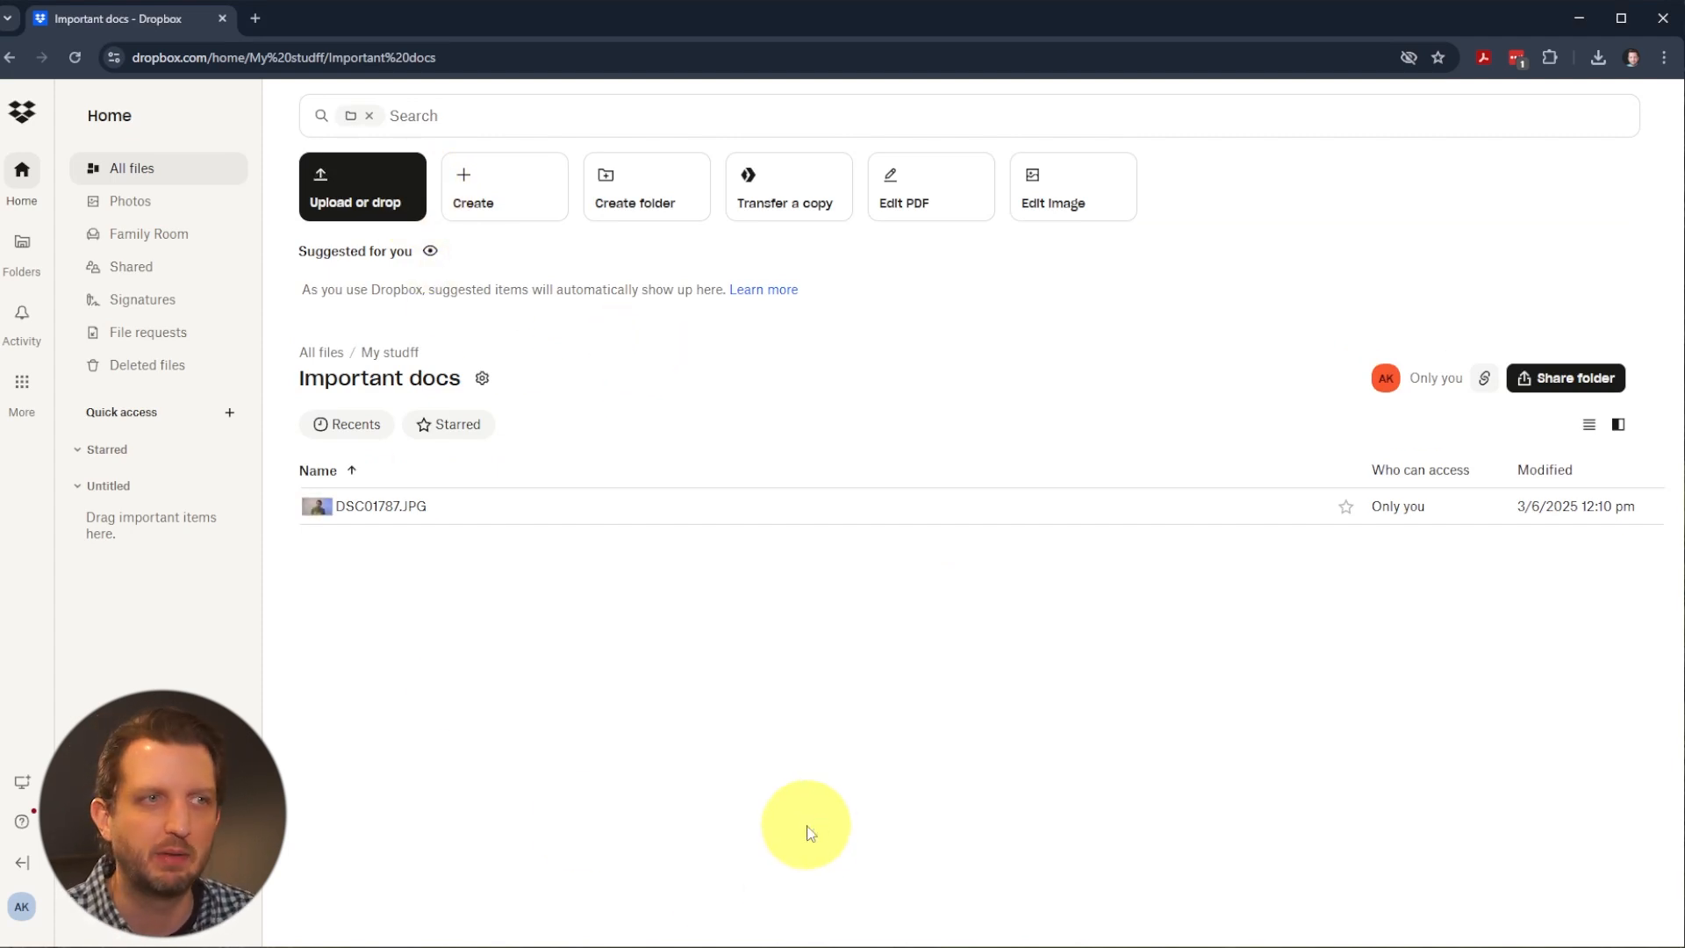
pyautogui.moveTo(335, 521)
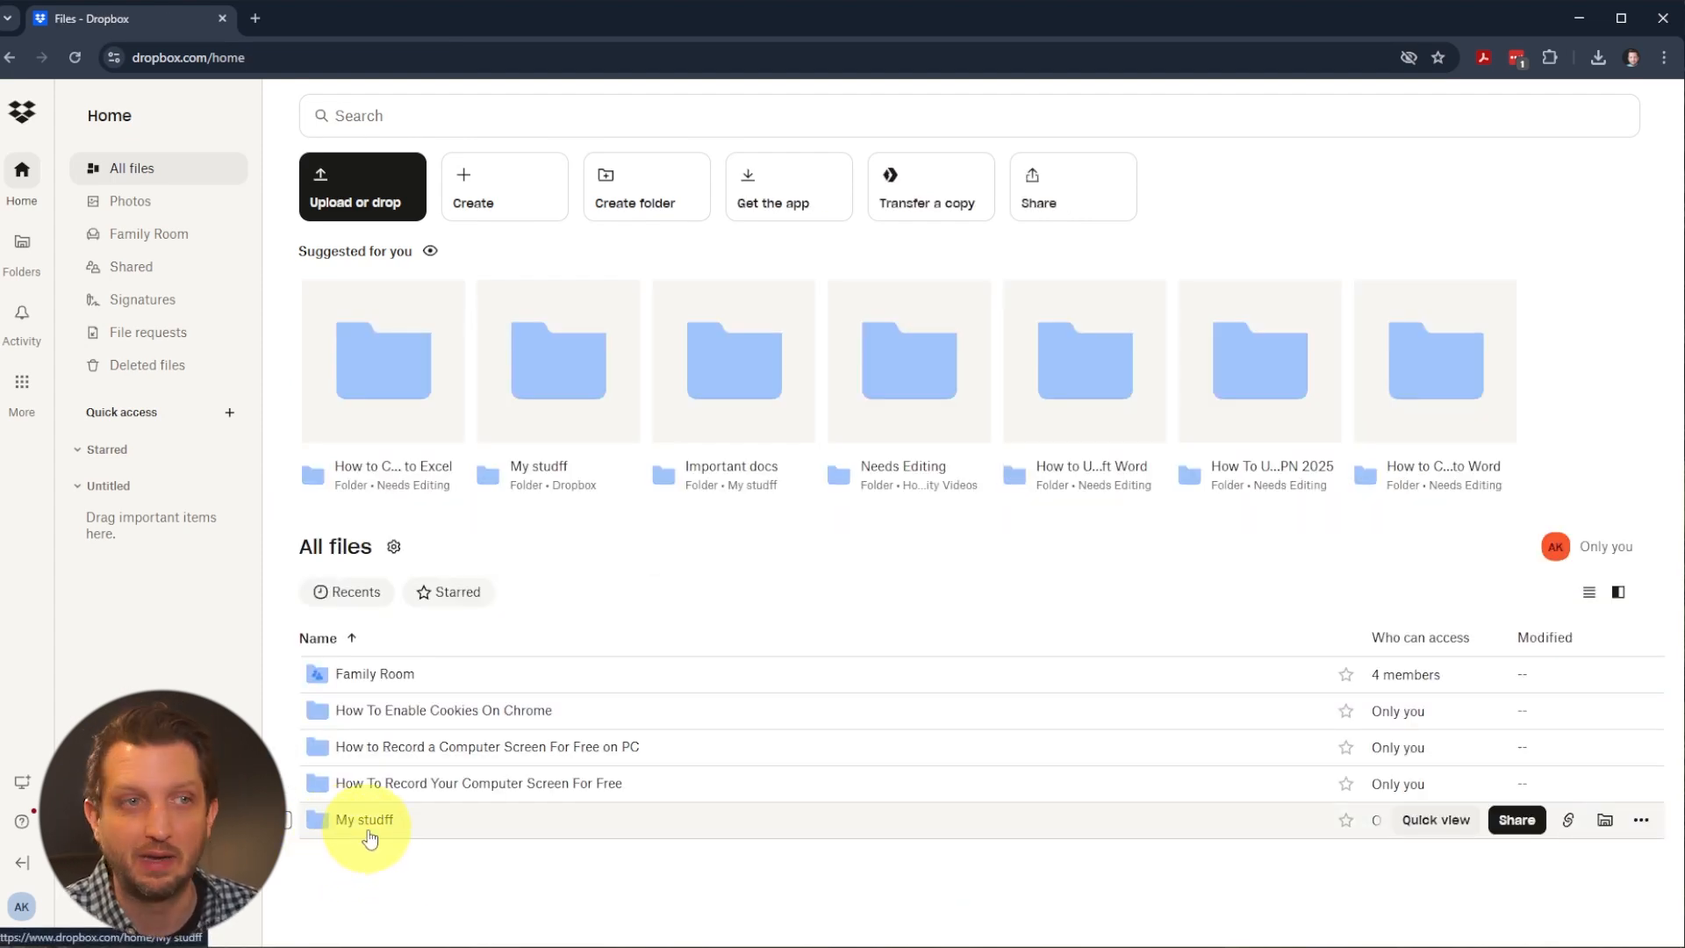
pyautogui.moveTo(1641, 819)
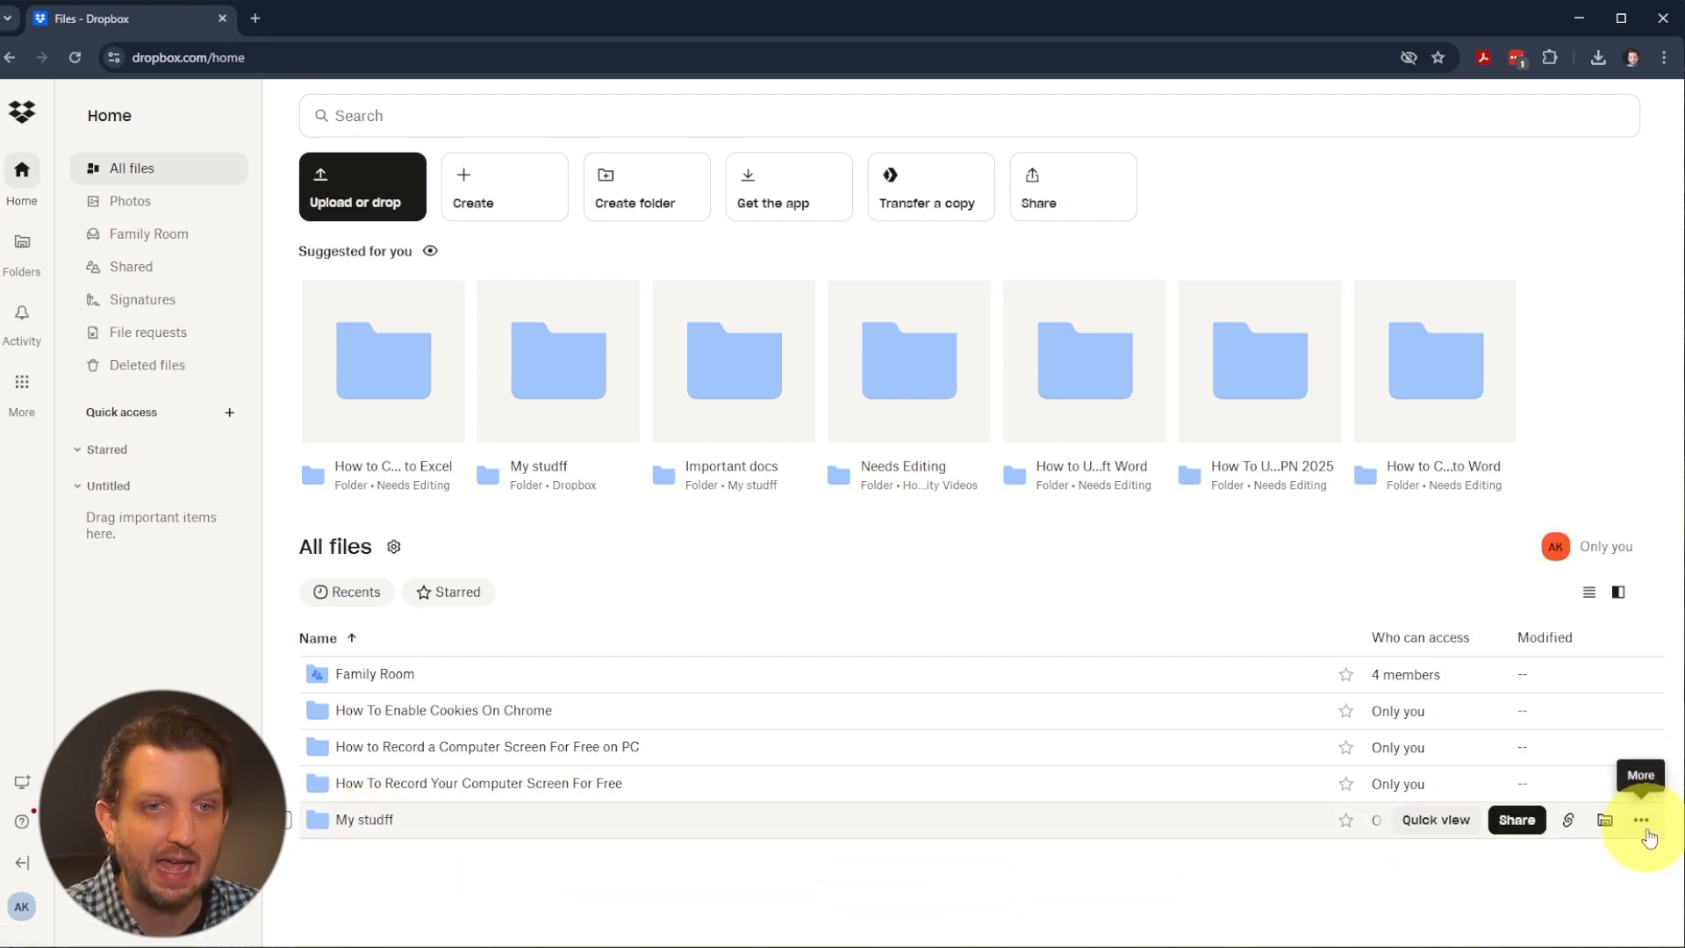
# - Rename the misspelled folder to 'My stuff' and open it
pyautogui.click(1643, 820)
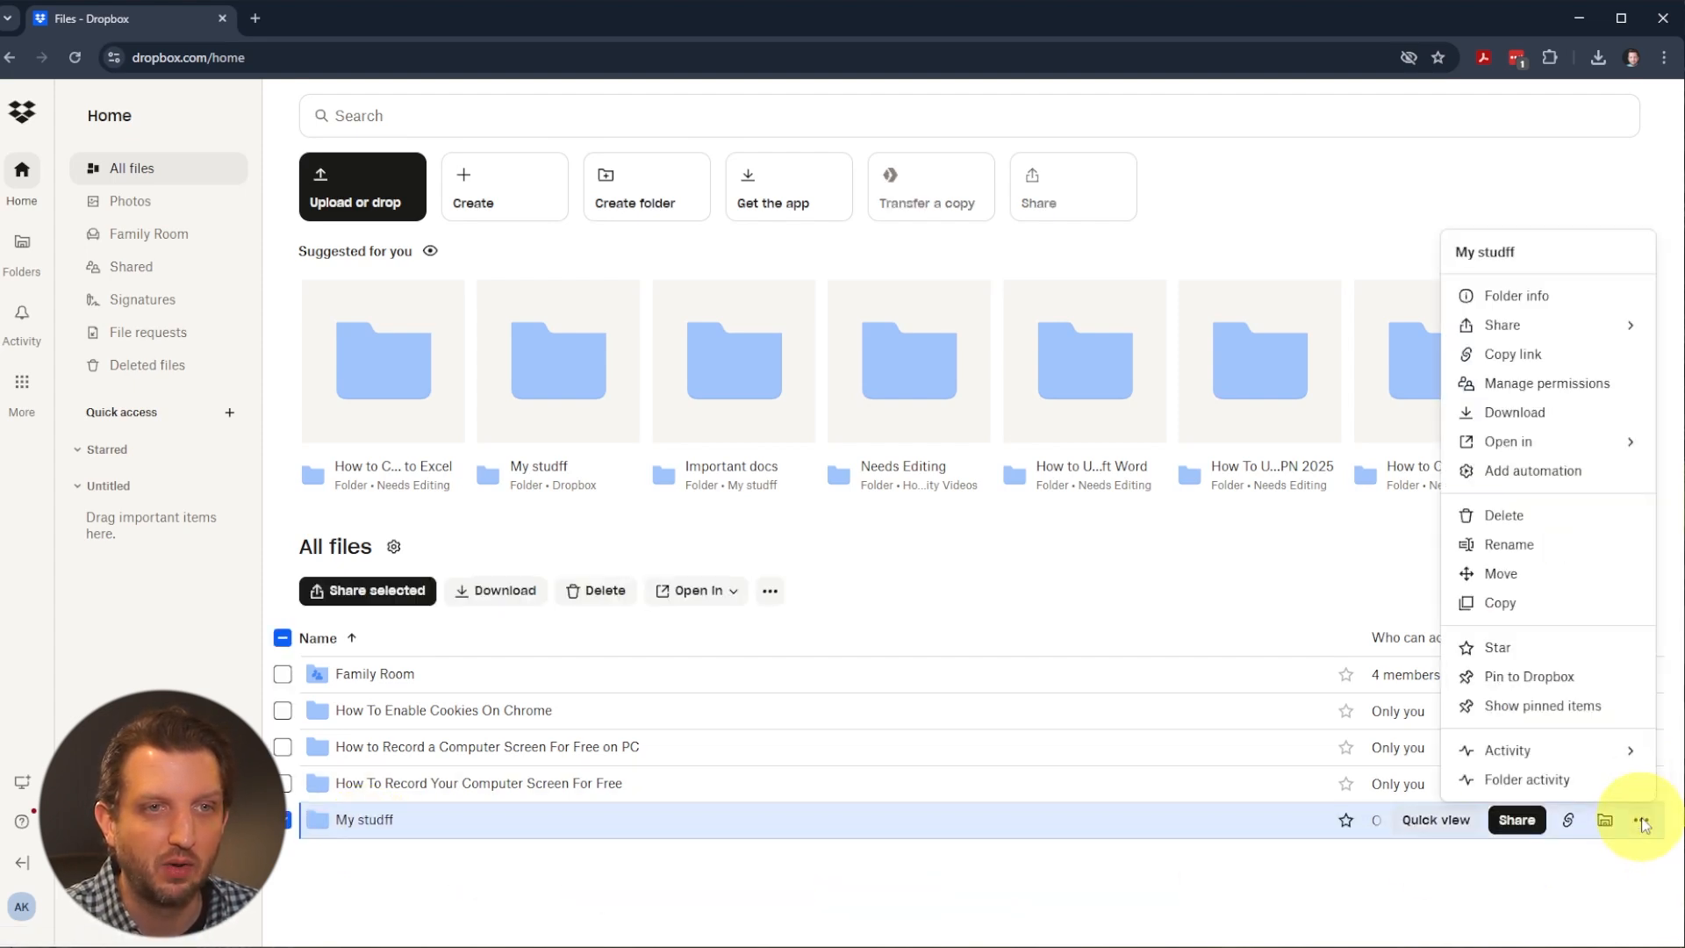
pyautogui.click(1509, 544)
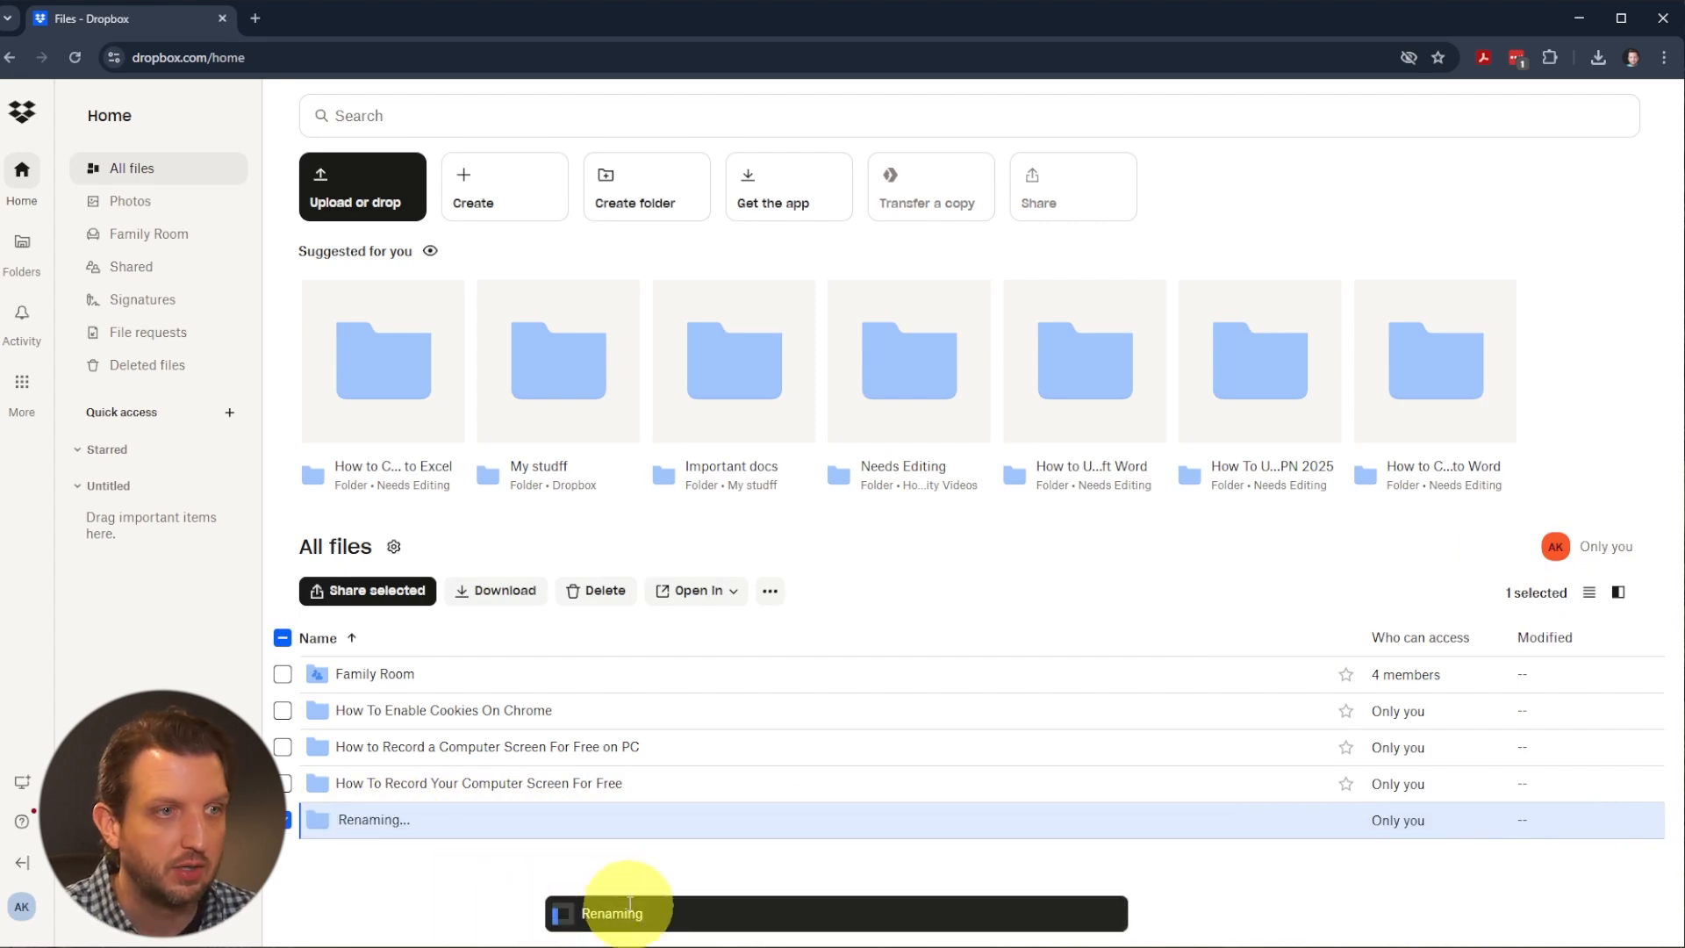
pyautogui.press('Enter')
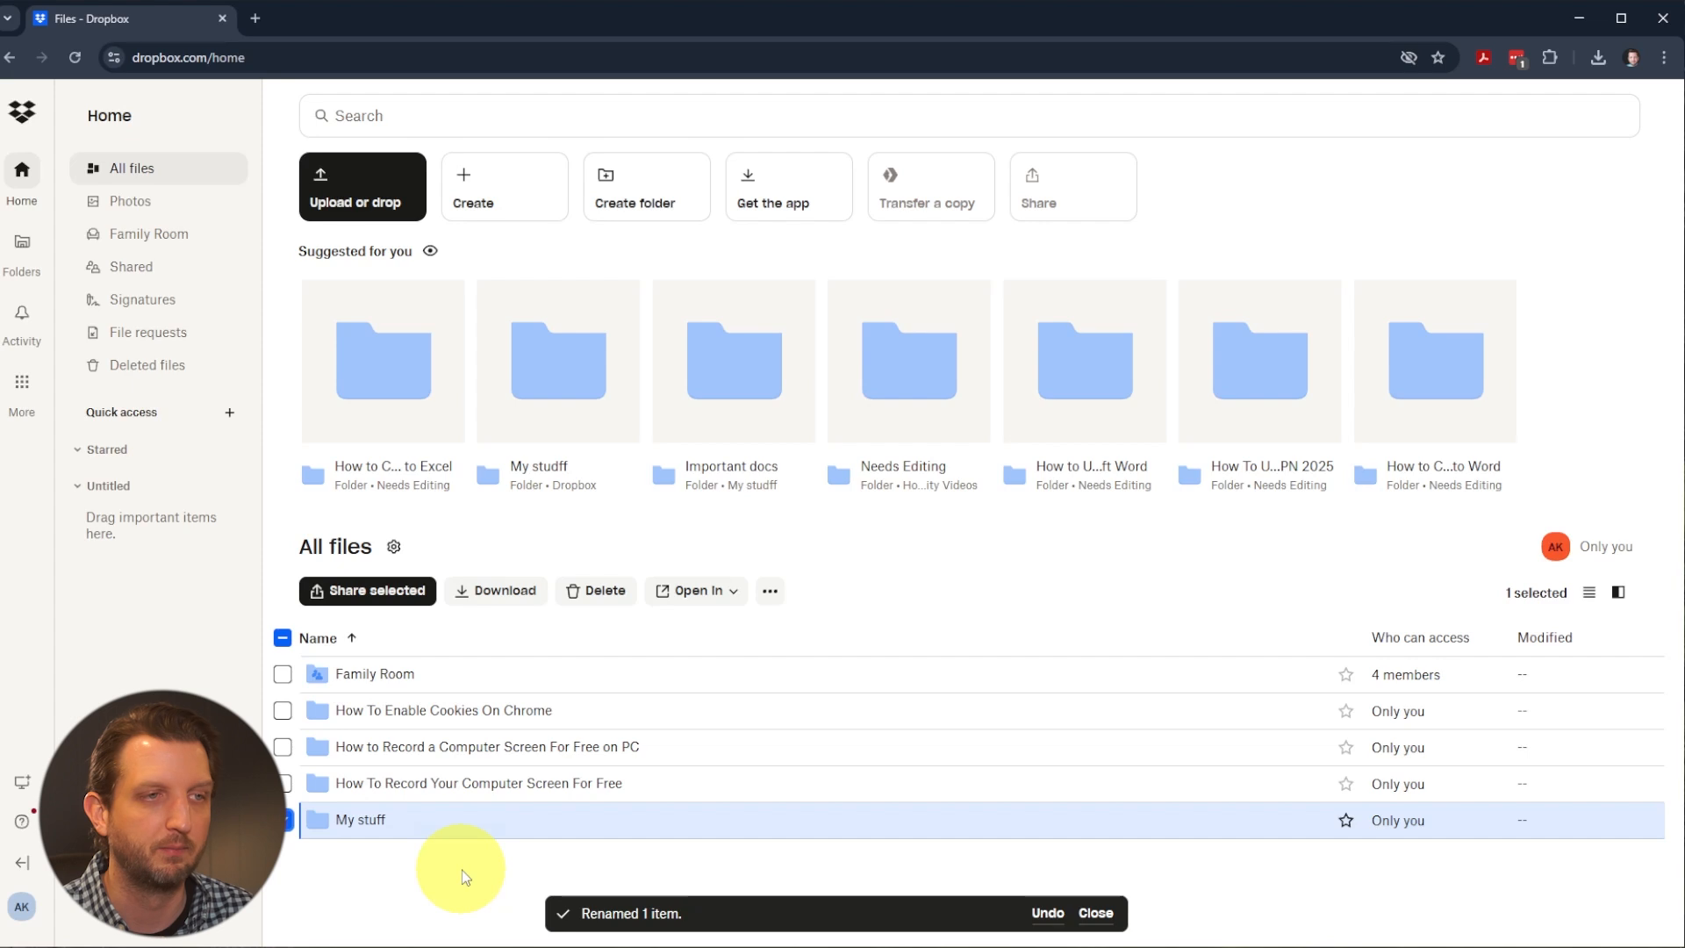
pyautogui.doubleClick(360, 820)
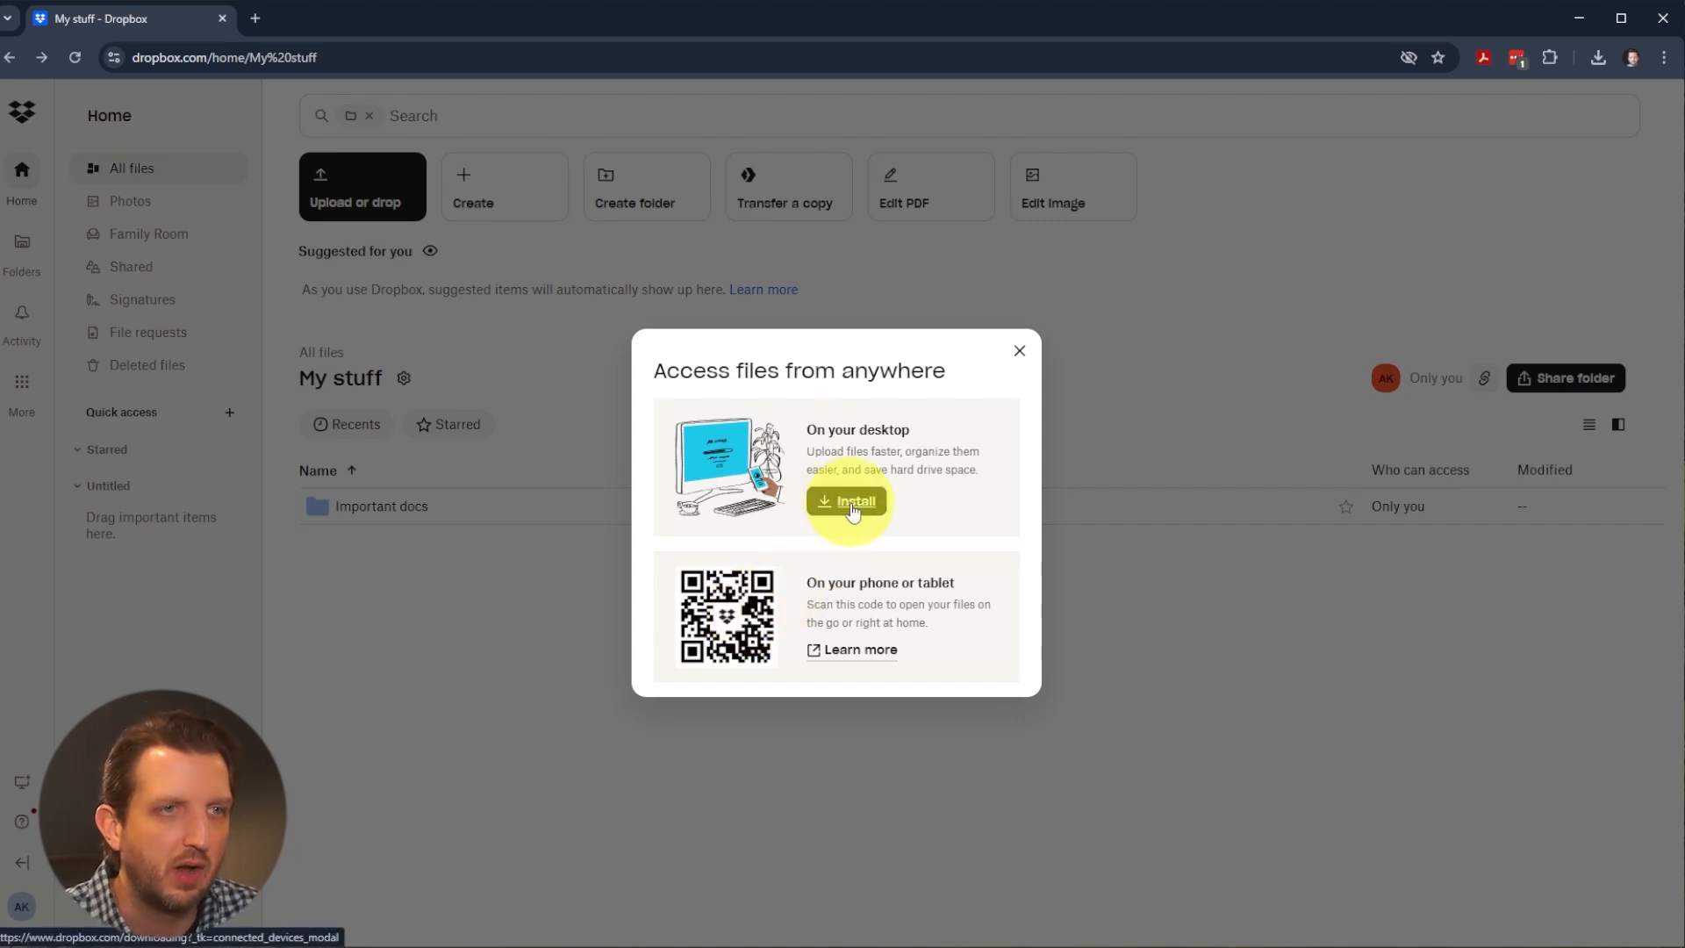
# - Download and install the Dropbox desktop app from the install prompt
pyautogui.click(848, 501)
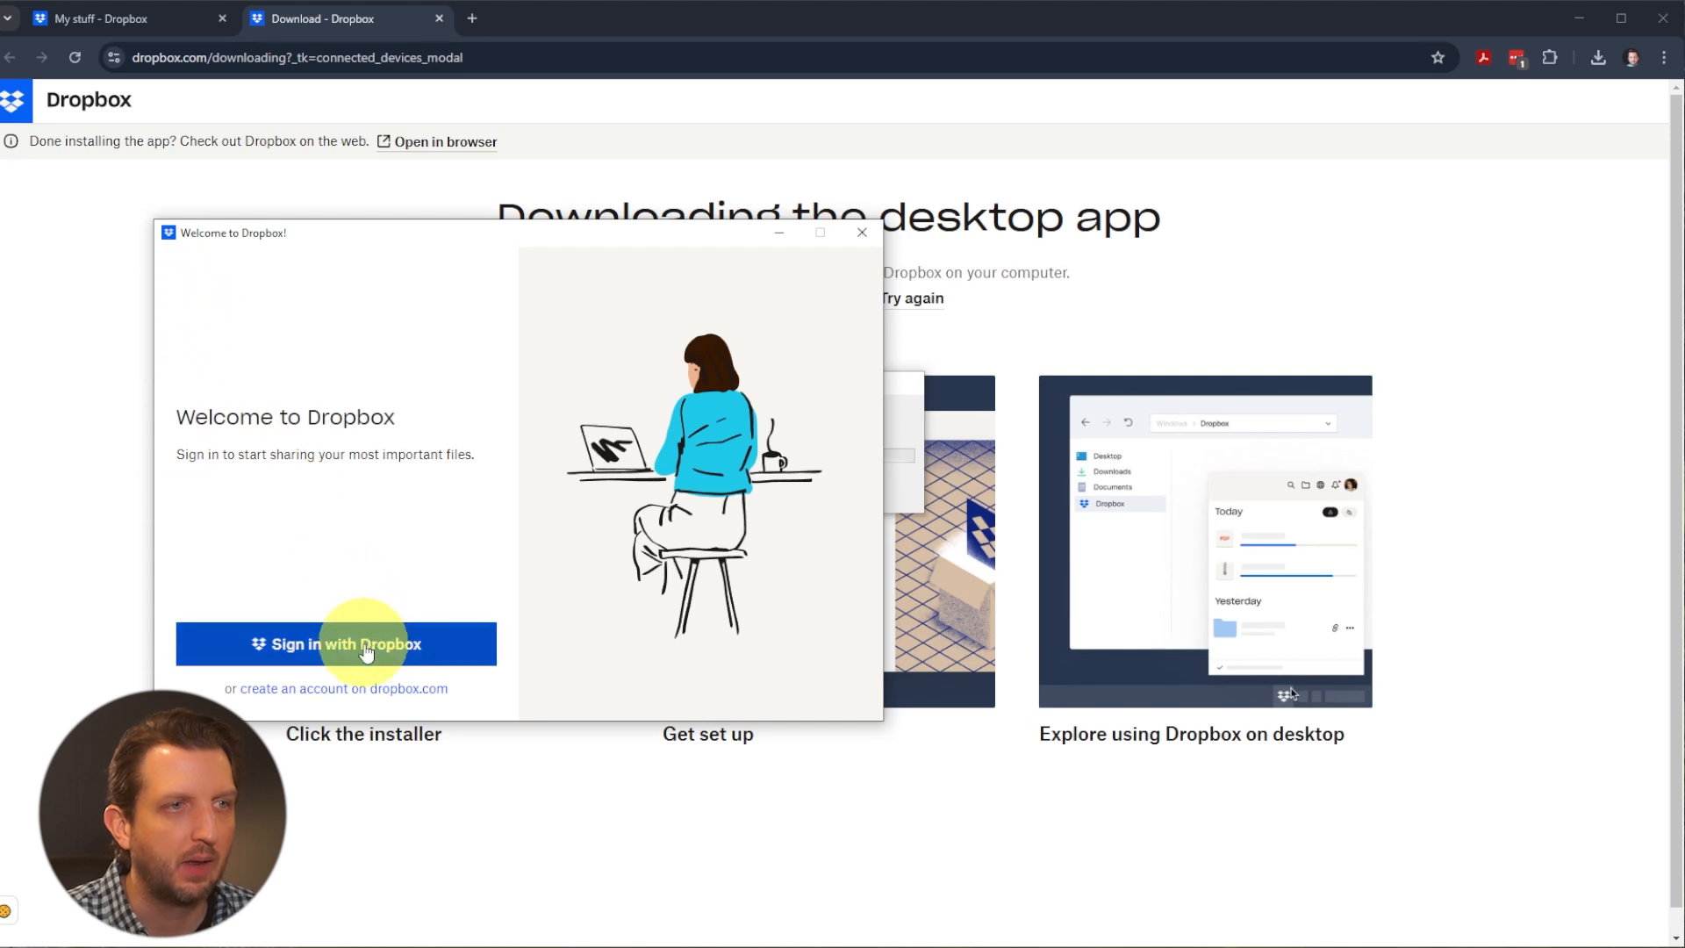
# - Sign in to the desktop app through the browser and let it launch the app
pyautogui.click(336, 644)
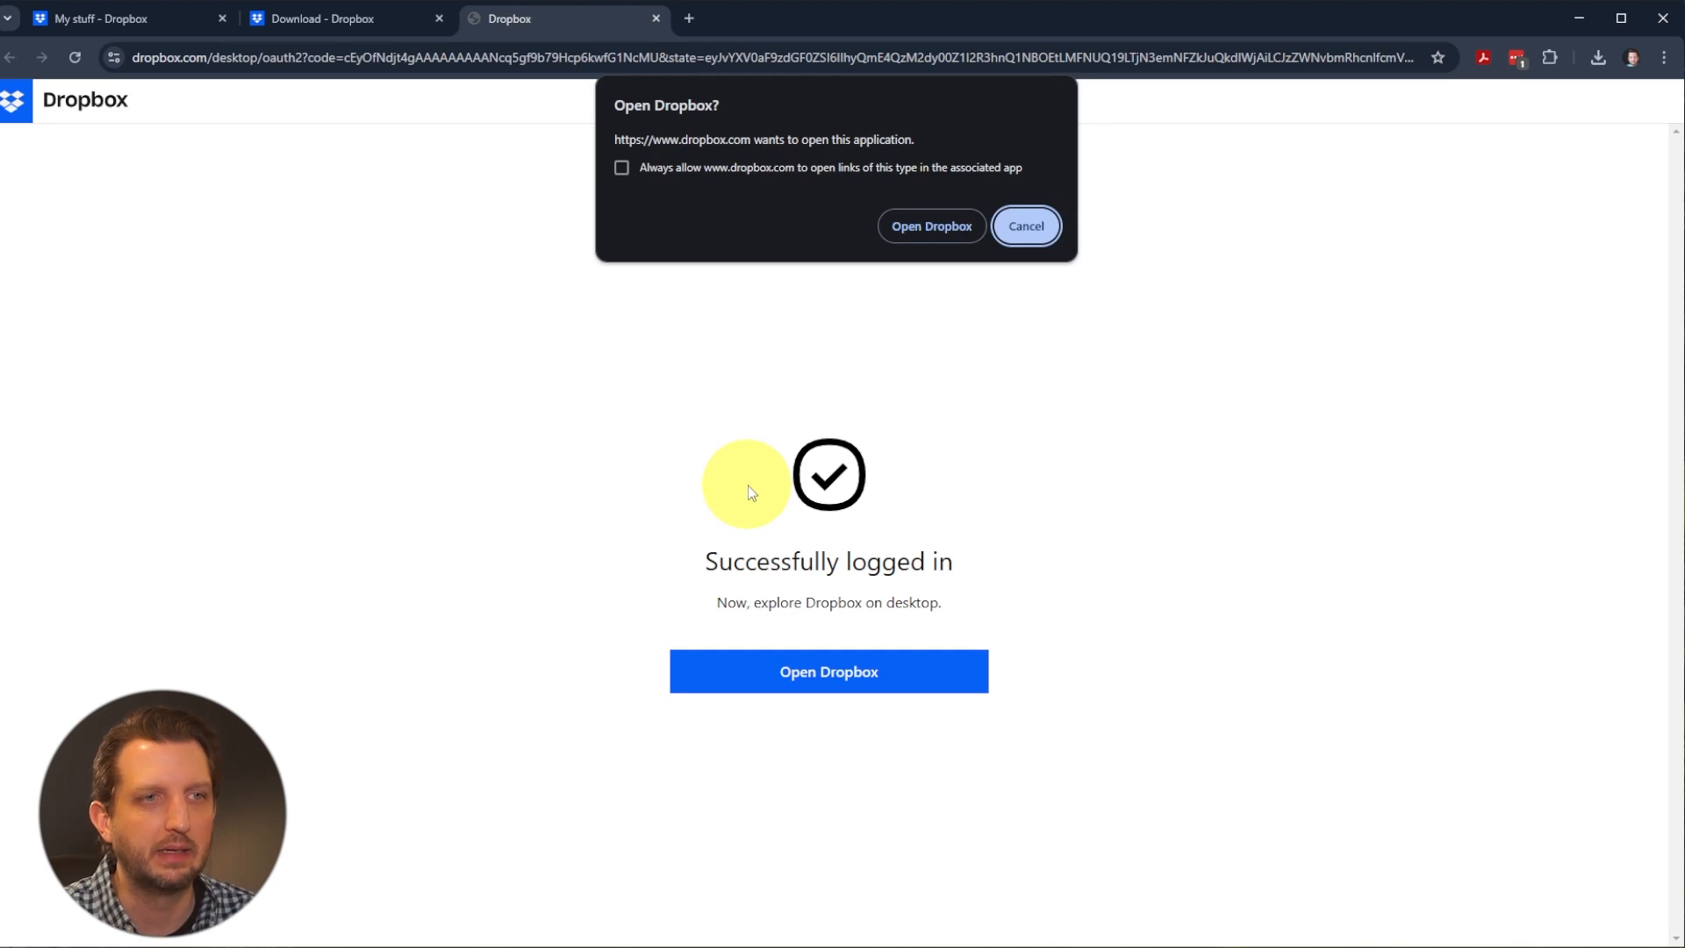
pyautogui.click(827, 672)
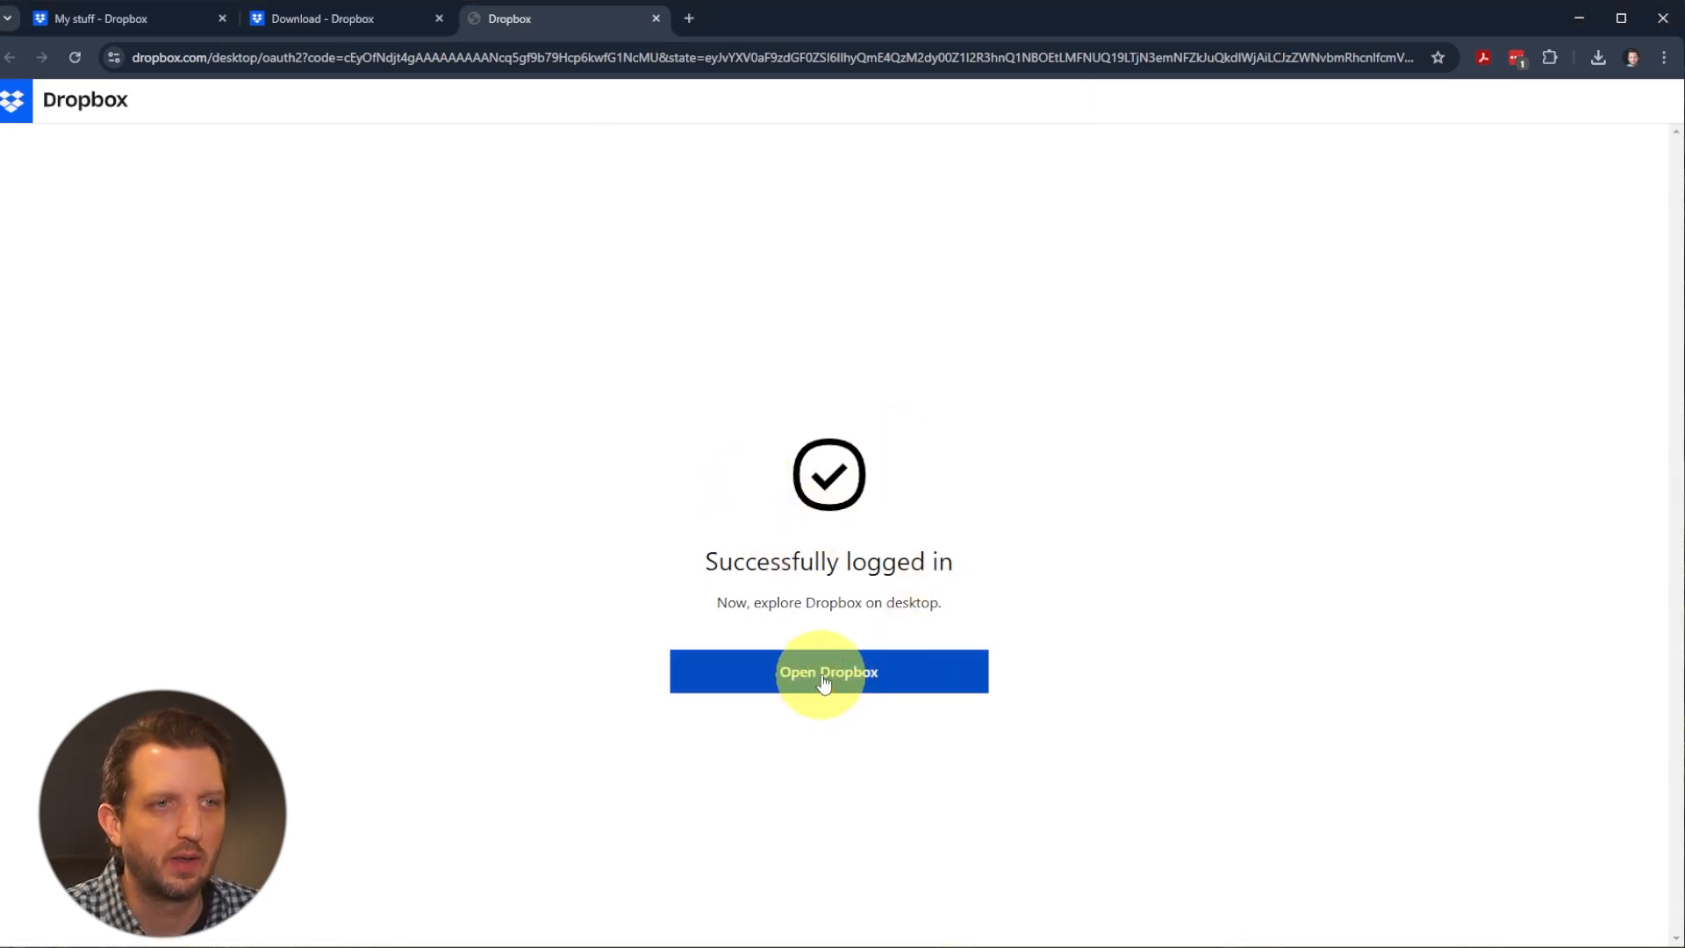
pyautogui.click(827, 671)
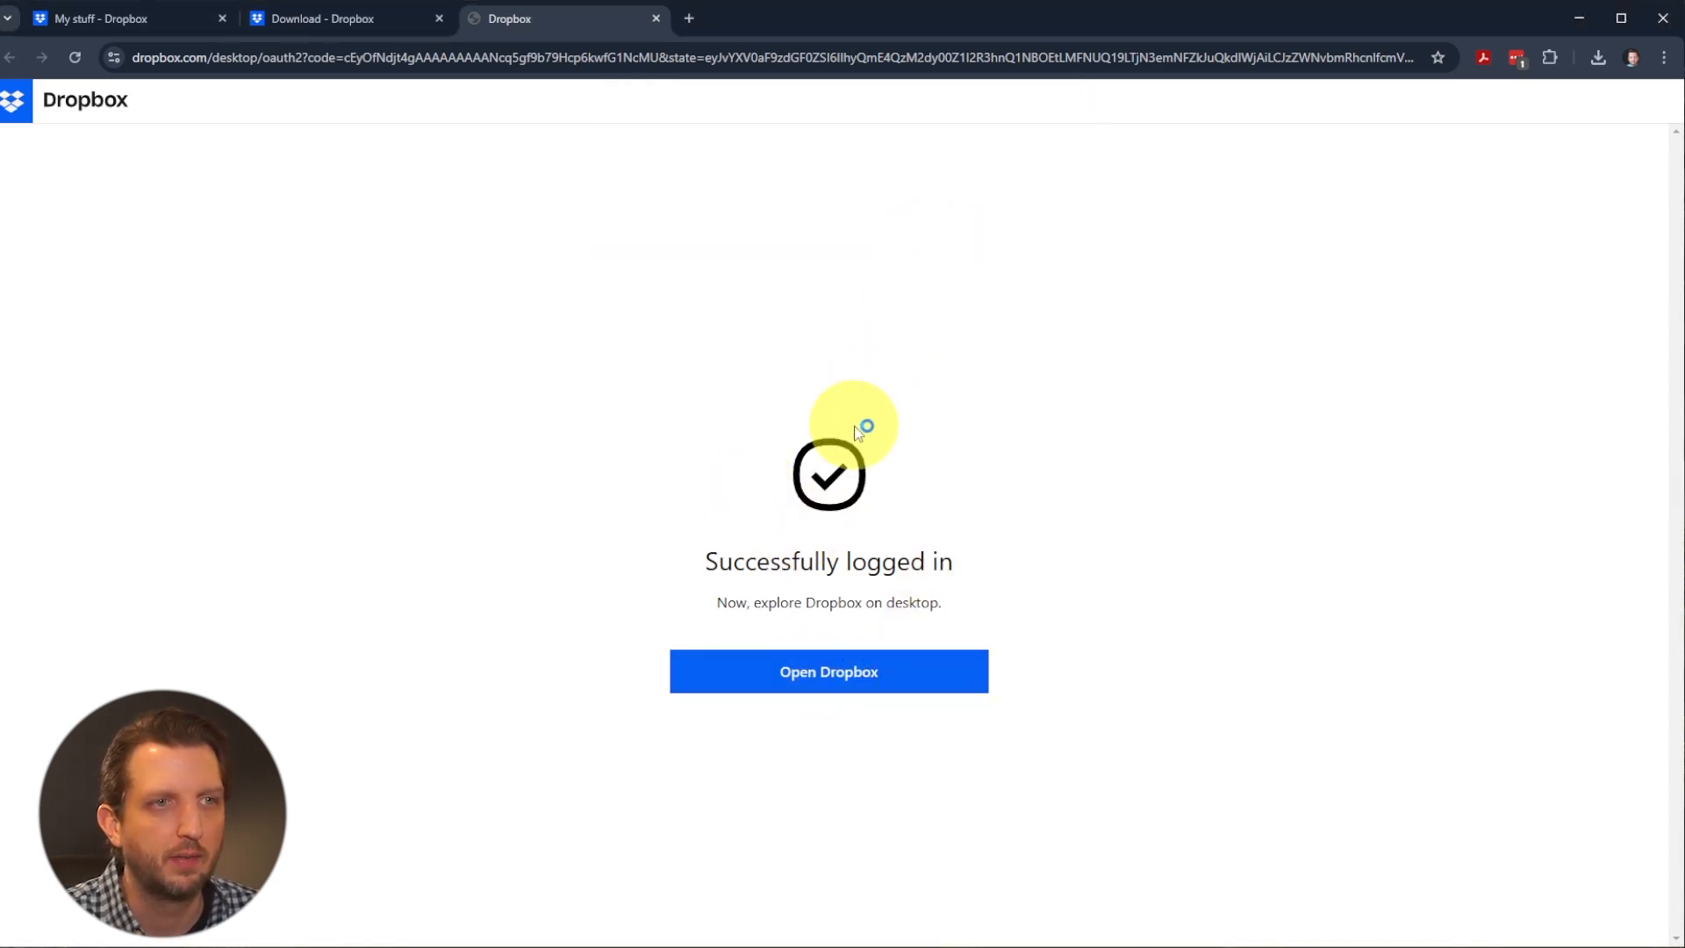
pyautogui.click(827, 670)
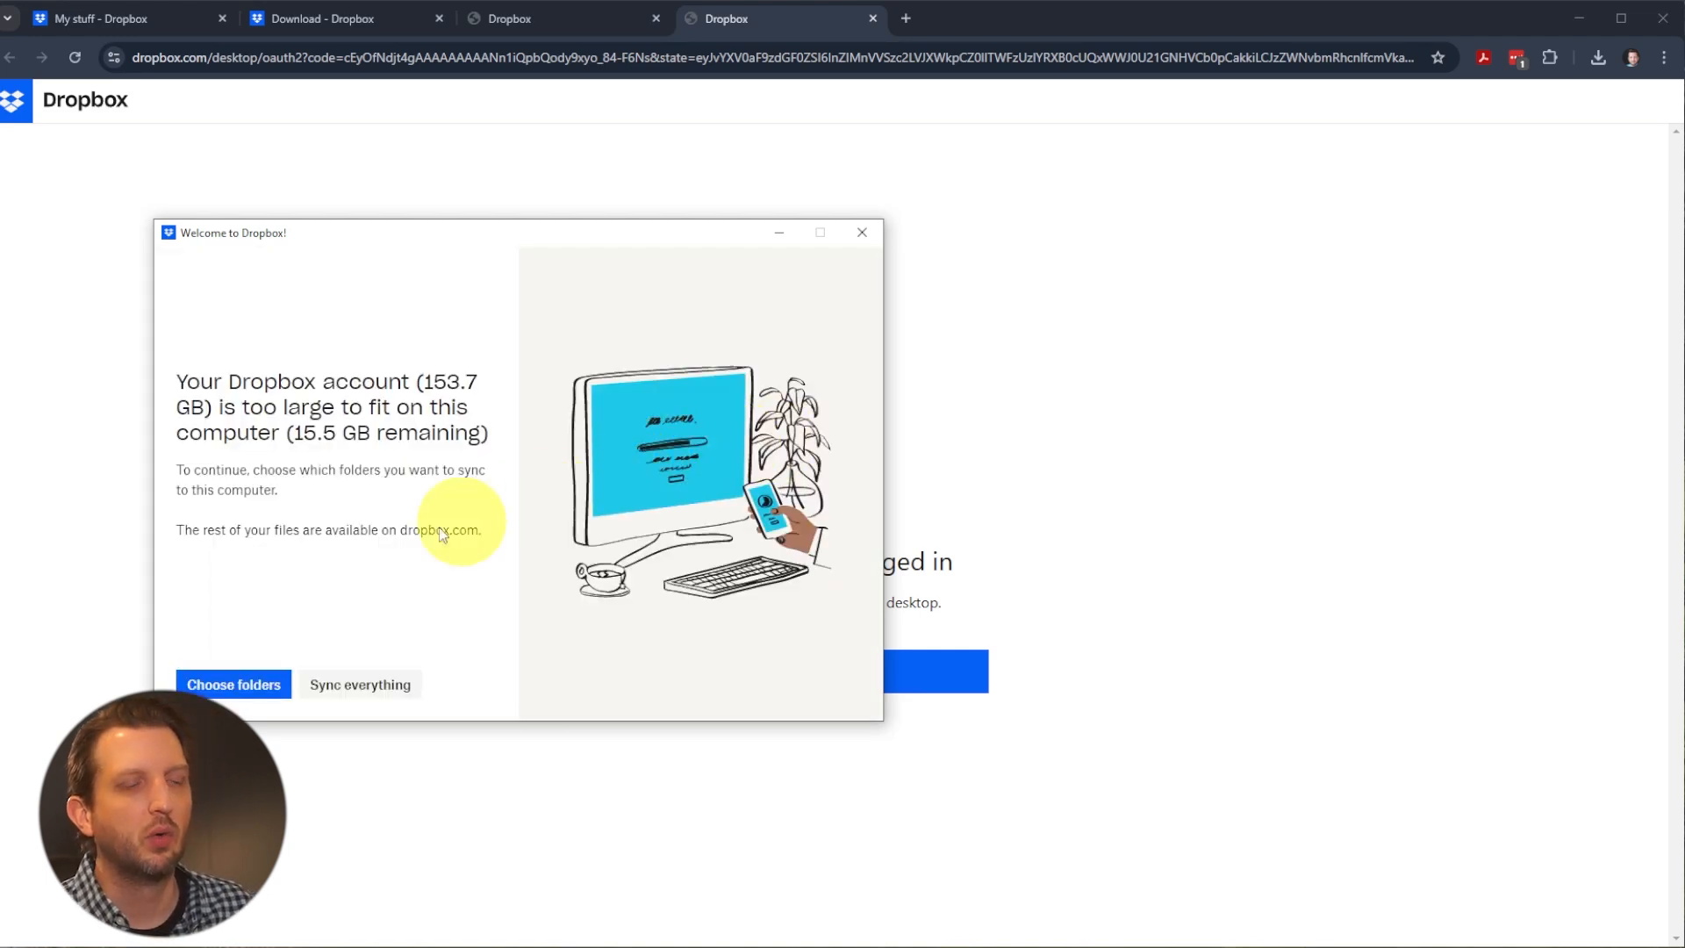
pyautogui.moveTo(365, 371)
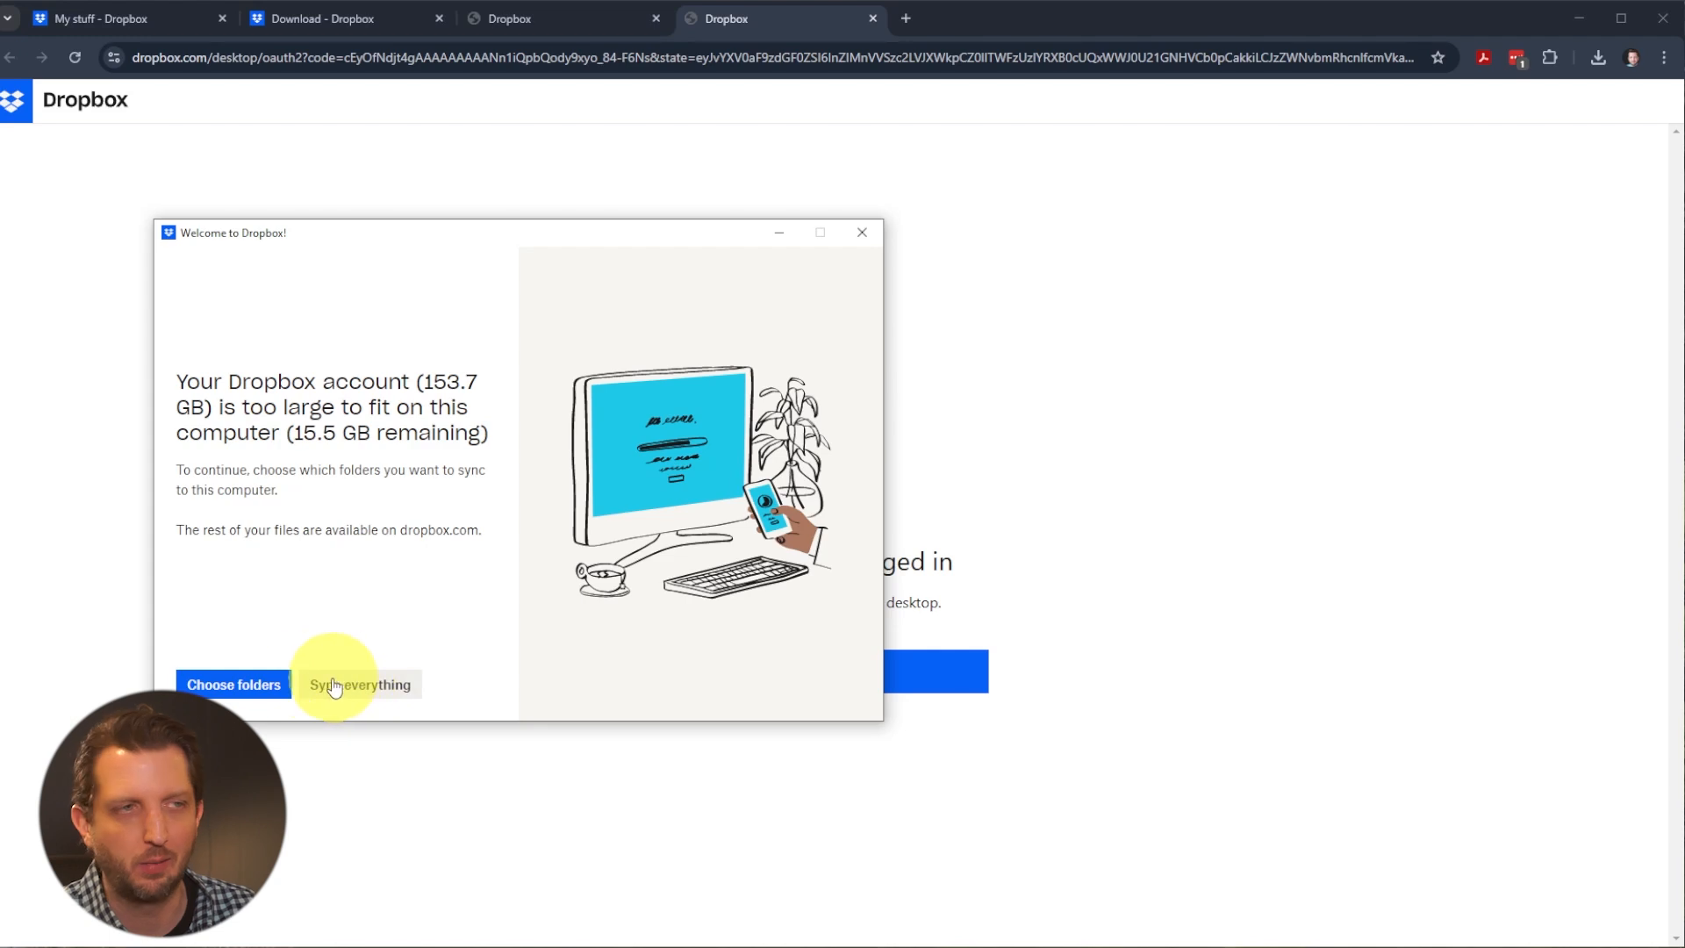
# - Choose folders to sync from the Welcome window, listing the account's top-level folders
pyautogui.click(234, 684)
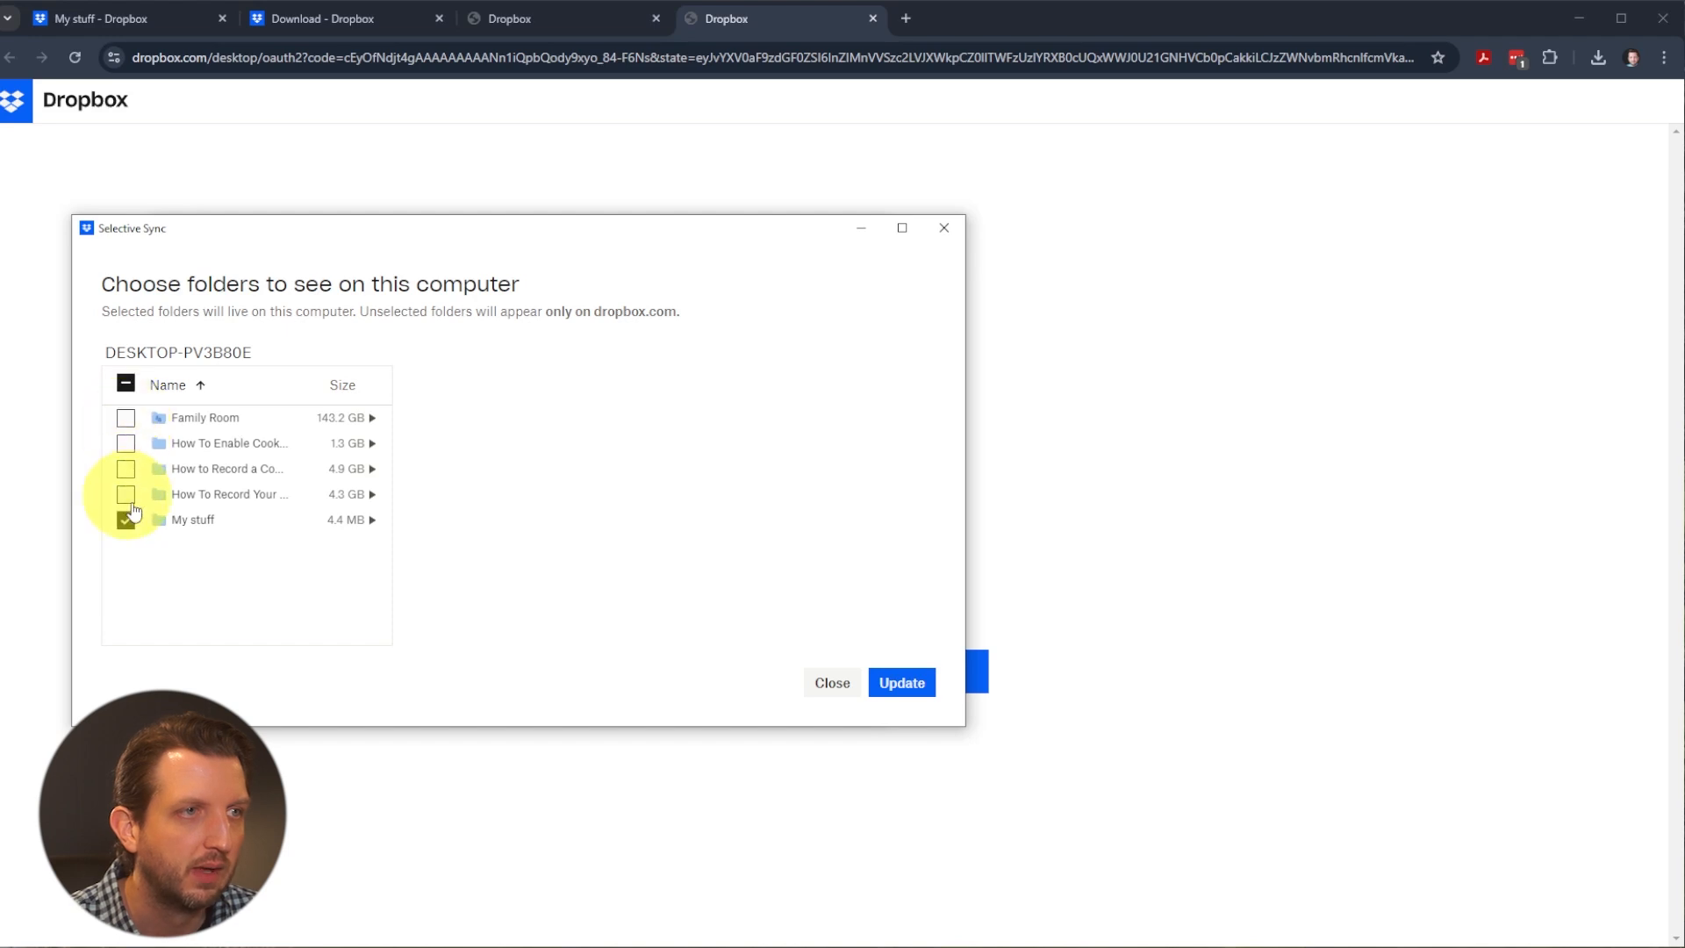
# - Select only the 4.4 MB My stuff folder for selective sync and confirm
pyautogui.click(126, 519)
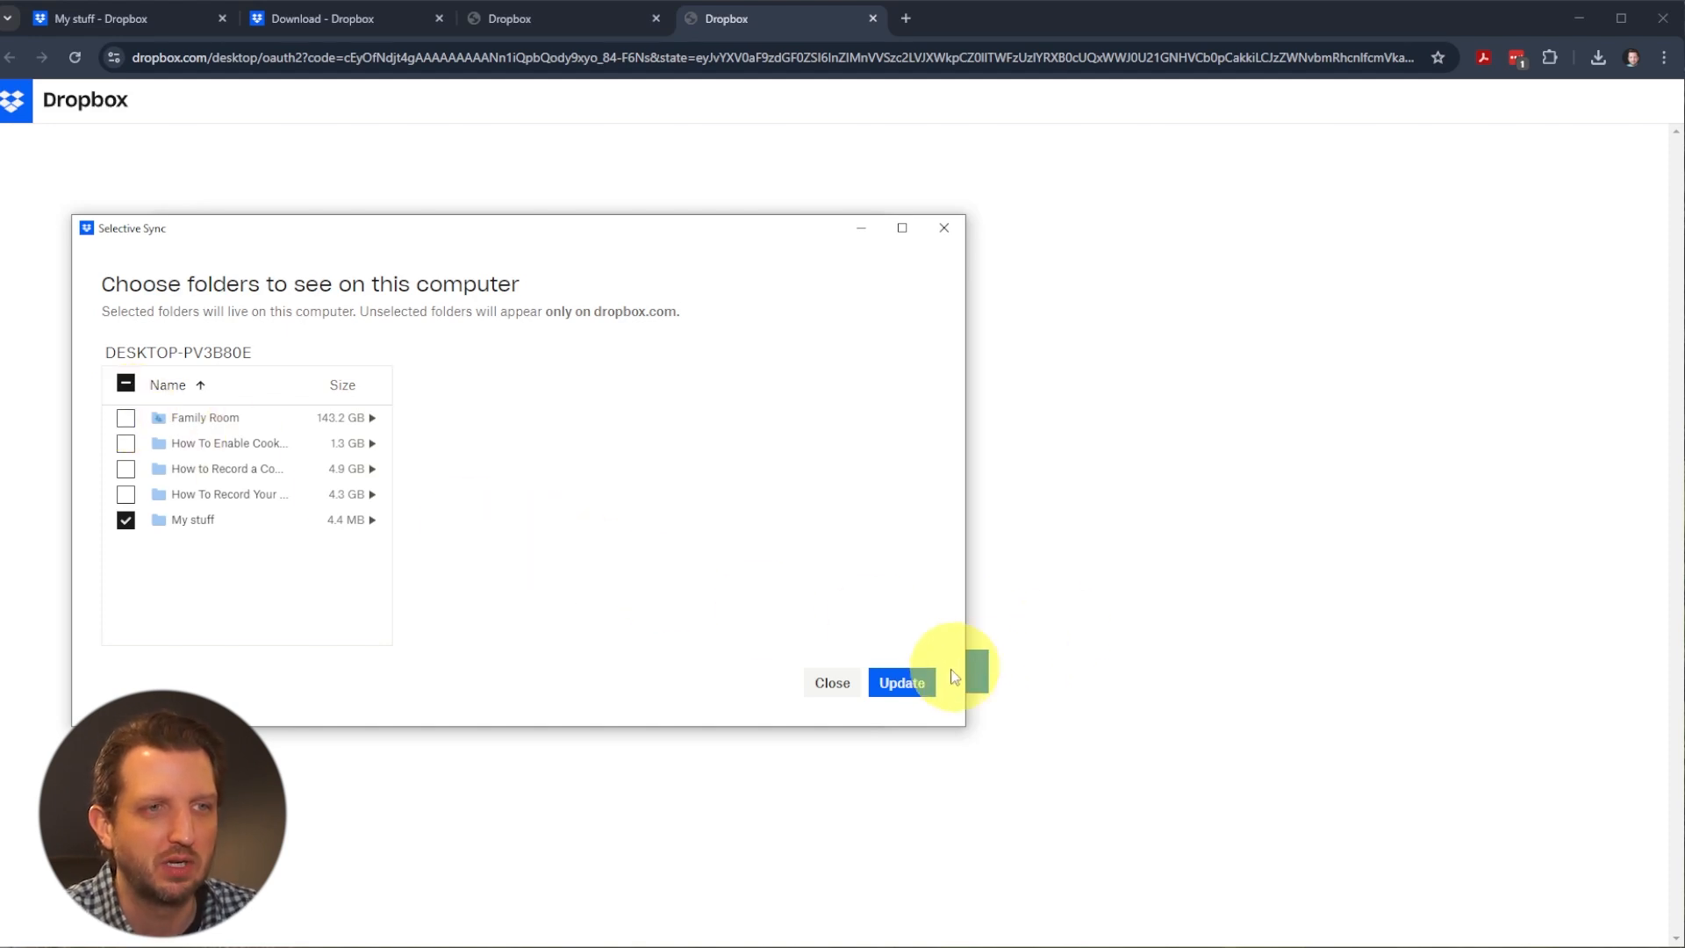
pyautogui.click(900, 683)
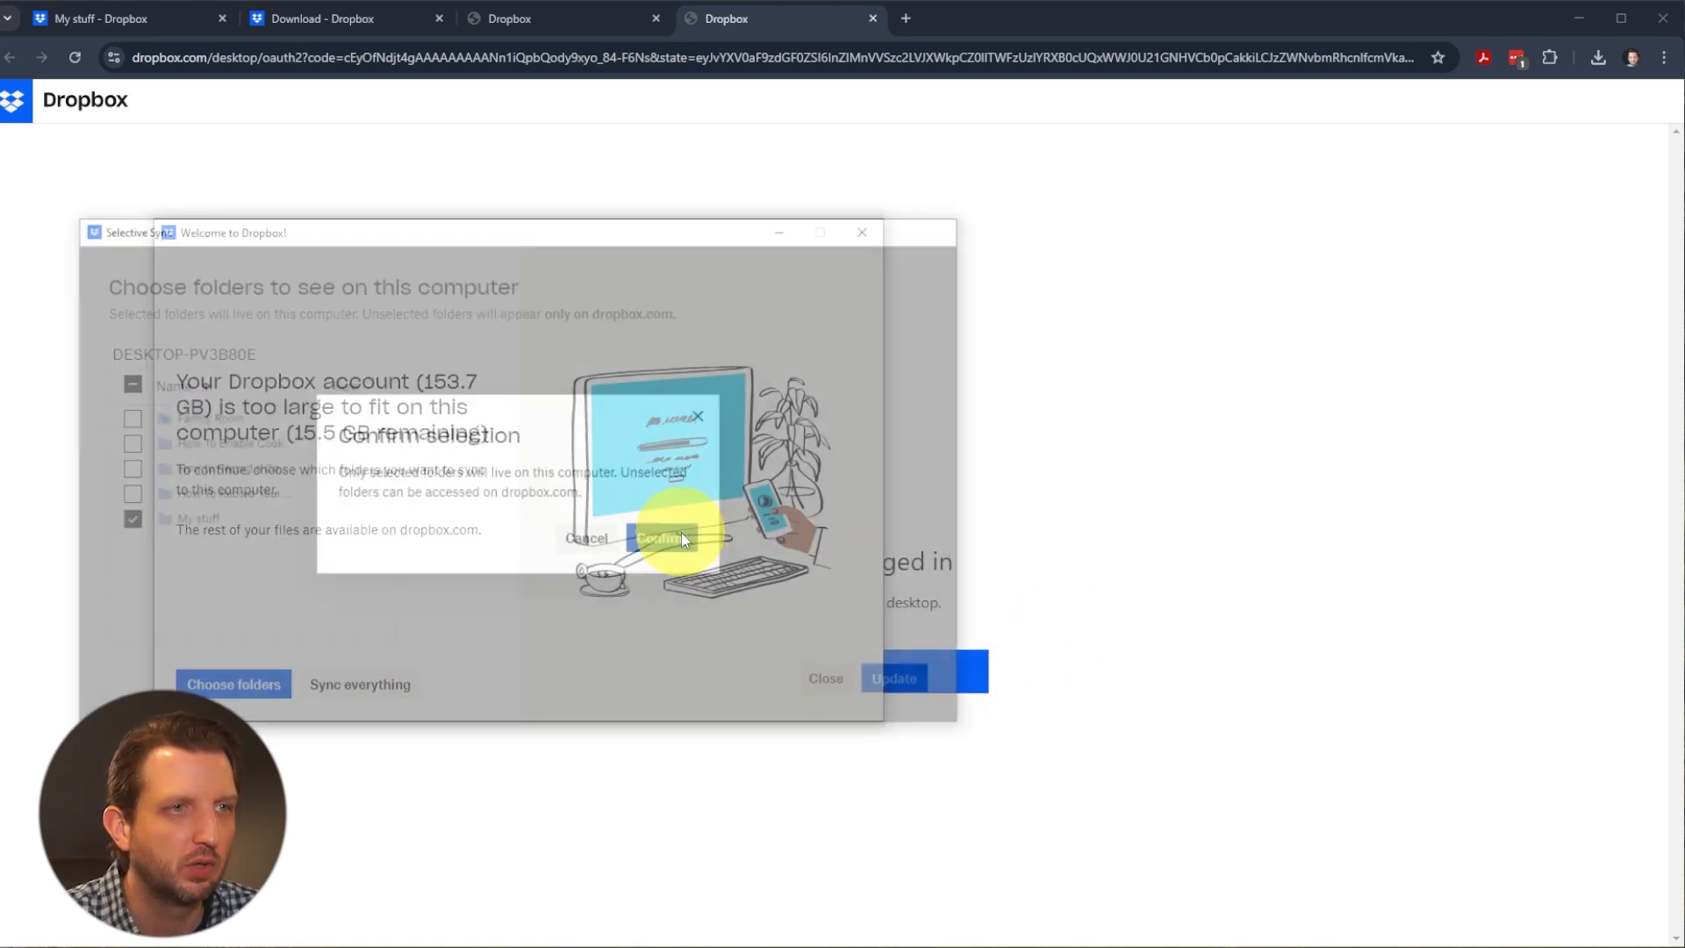
pyautogui.click(662, 539)
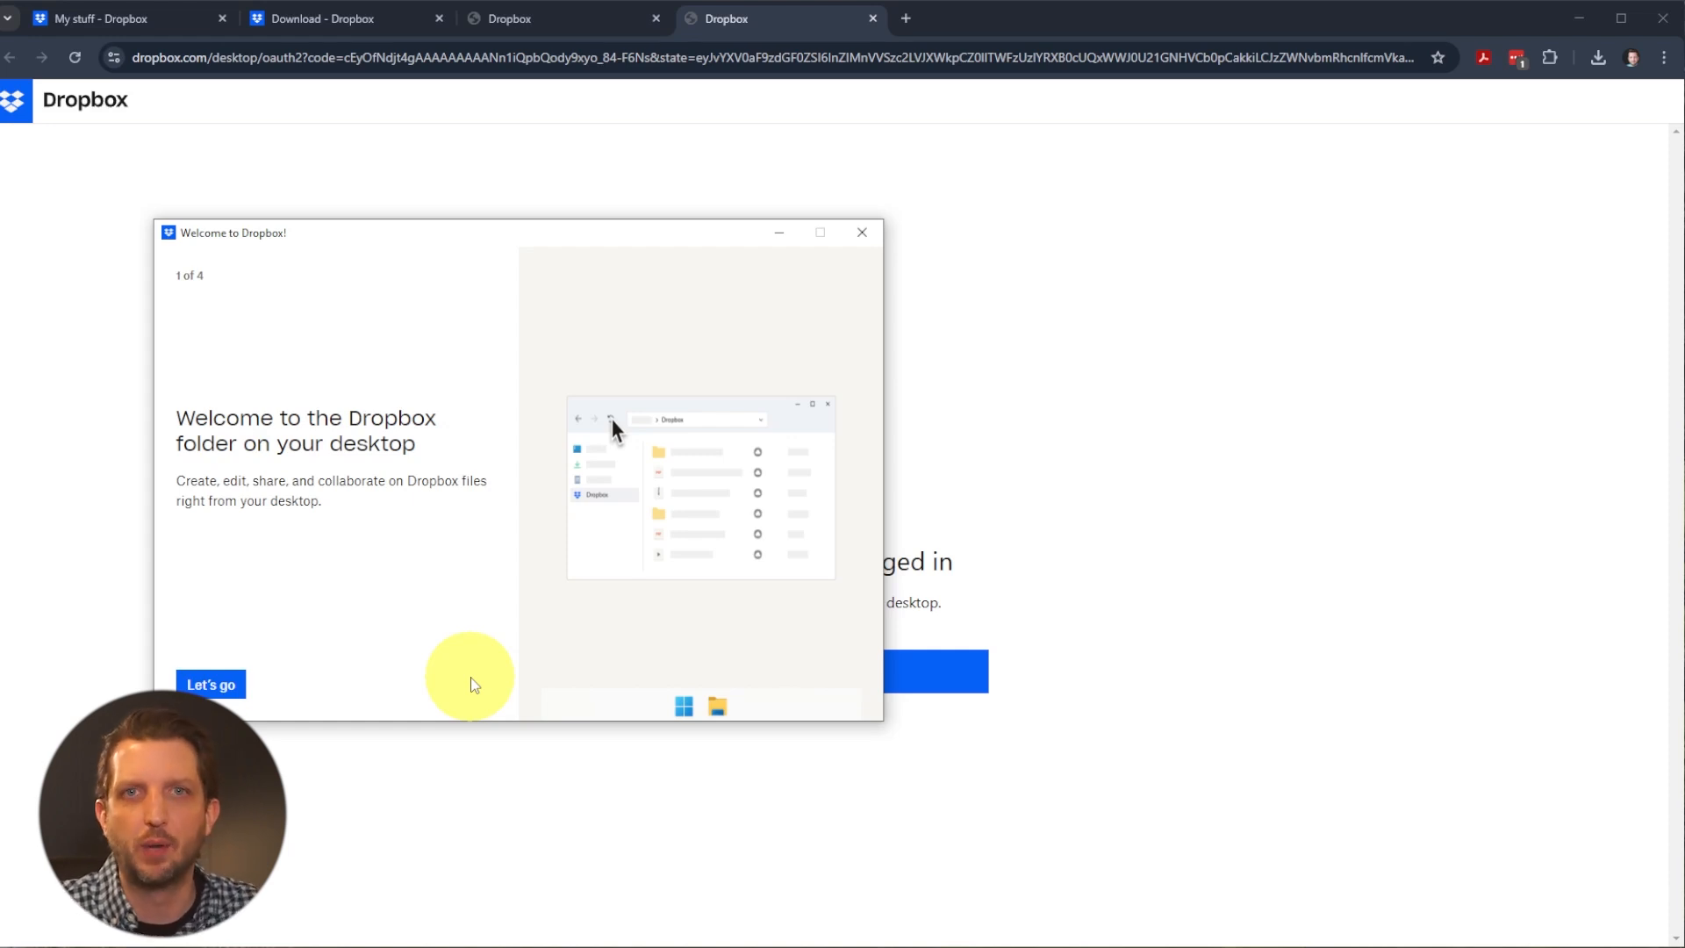
# - Finish the tour with Let's go, opening the local Dropbox folder holding only My stuff
pyautogui.click(210, 684)
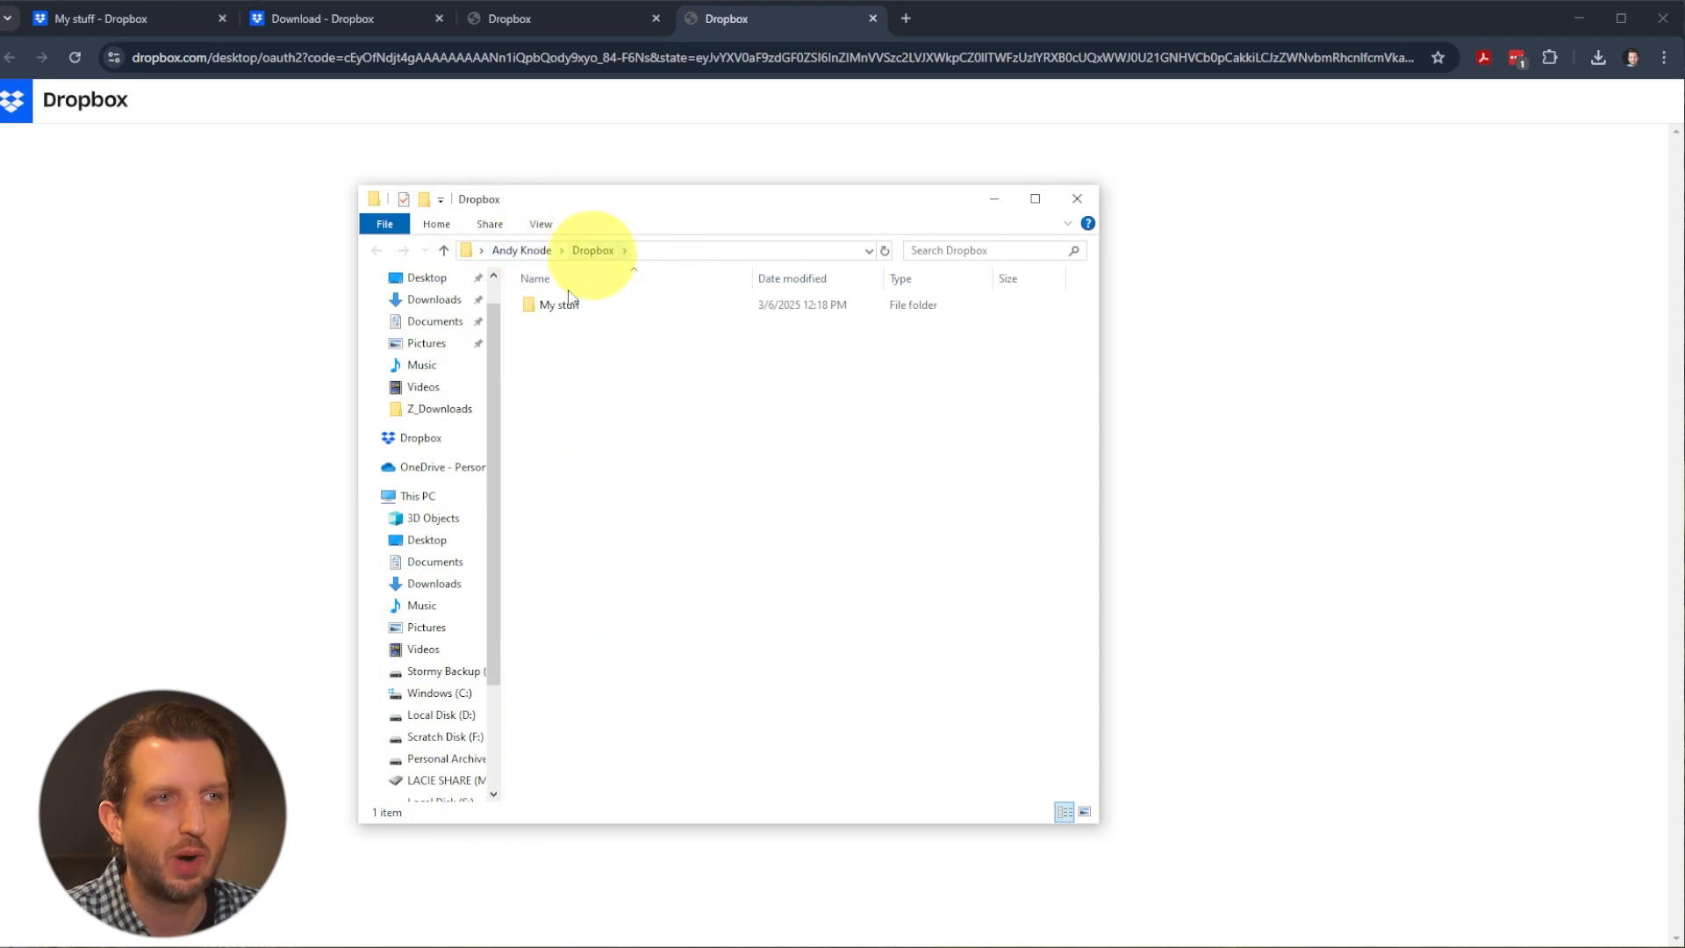
pyautogui.click(560, 303)
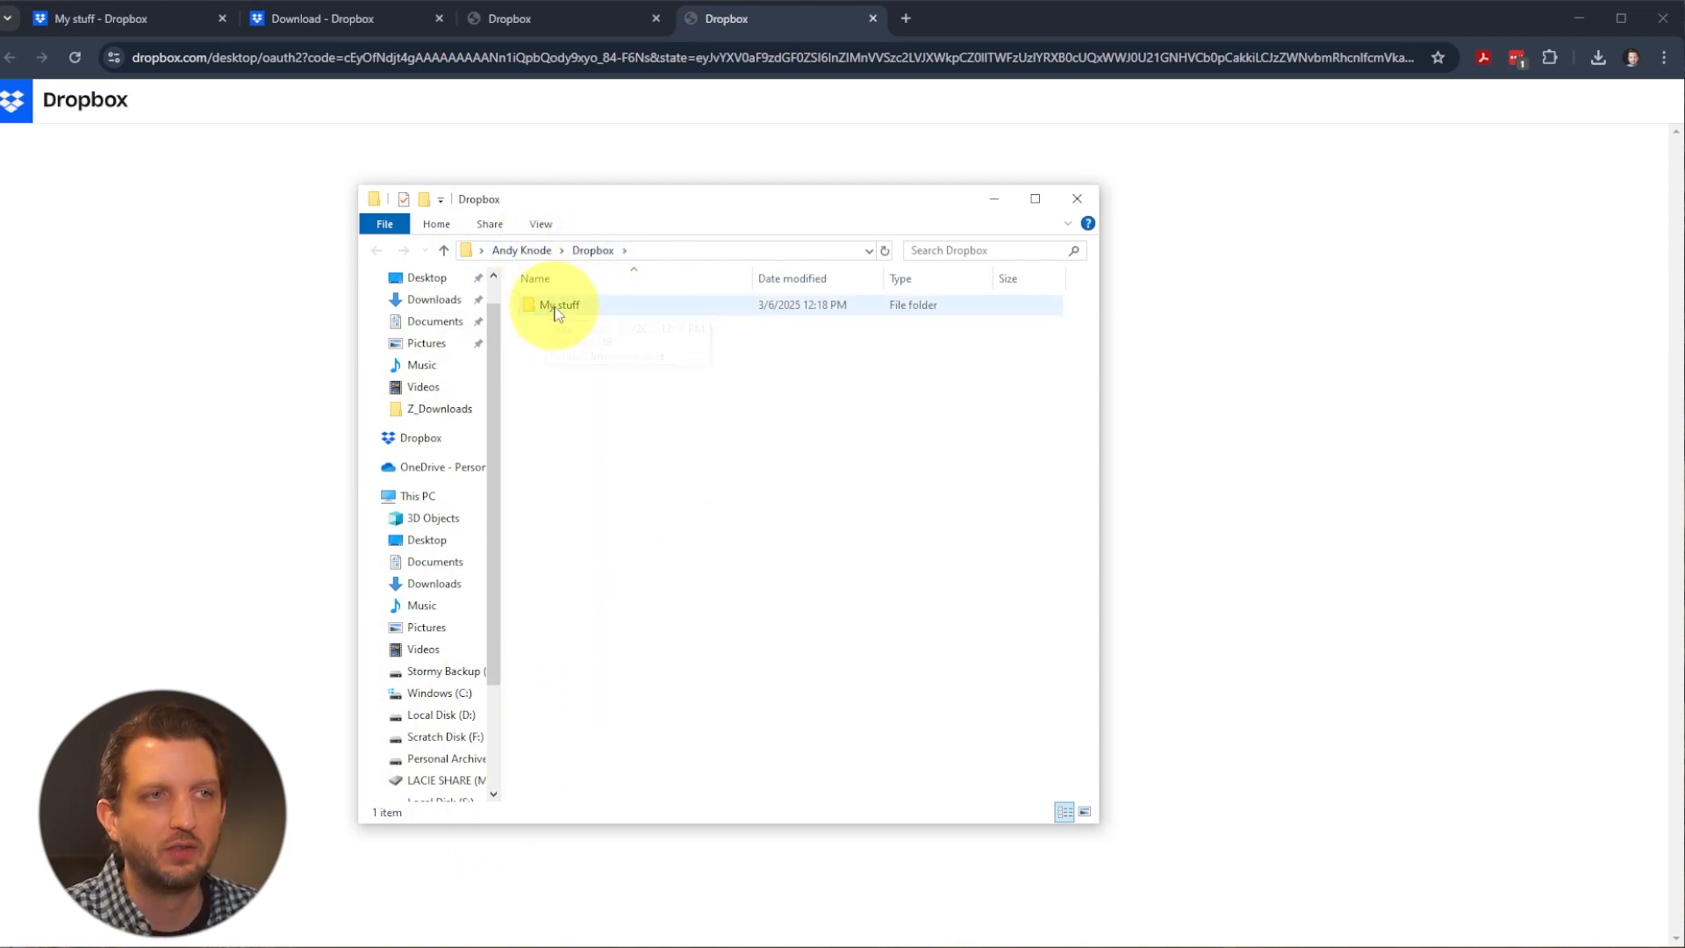
pyautogui.doubleClick(558, 304)
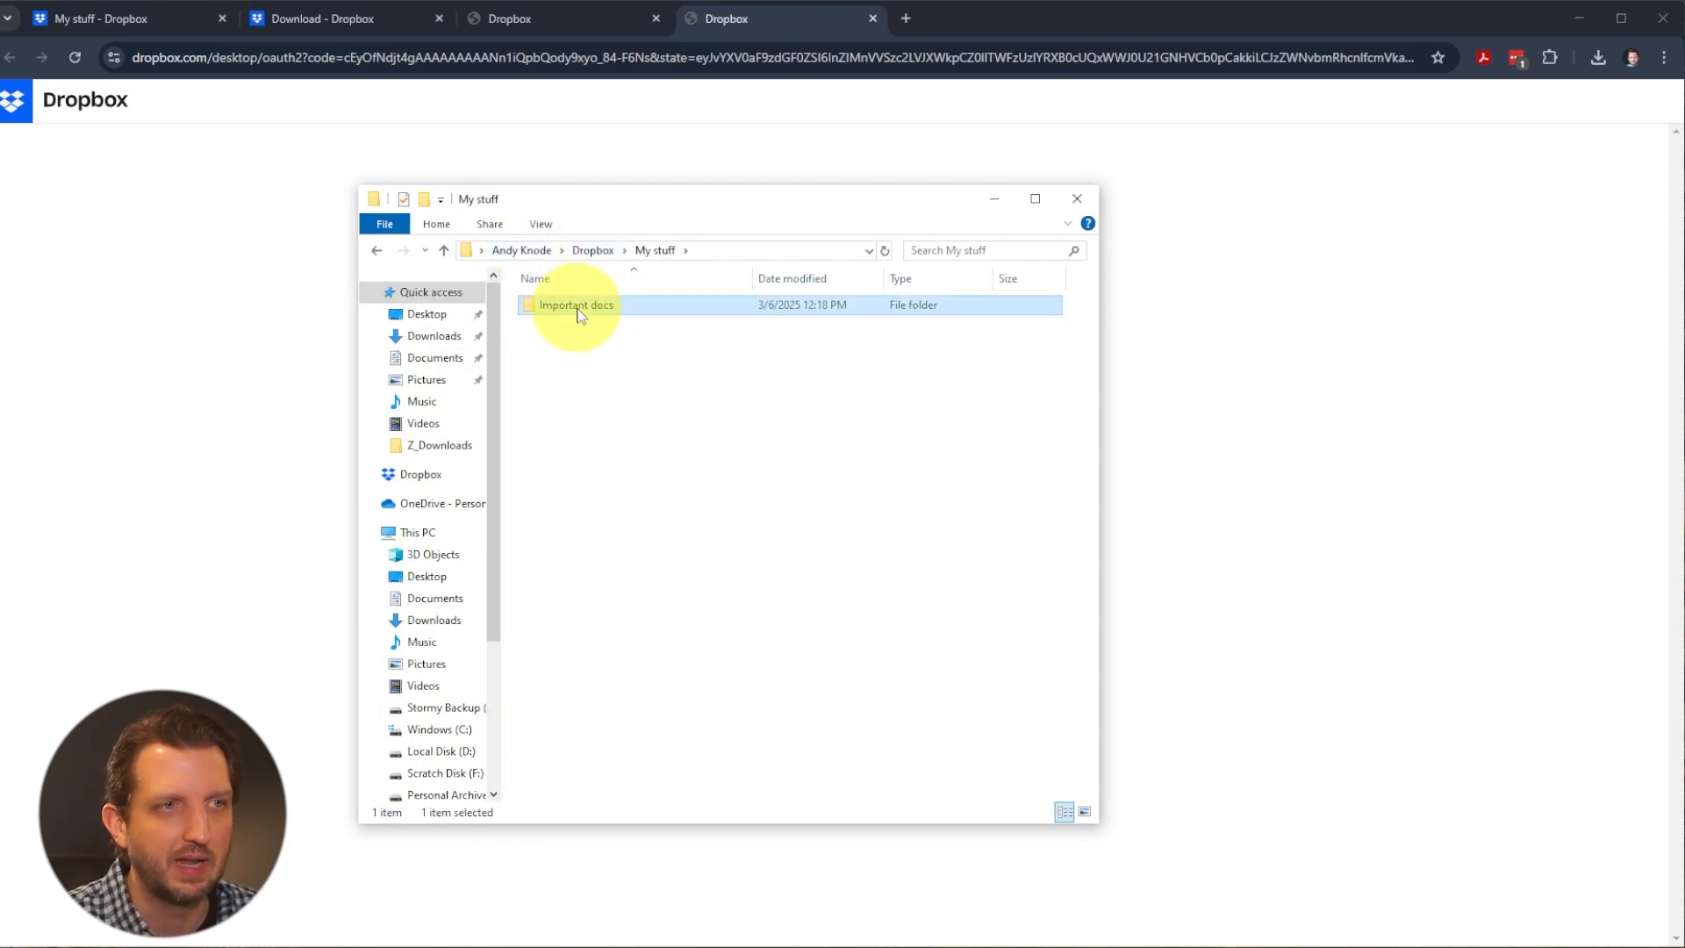
pyautogui.doubleClick(576, 305)
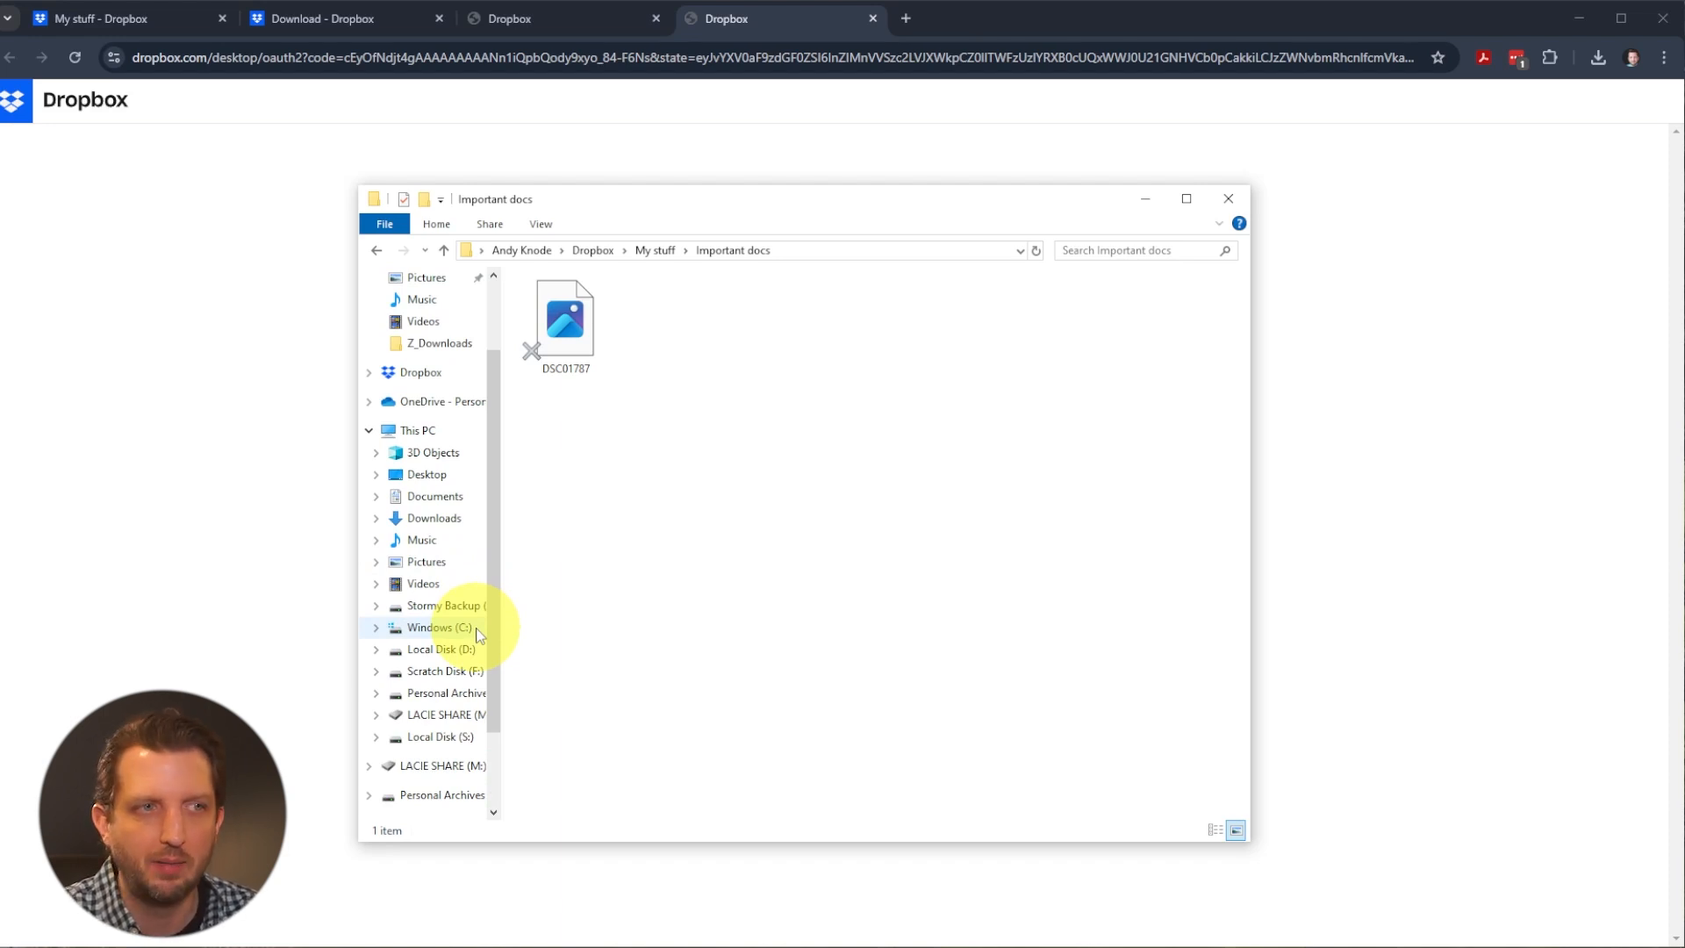
pyautogui.click(522, 249)
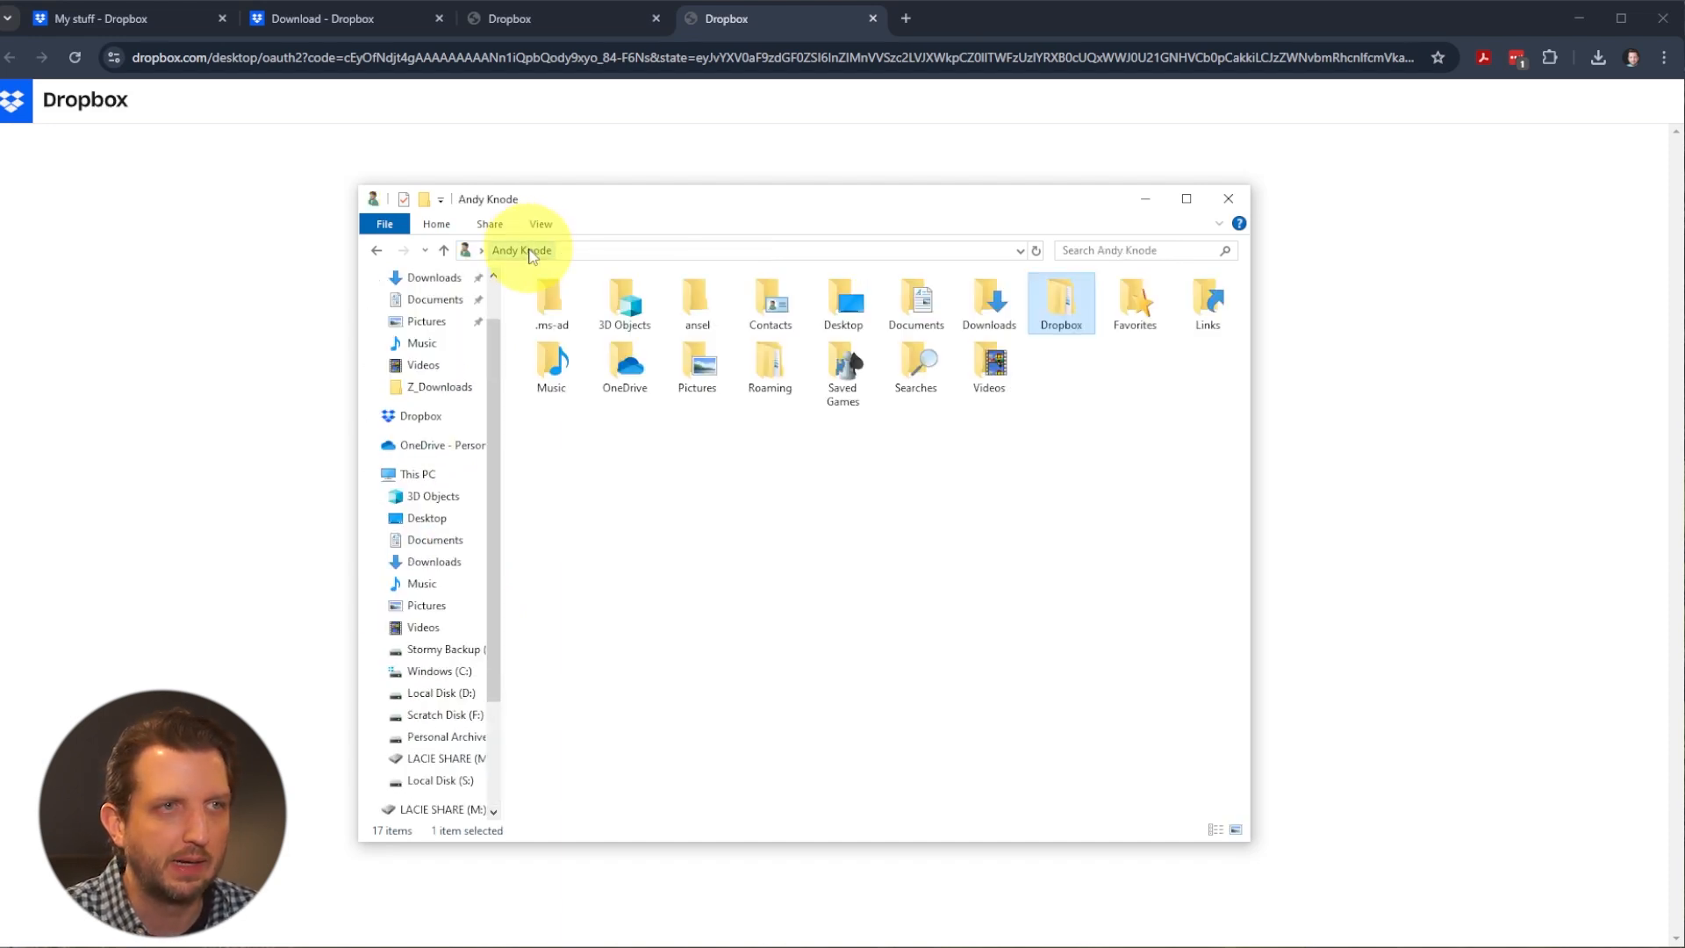
pyautogui.moveTo(543, 328)
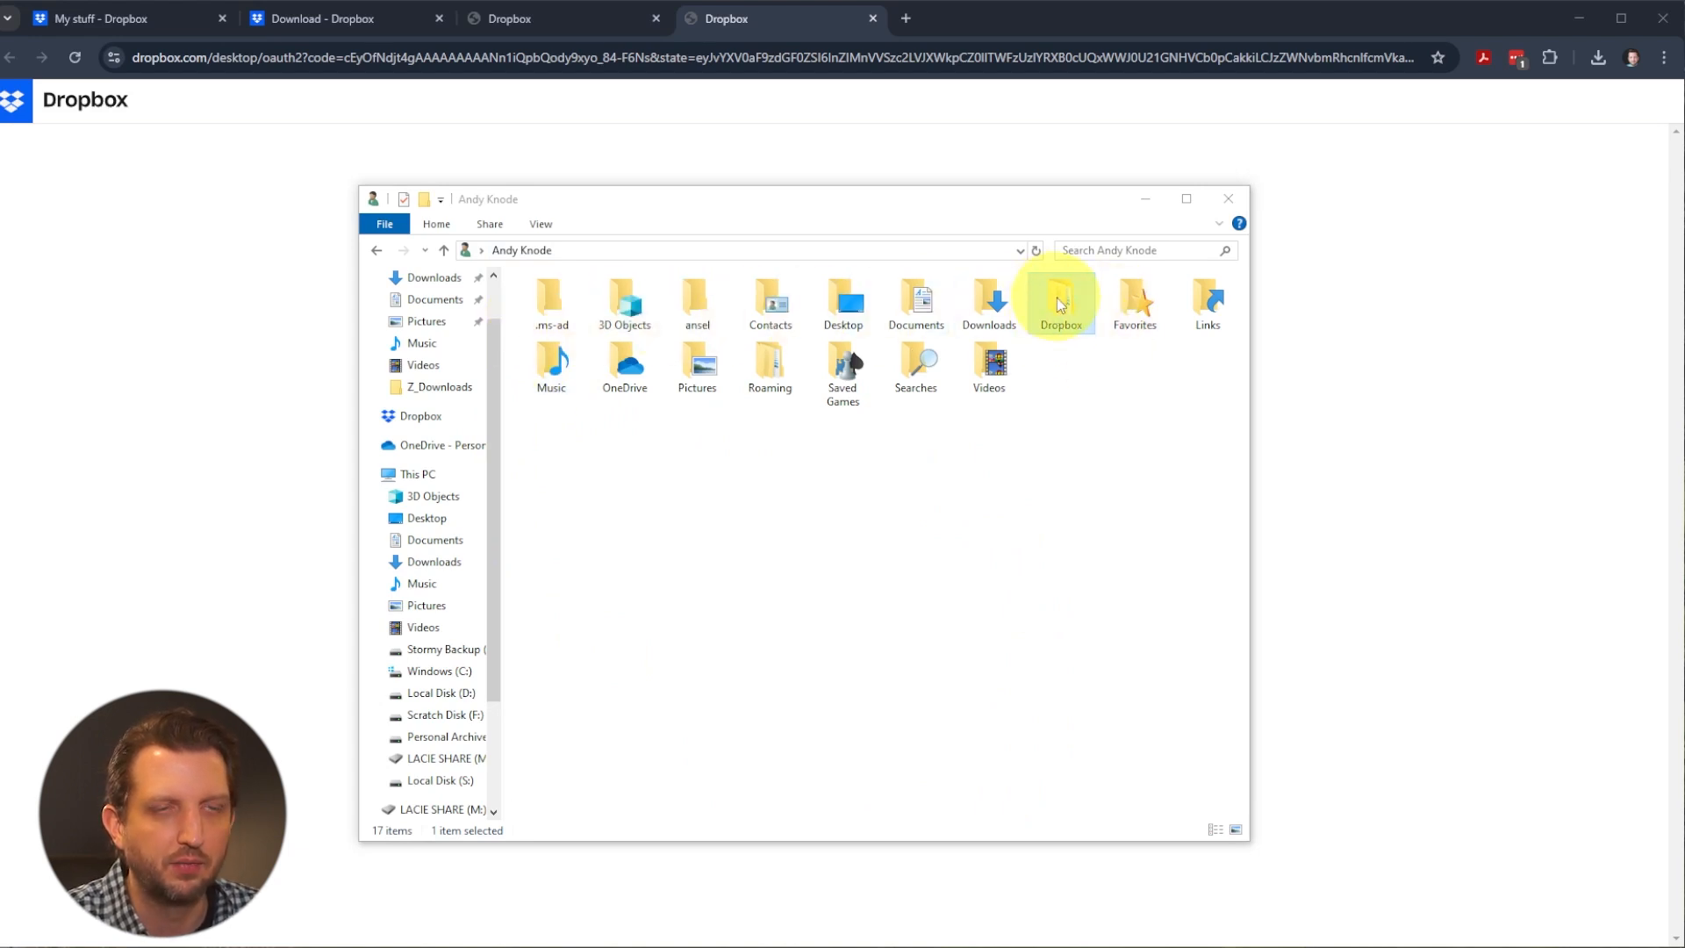
pyautogui.doubleClick(1058, 300)
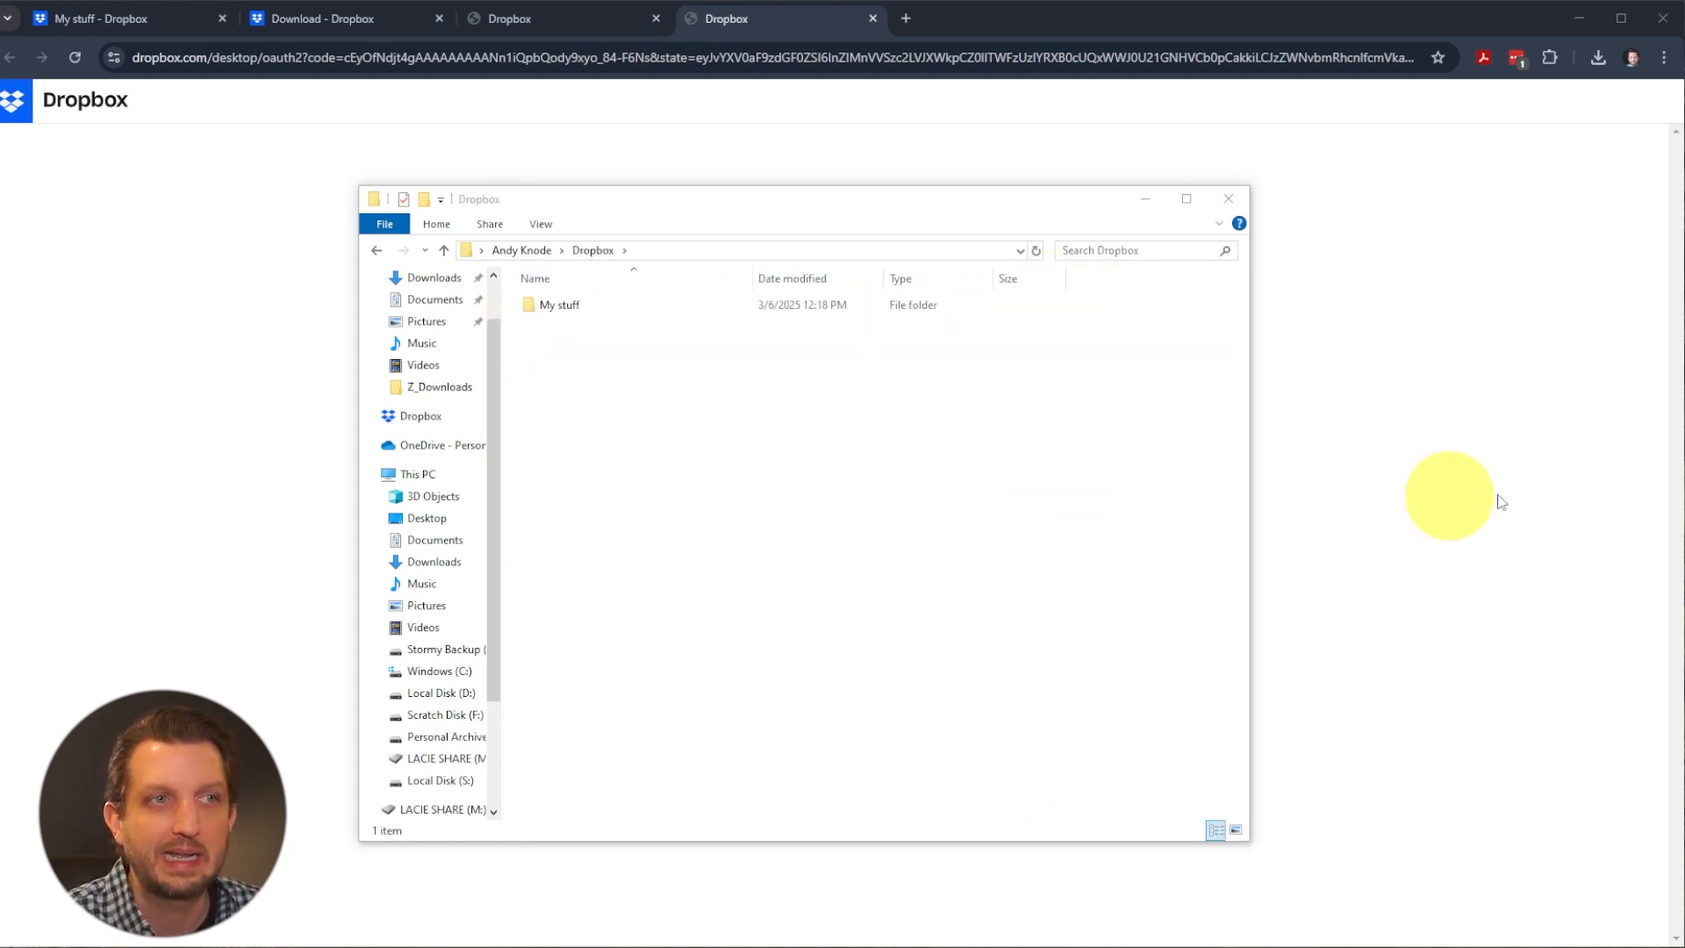
pyautogui.moveTo(562, 370)
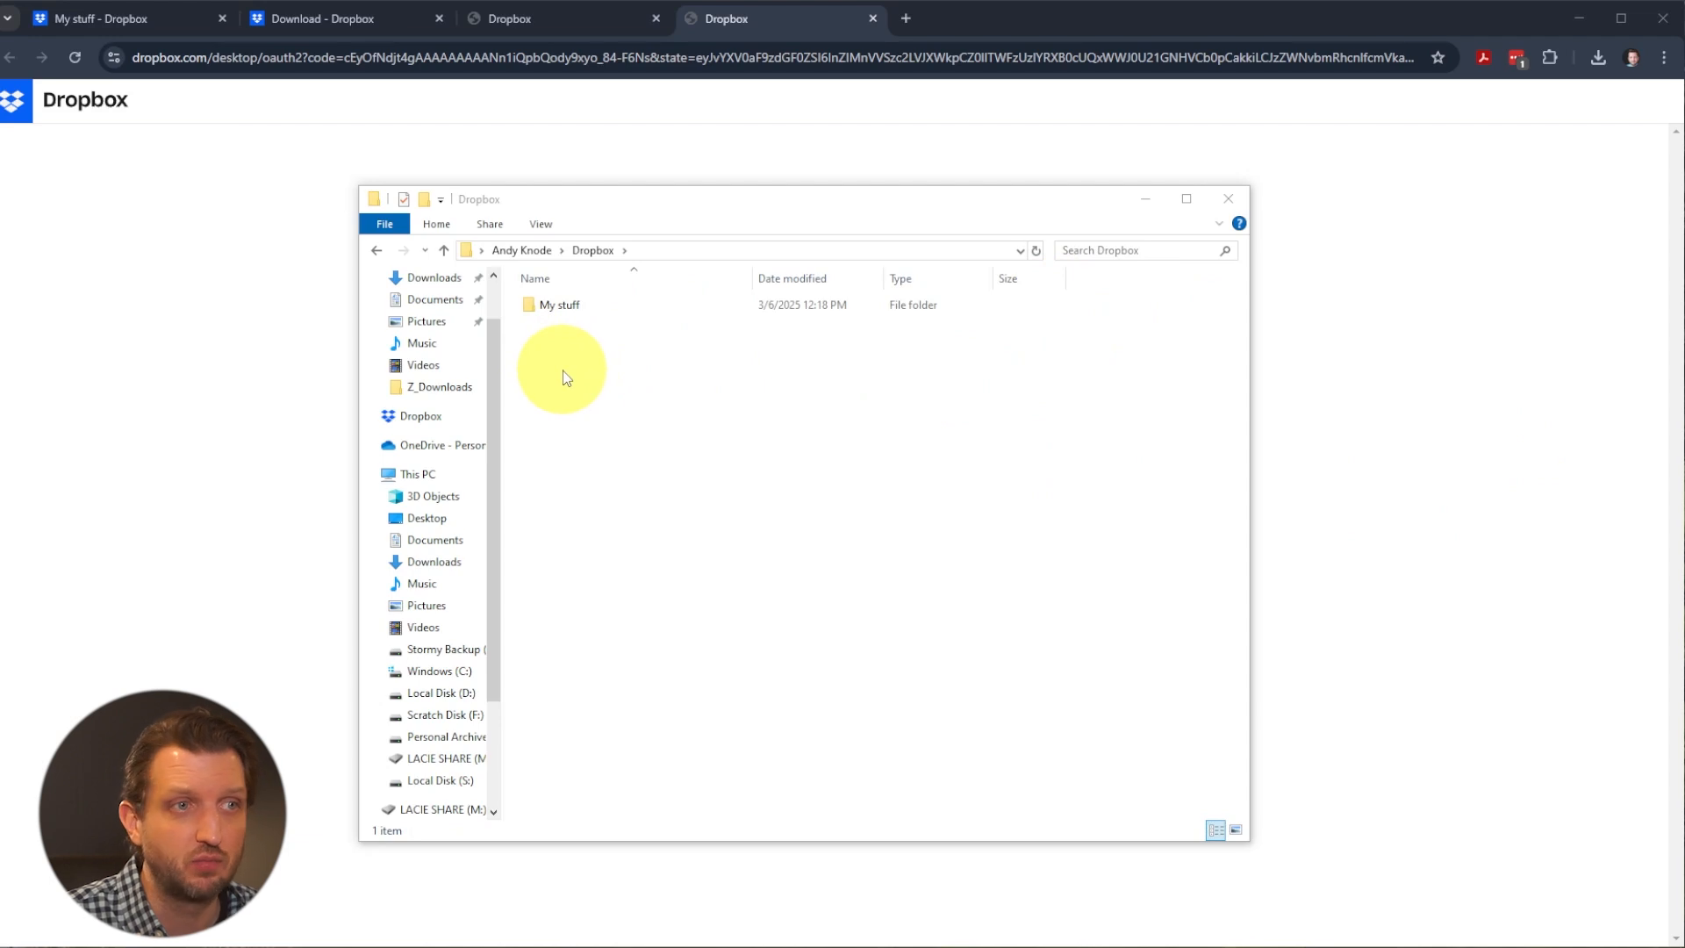
pyautogui.moveTo(572, 377)
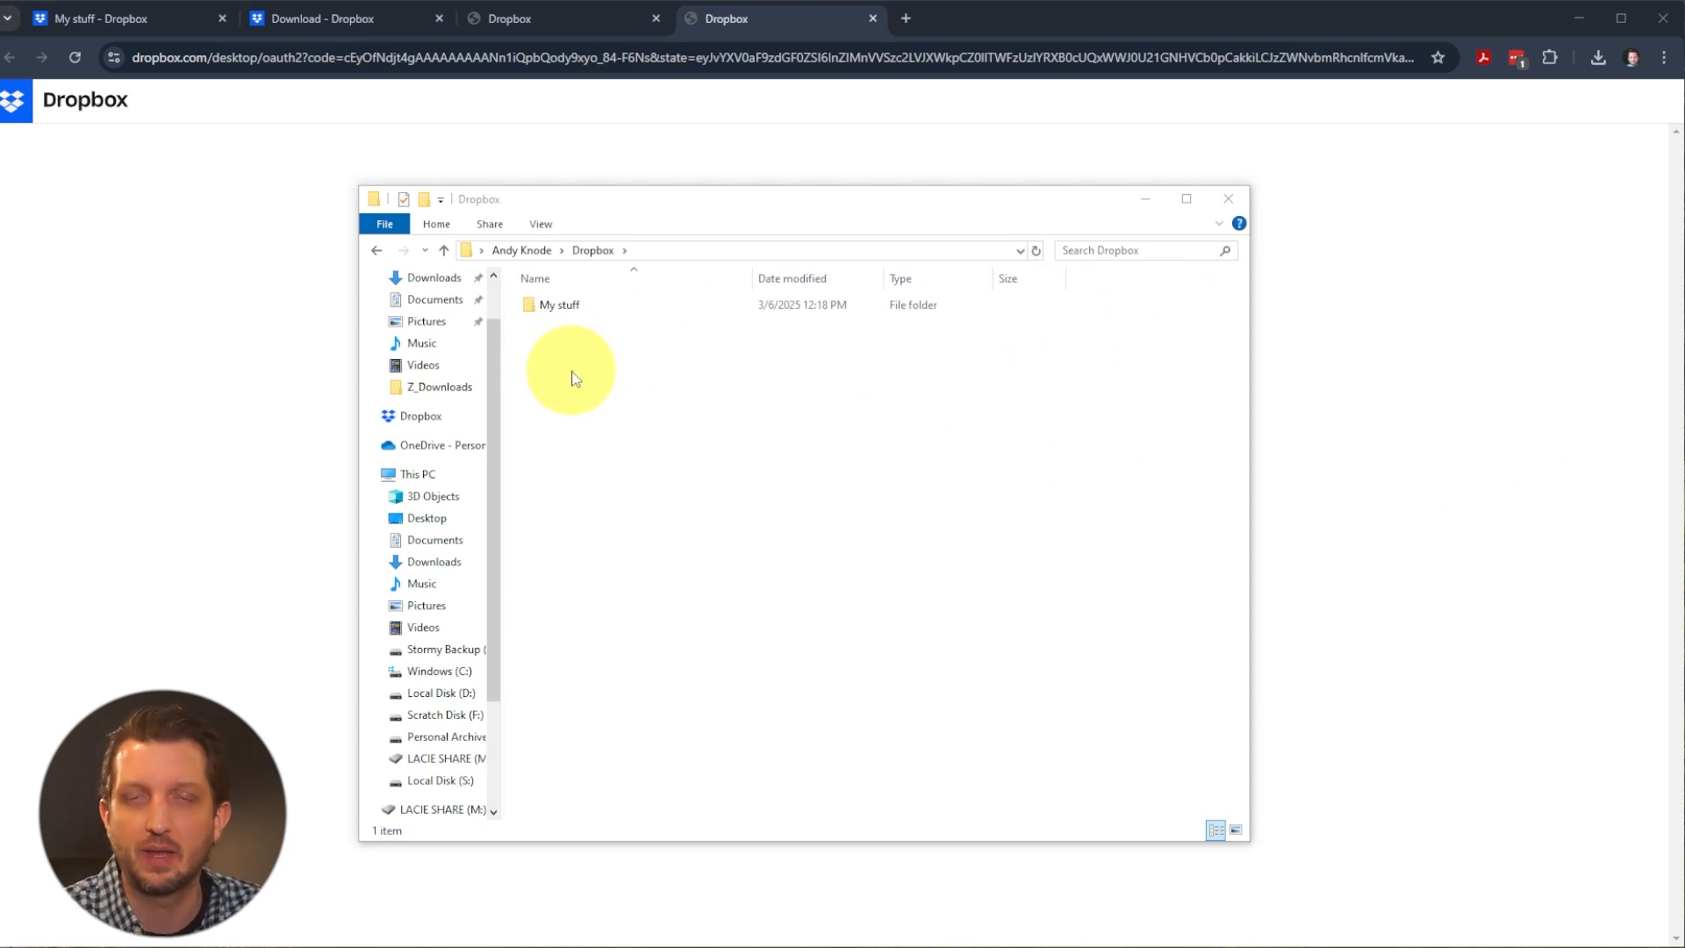
pyautogui.moveTo(1431, 870)
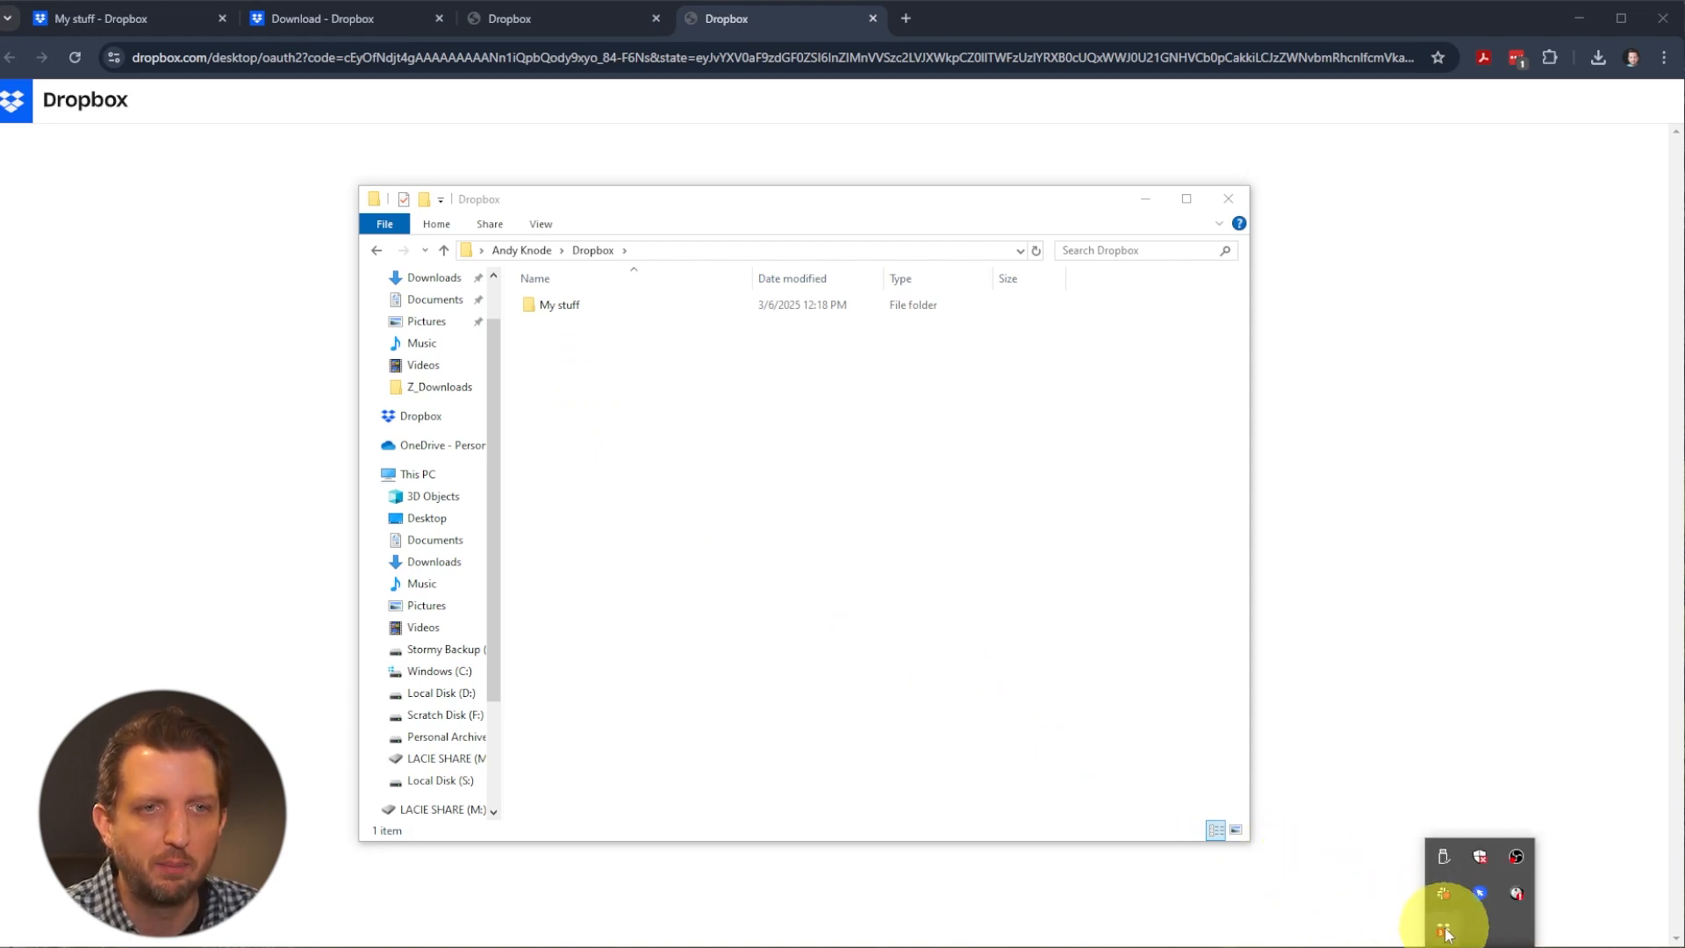
# - Show the tray panel's account menu with storage usage at 1.5 TB of 2 TB
pyautogui.click(1444, 927)
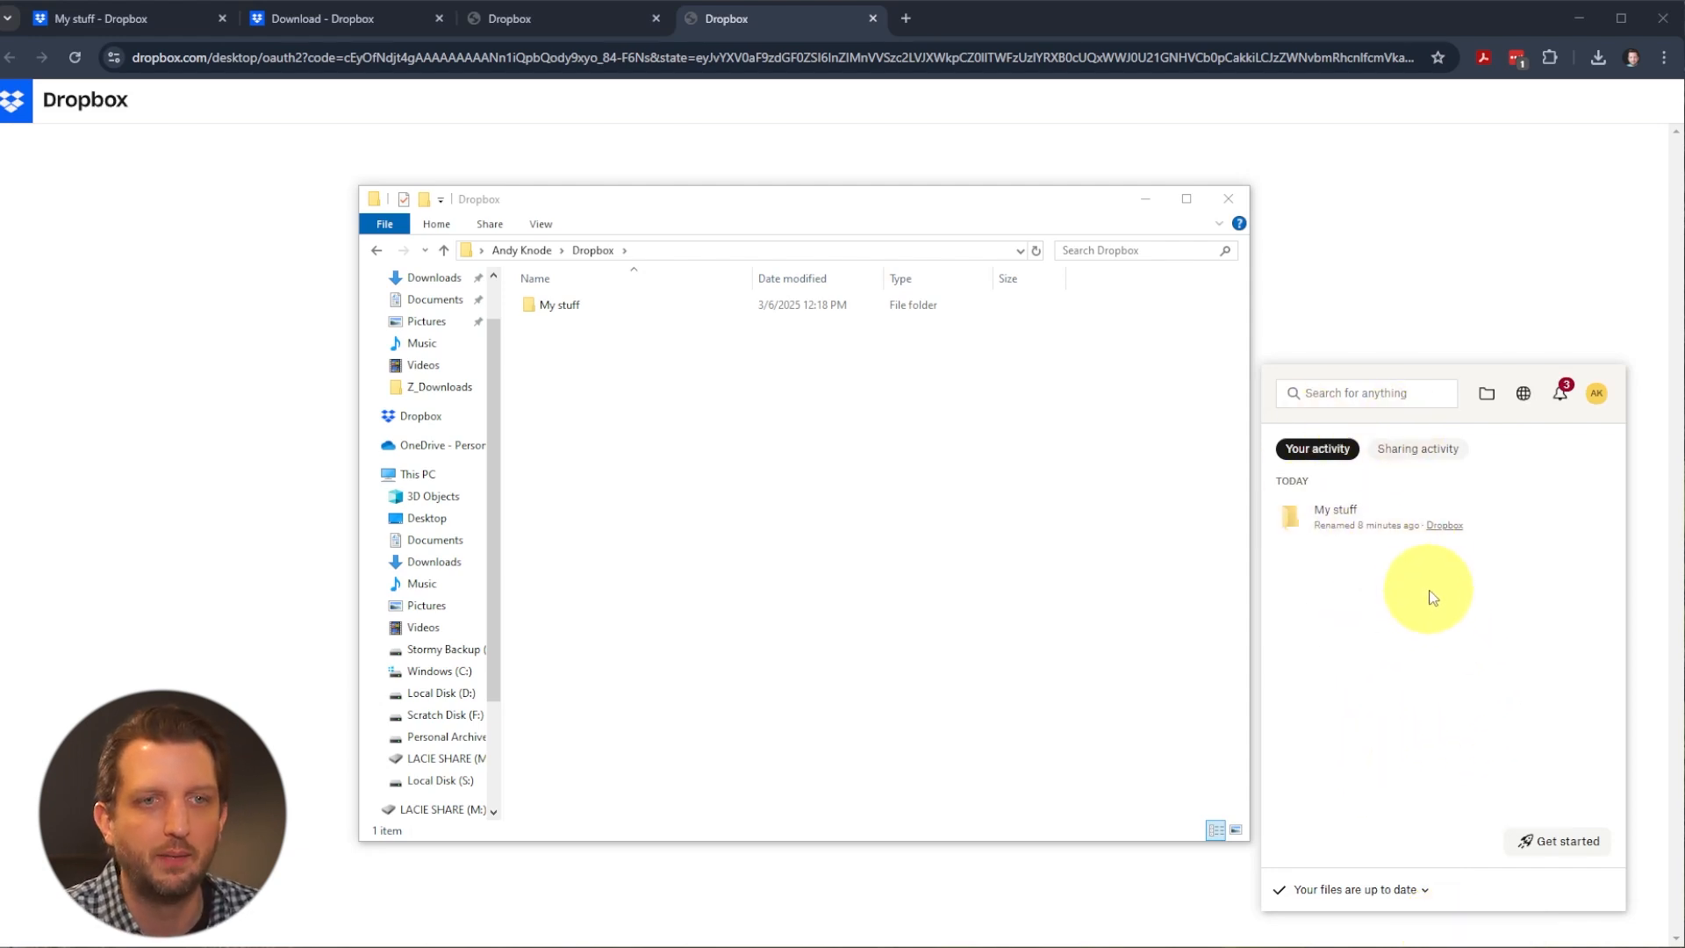
pyautogui.moveTo(1487, 393)
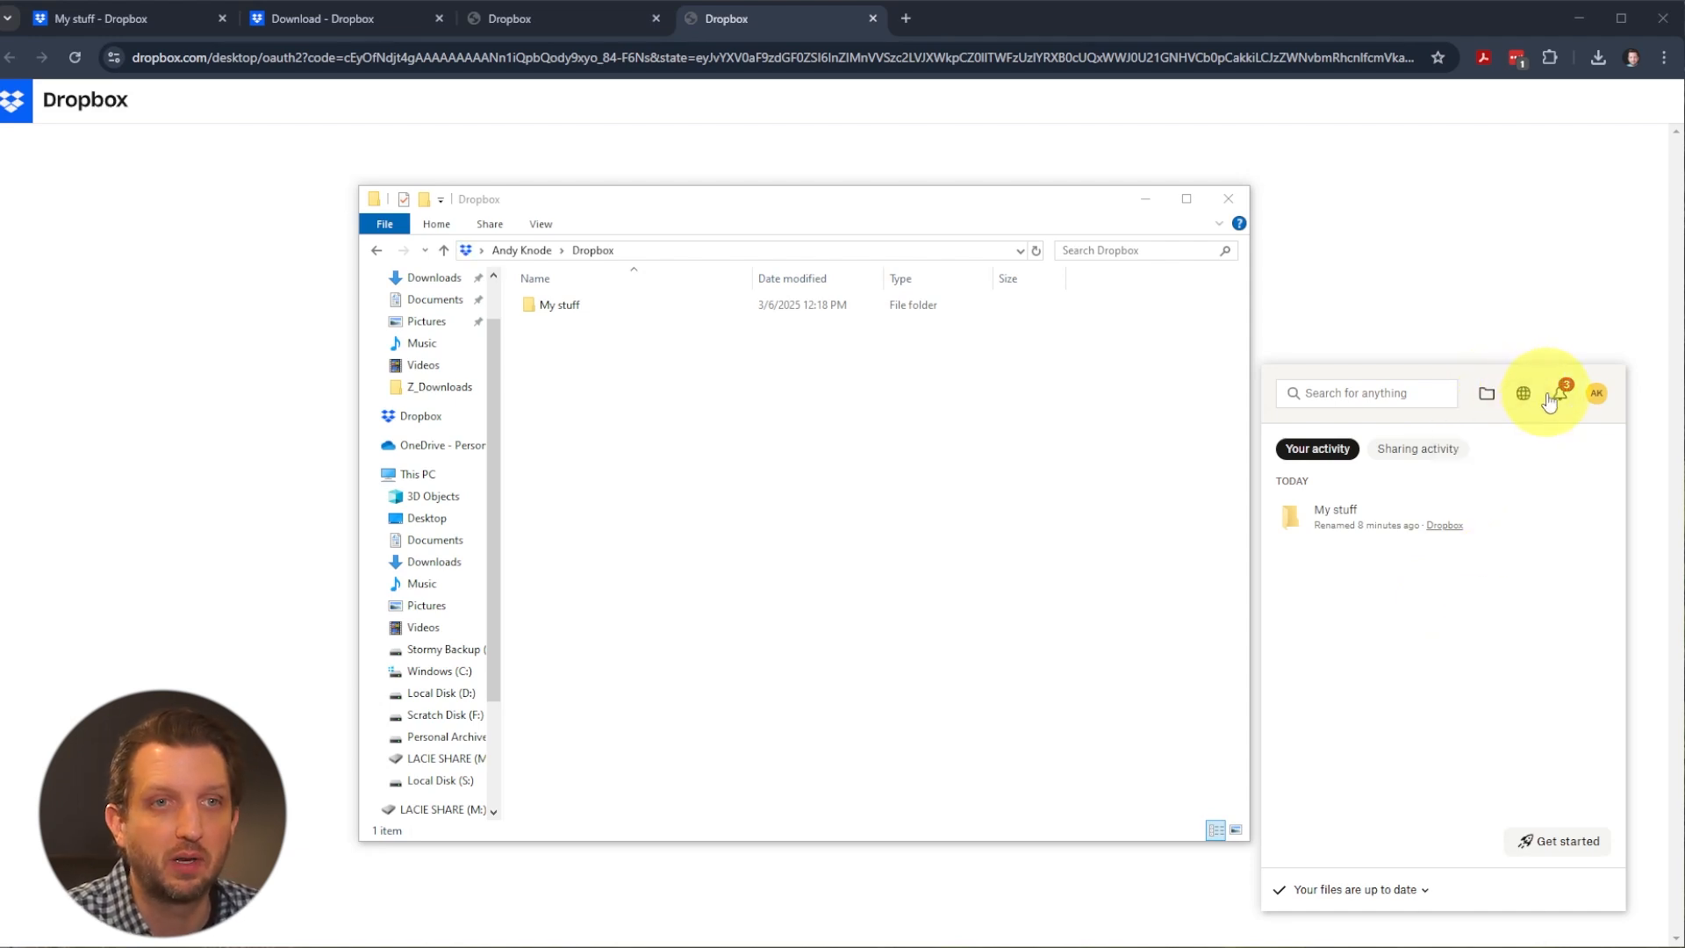
pyautogui.moveTo(1562, 393)
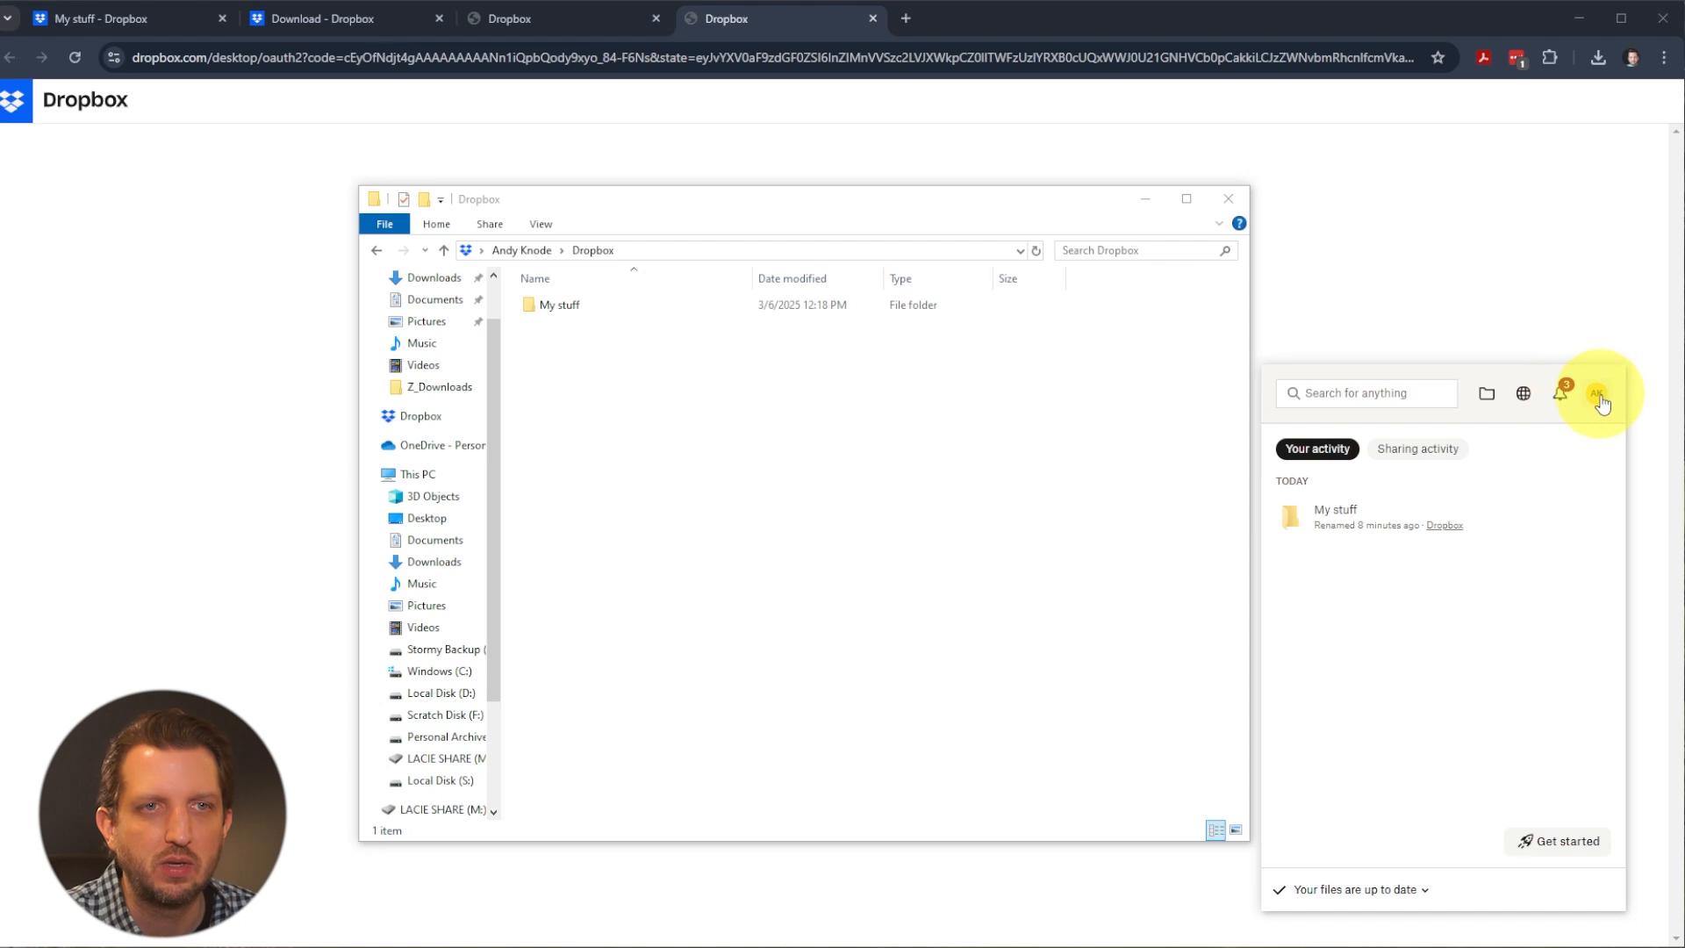
pyautogui.click(1597, 393)
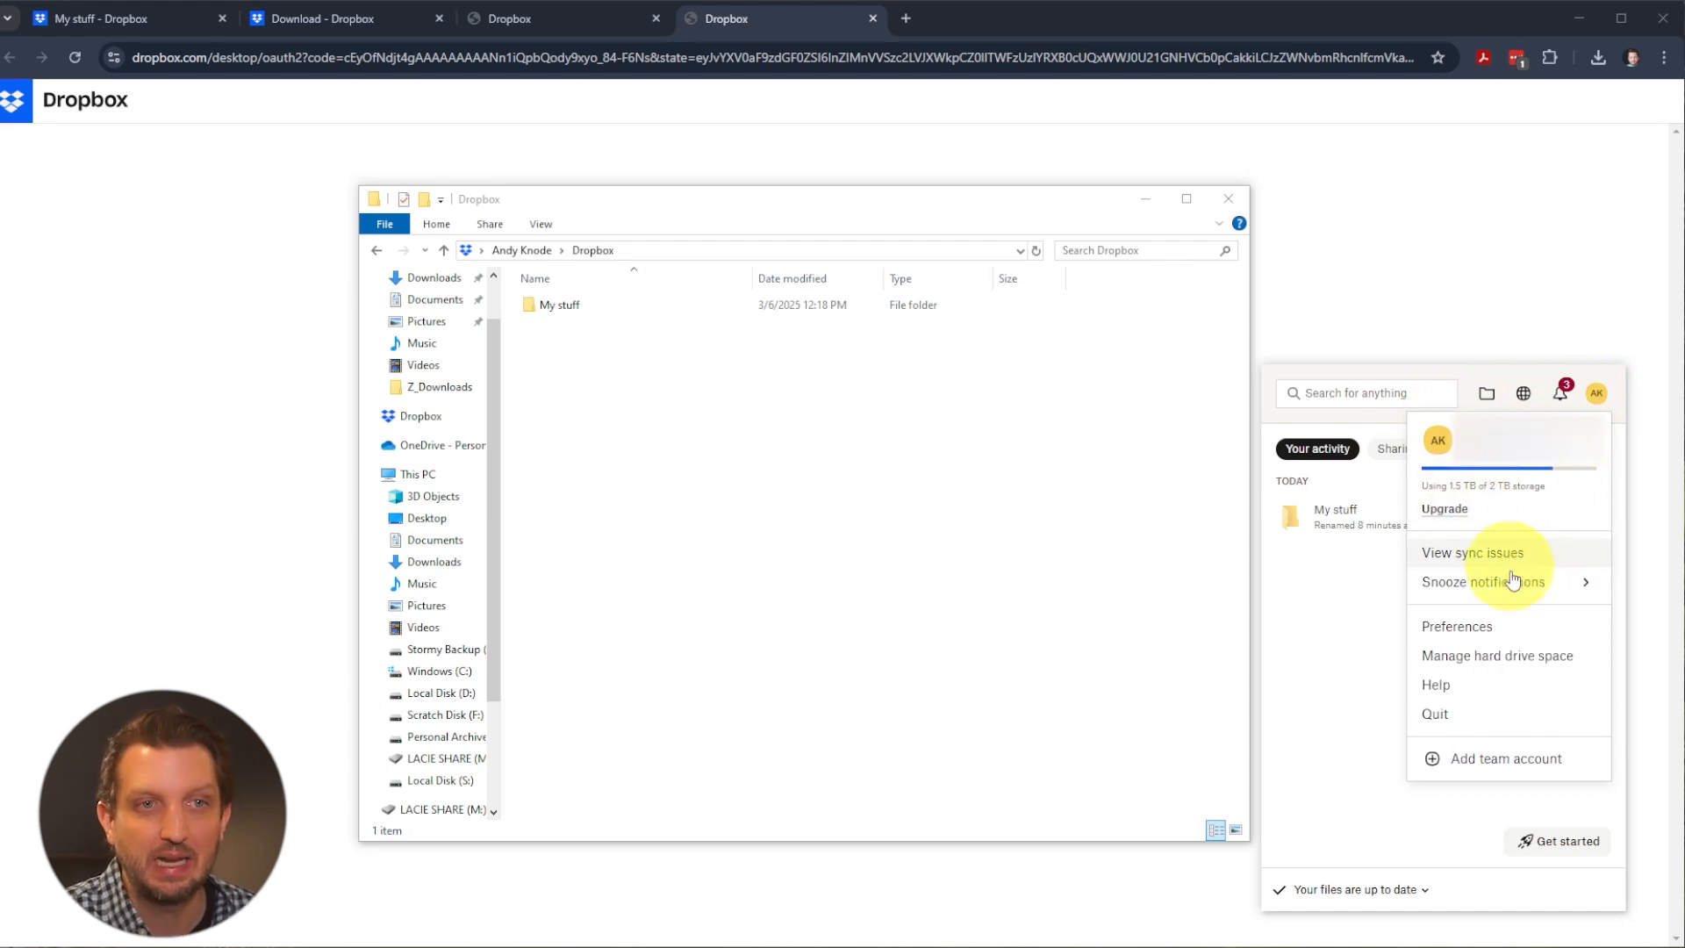
pyautogui.moveTo(1459, 632)
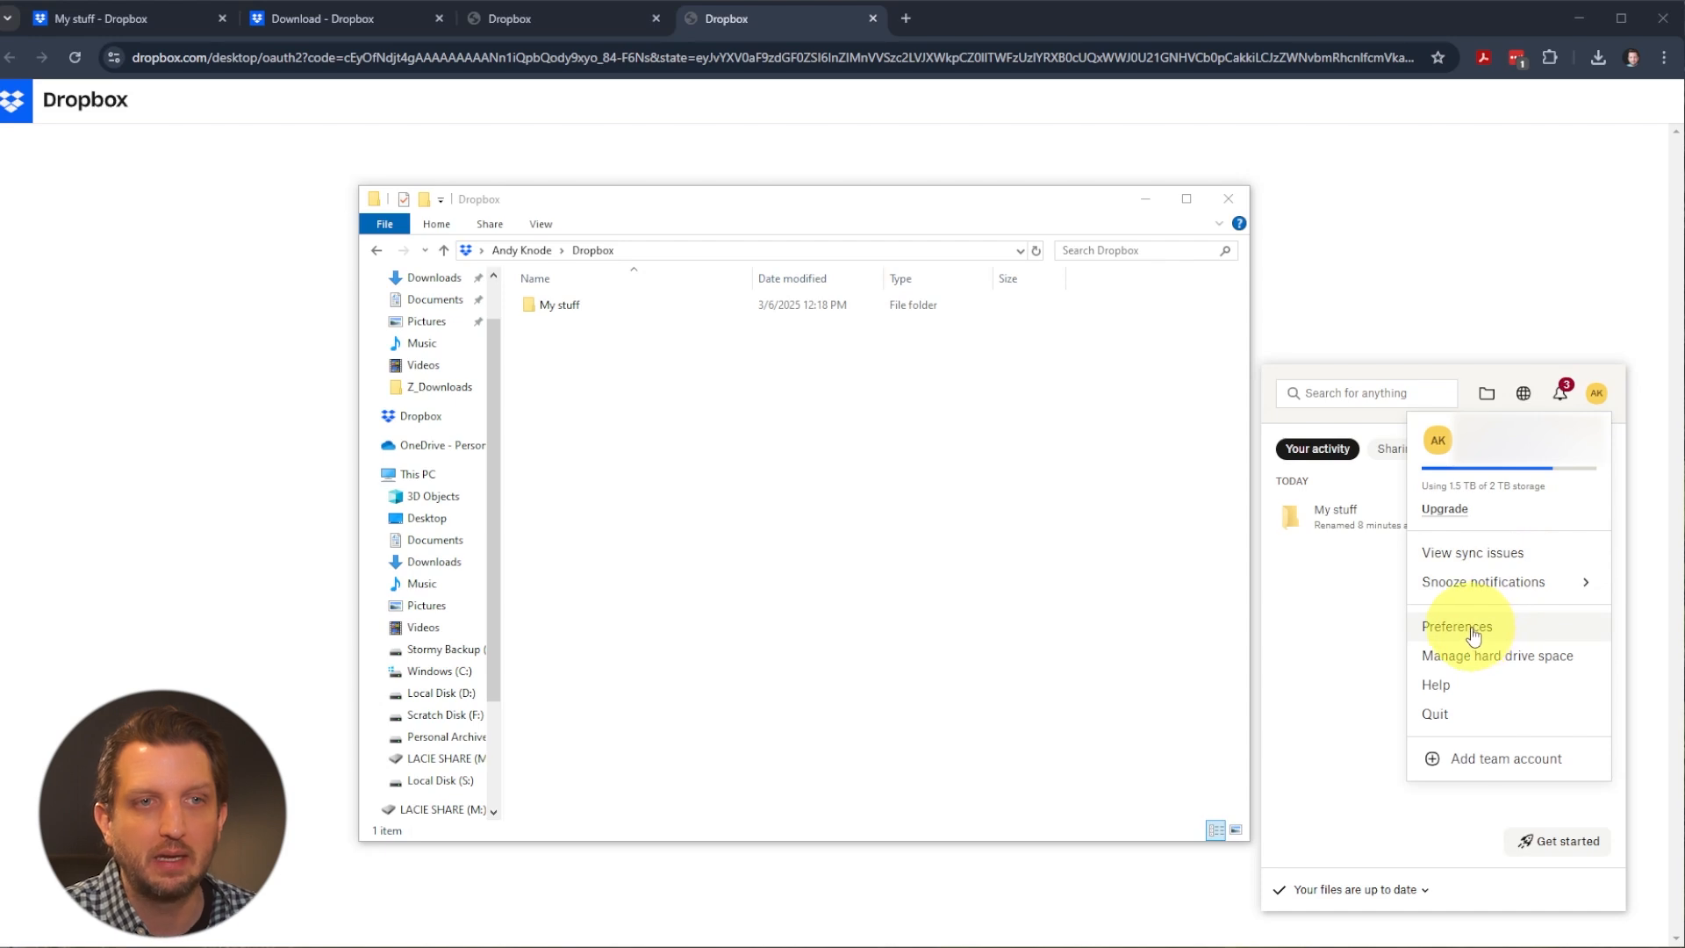
# - View the Accounts storage use and then the Backups settings in Preferences
pyautogui.click(1458, 627)
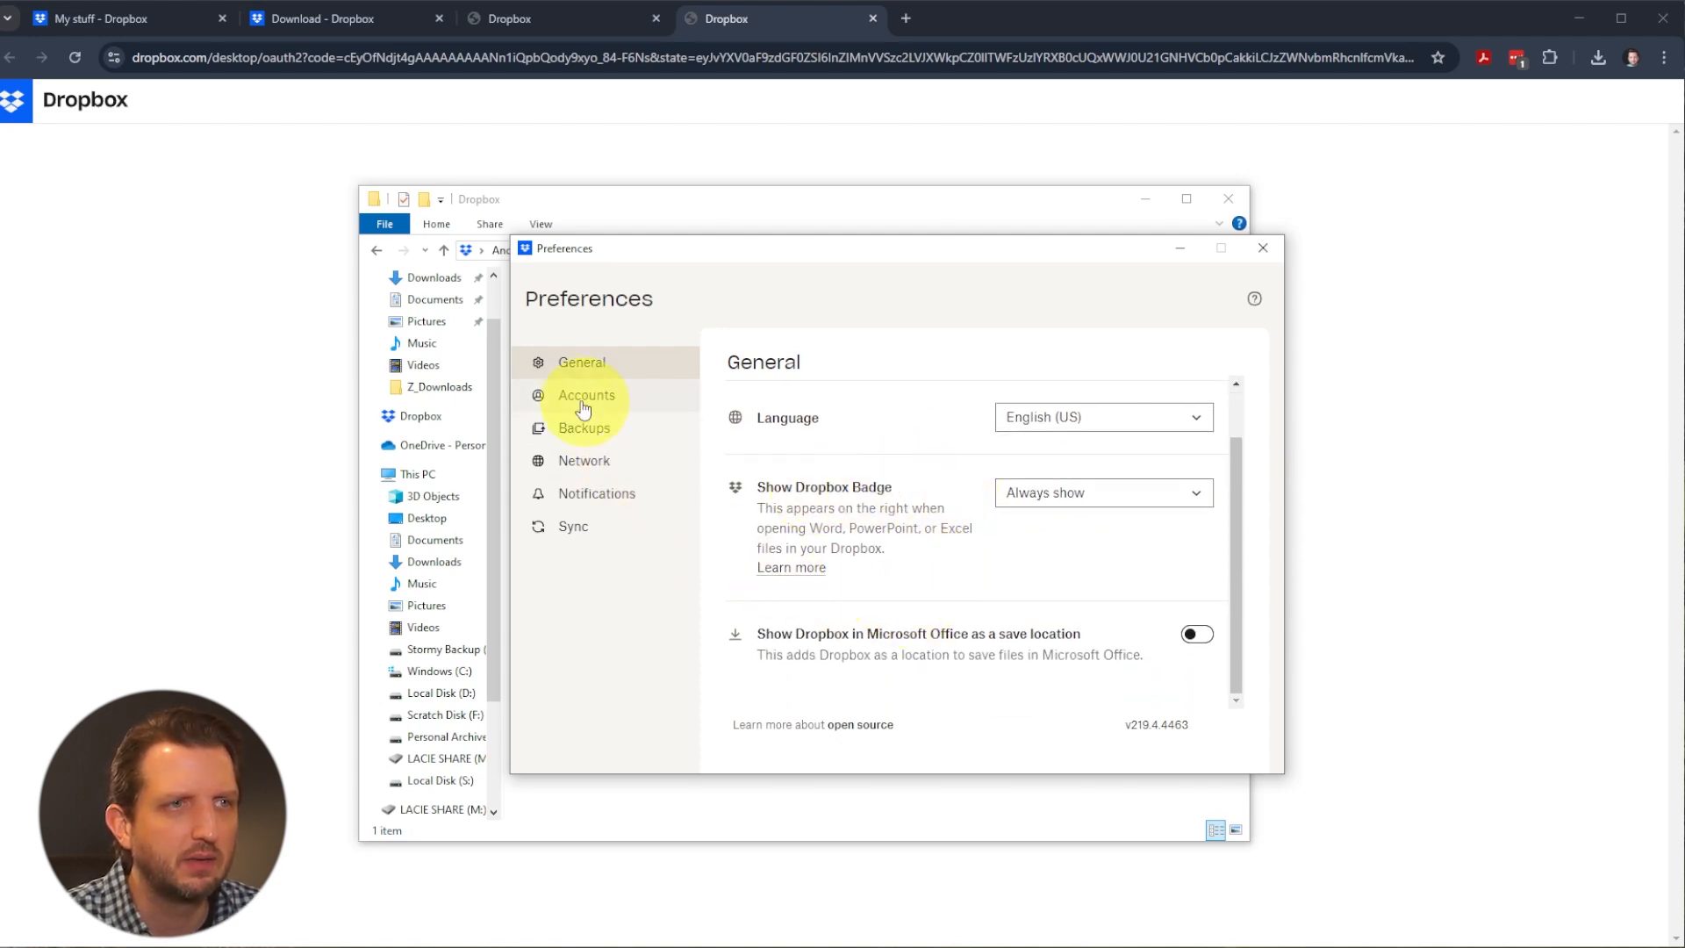
pyautogui.click(586, 395)
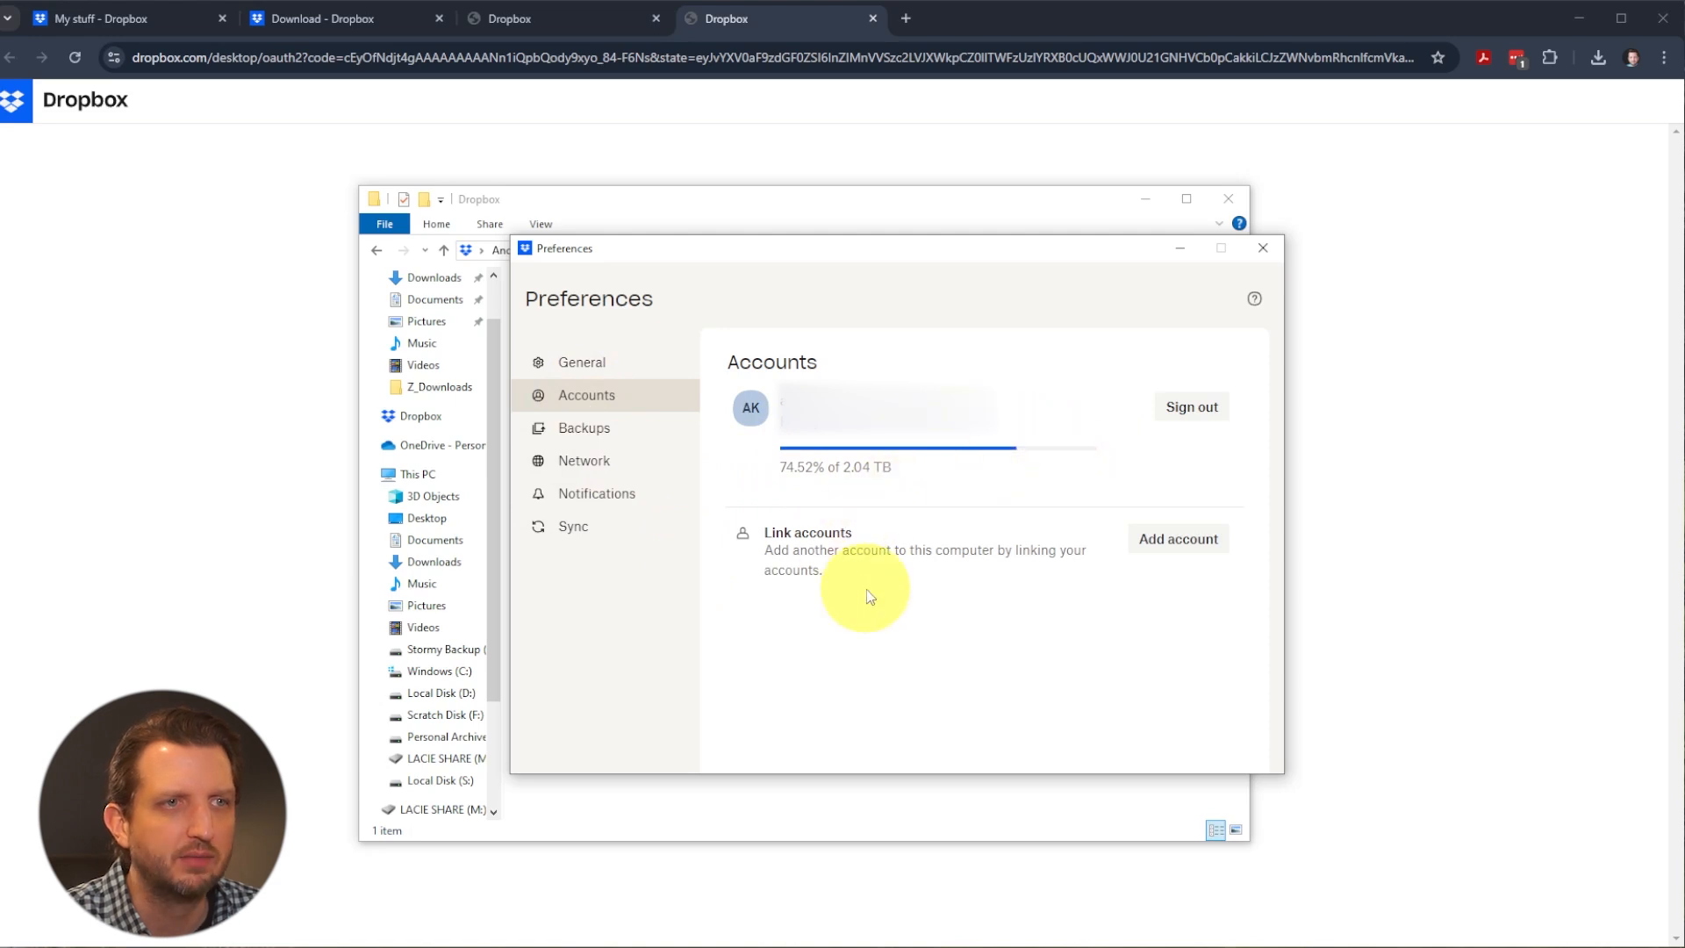
pyautogui.click(583, 428)
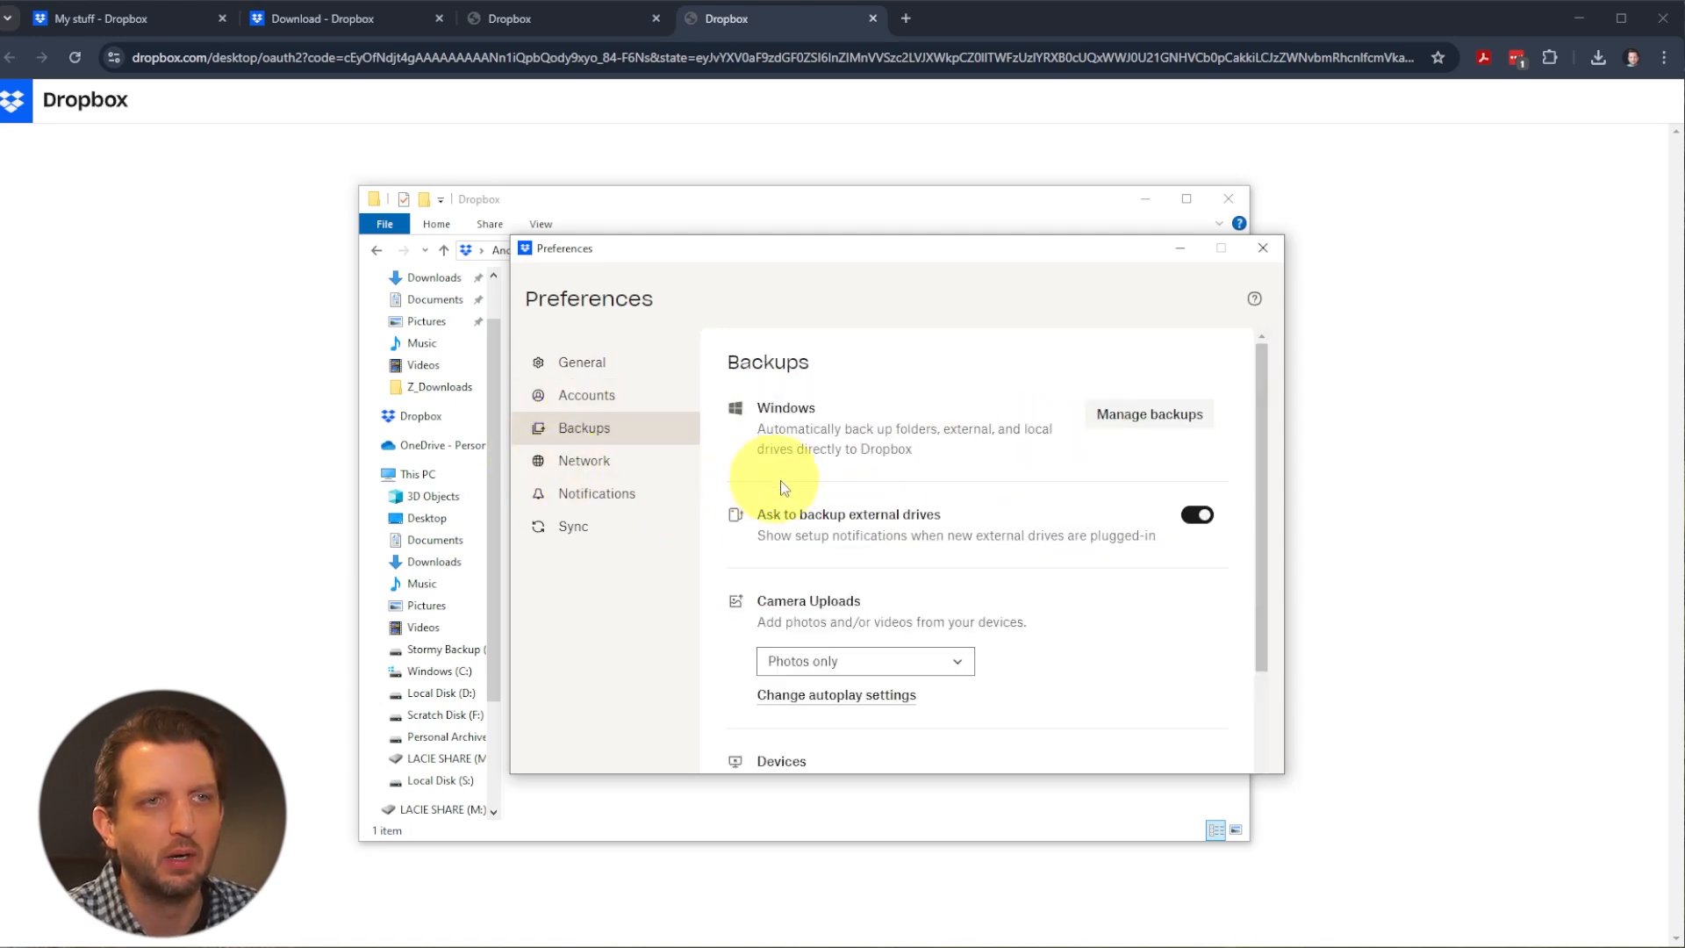
pyautogui.moveTo(718, 470)
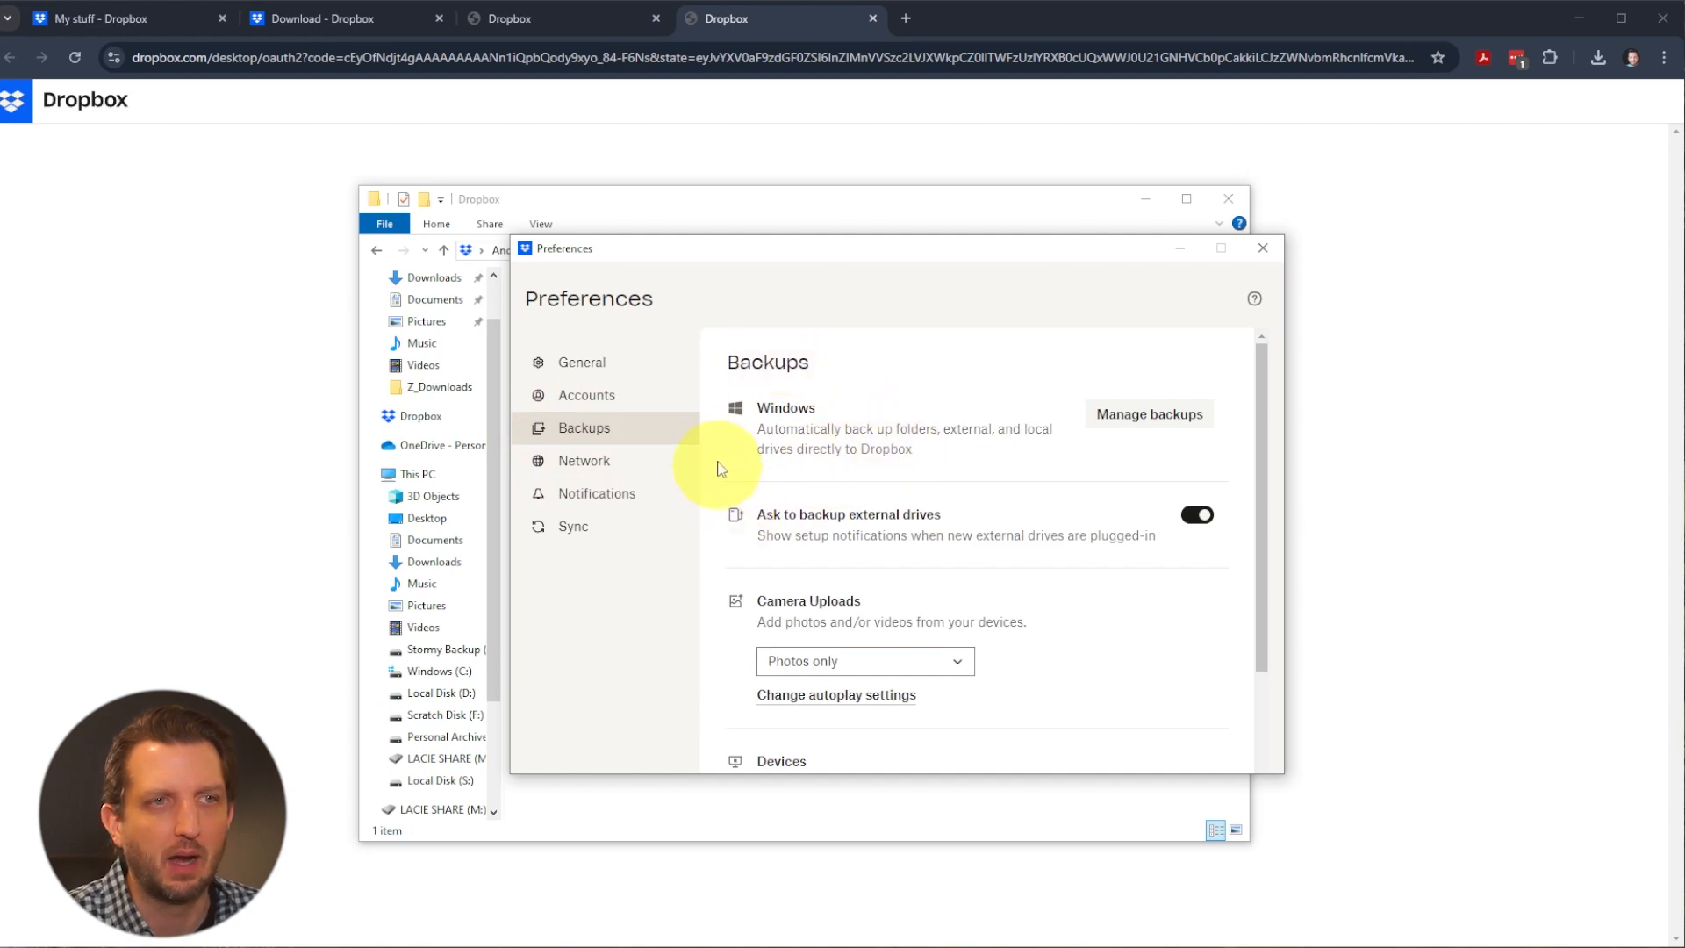
pyautogui.click(1148, 414)
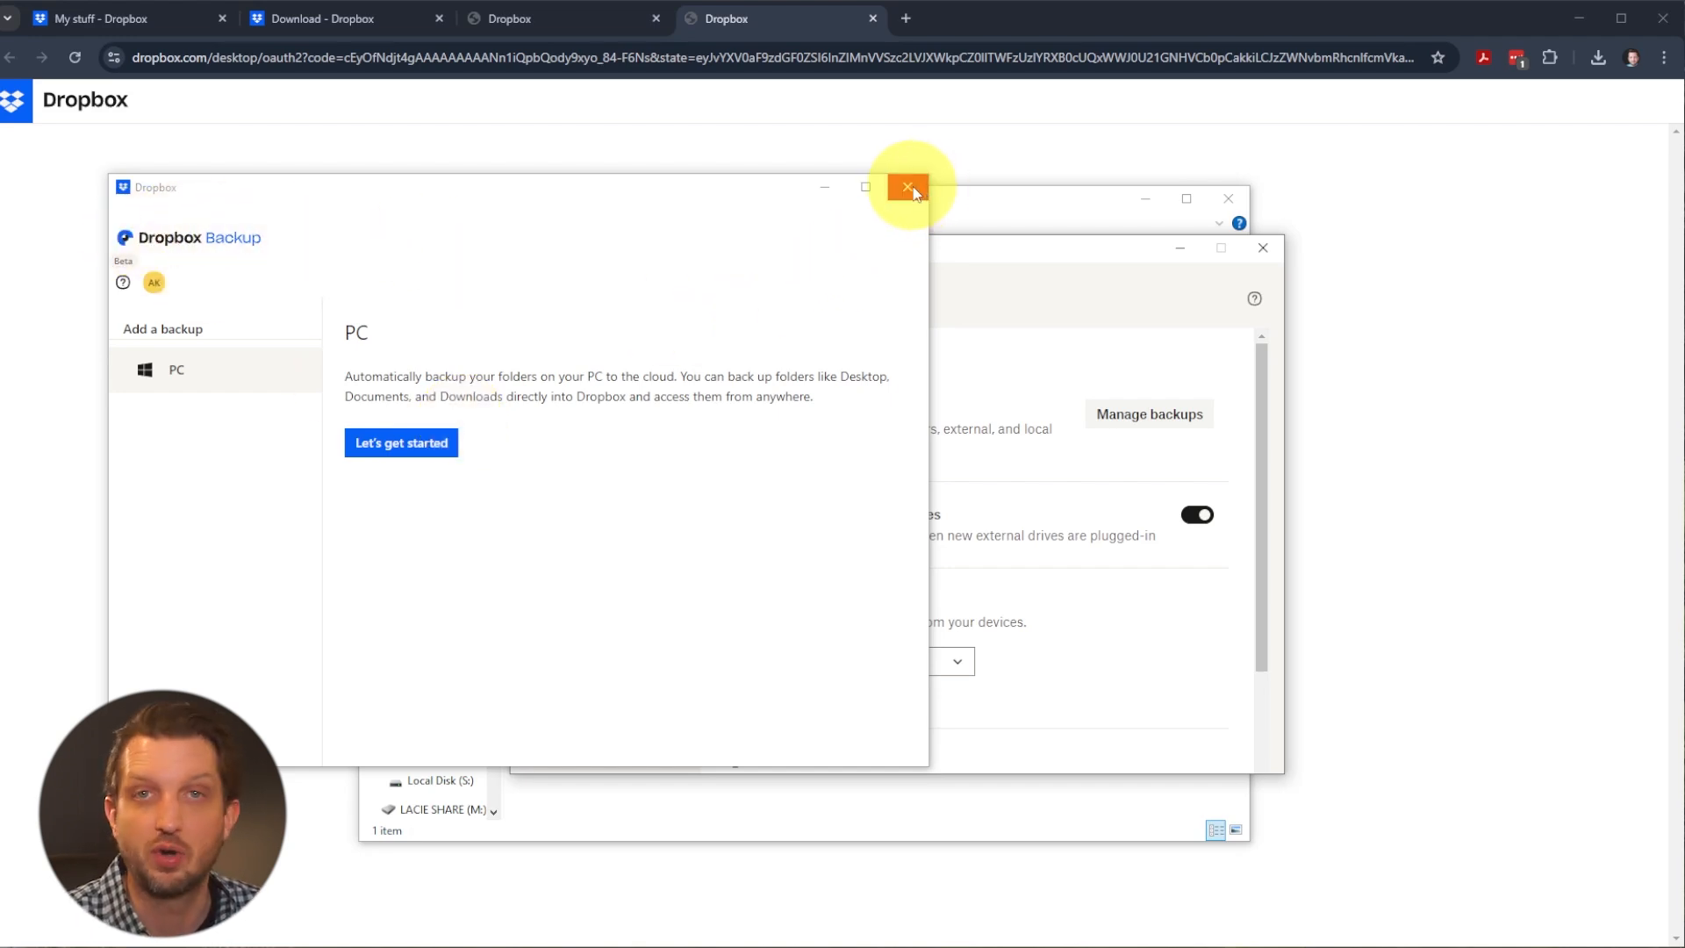
pyautogui.moveTo(908, 188)
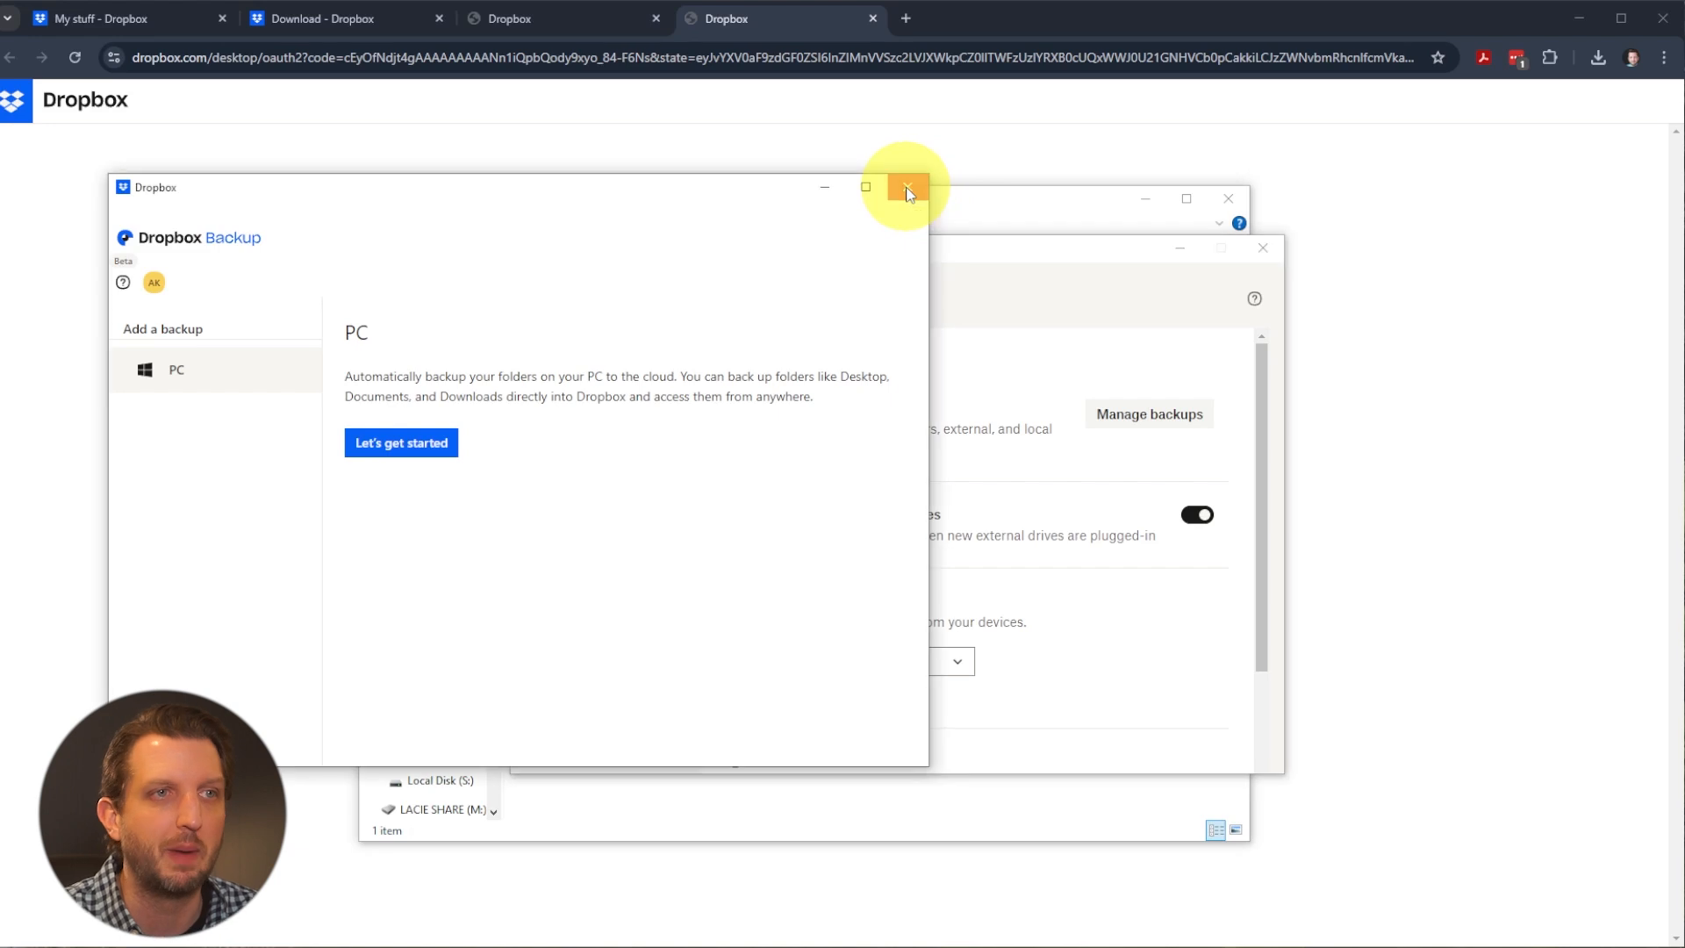
pyautogui.click(907, 188)
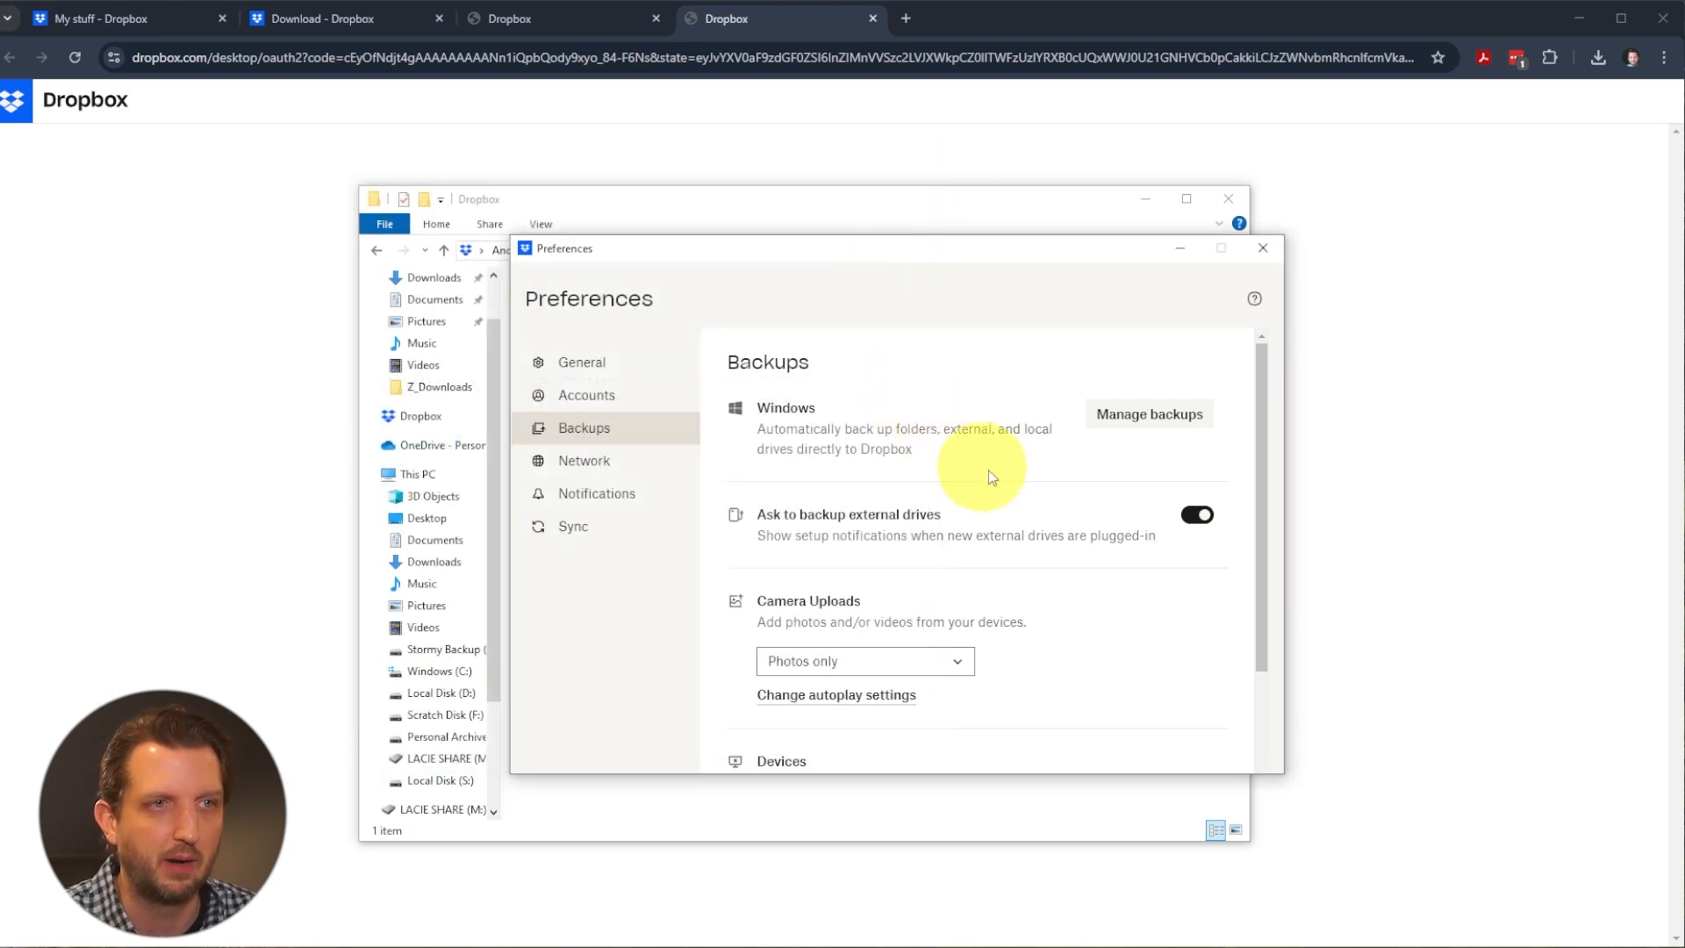
pyautogui.scroll(-3)
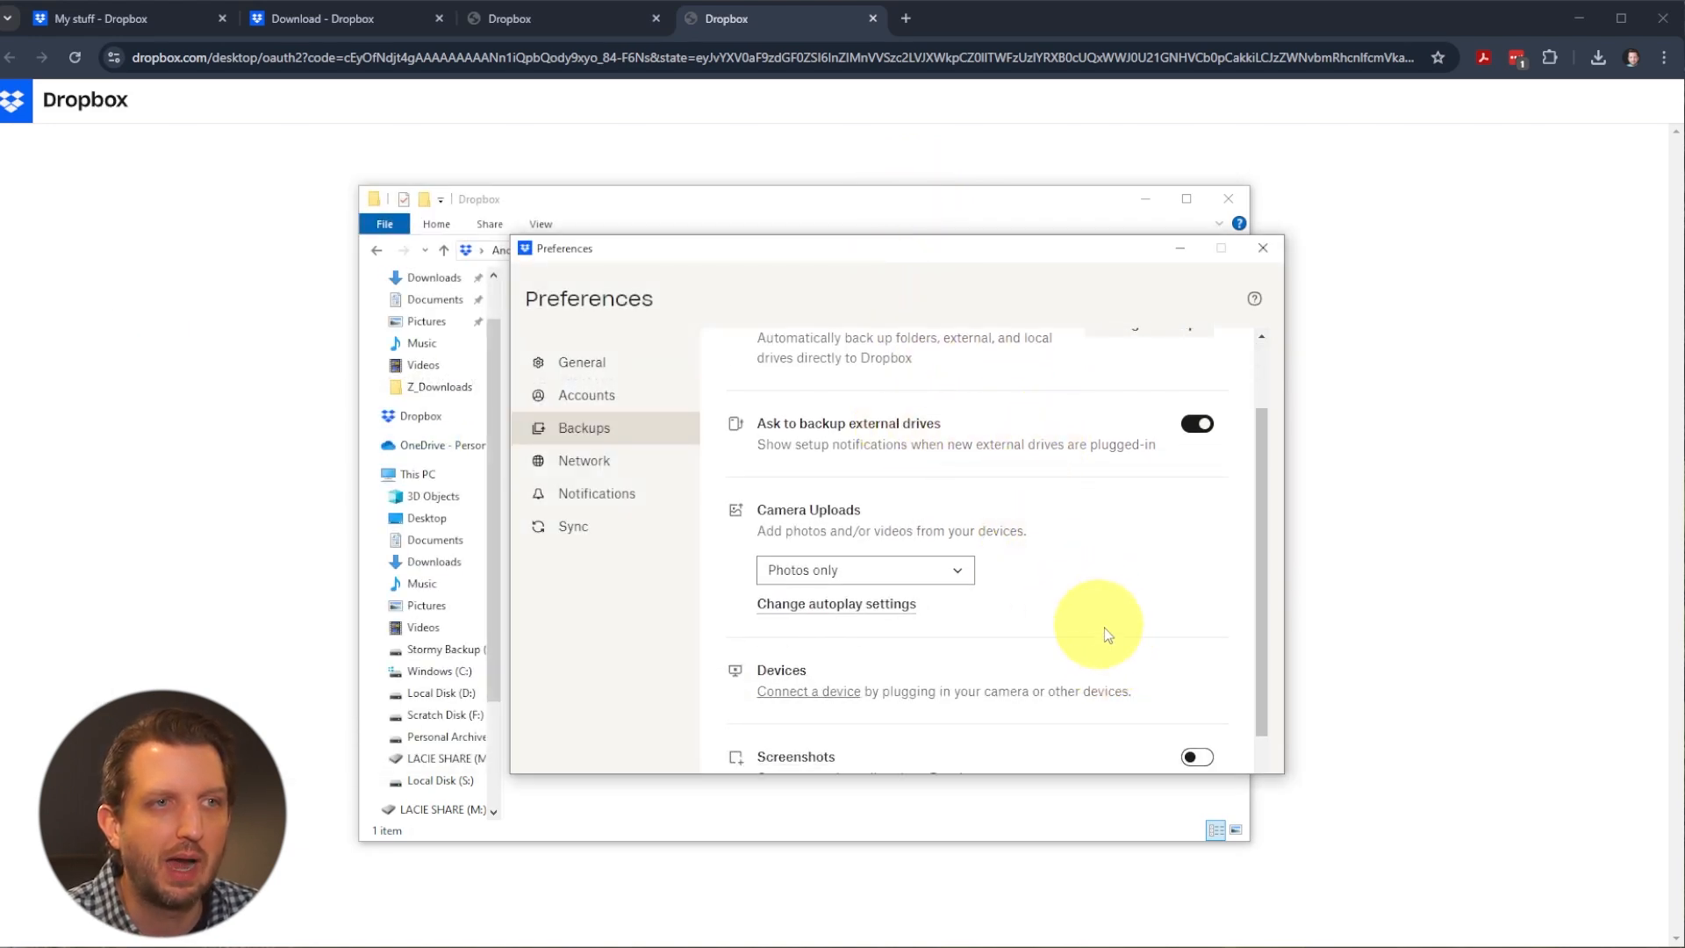
pyautogui.moveTo(956, 567)
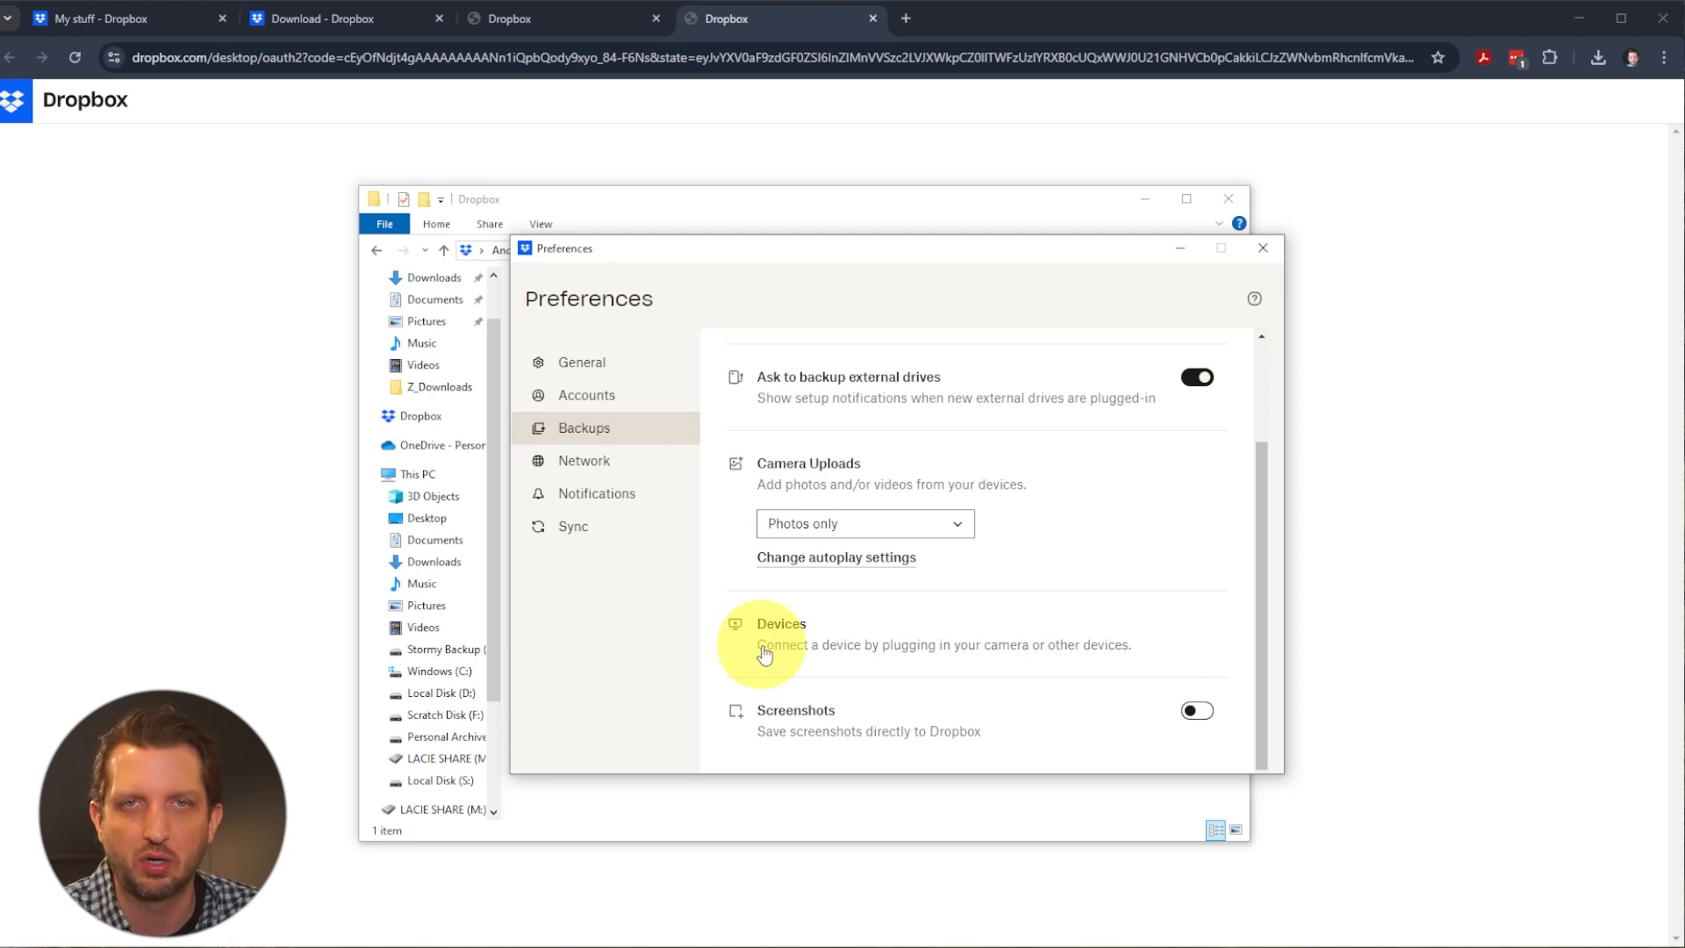
# - Show the Sync settings down to the Dropbox folder location
pyautogui.click(572, 525)
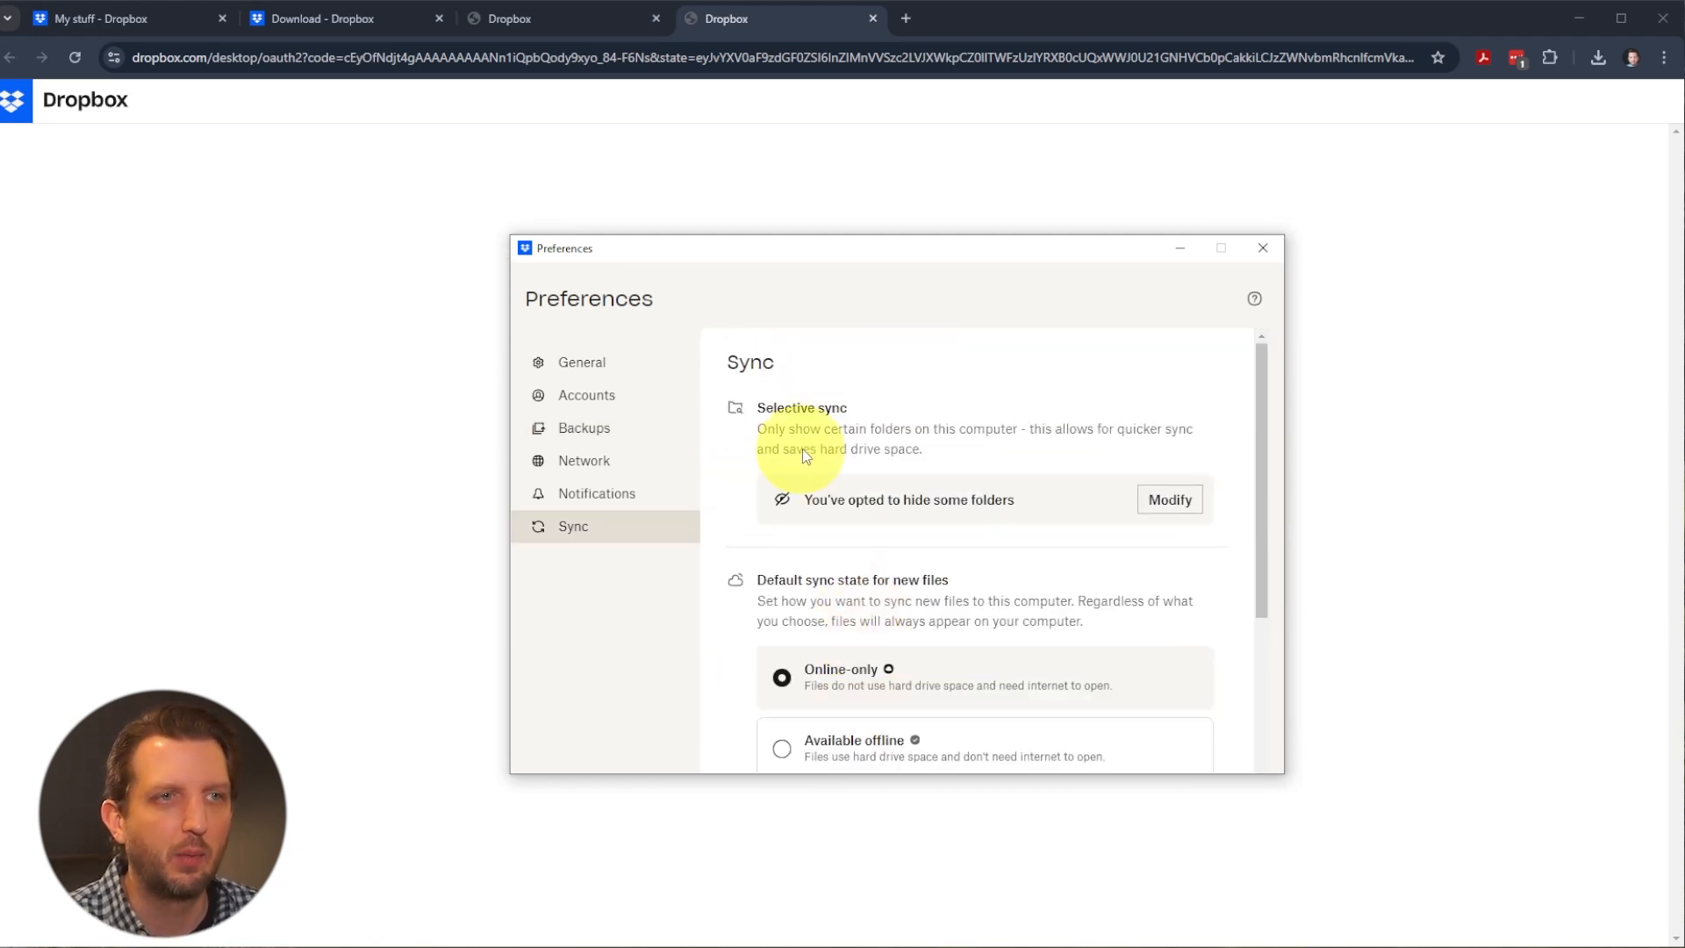
pyautogui.moveTo(931, 527)
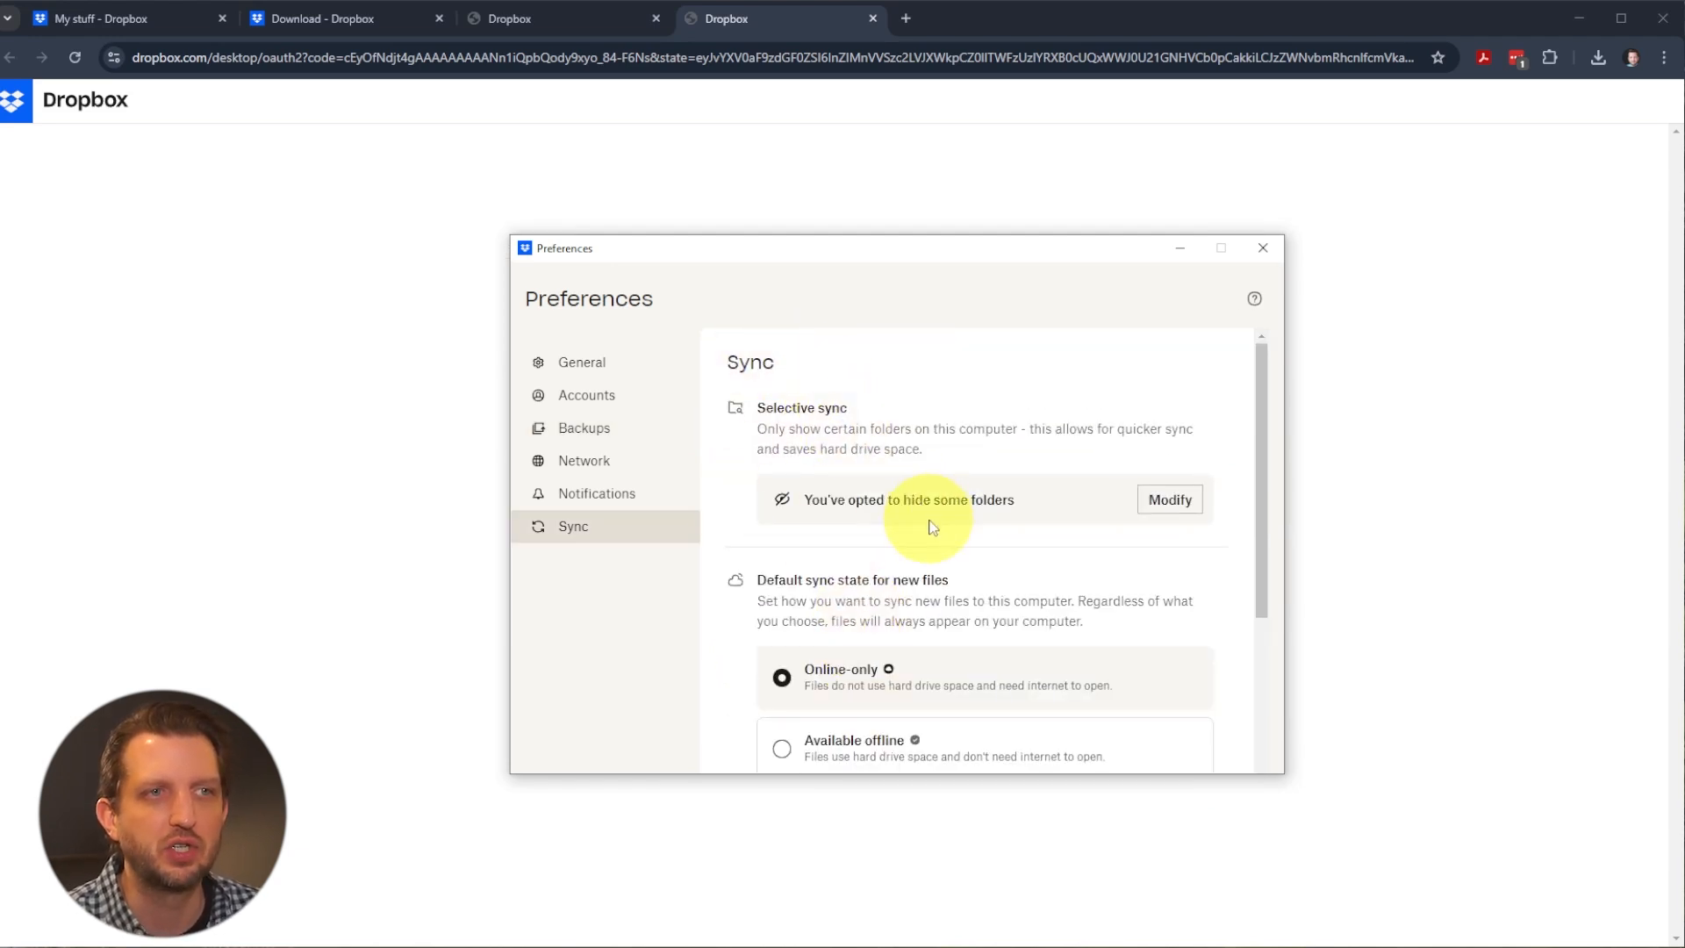
pyautogui.scroll(-3)
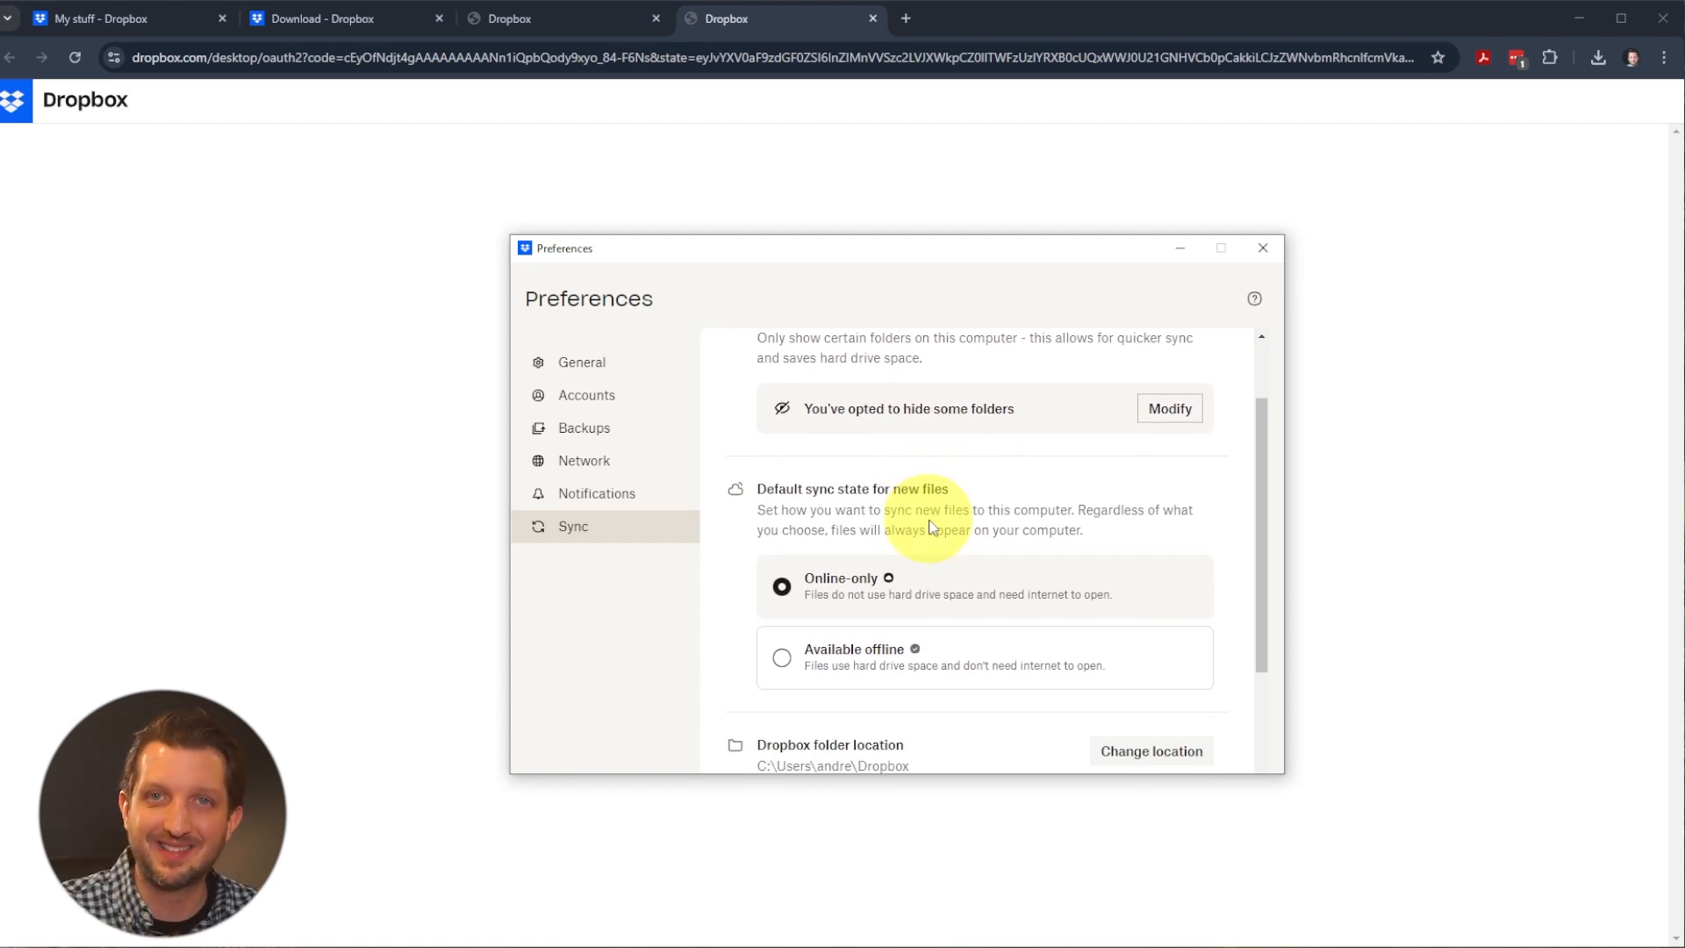
pyautogui.scroll(-3)
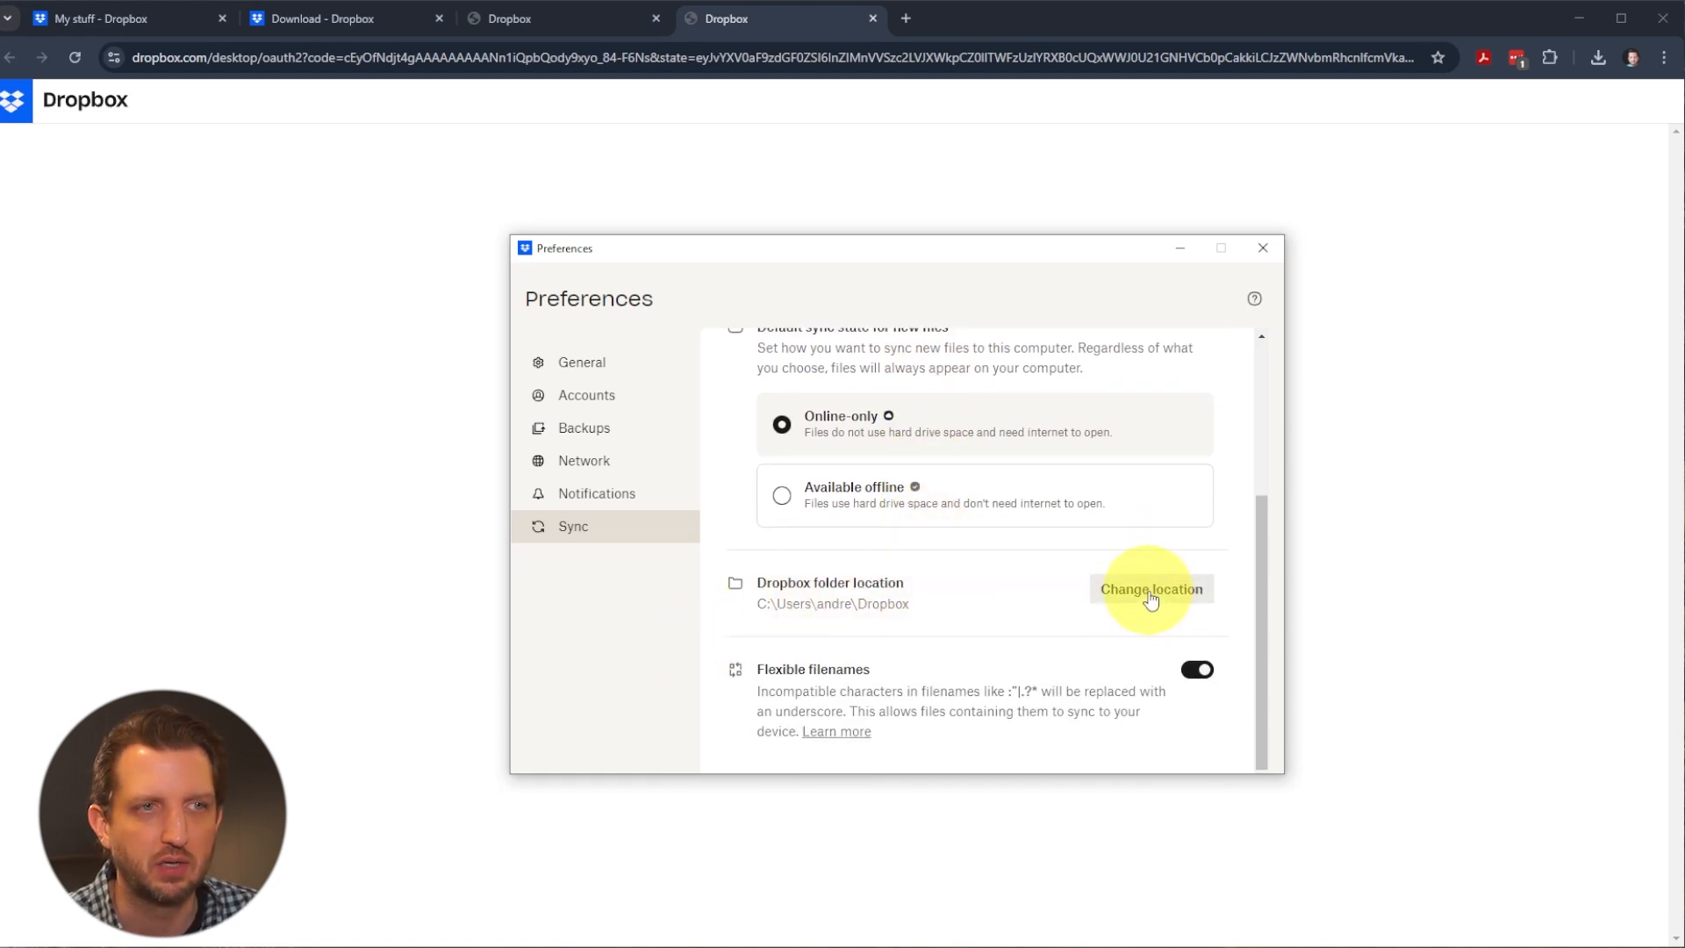
# - Move the Dropbox folder to A:\Dropbox on the Stormy Backup drive
pyautogui.click(1149, 590)
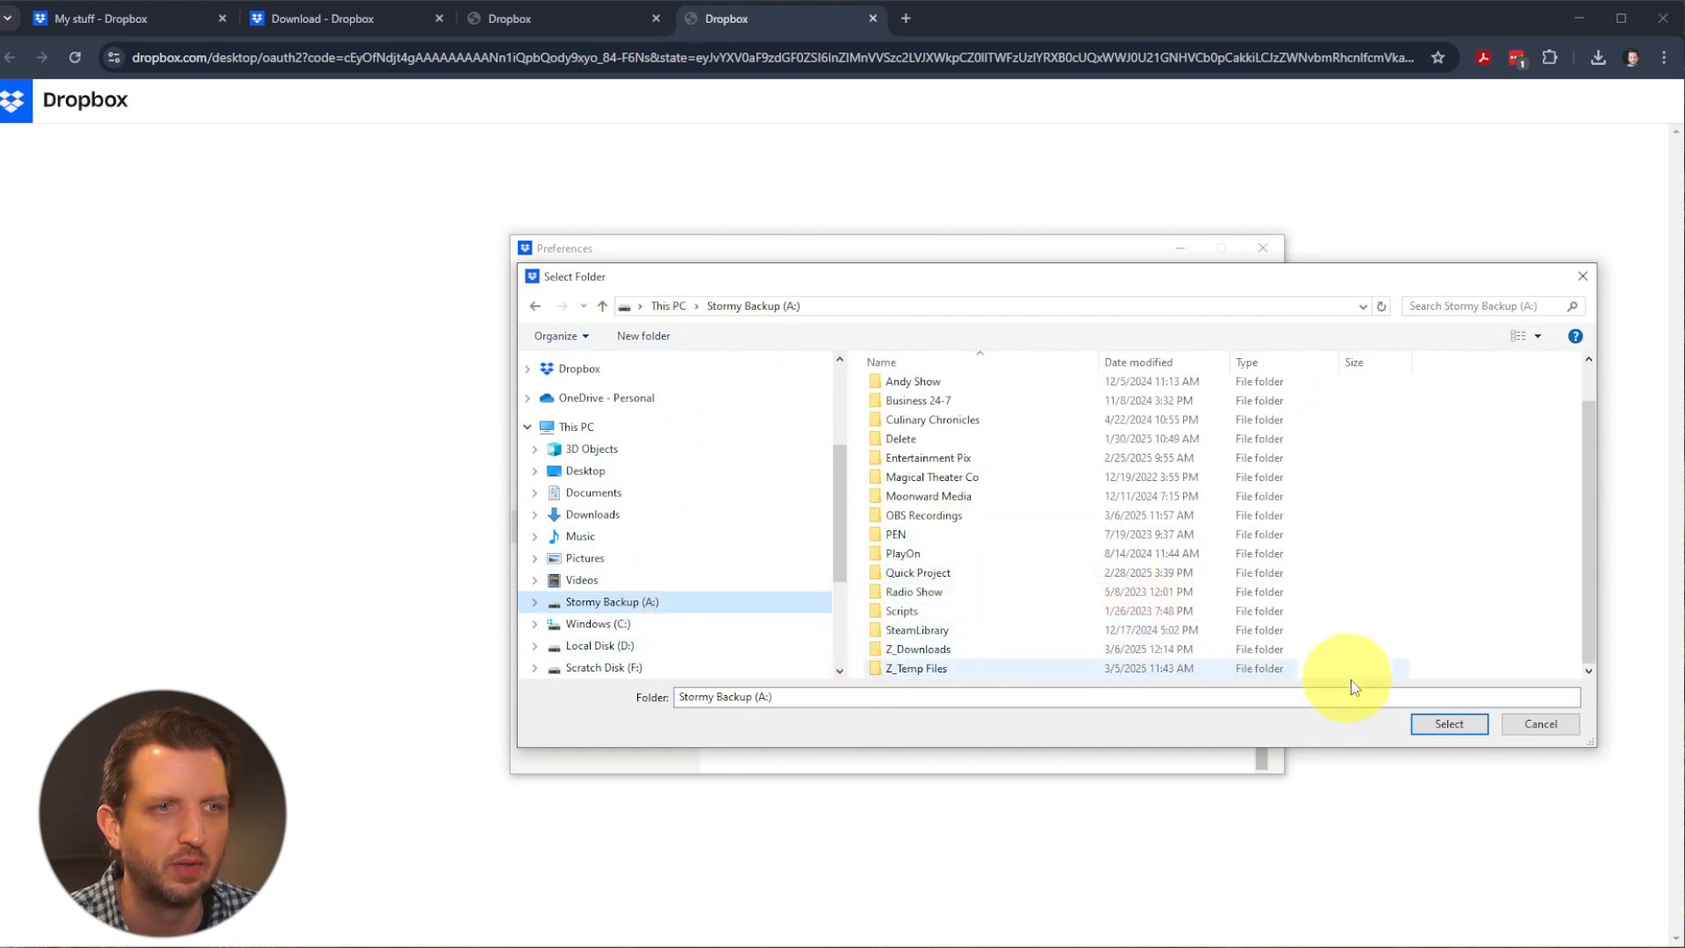
pyautogui.click(1537, 723)
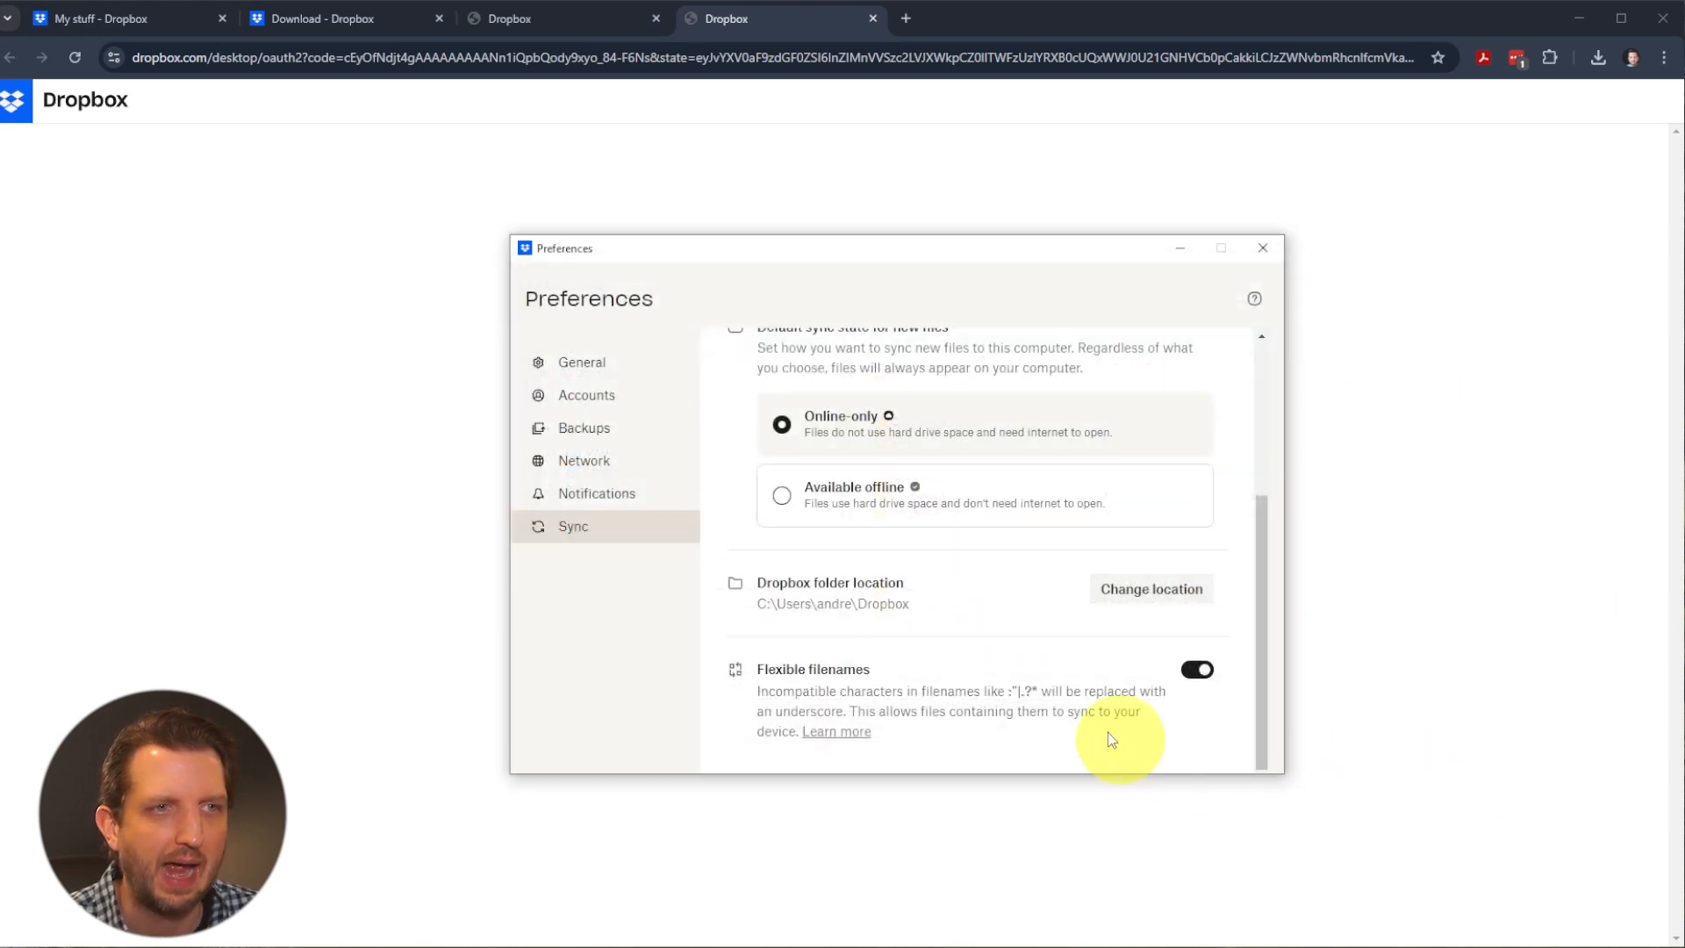
pyautogui.click(1149, 589)
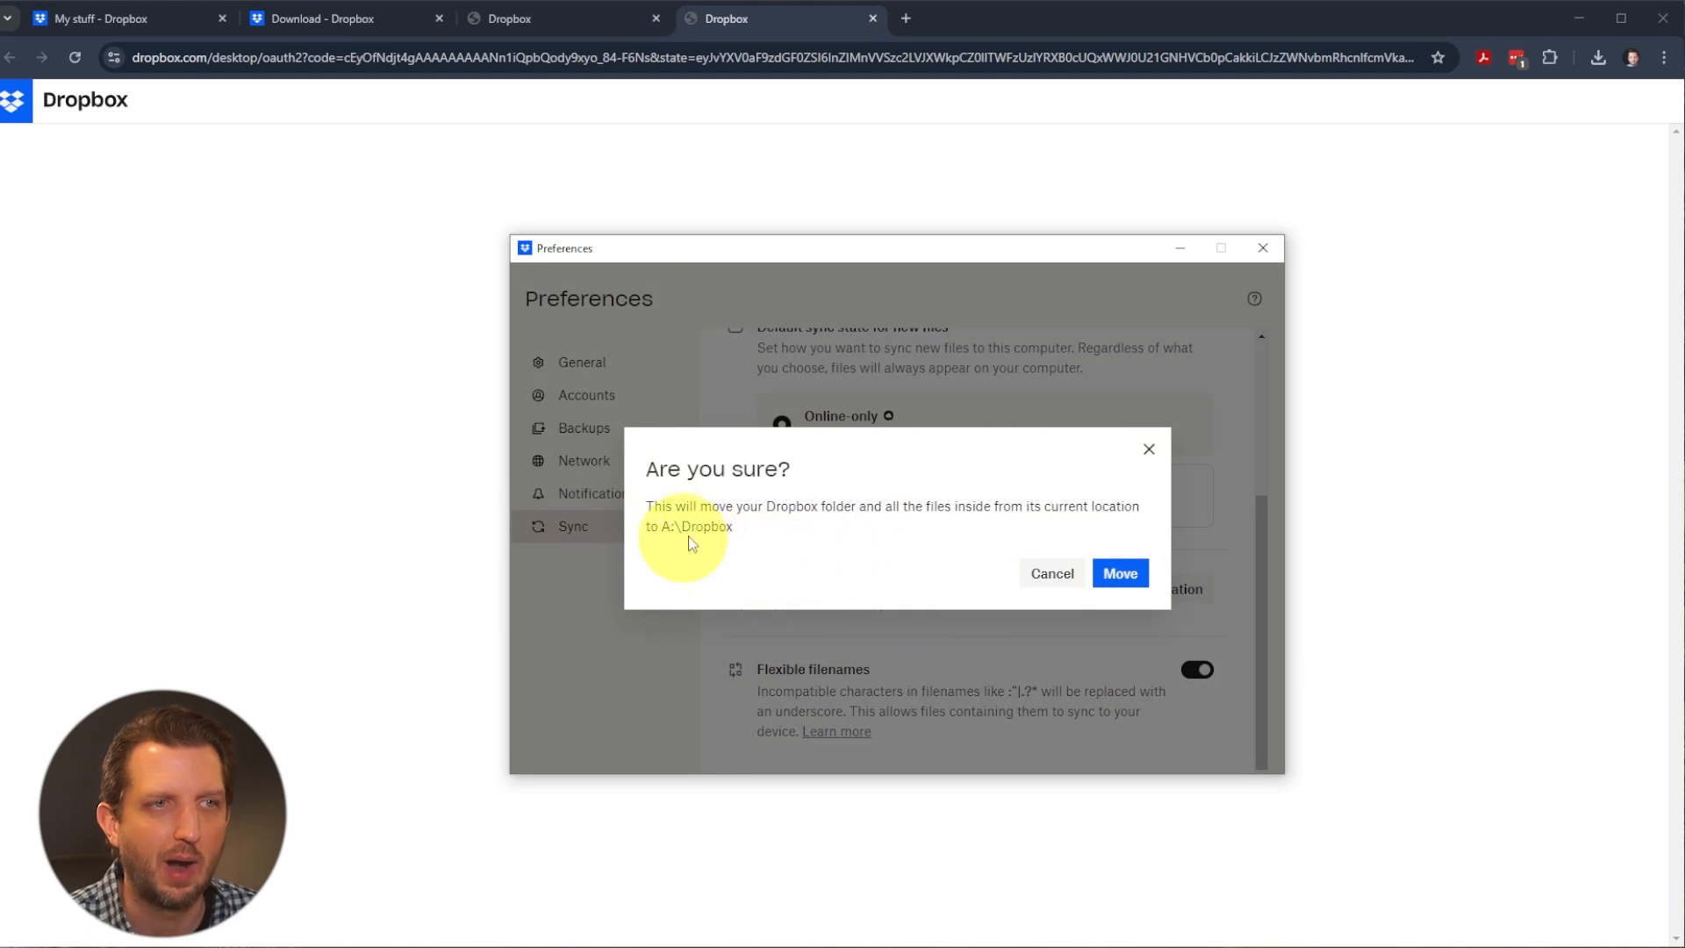
pyautogui.click(1118, 572)
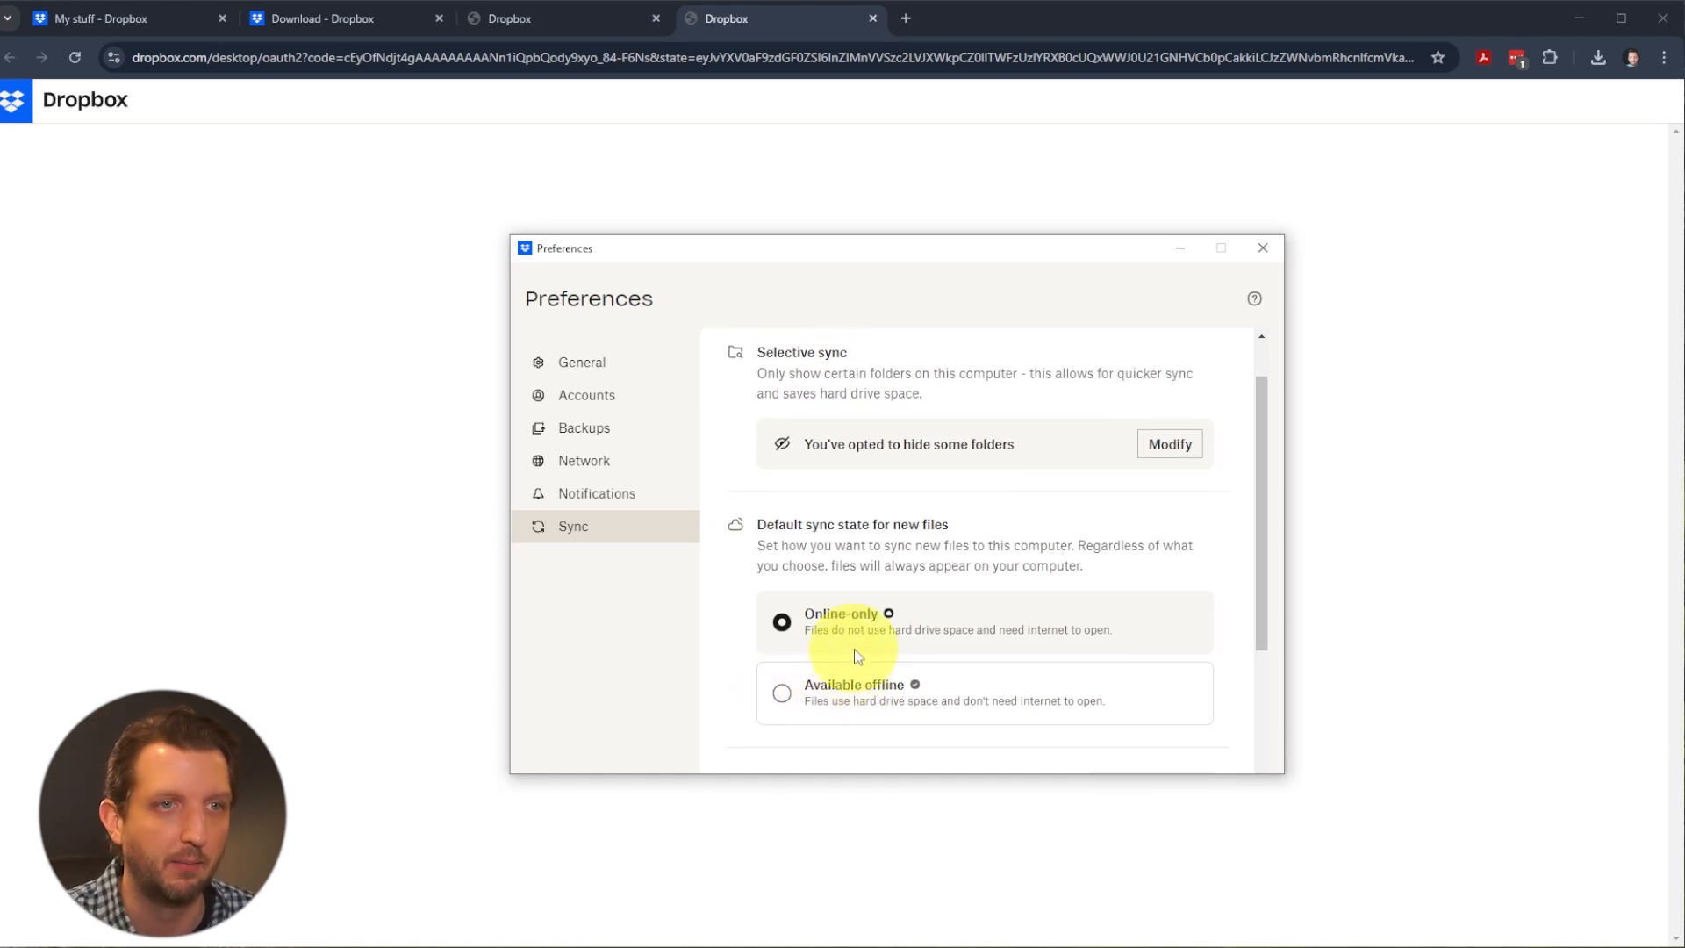
# - Limit selective sync to only the My stuff folder on this computer
pyautogui.click(1169, 444)
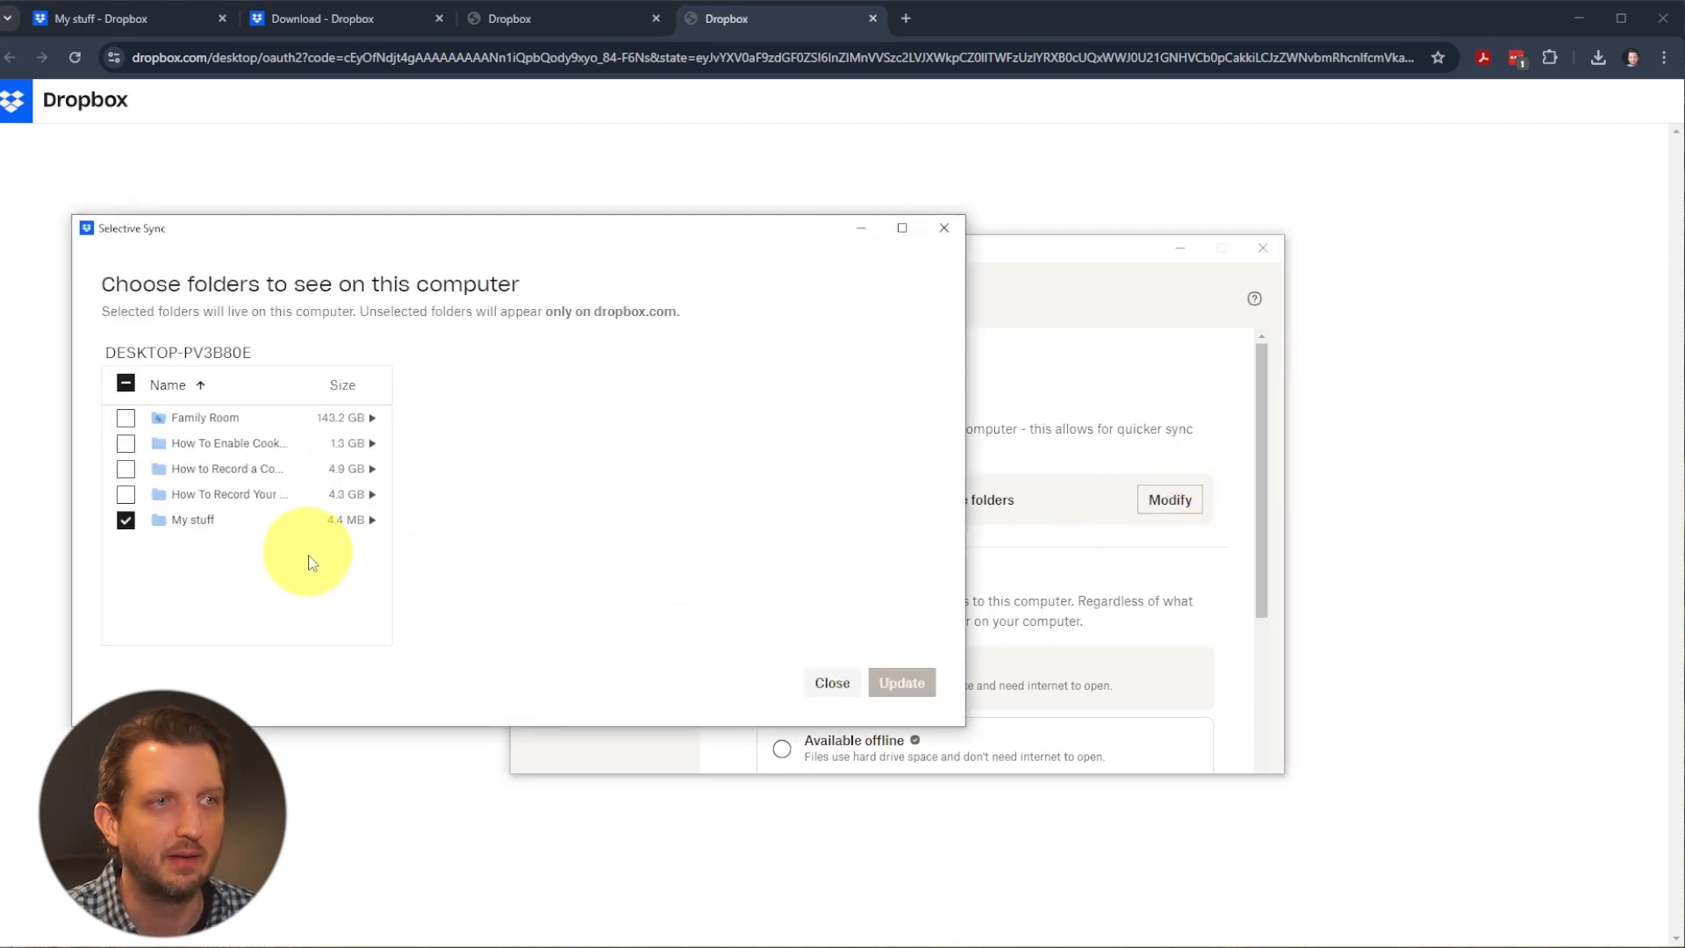
pyautogui.moveTo(145, 420)
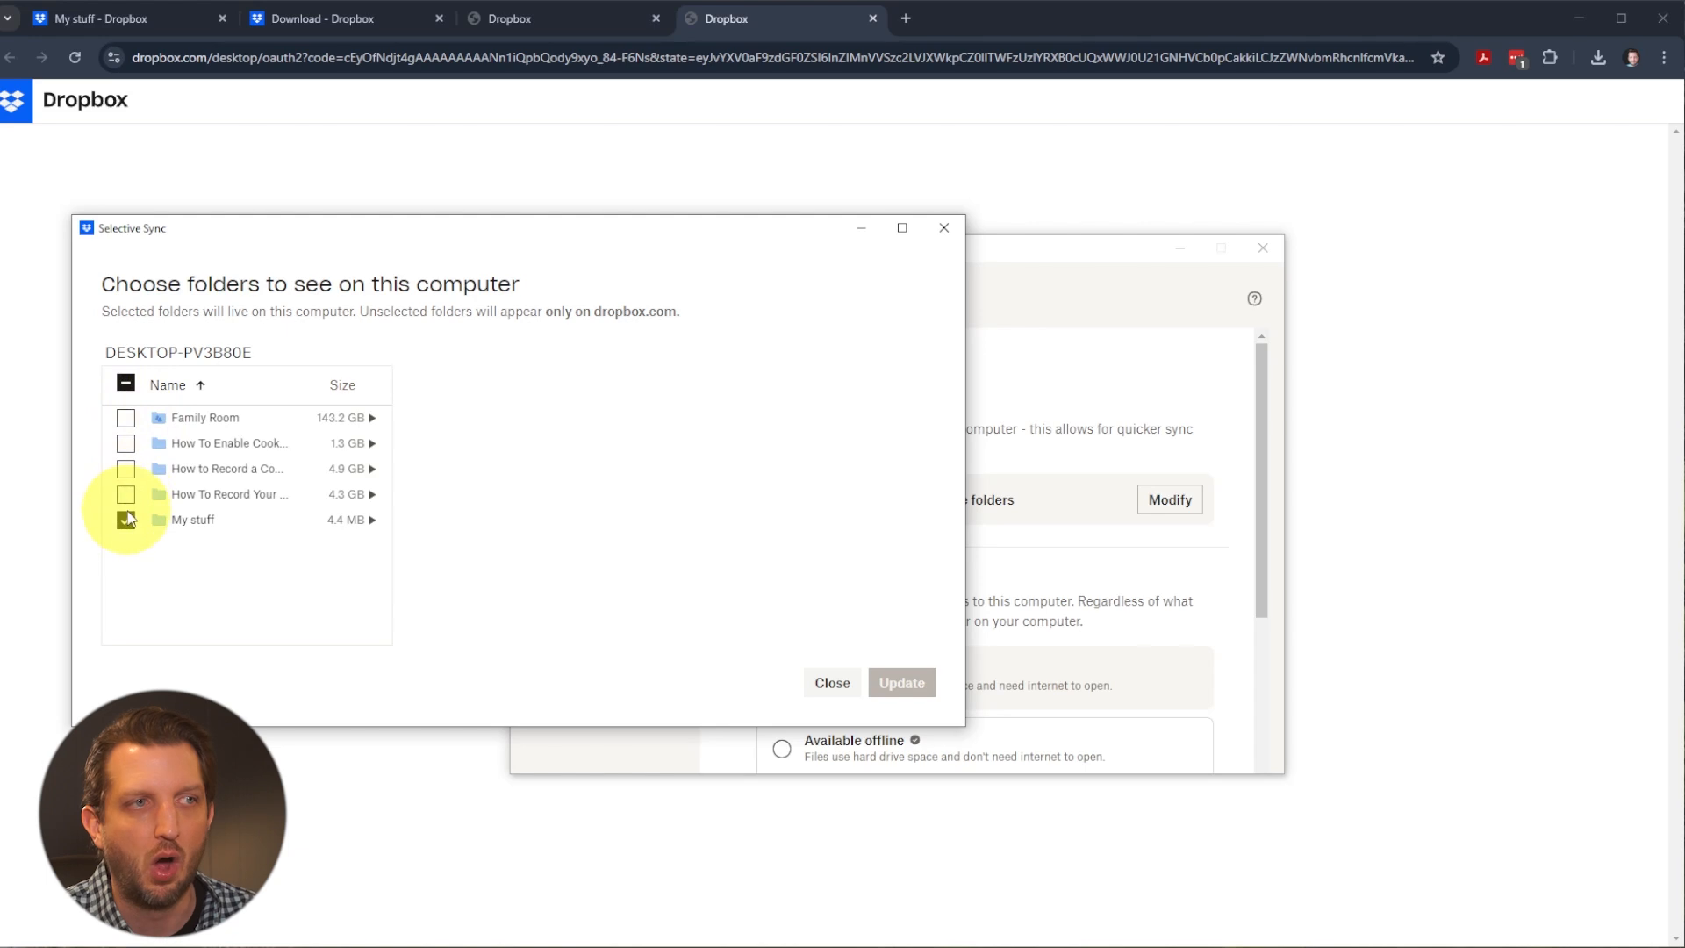
pyautogui.click(126, 519)
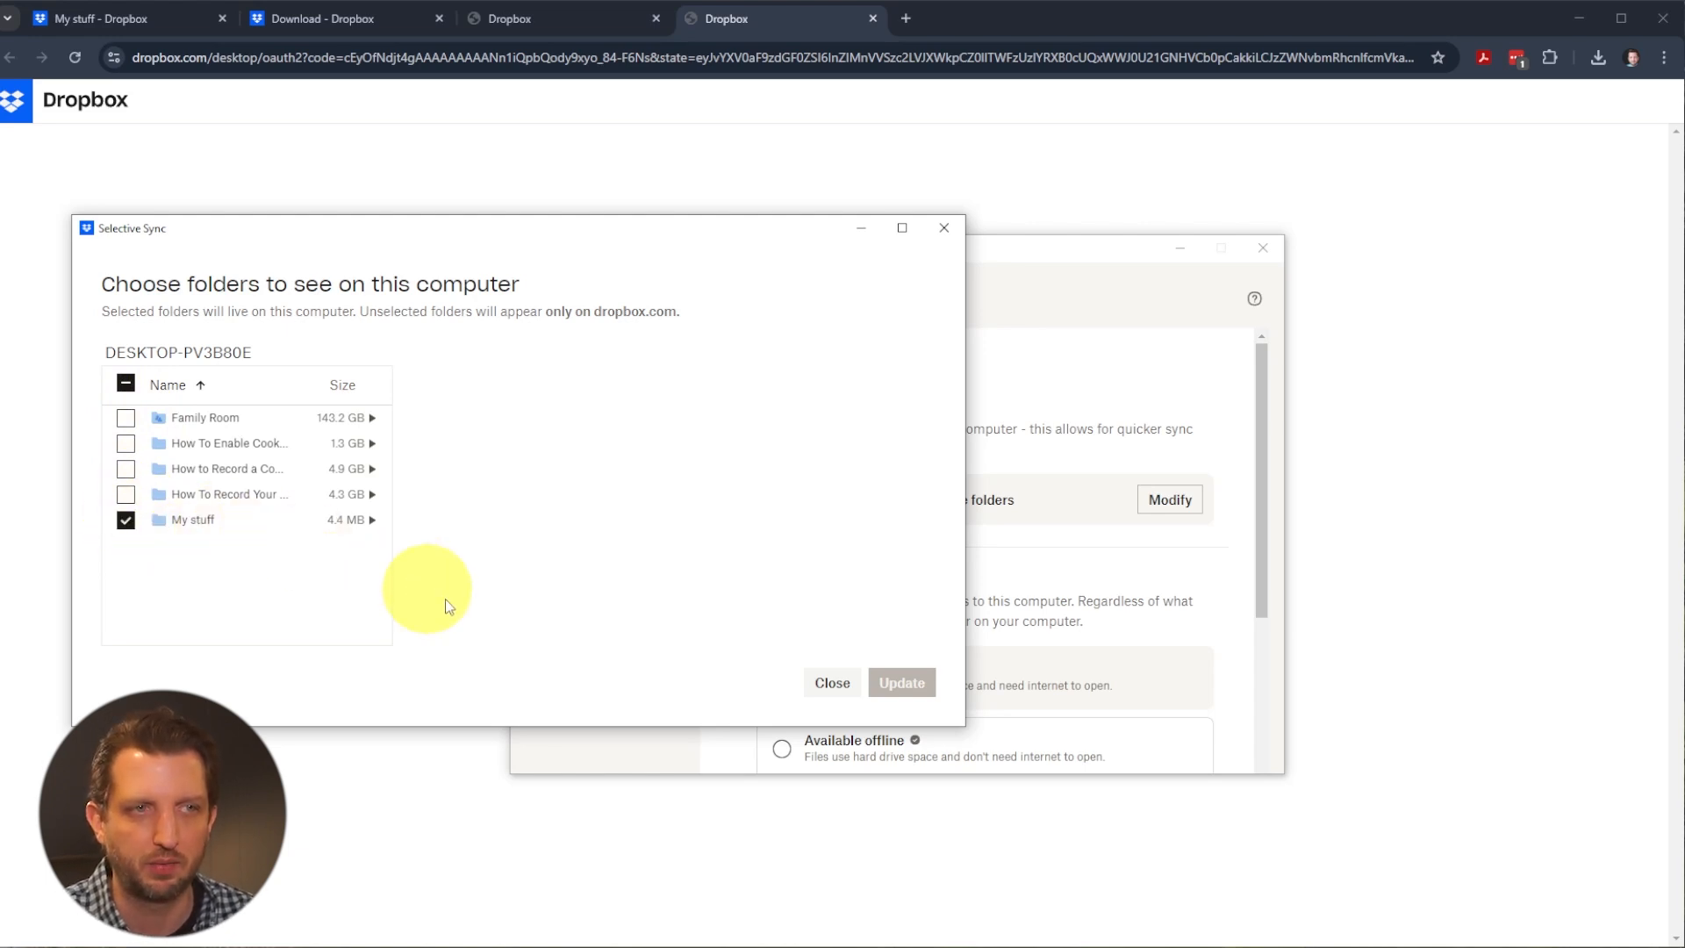